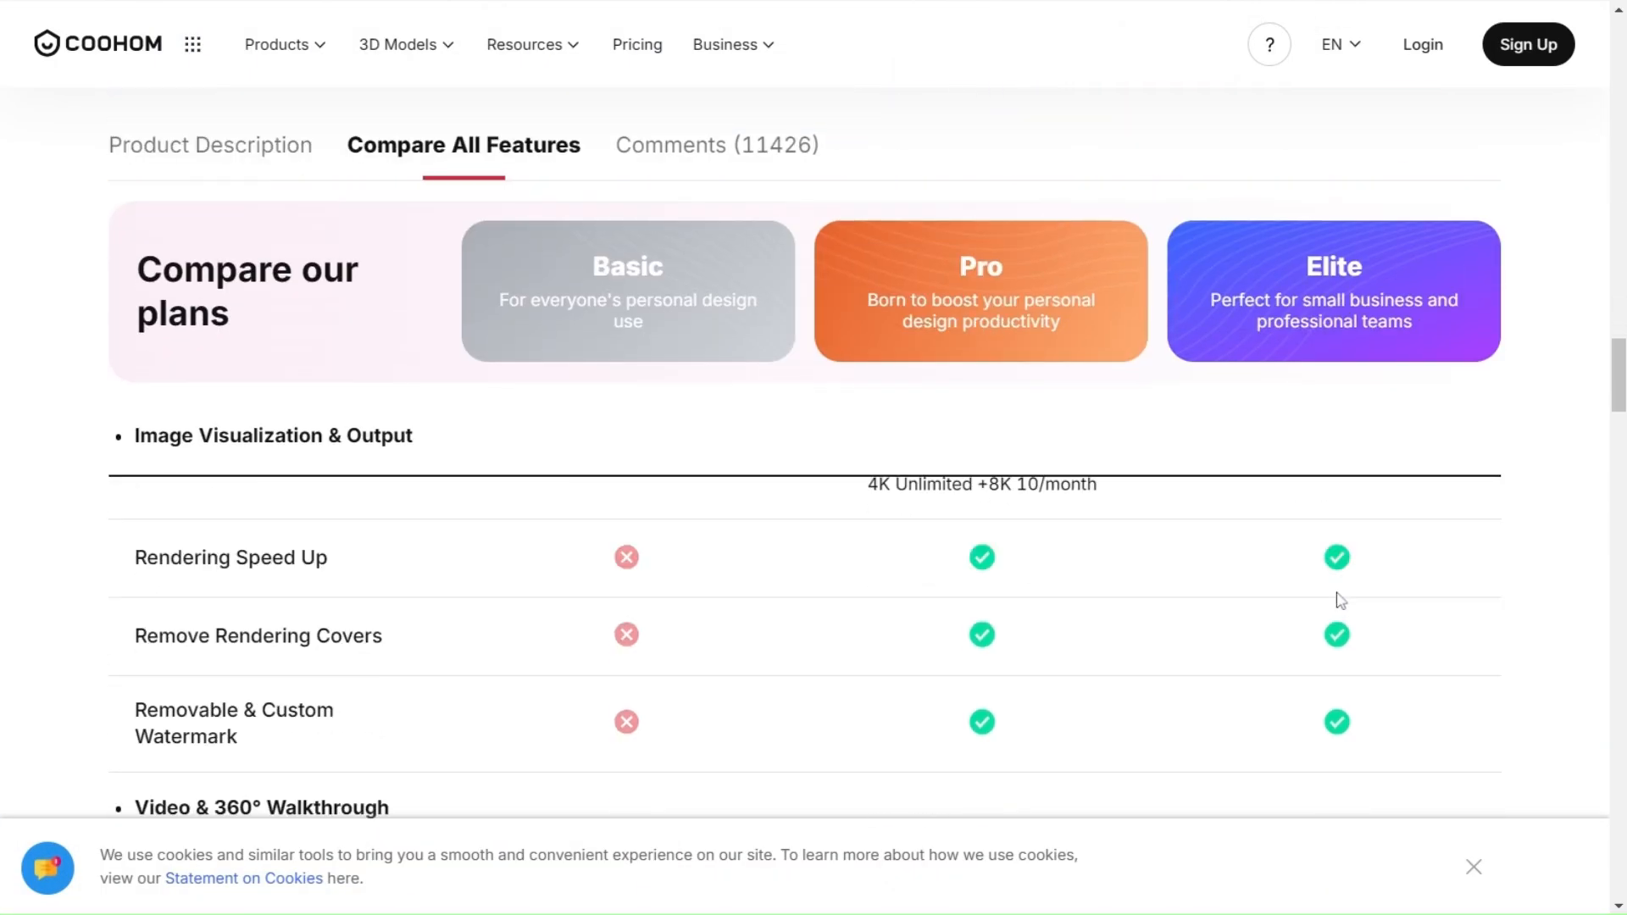
# Scroll the Basic, Pro and Elite comparison table down to the modeling and asset library rows.
pyautogui.scroll(3)
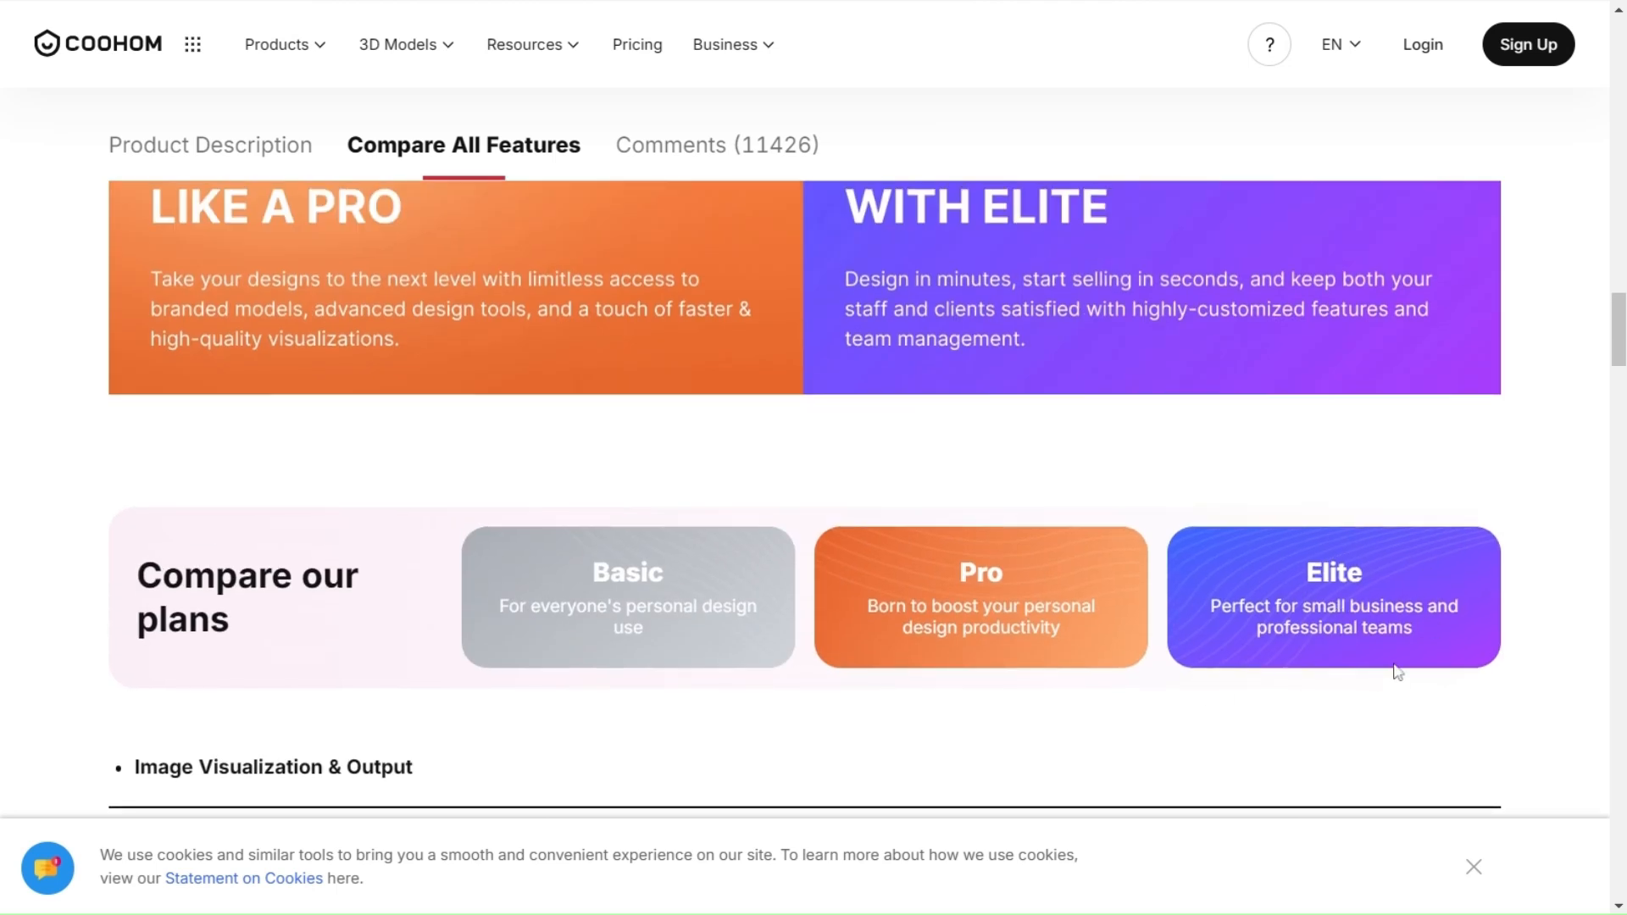
pyautogui.scroll(-3)
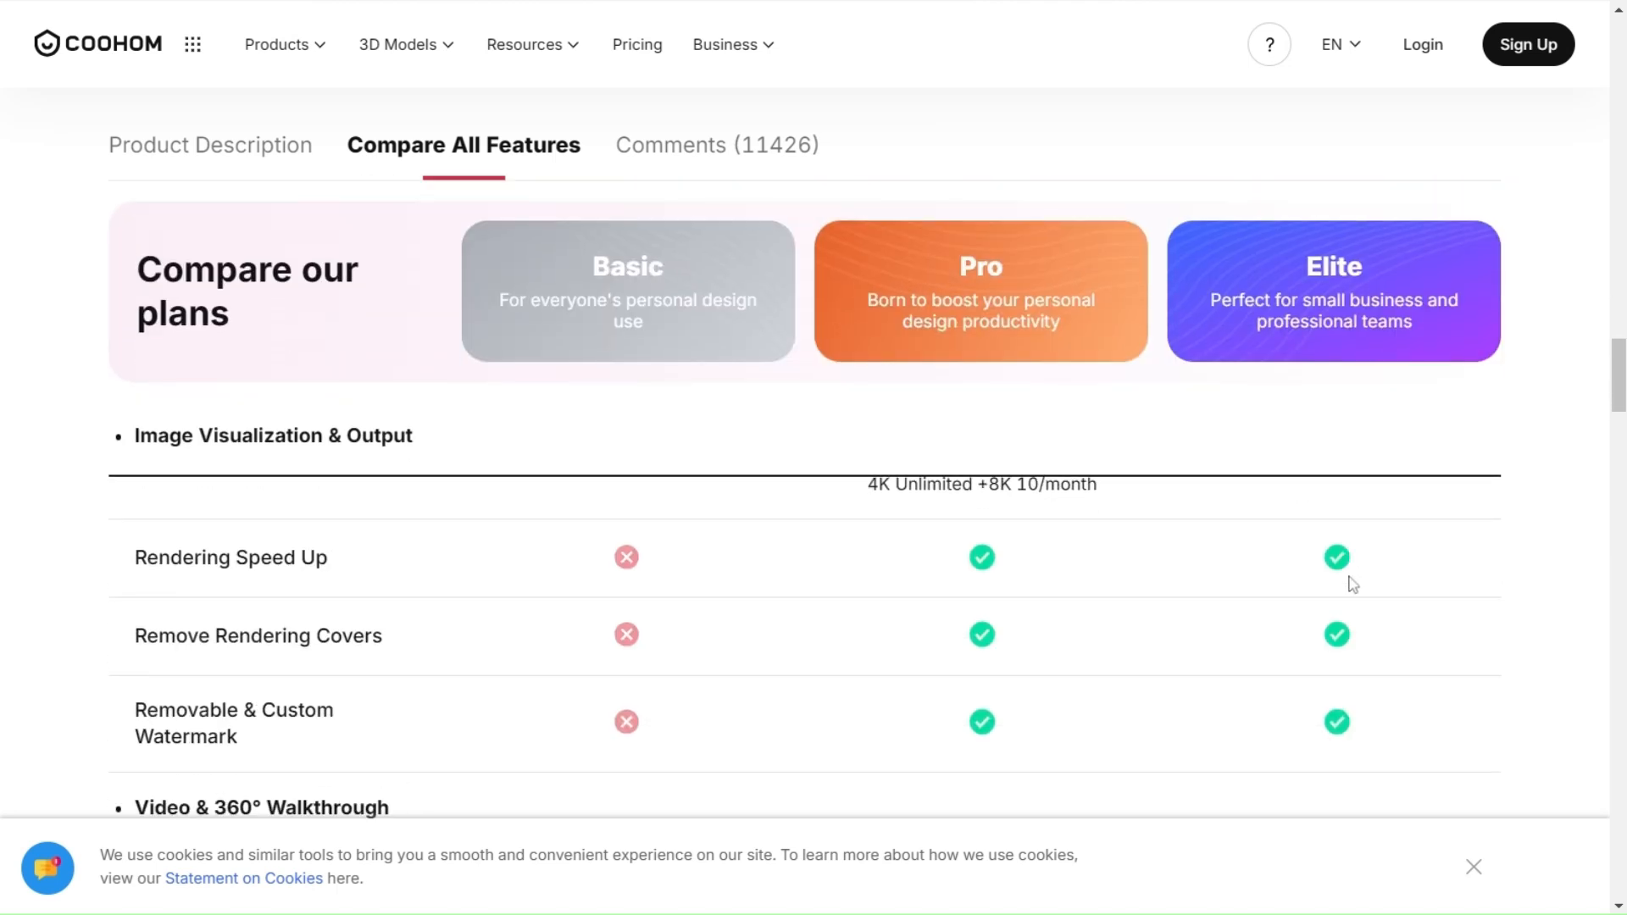
pyautogui.scroll(-3)
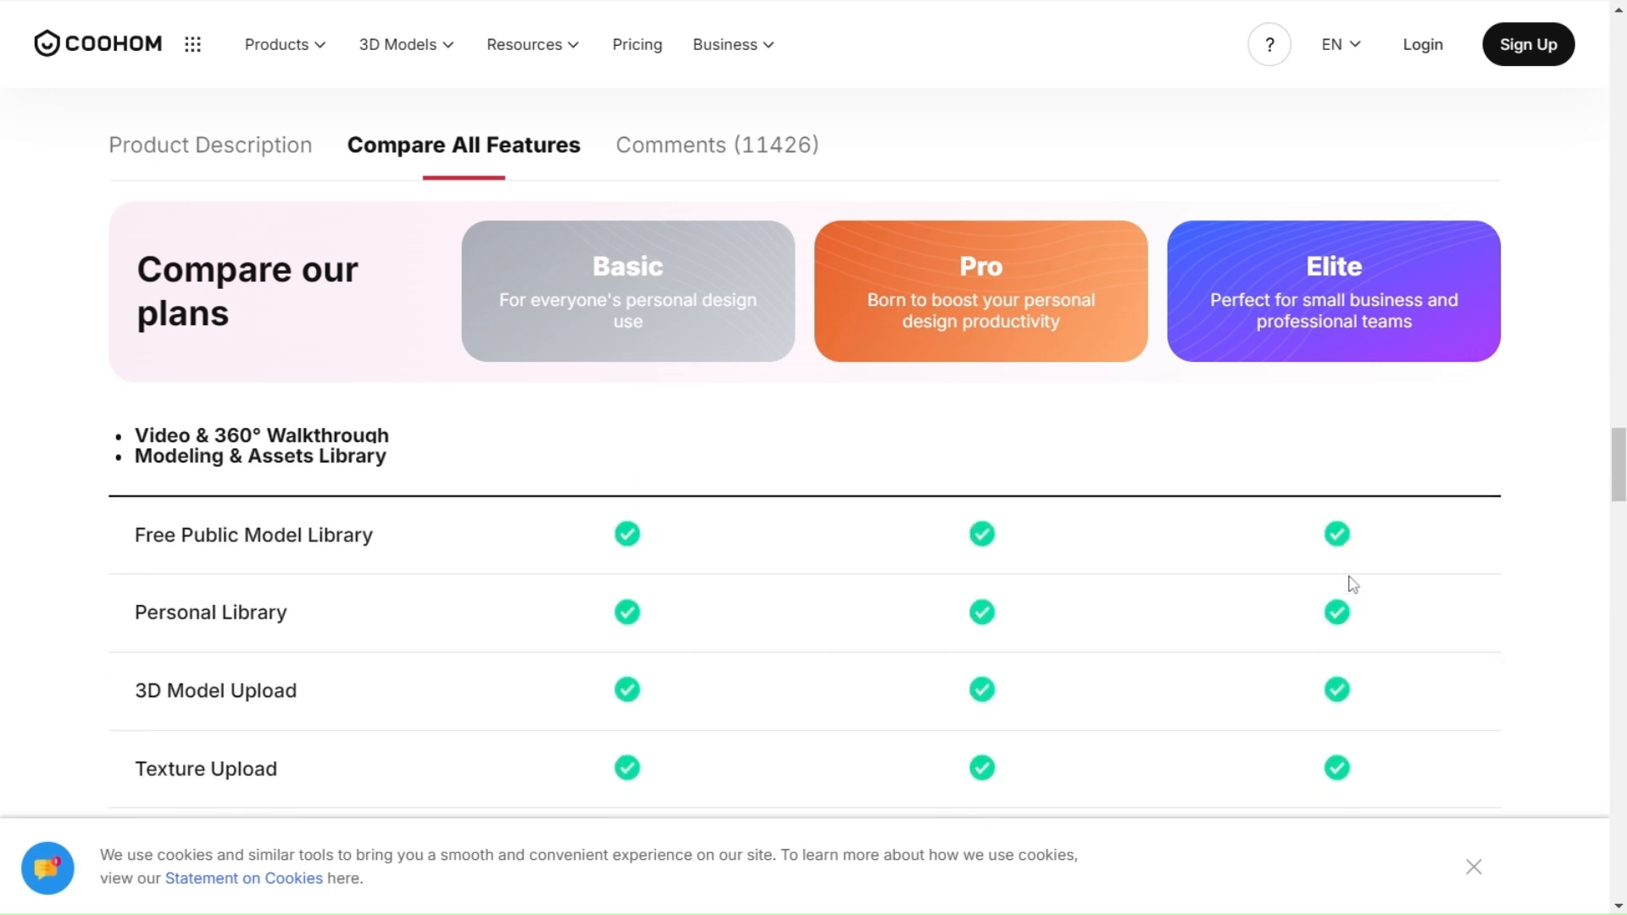
pyautogui.scroll(-3)
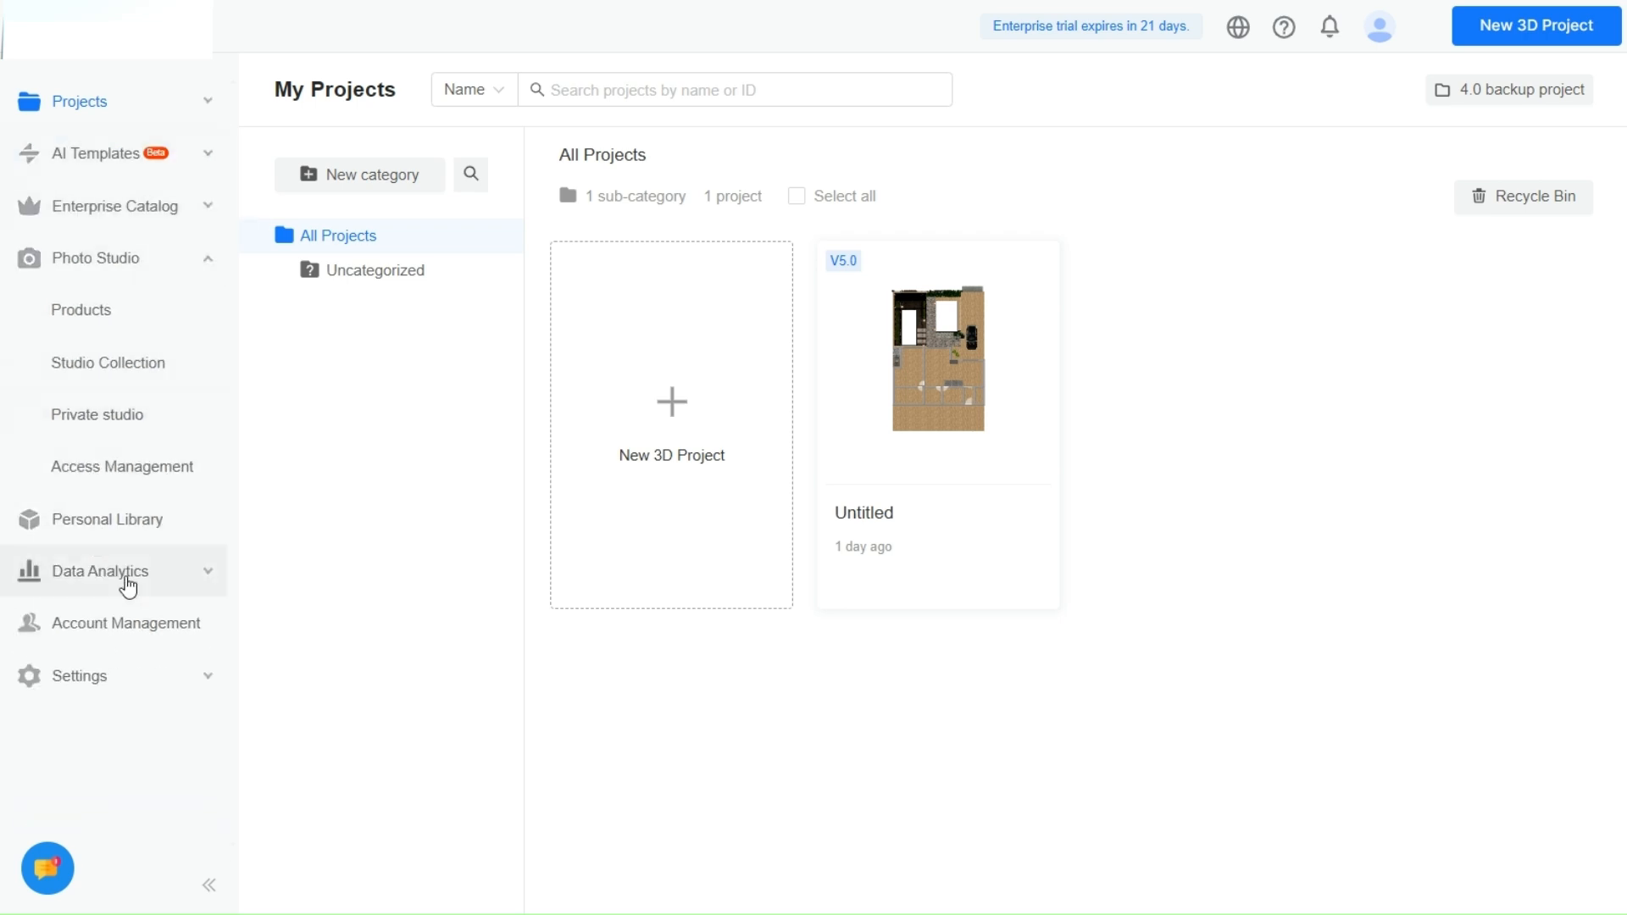
# Expand Data Analytics in the dashboard sidebar, then shrink the sidebar to icons.
pyautogui.click(100, 570)
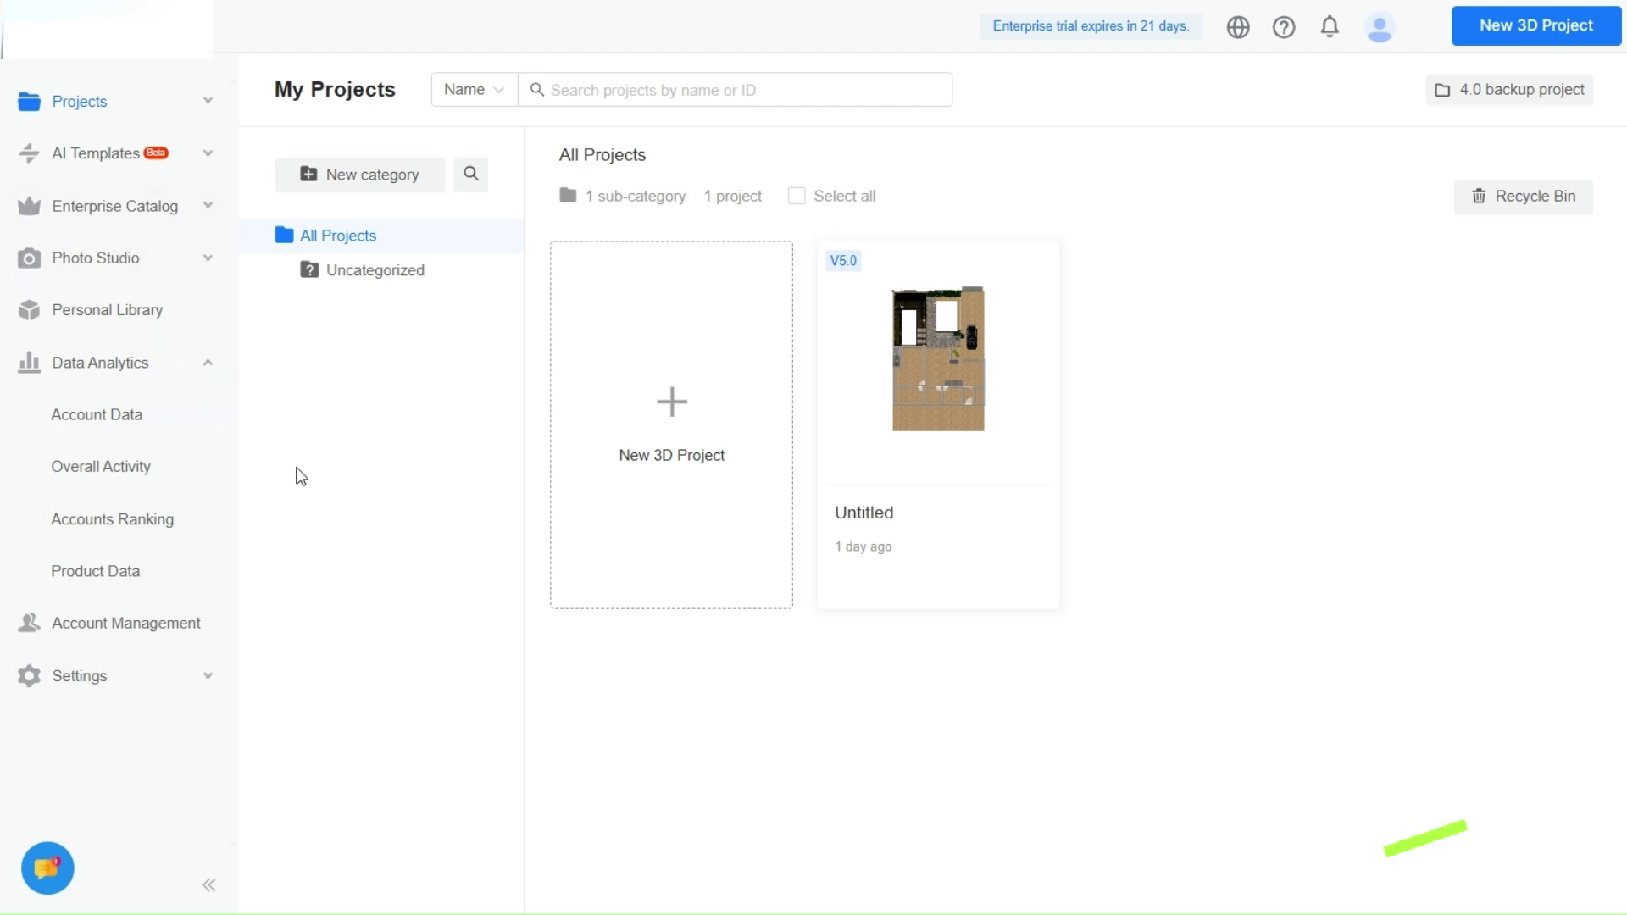
pyautogui.click(472, 89)
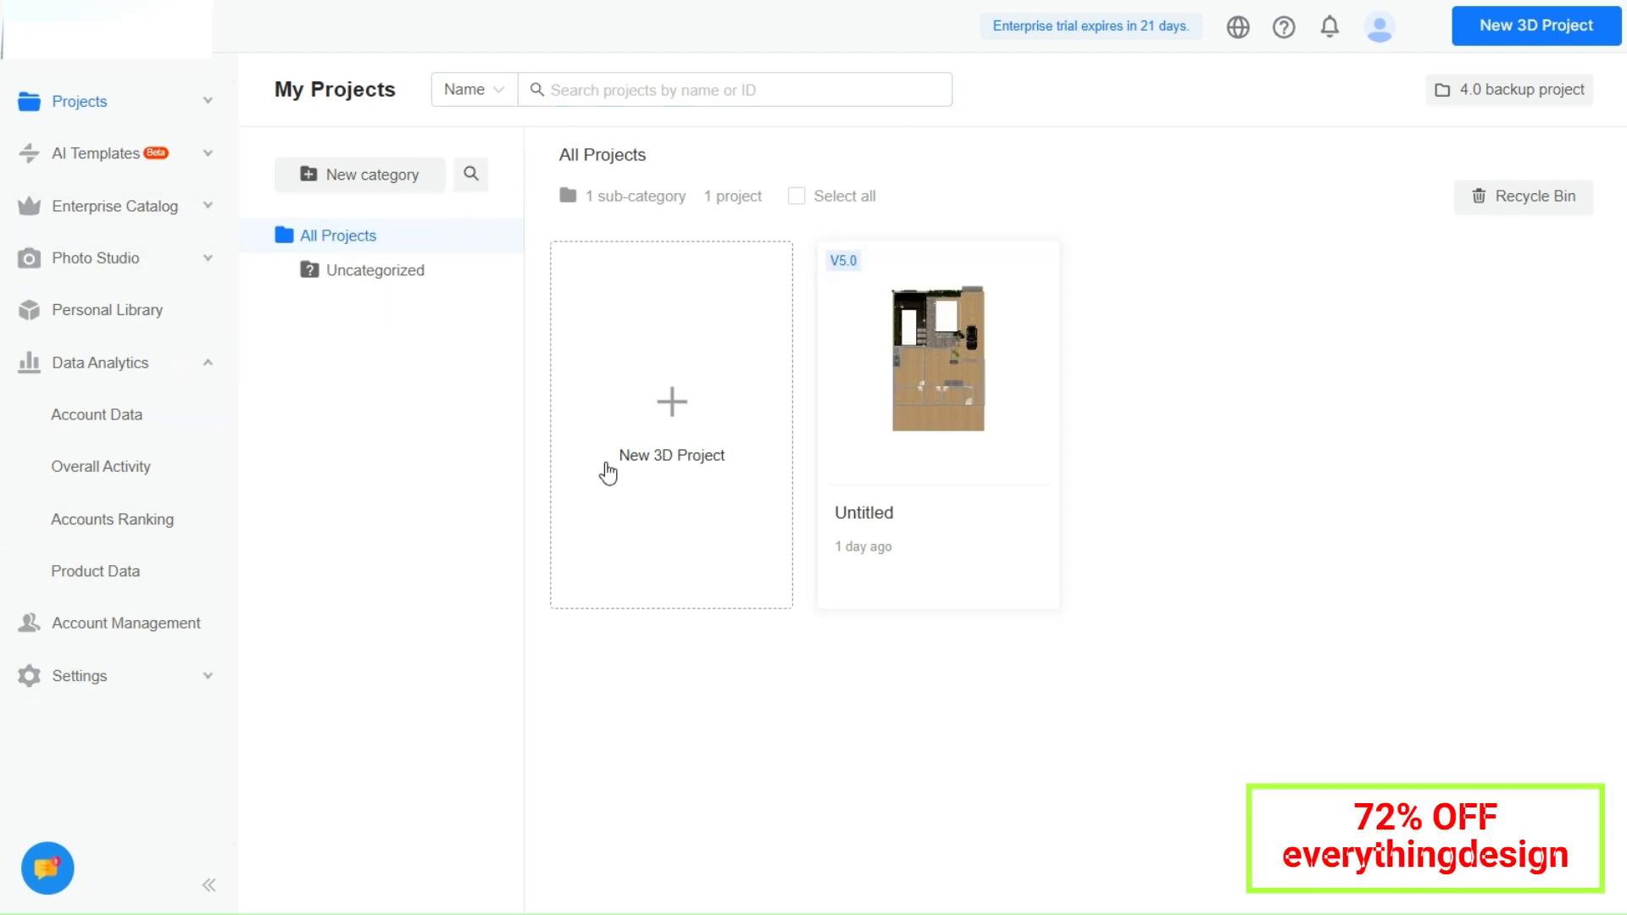
pyautogui.moveTo(101, 466)
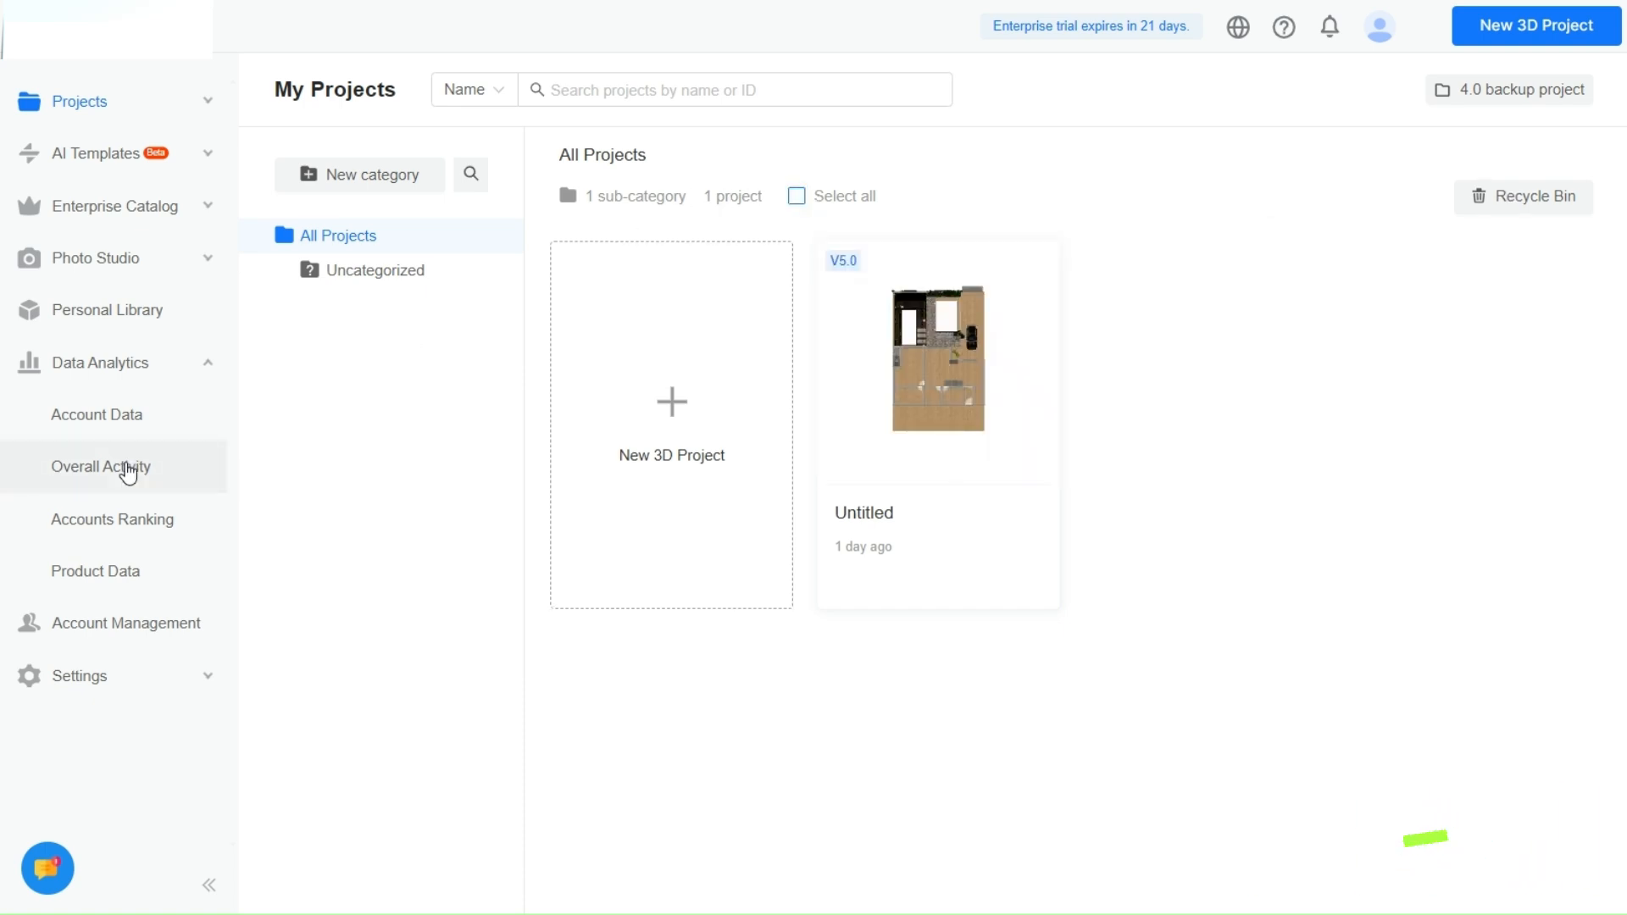
pyautogui.click(207, 884)
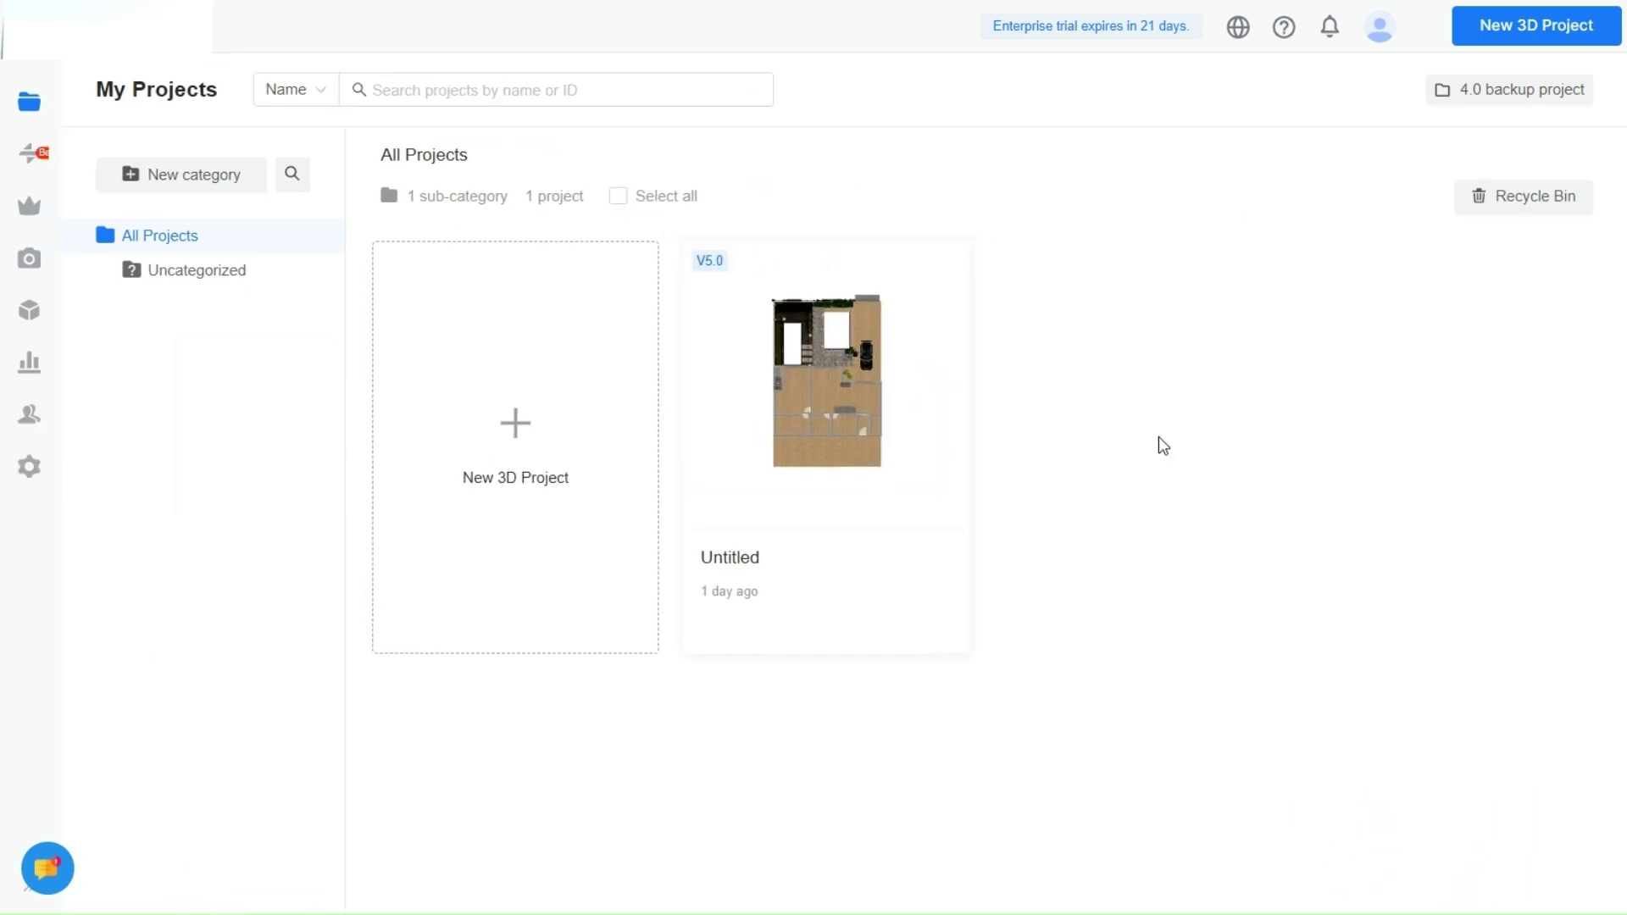
pyautogui.click(515, 424)
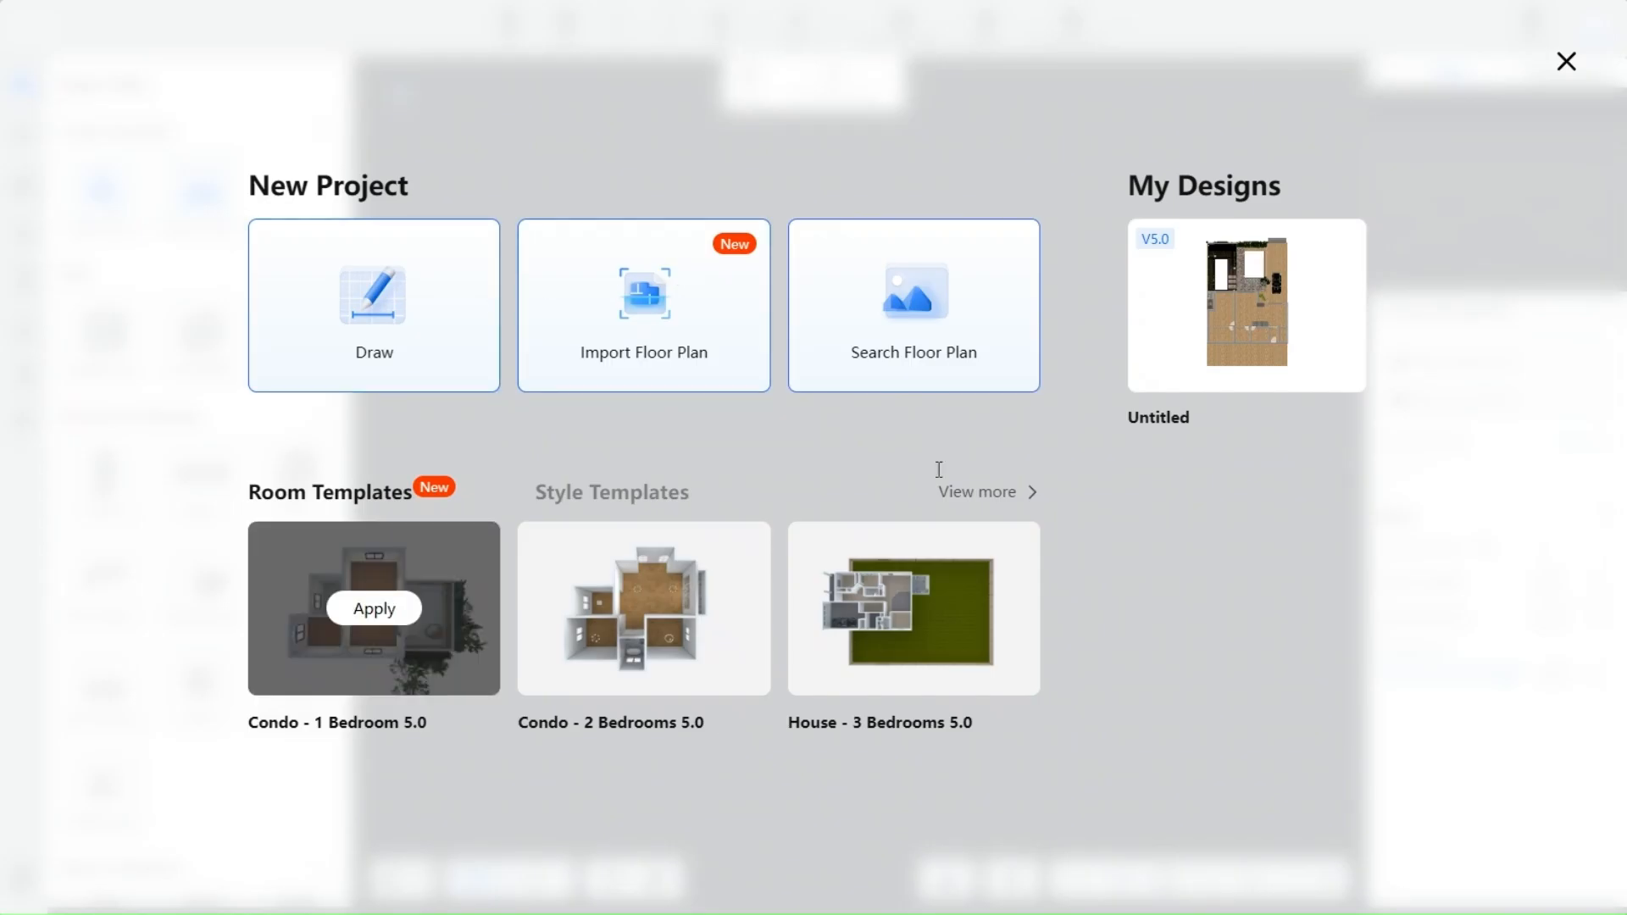
# Draw a 52.8 m² L-shaped room with a 4.66 m² hole, then toggle Display mode.
pyautogui.click(373, 305)
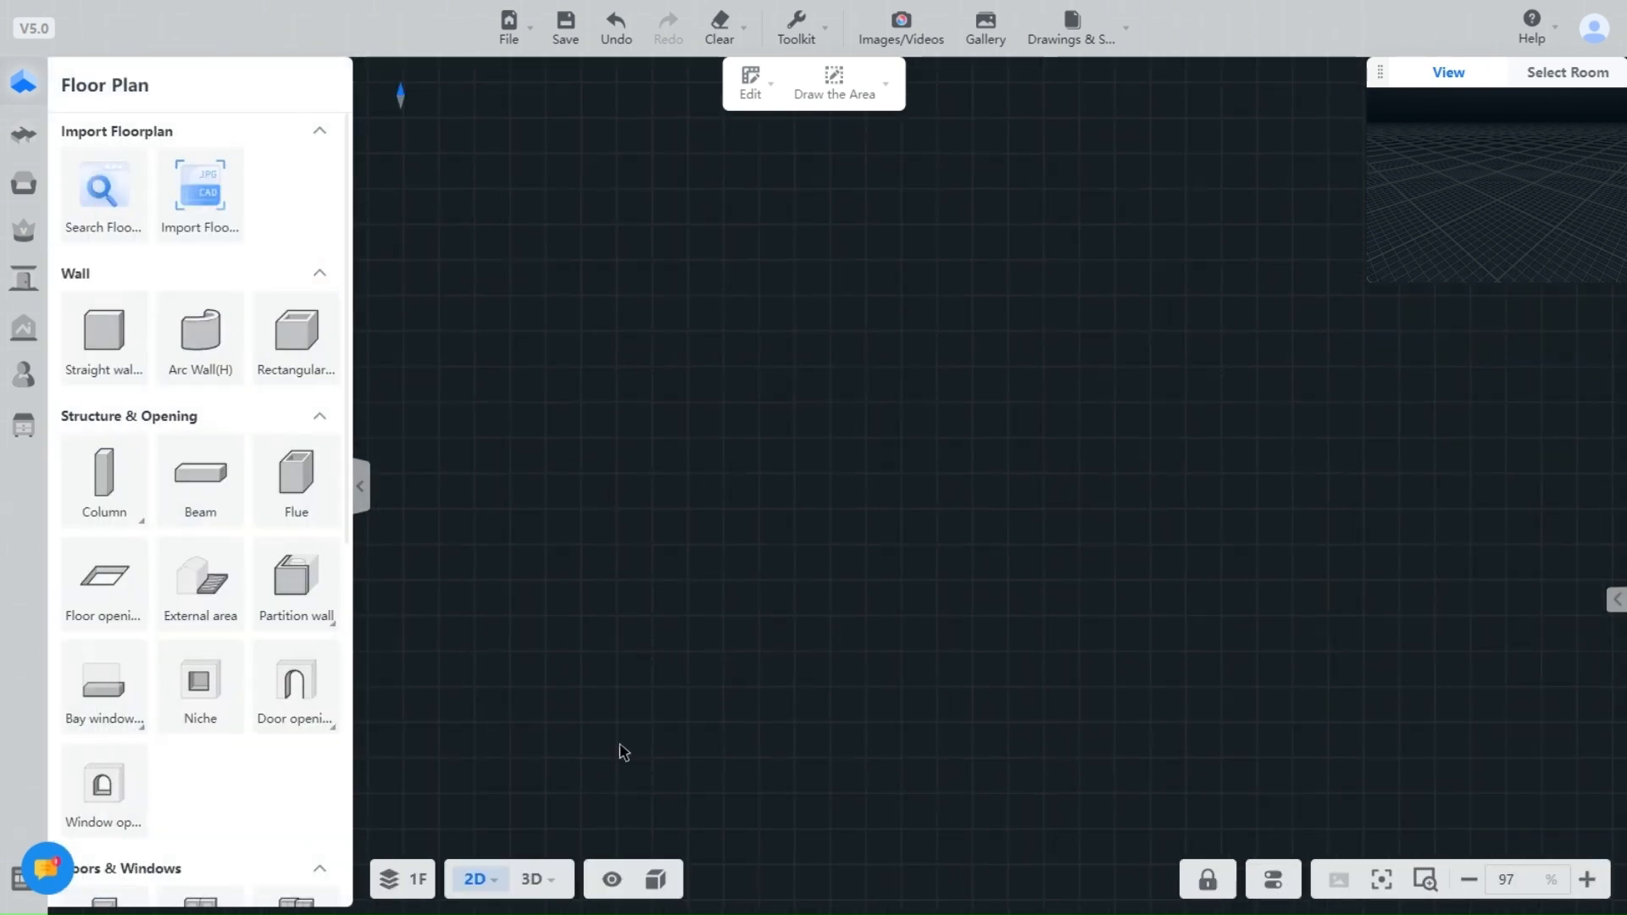
pyautogui.click(103, 337)
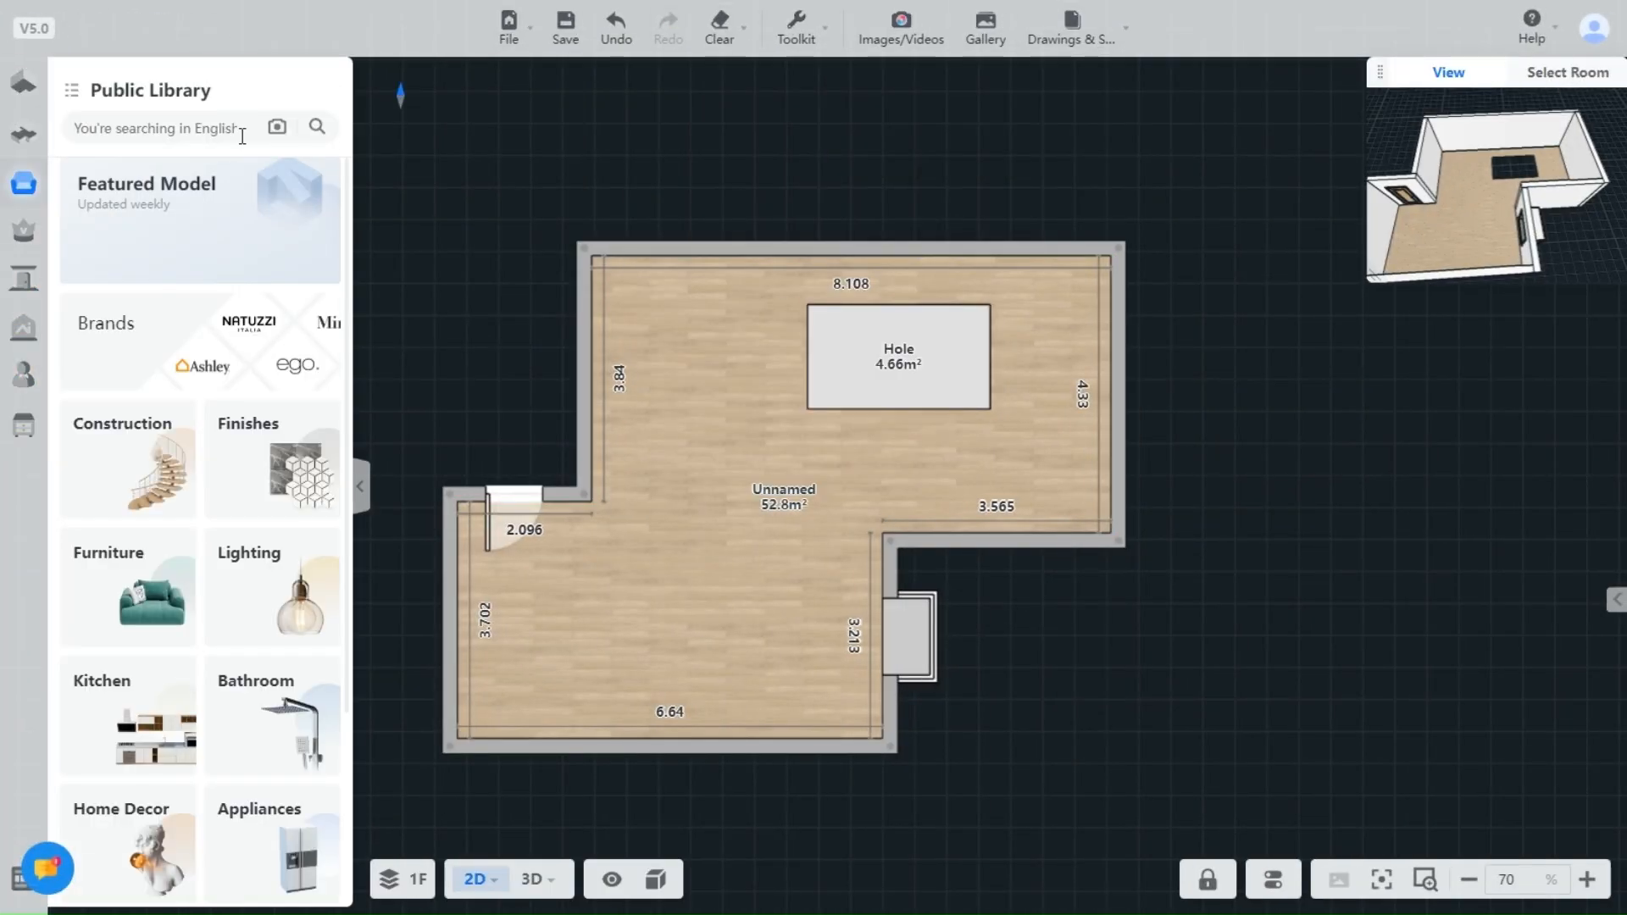
pyautogui.click(23, 183)
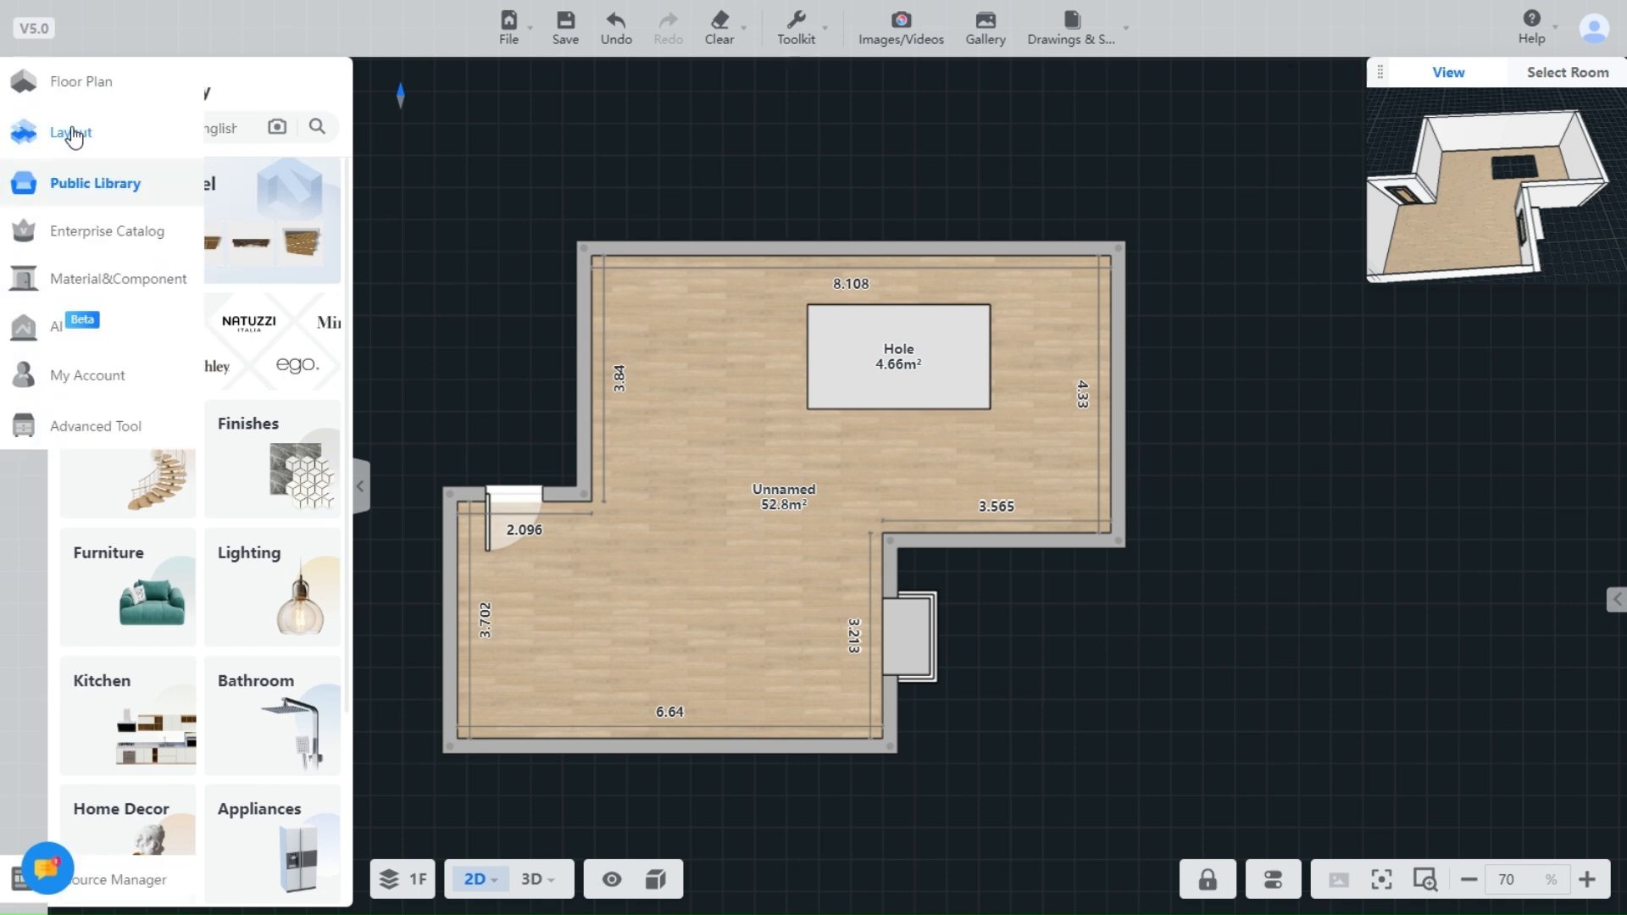
pyautogui.click(850, 254)
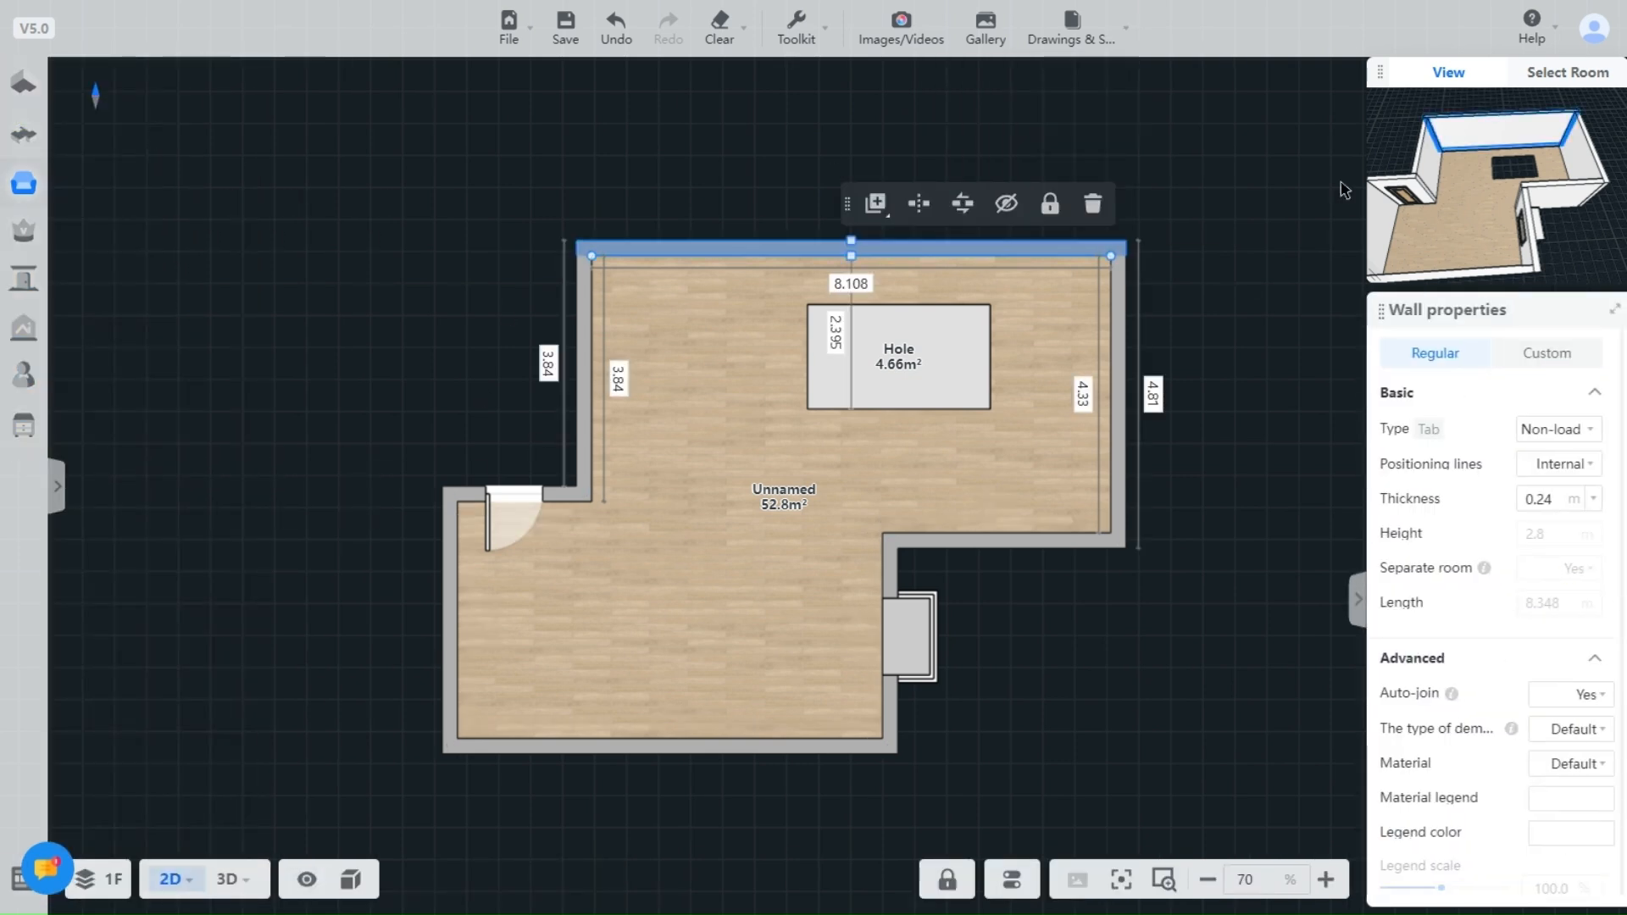
pyautogui.click(306, 879)
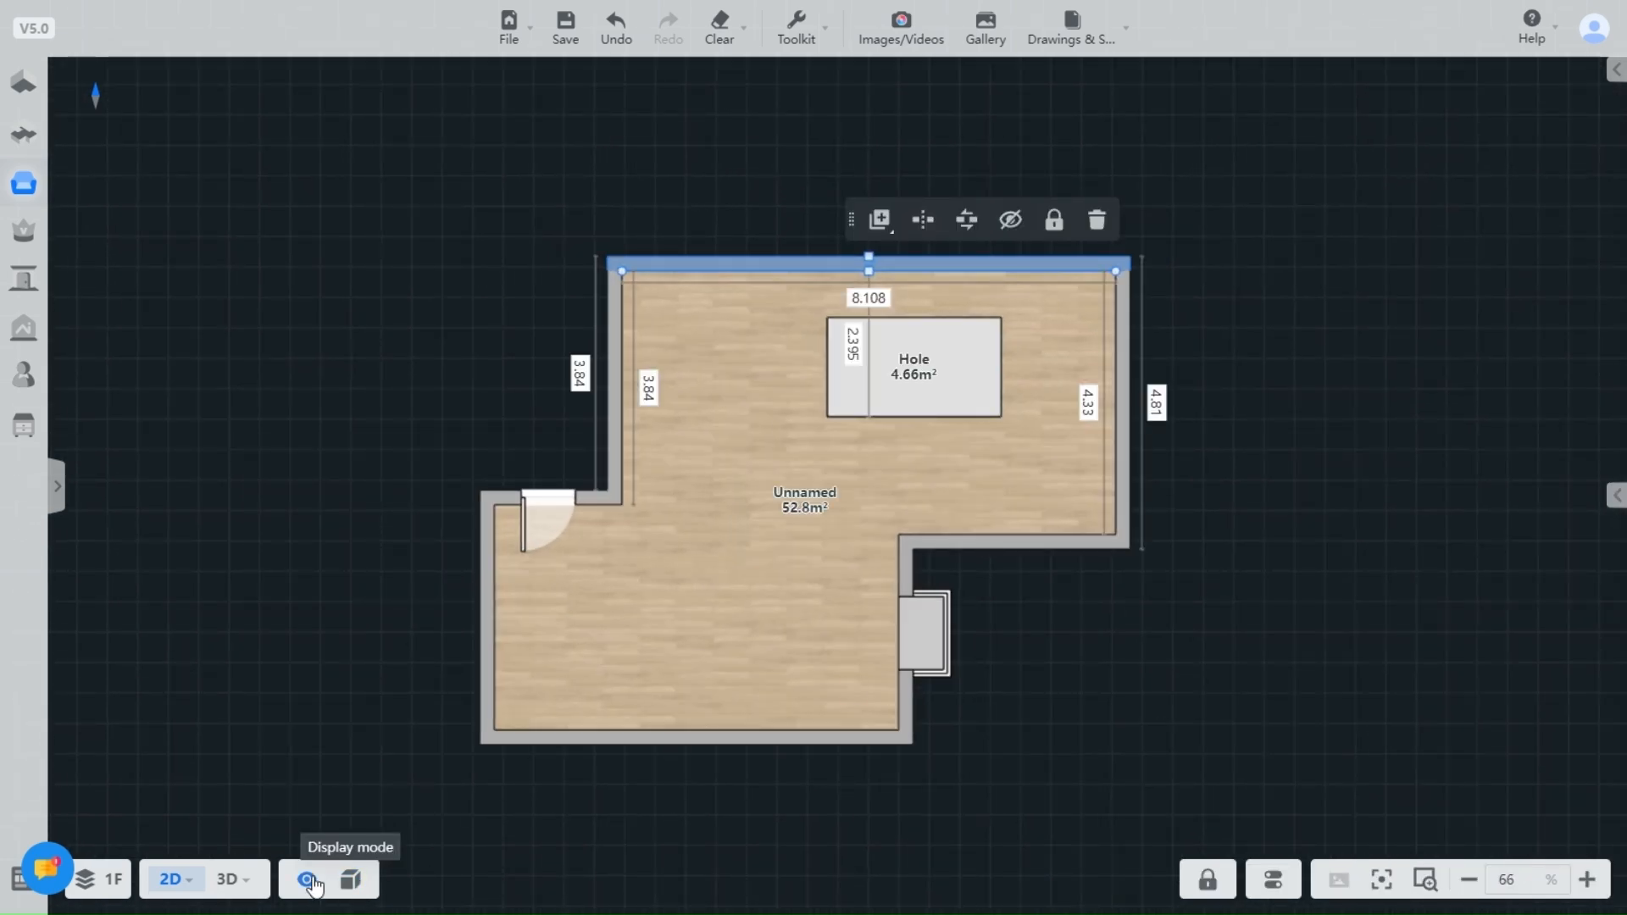
pyautogui.click(230, 879)
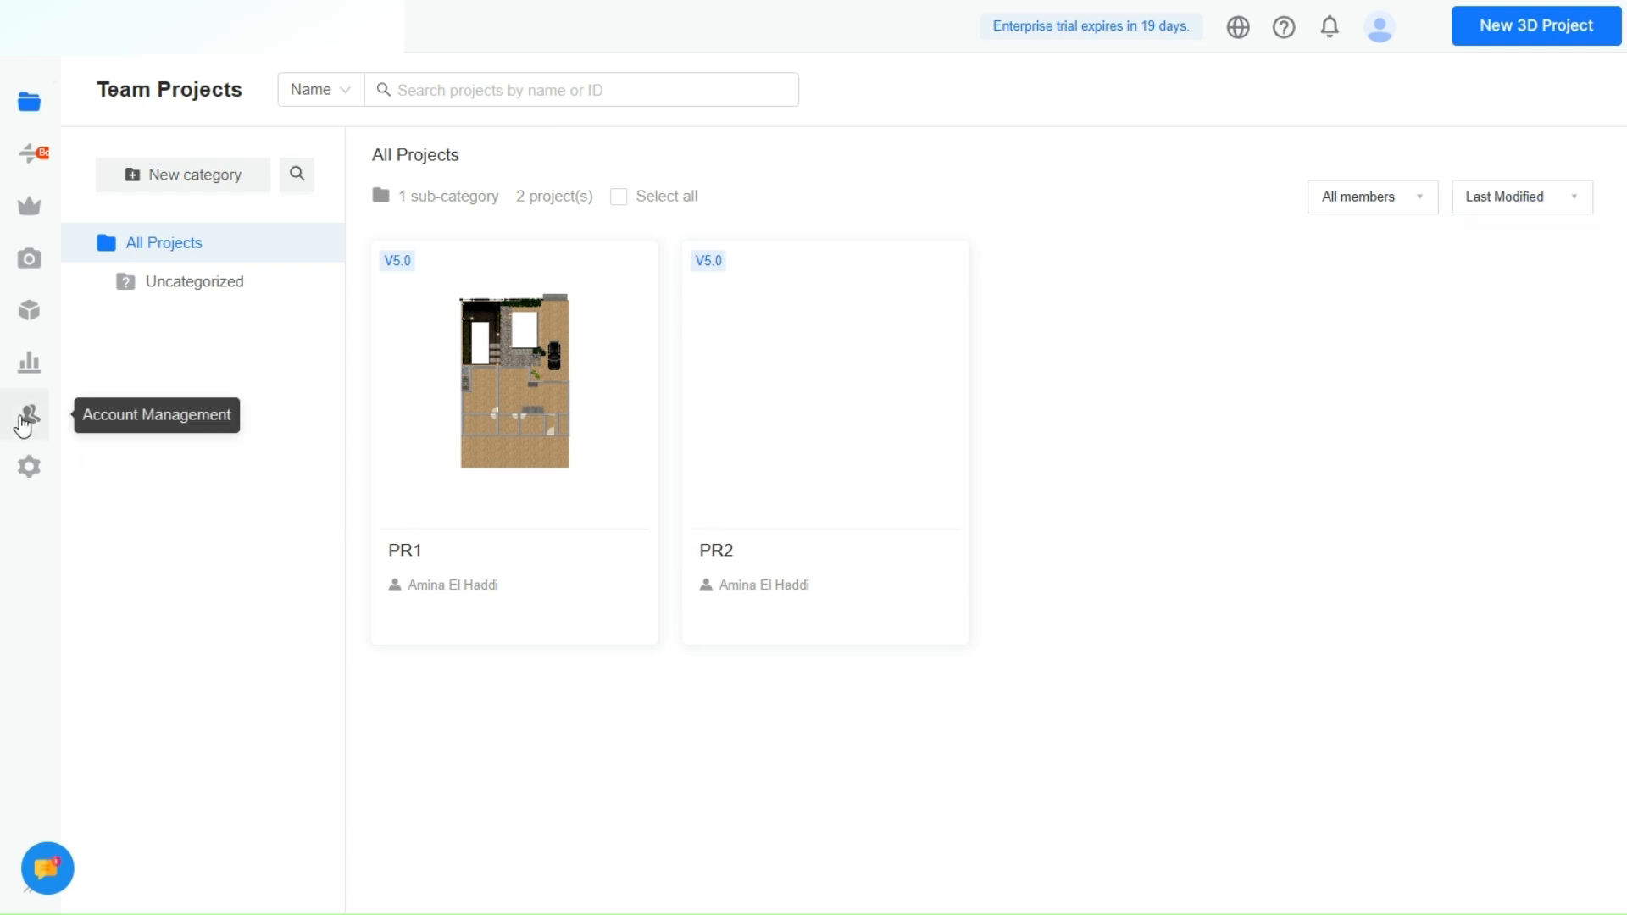
# Open My Projects and review PR2's share link permissions, keeping it view-only.
pyautogui.click(28, 362)
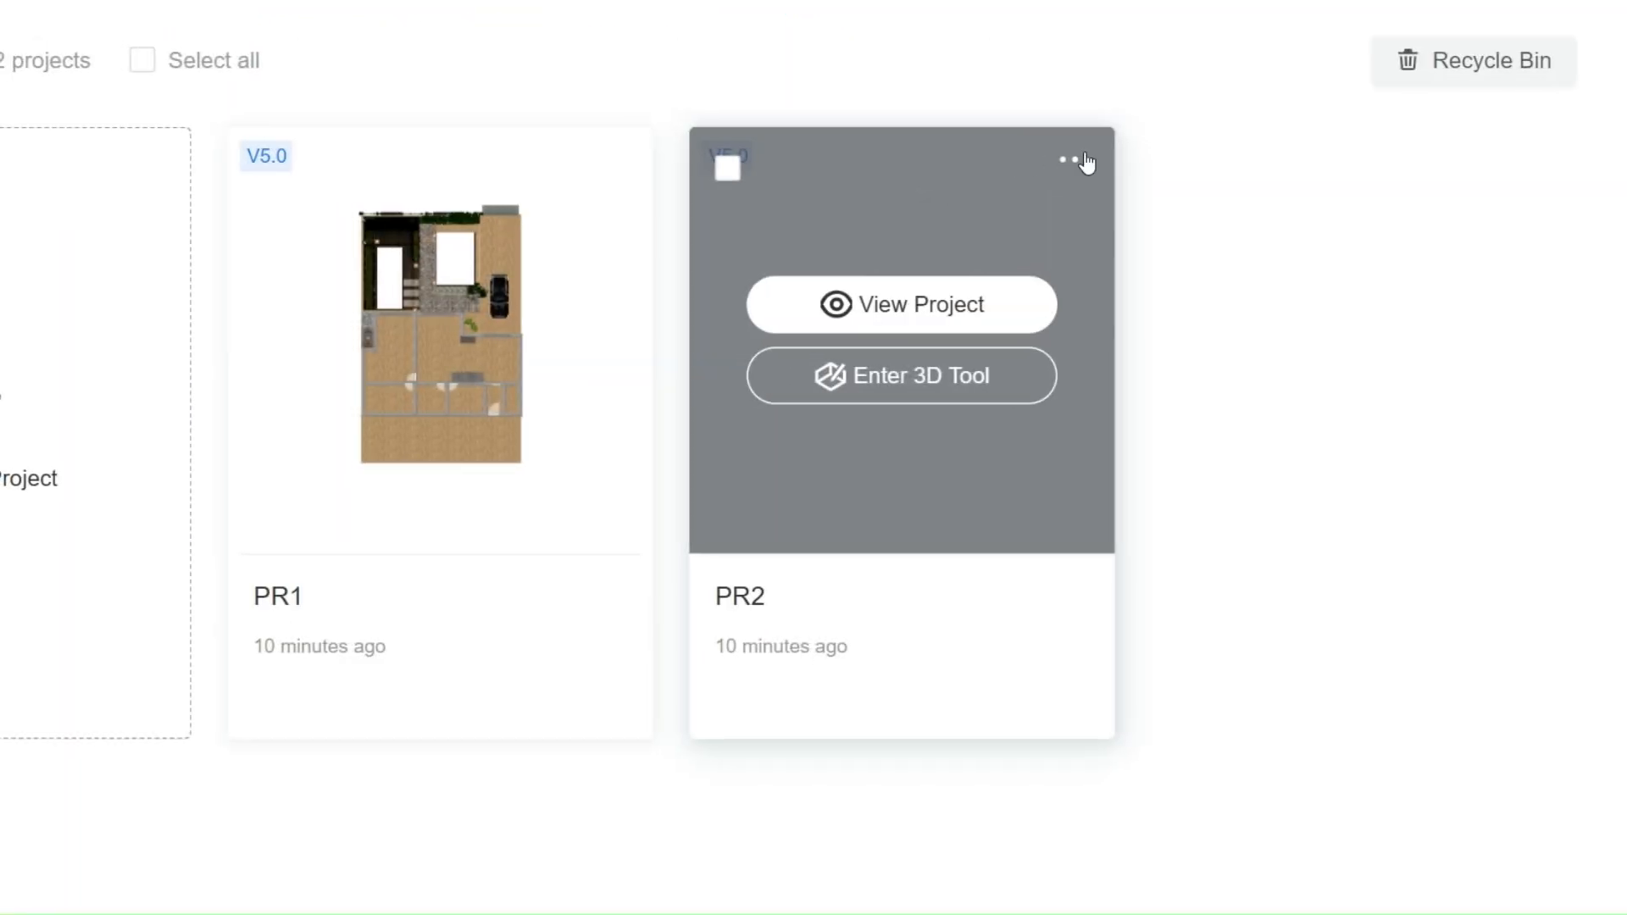
pyautogui.click(1067, 160)
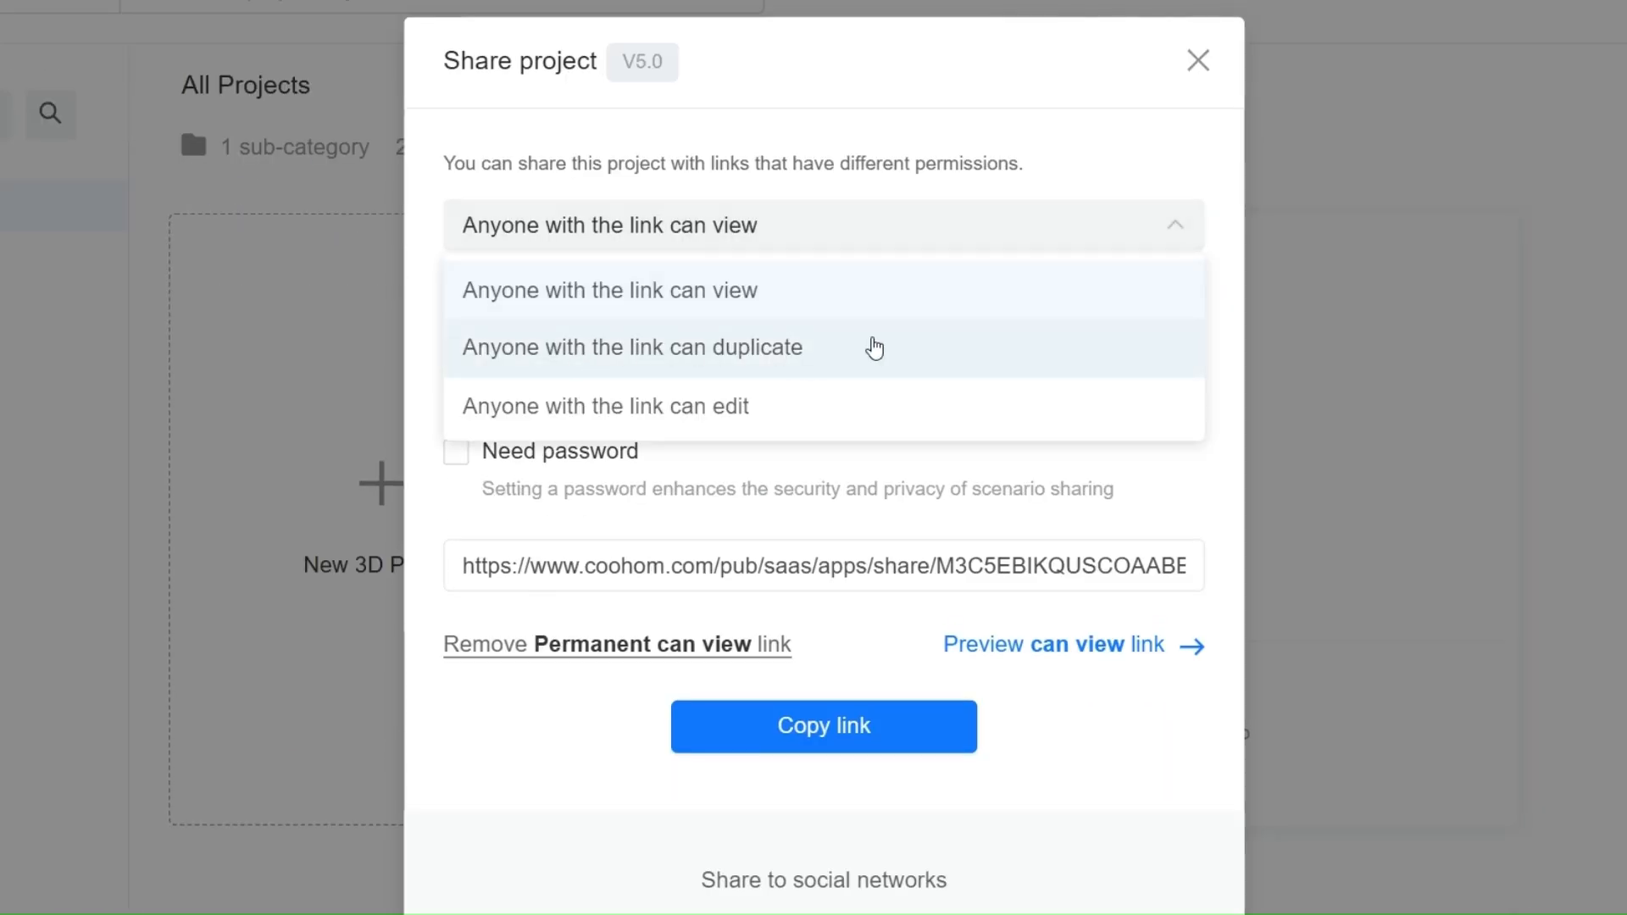
pyautogui.click(608, 289)
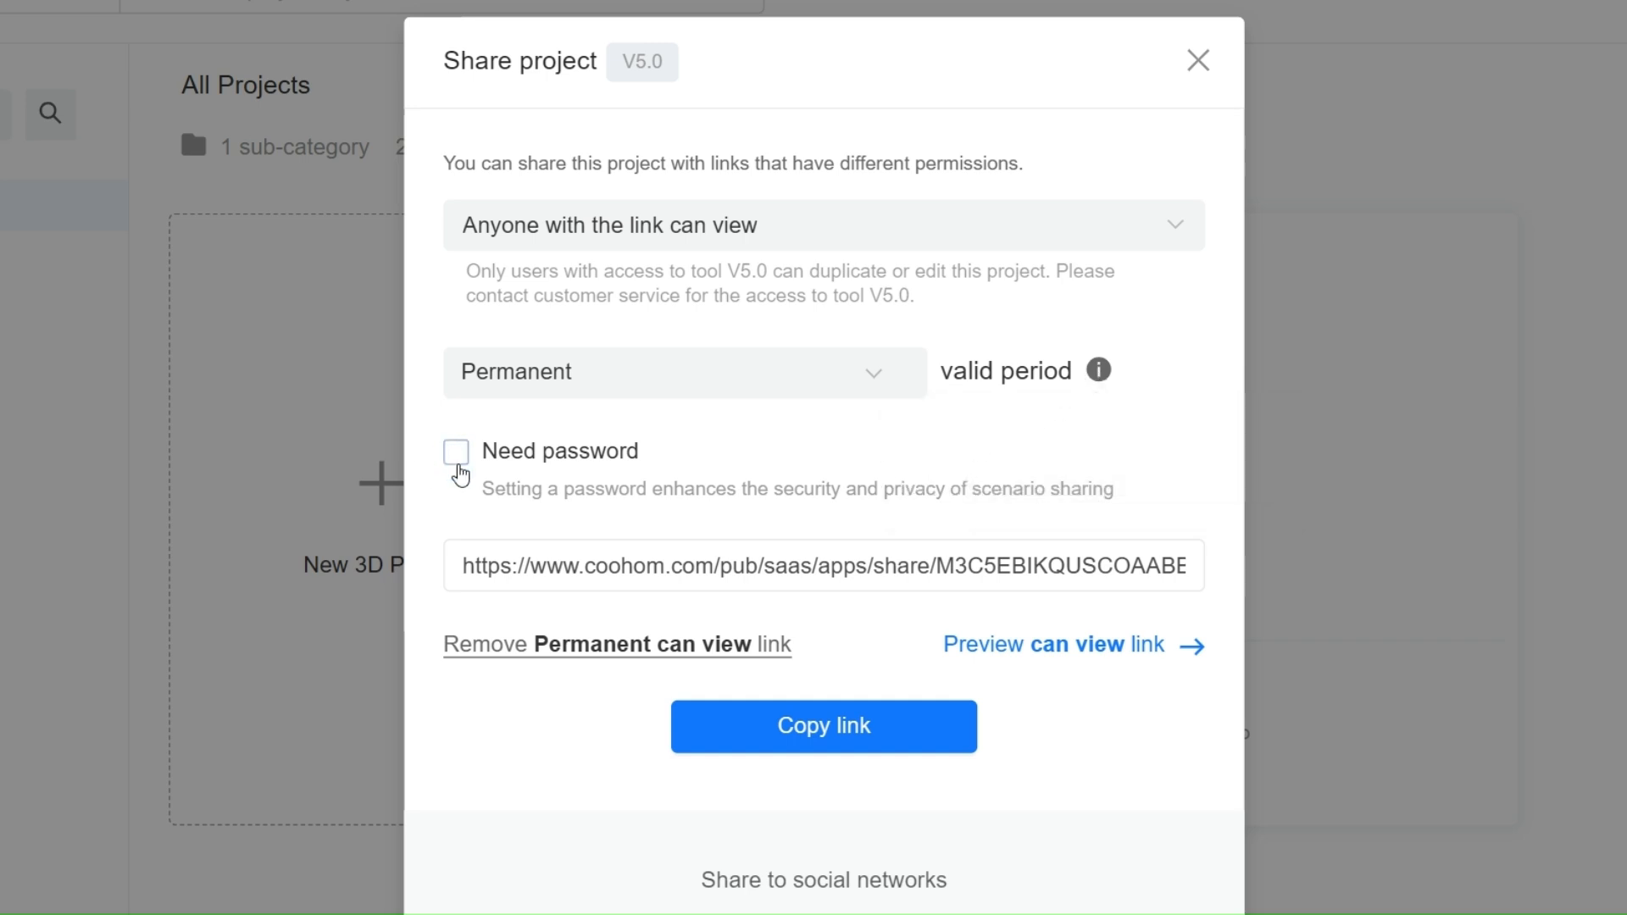
pyautogui.scroll(-3)
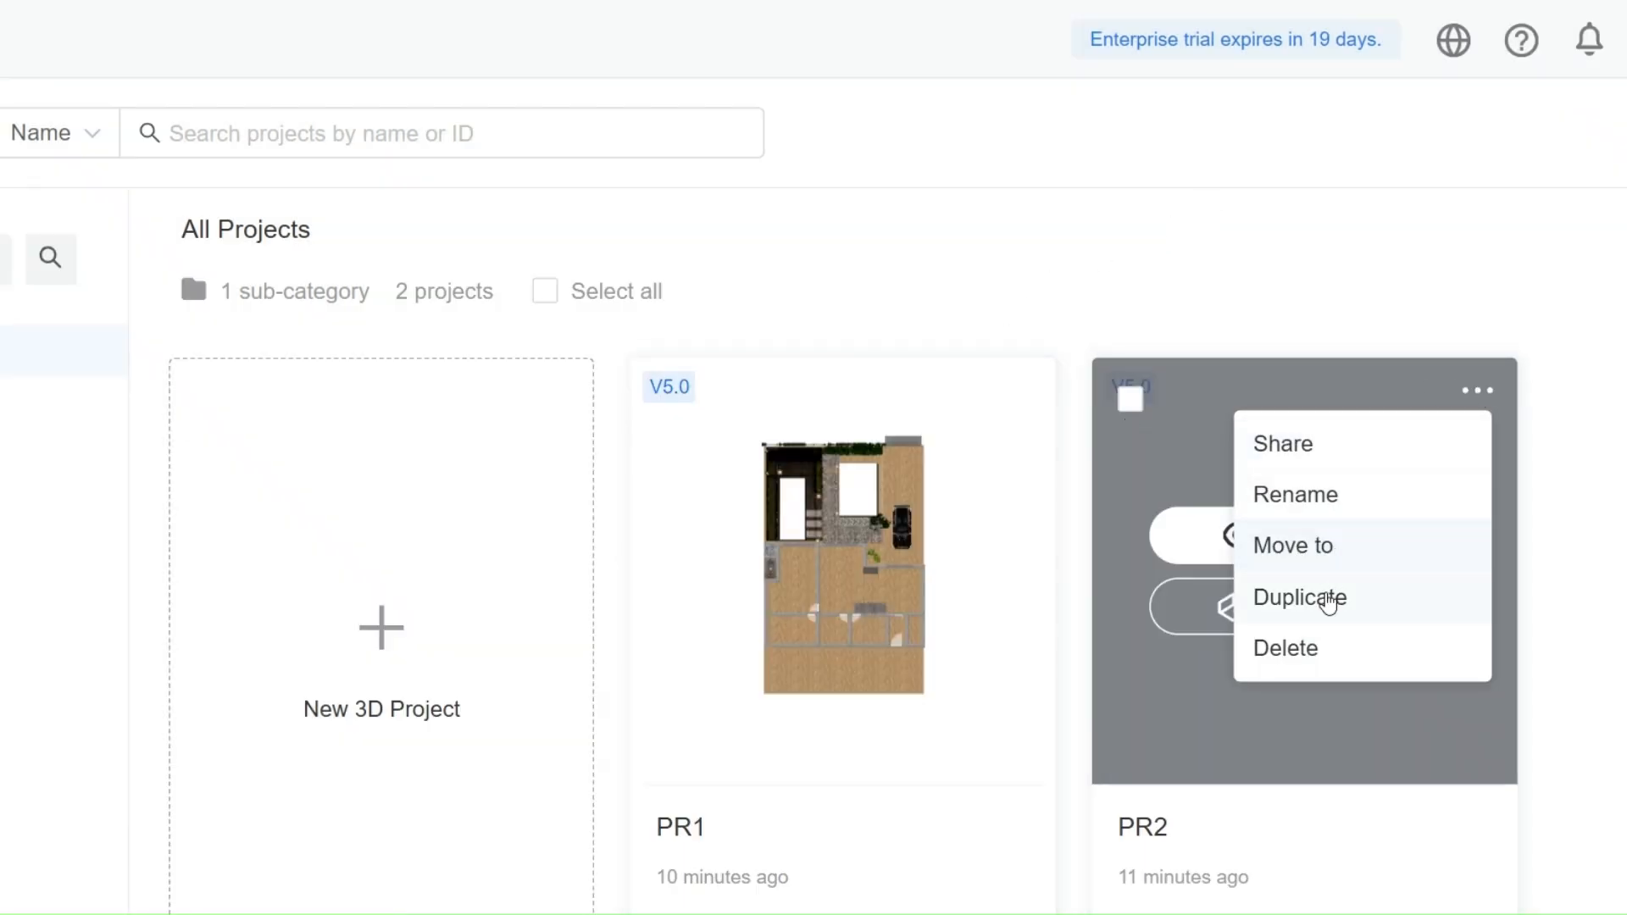
# Start moving PR2 to another category, cancel, and reopen PR2's options menu.
pyautogui.click(1292, 545)
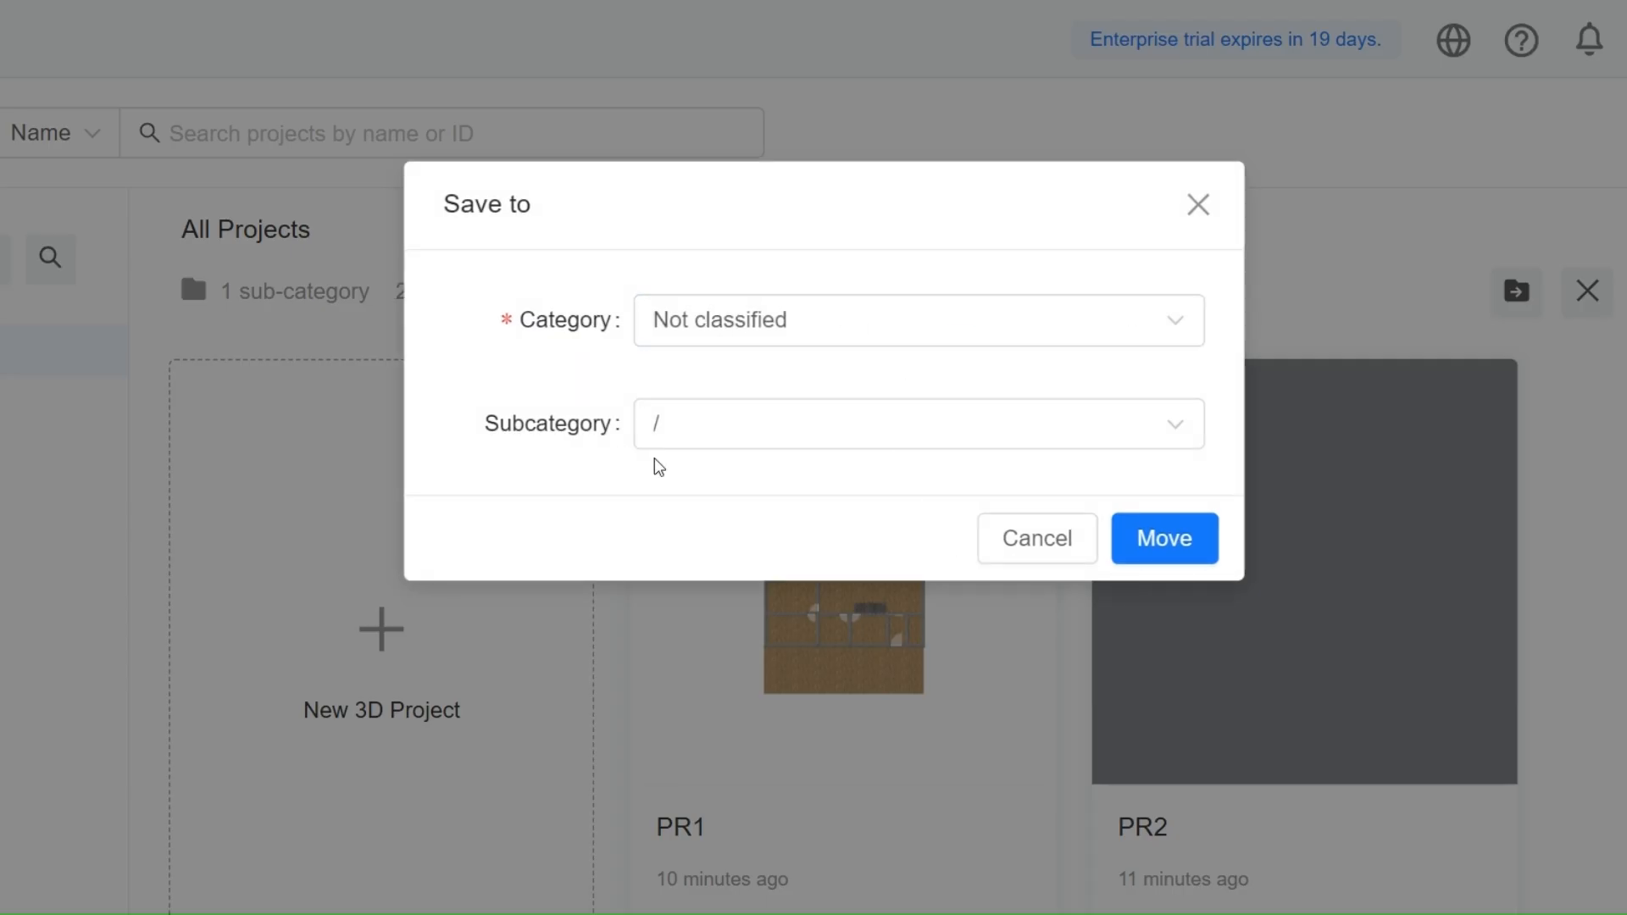
pyautogui.click(1035, 539)
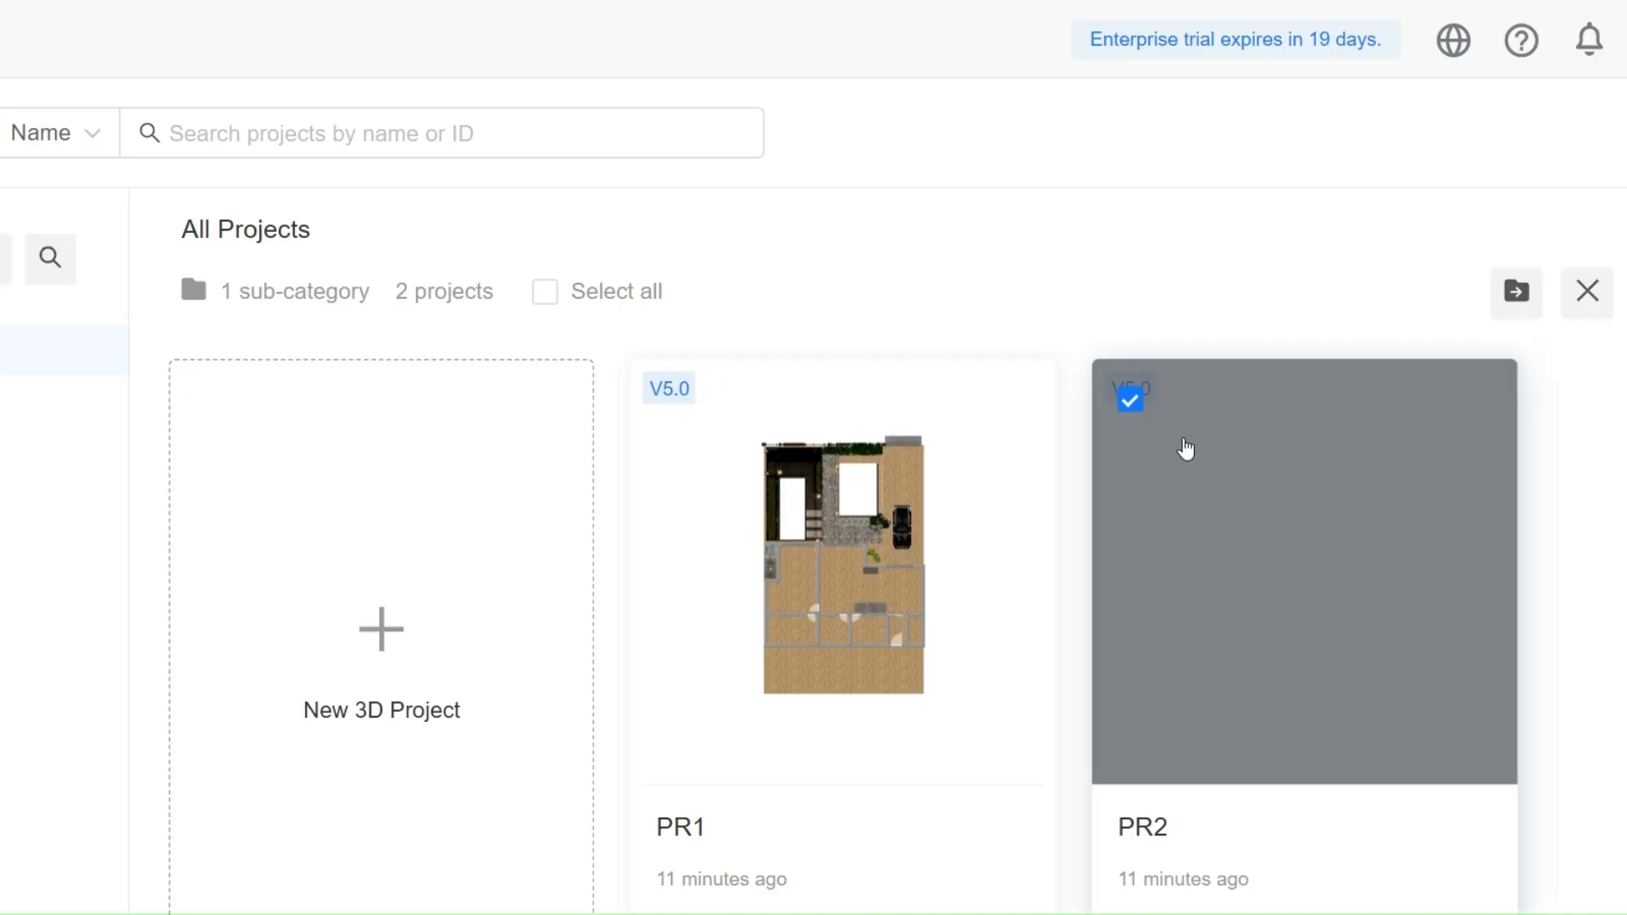
pyautogui.click(1475, 392)
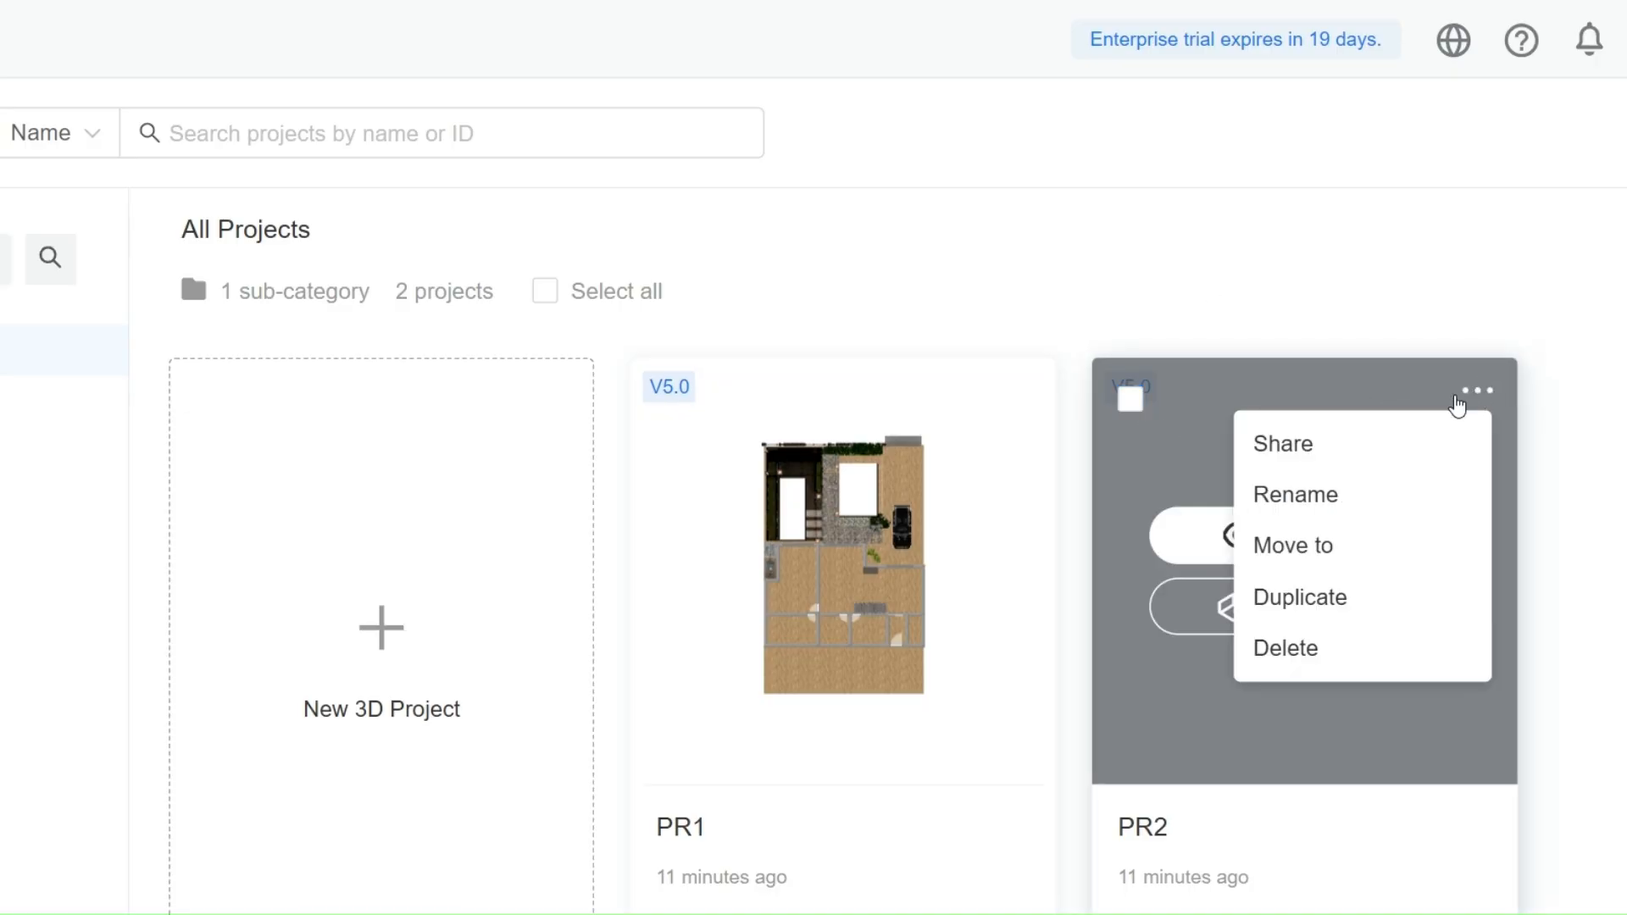
pyautogui.moveTo(1282, 346)
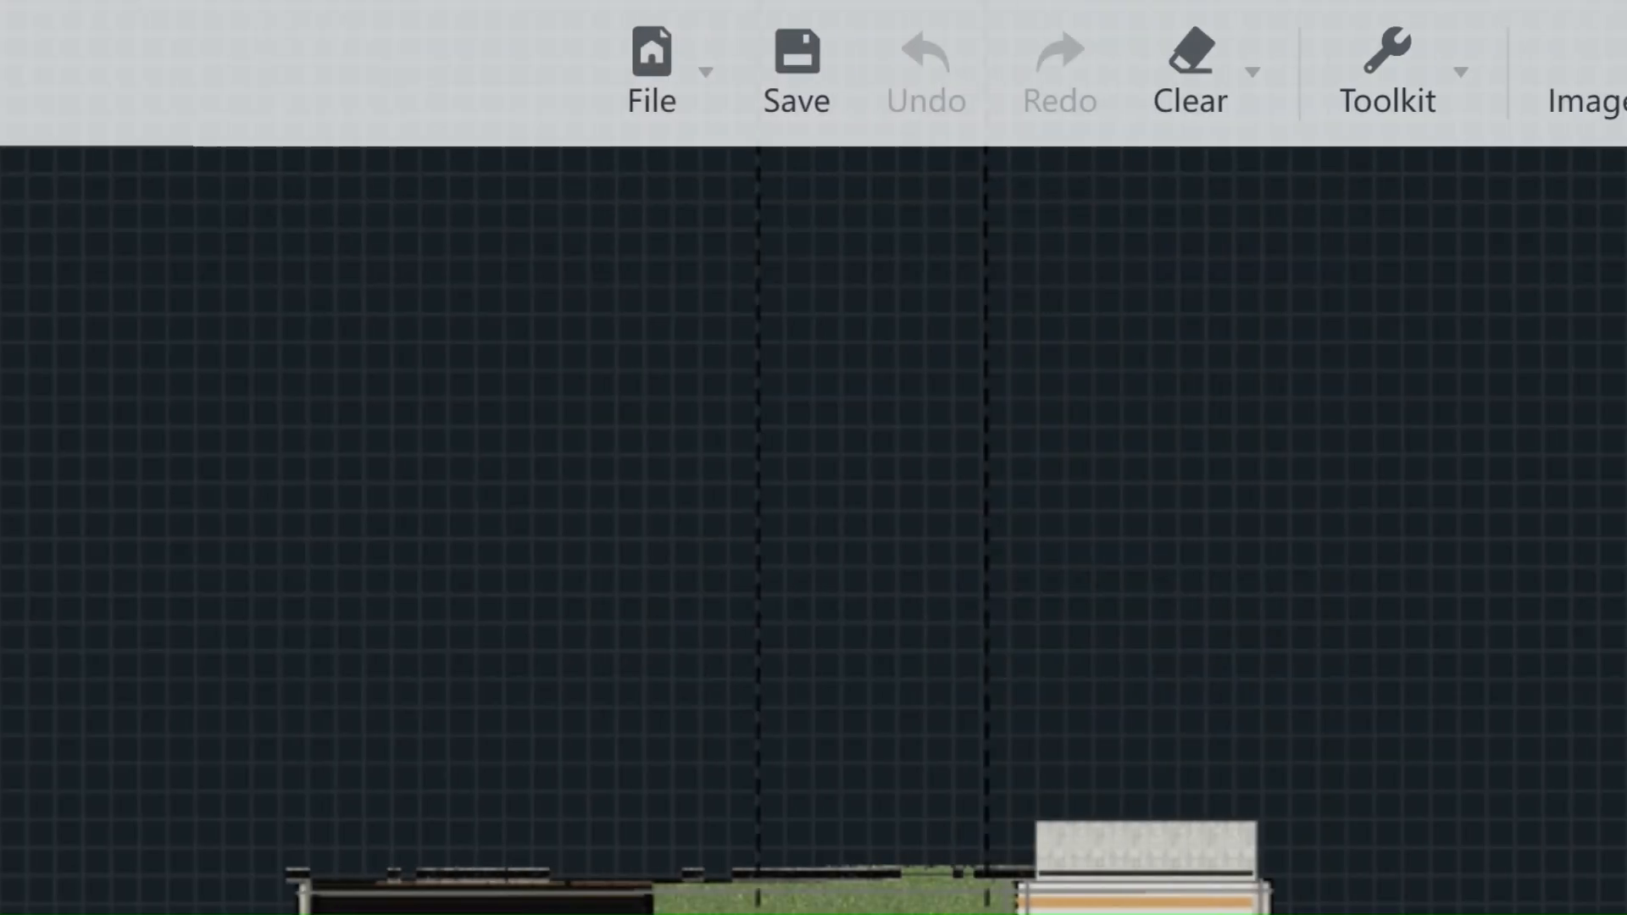
# Open Construction Drawings from the Drawings & S... toolbar menu.
pyautogui.click(1078, 71)
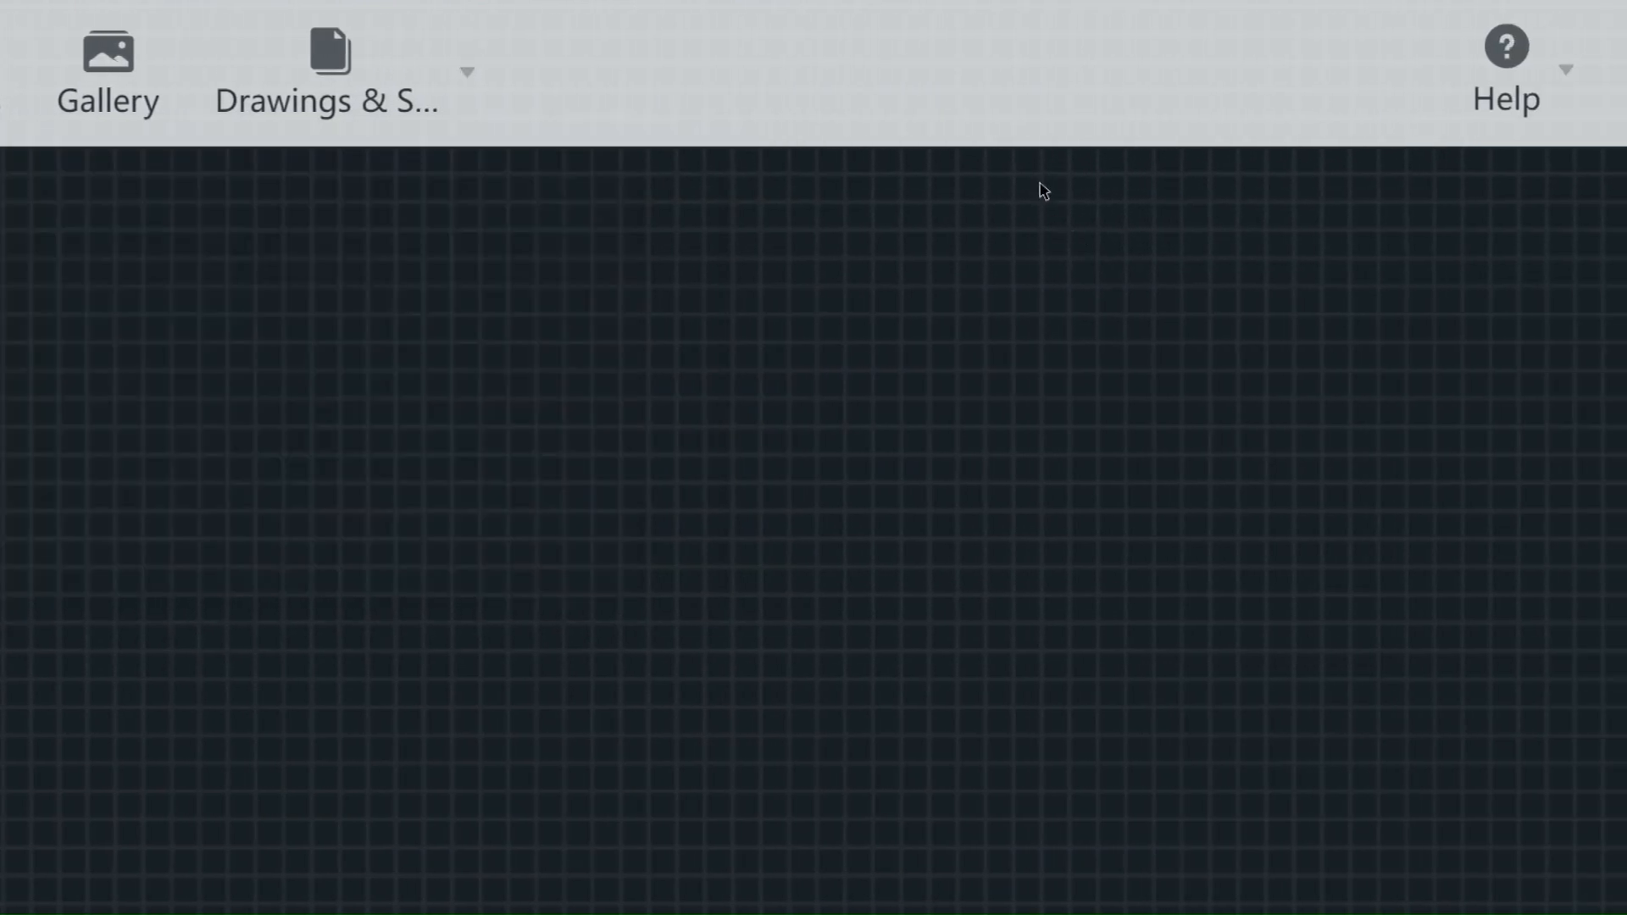
pyautogui.click(323, 73)
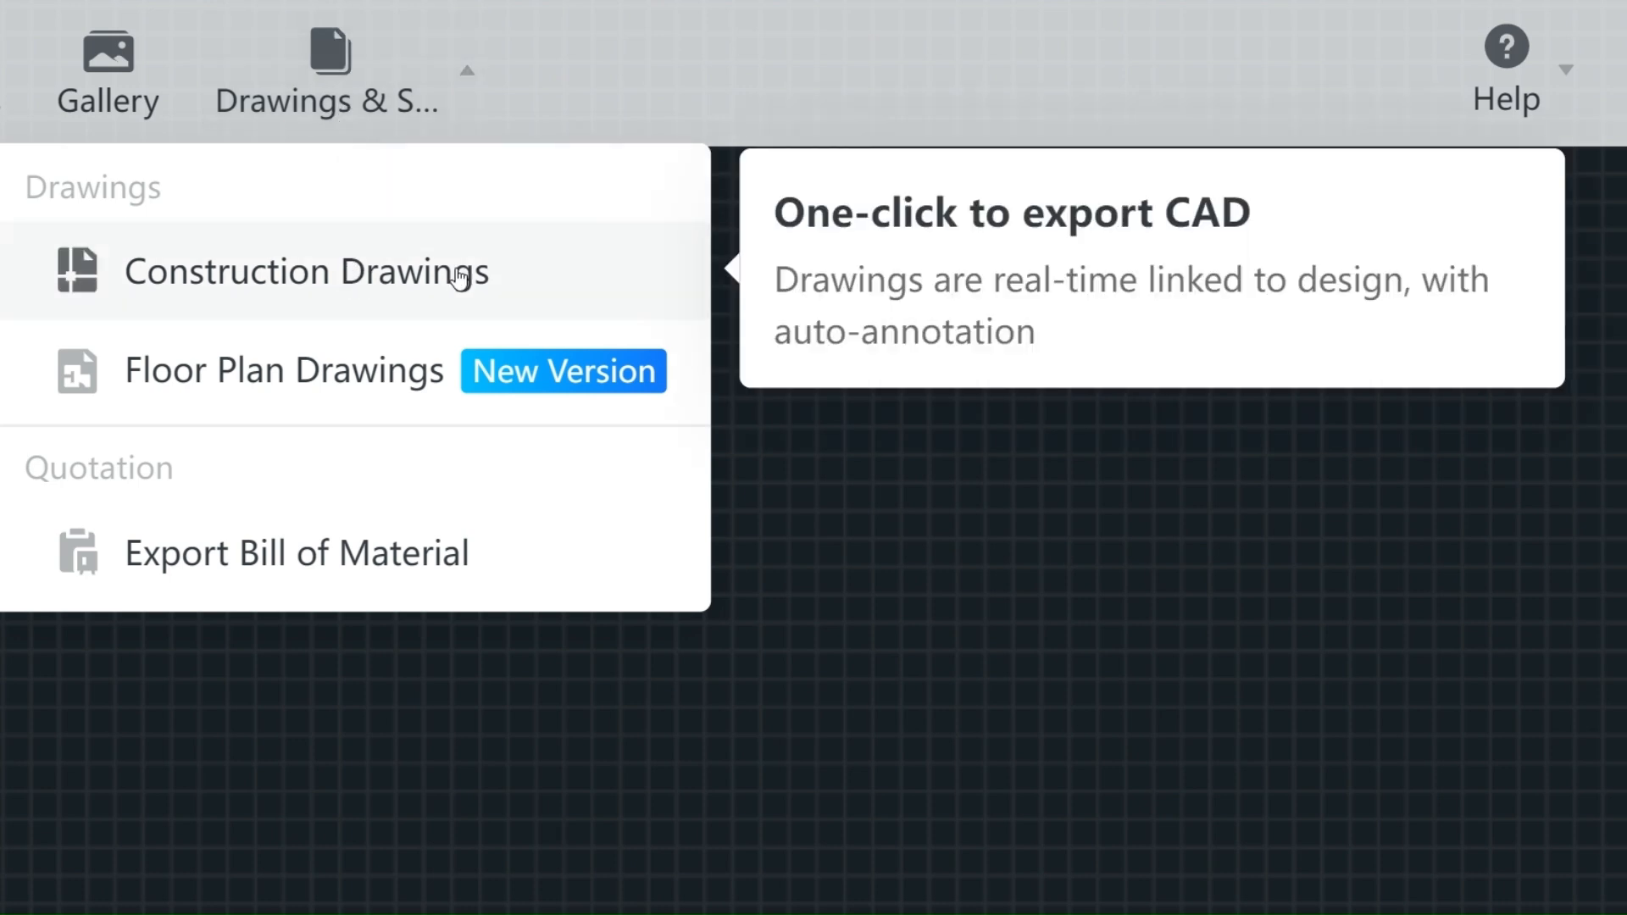
pyautogui.moveTo(1216, 318)
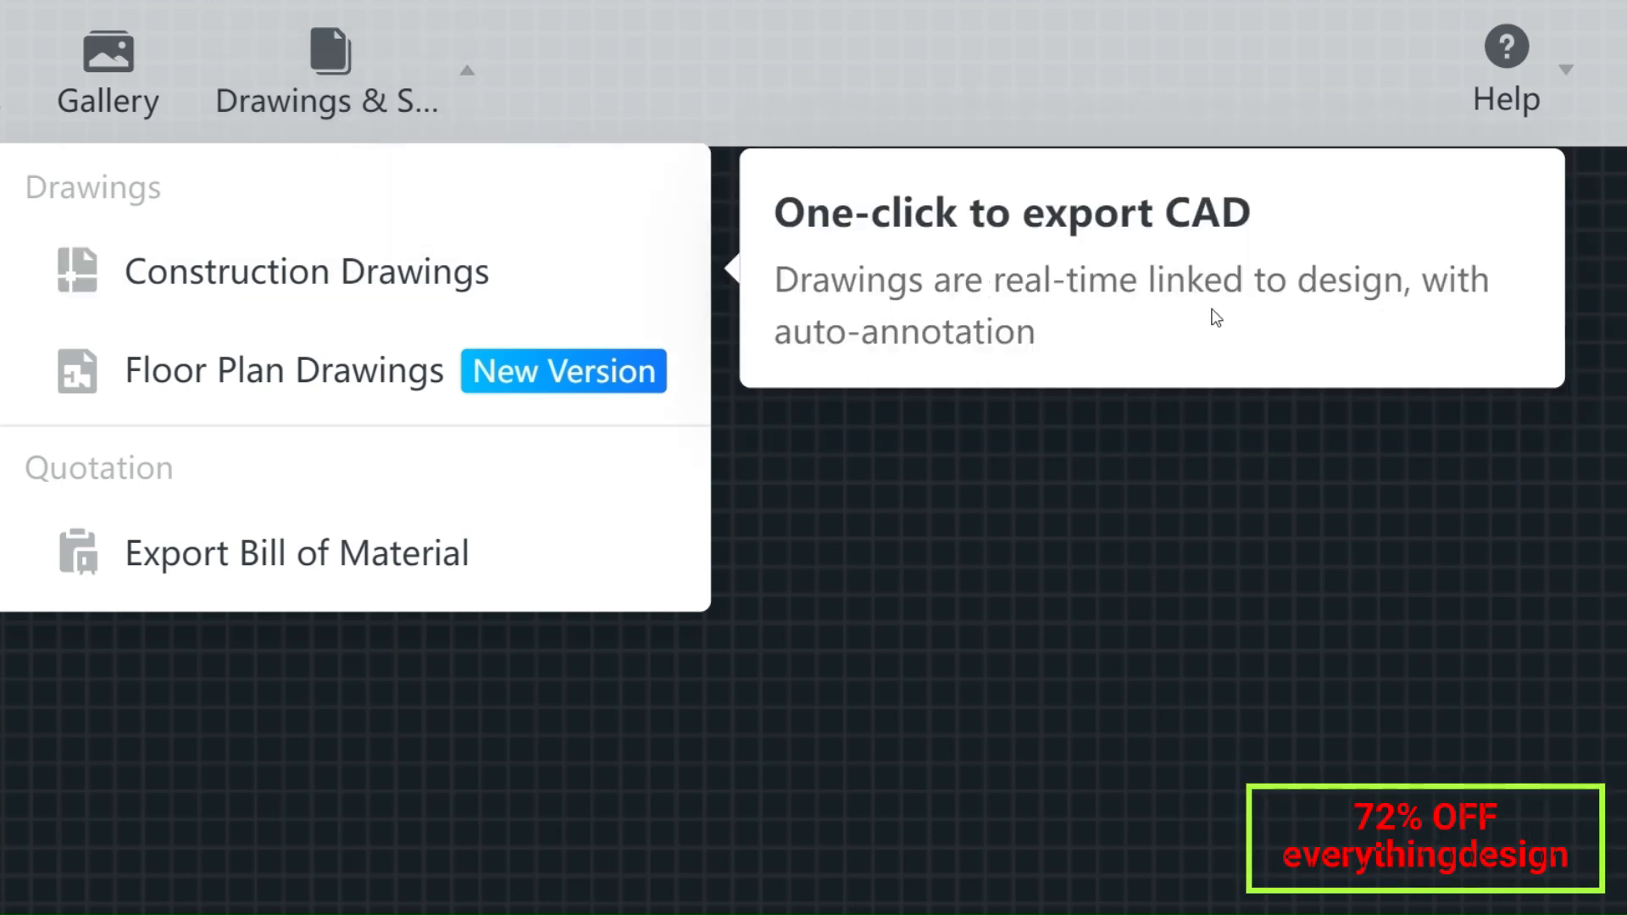
pyautogui.click(305, 271)
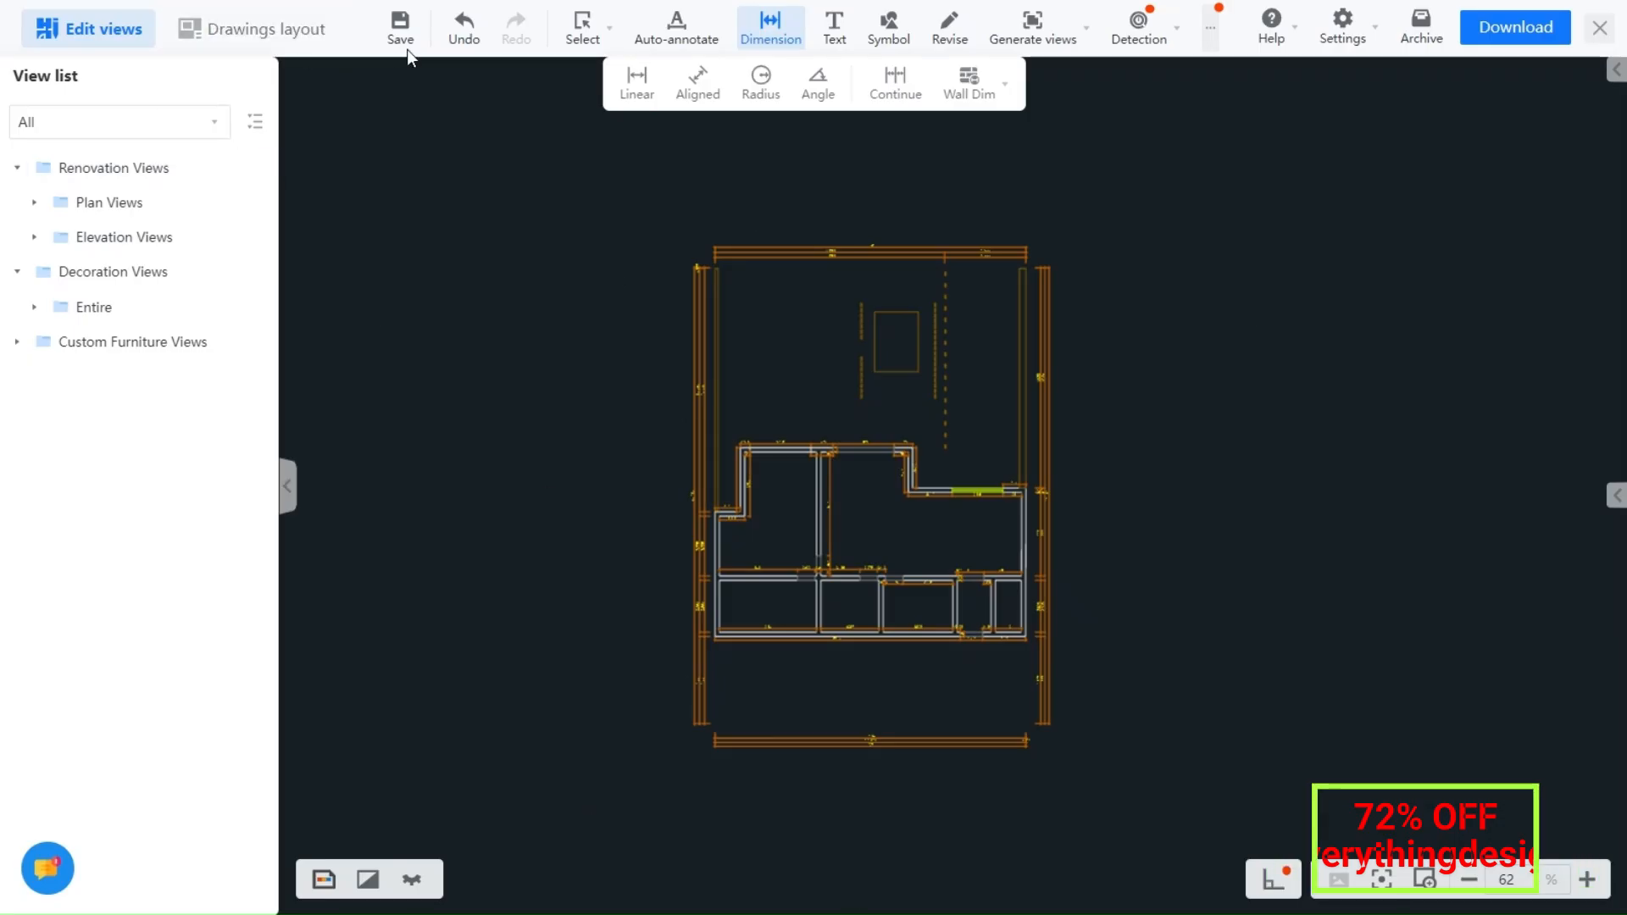
# Look through the wall dimension choices on the construction drawing.
pyautogui.click(965, 81)
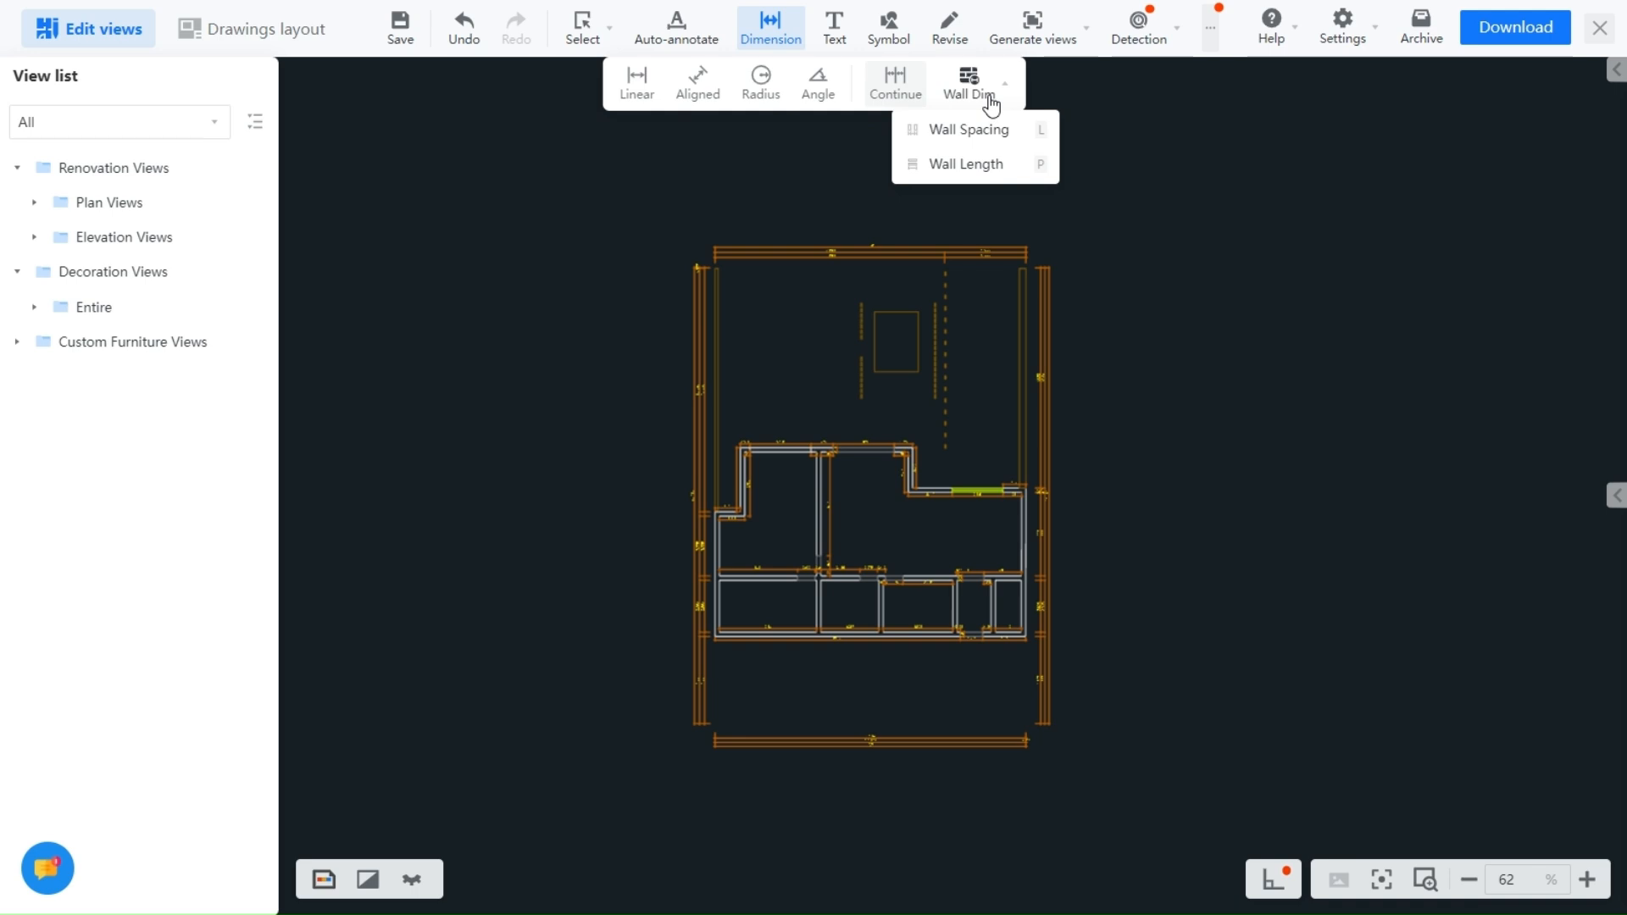
pyautogui.click(887, 26)
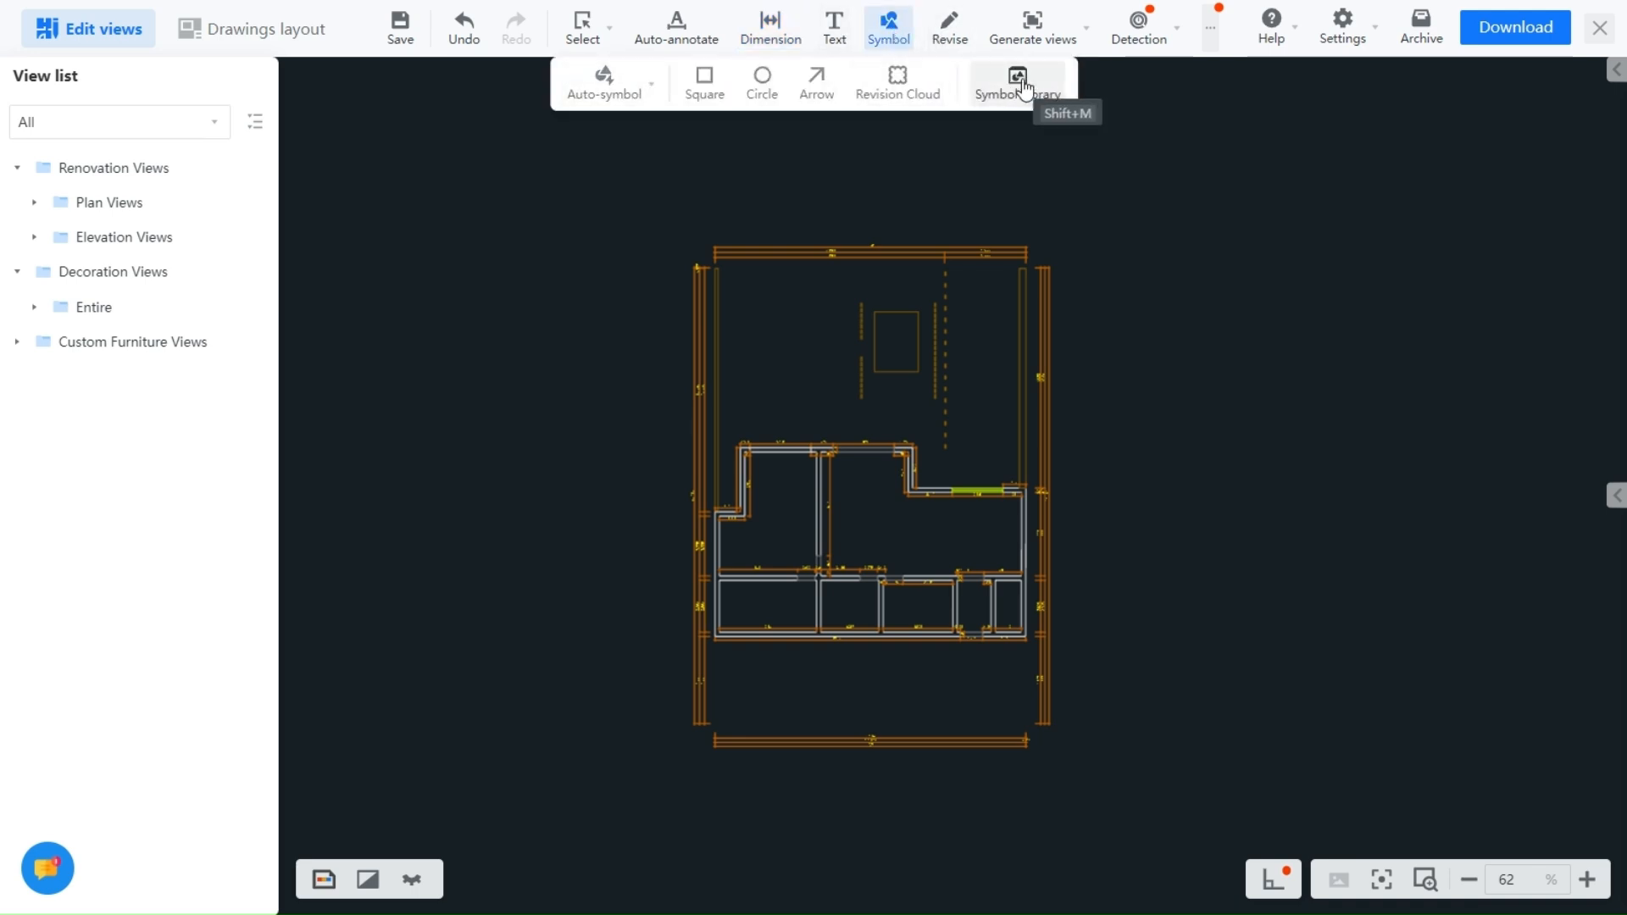
pyautogui.click(1016, 82)
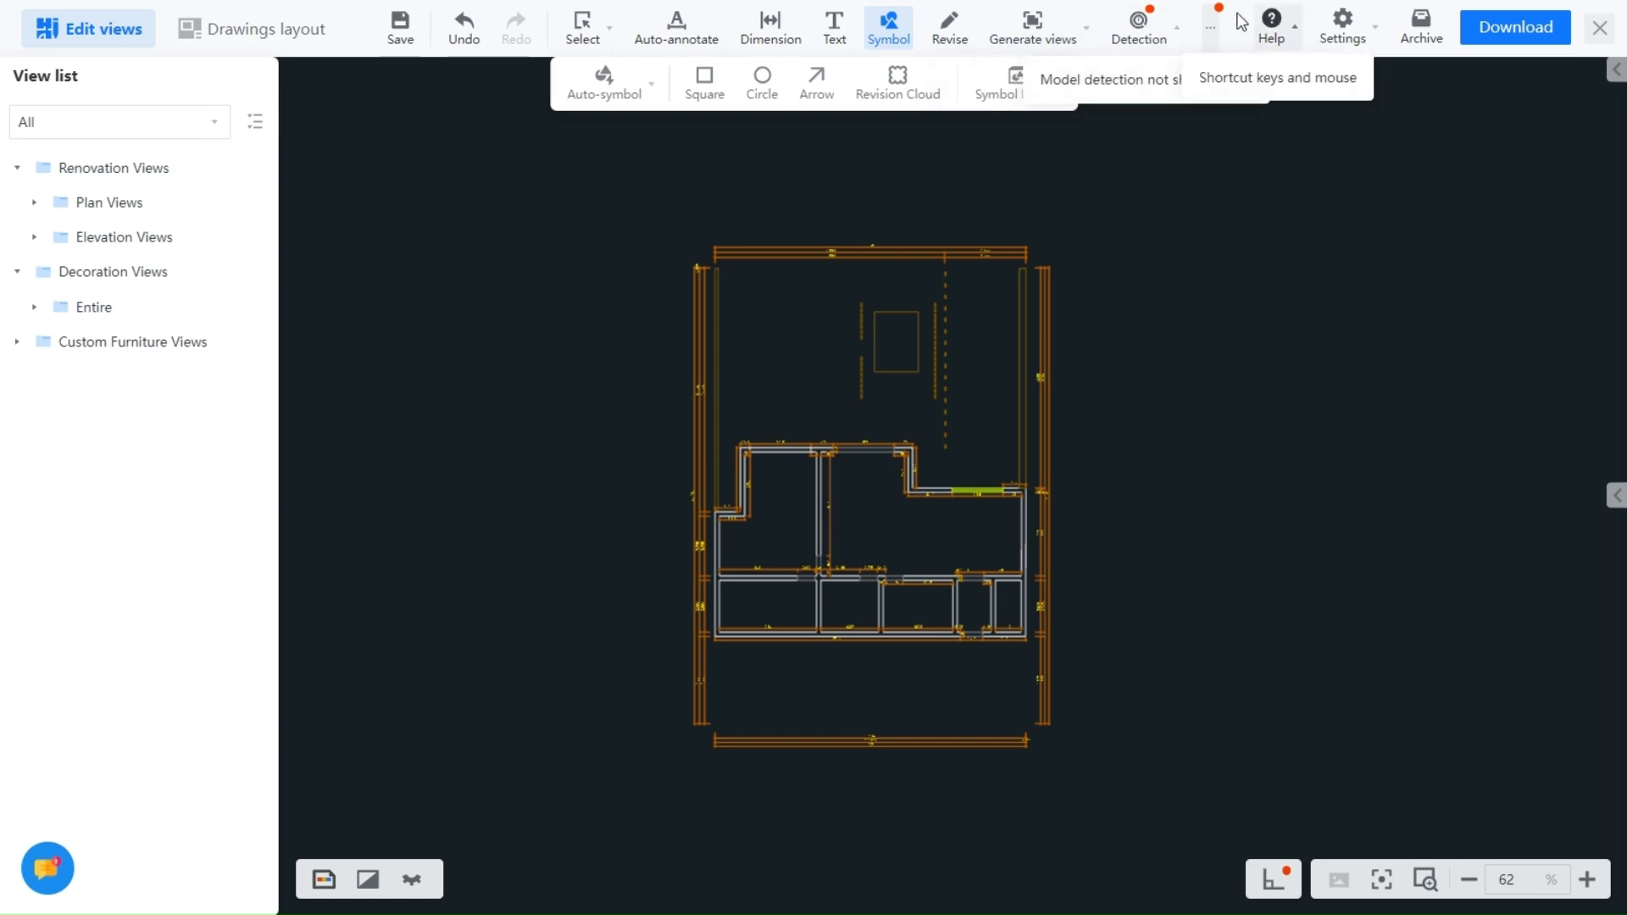
pyautogui.moveTo(1441, 60)
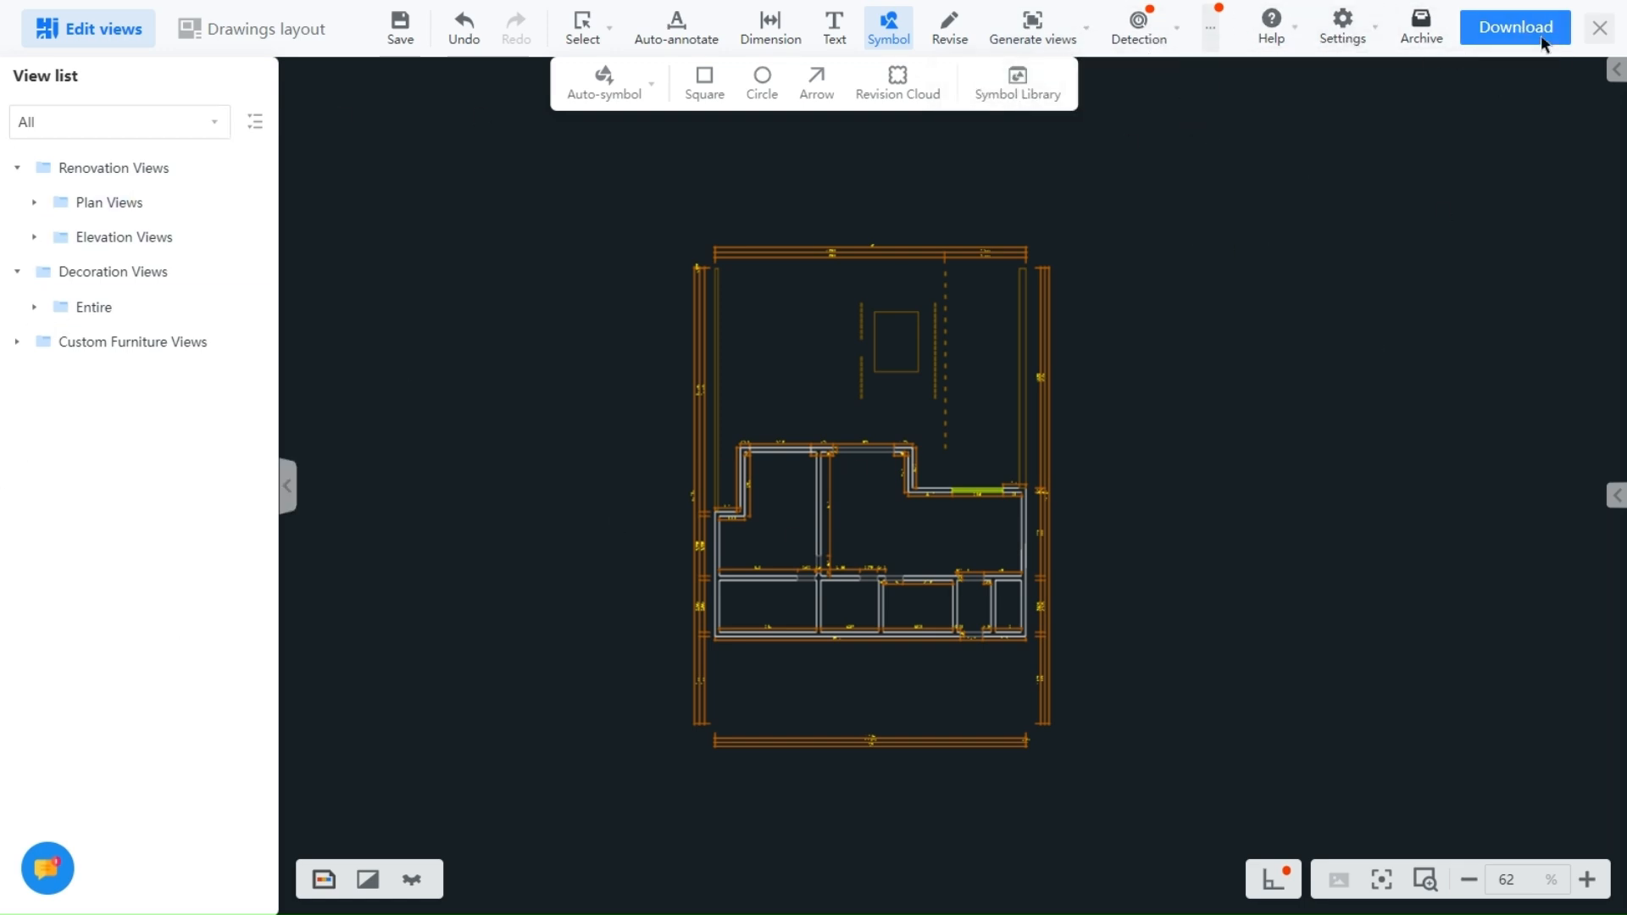
# Cycle the drawing through black wireframe, colour and texture colour map display modes.
pyautogui.click(323, 879)
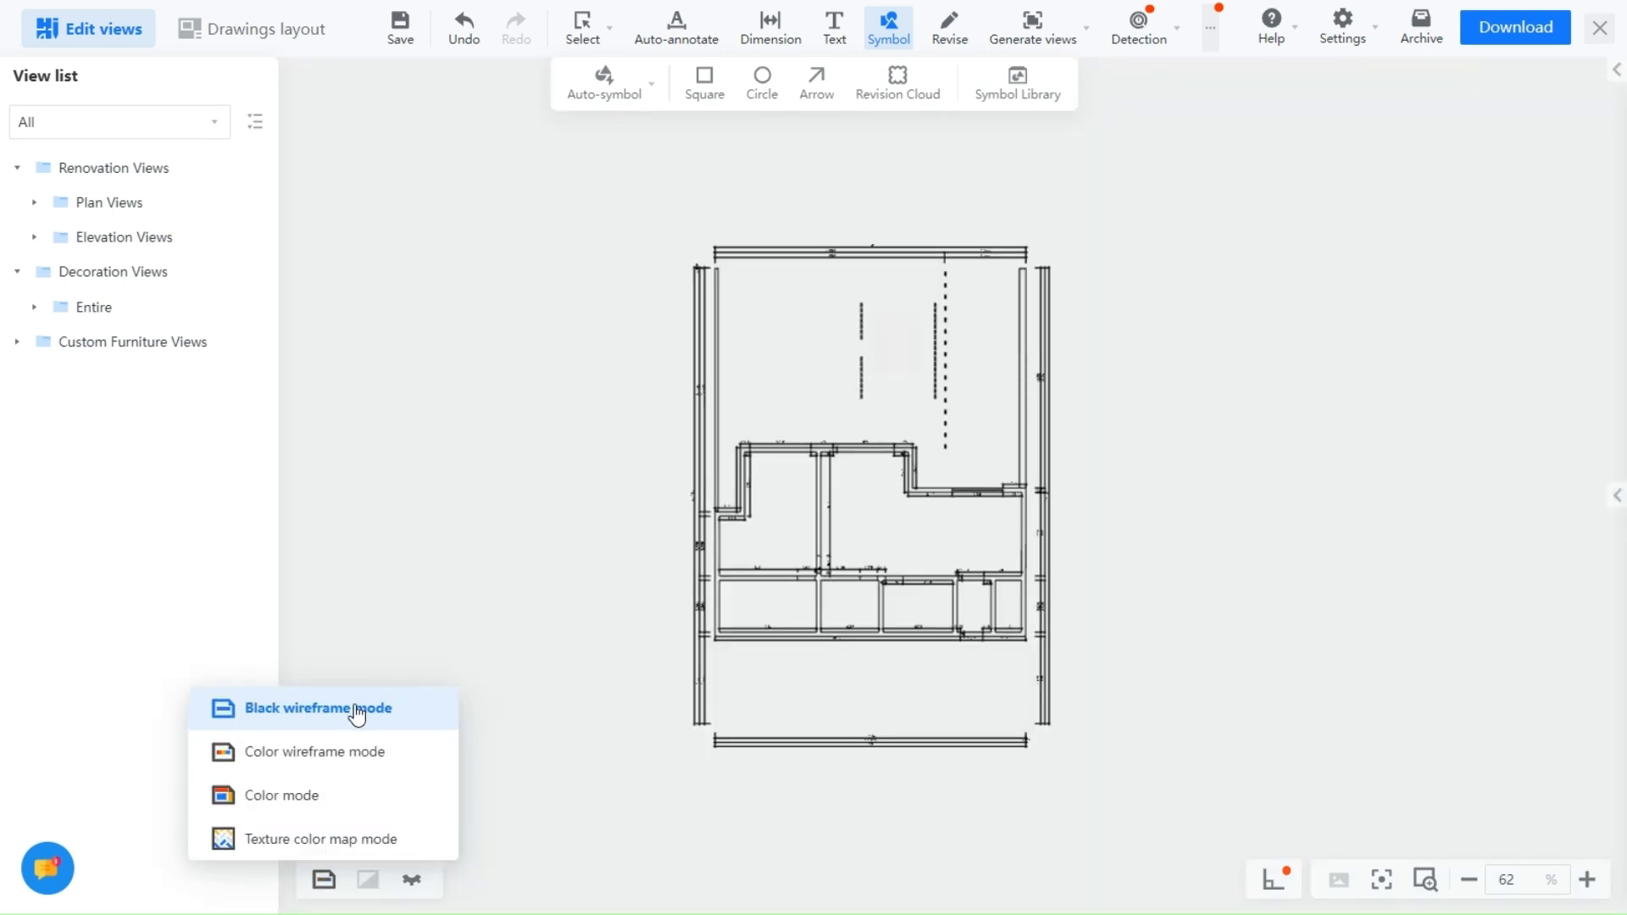
pyautogui.click(281, 794)
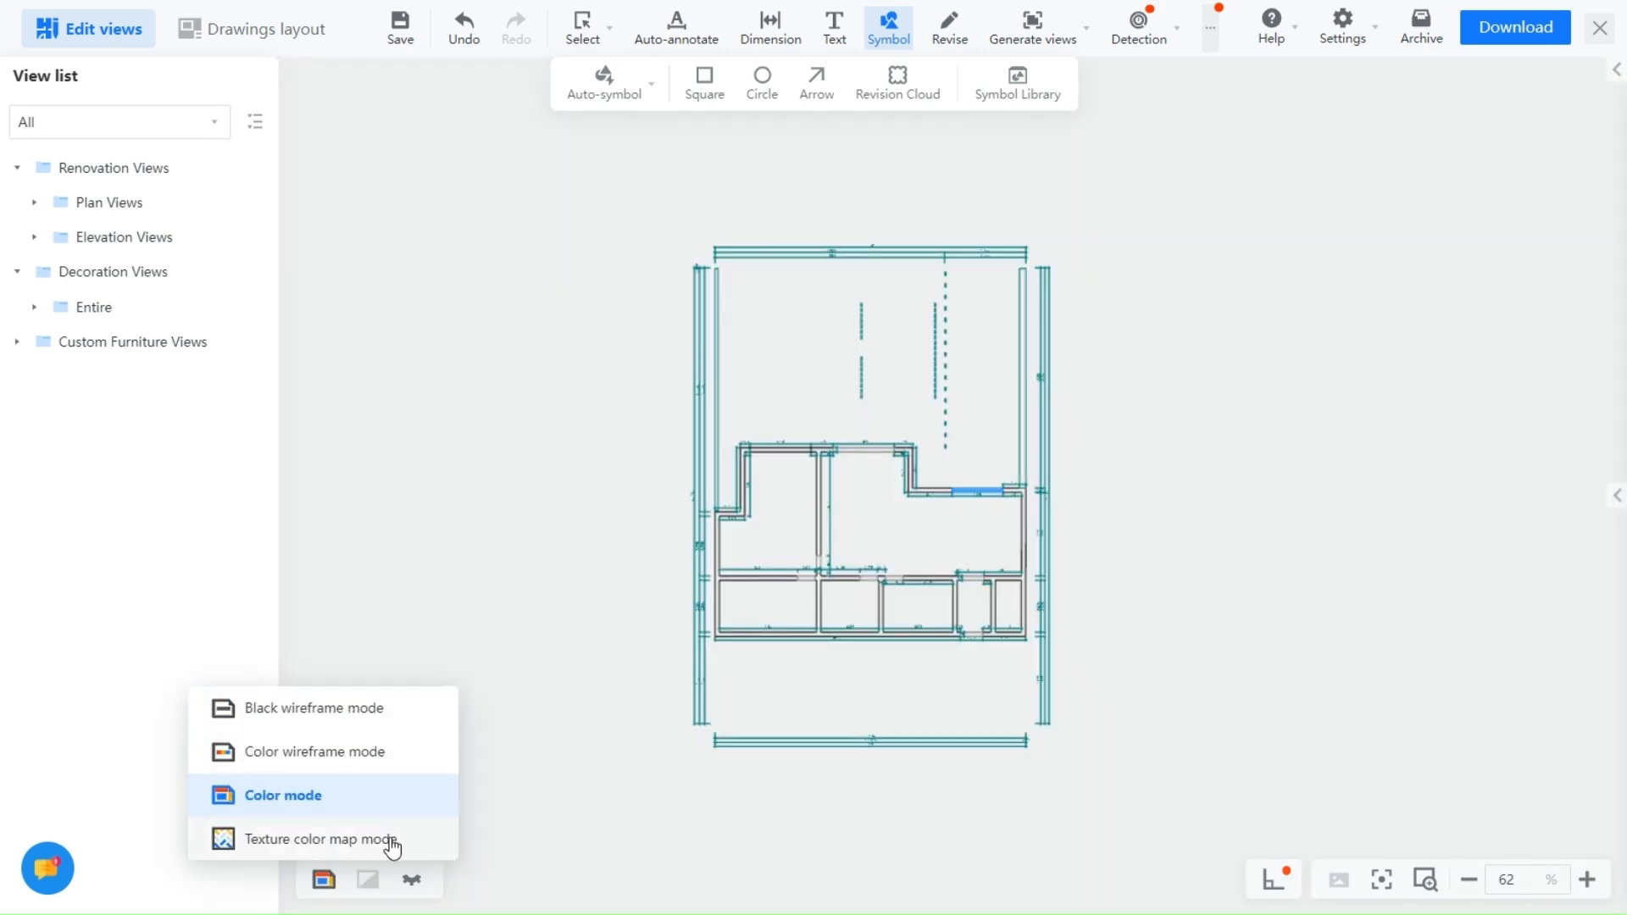
pyautogui.click(322, 838)
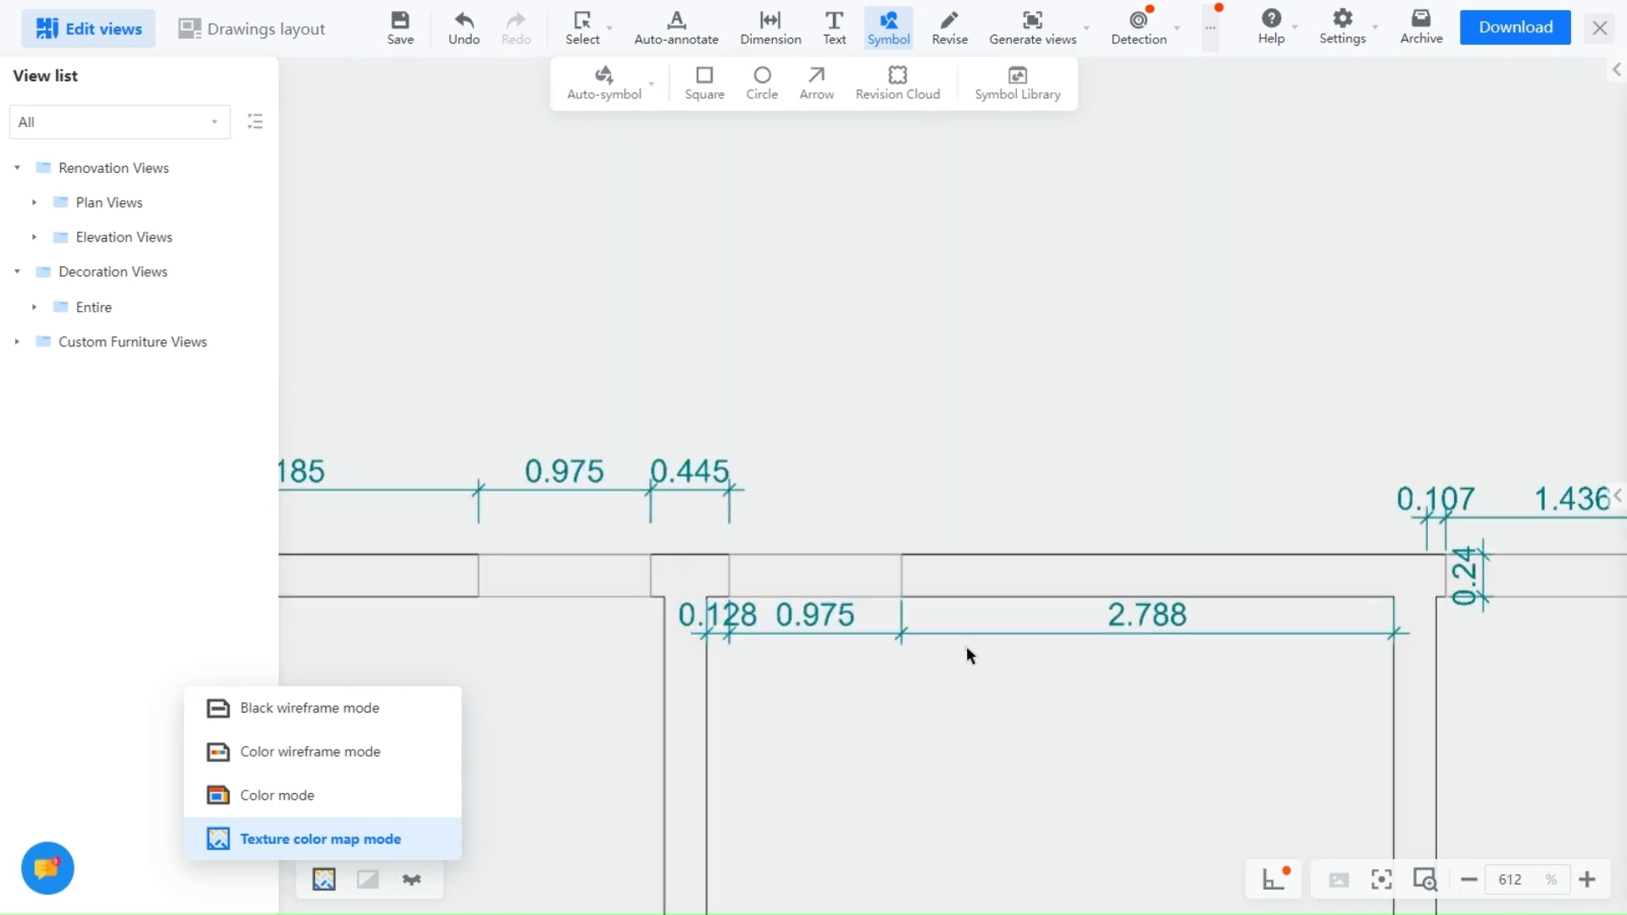
pyautogui.click(307, 752)
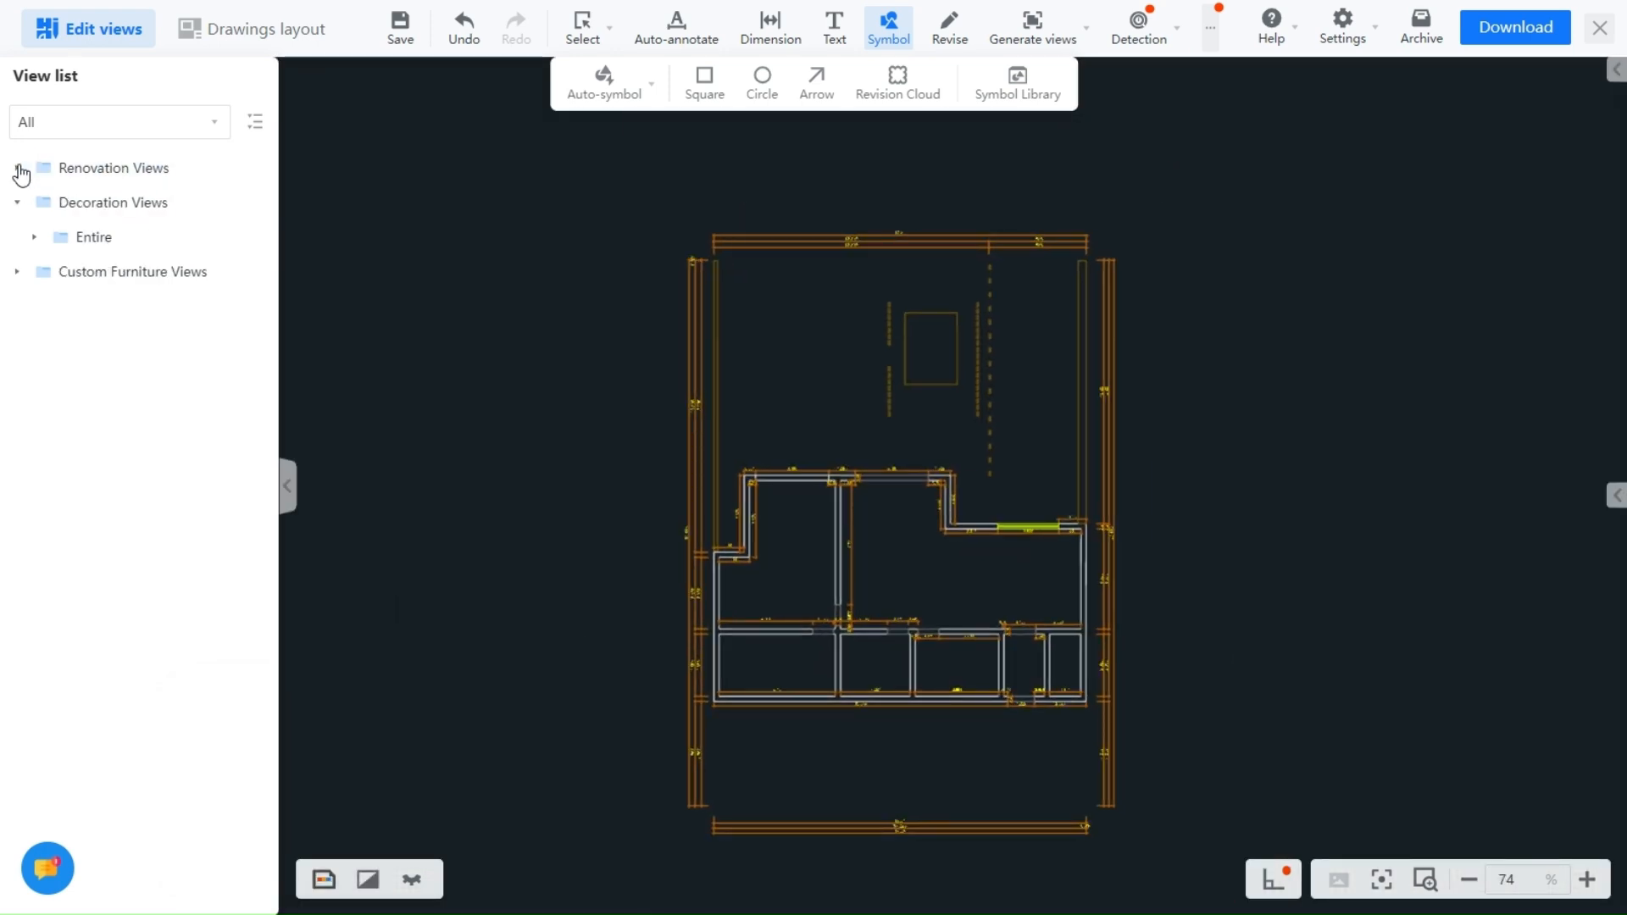
# Expand Renovation Views and browse the list of elevation views.
pyautogui.click(17, 167)
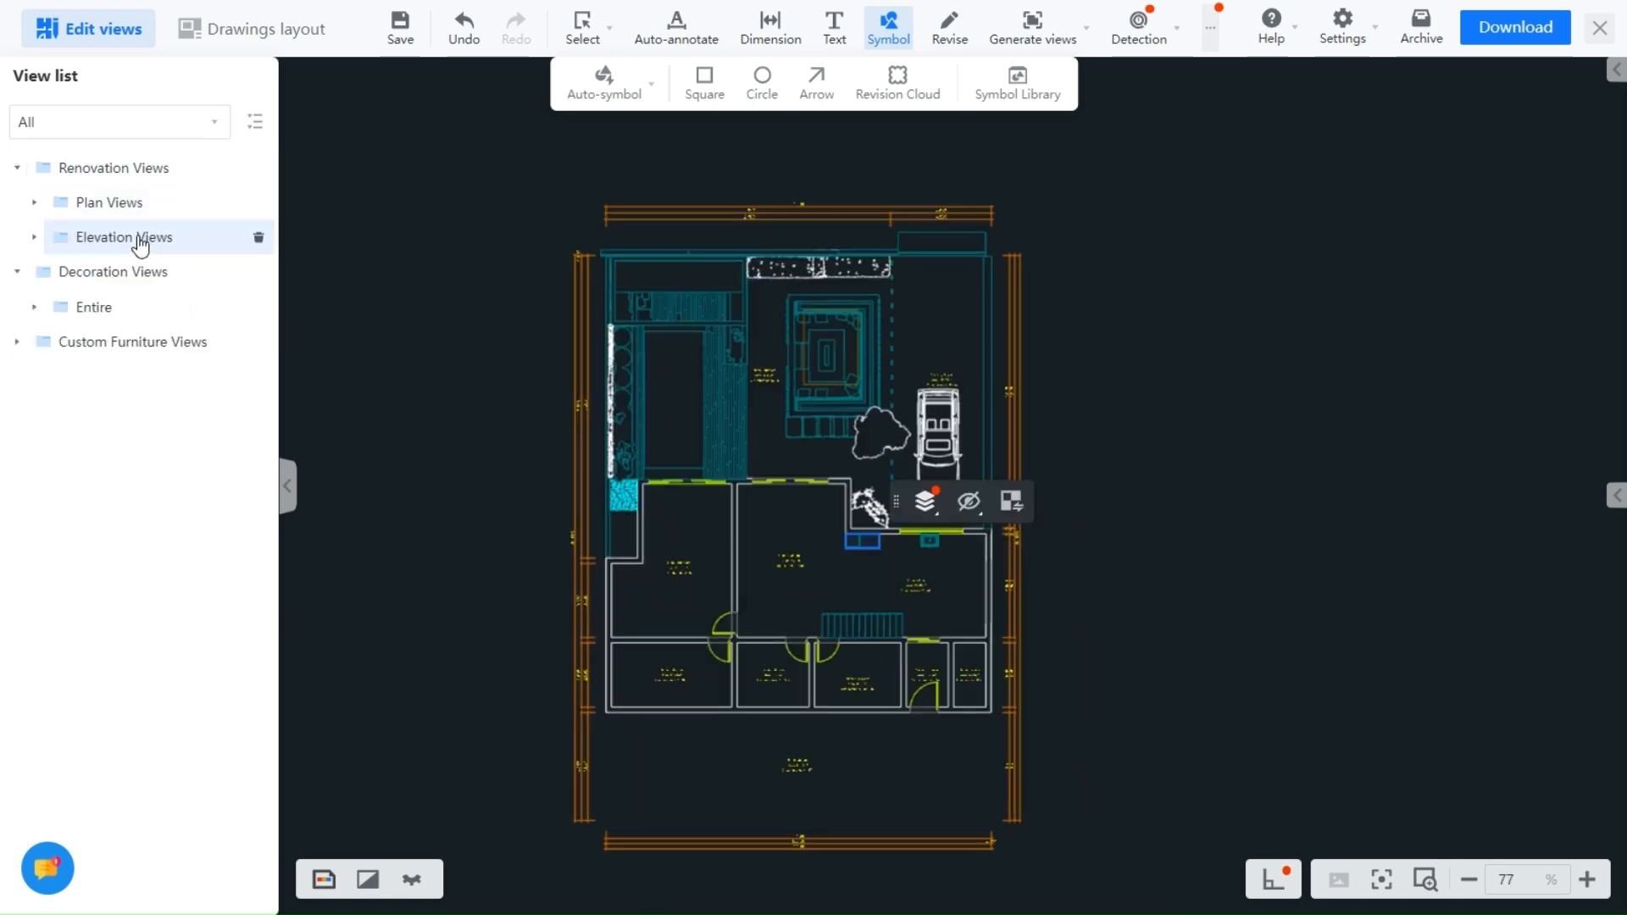
pyautogui.click(122, 236)
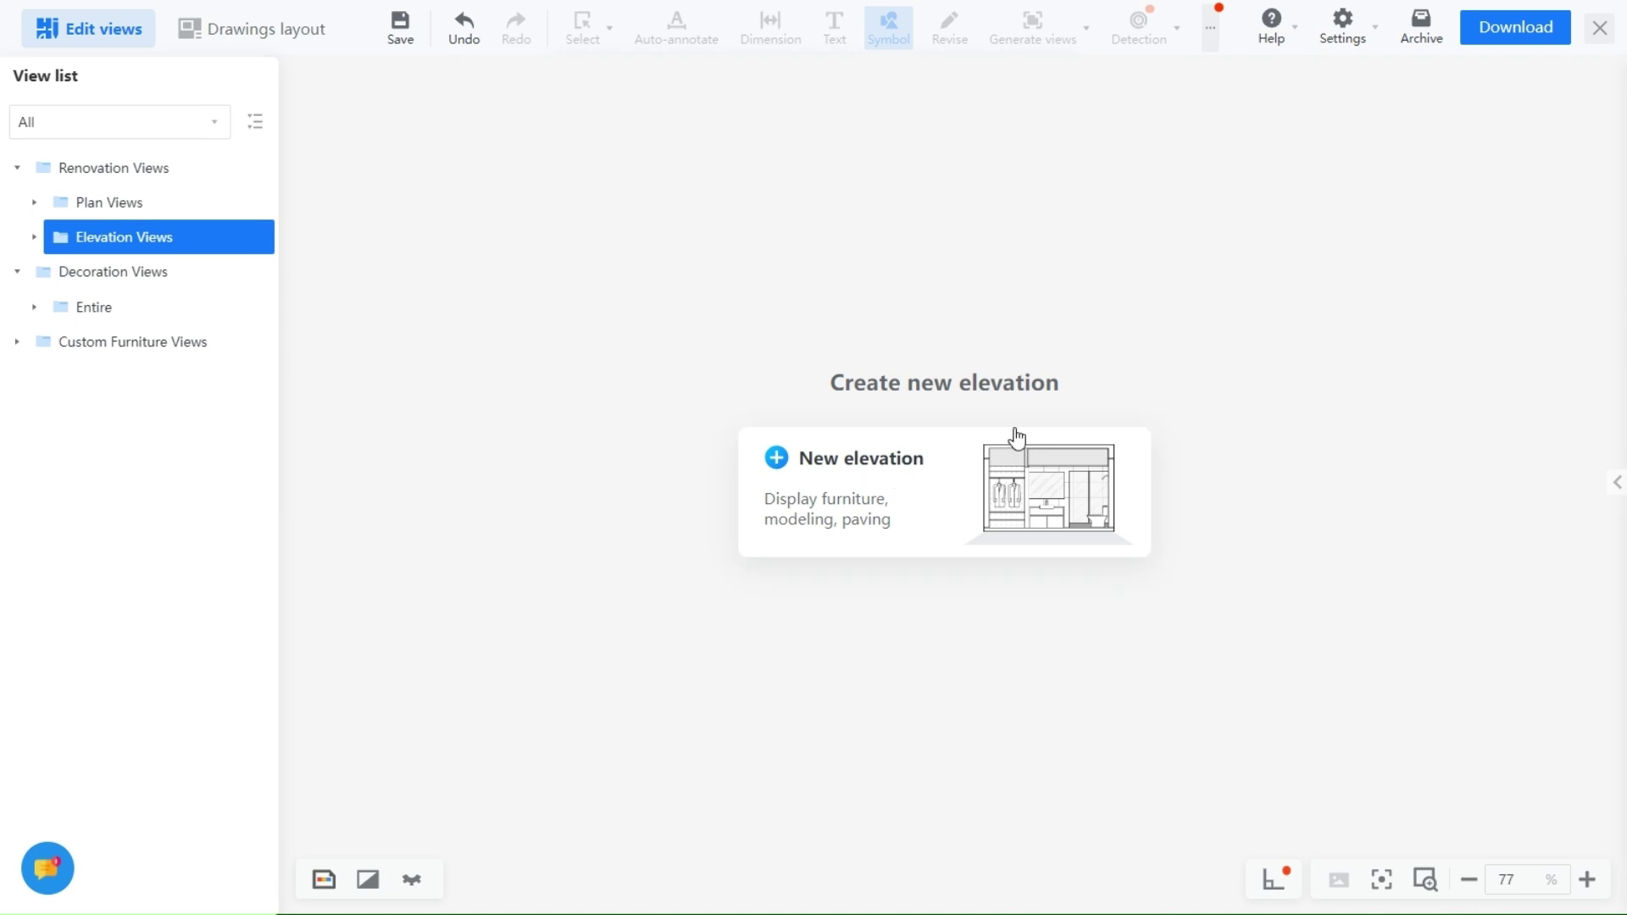
pyautogui.click(34, 236)
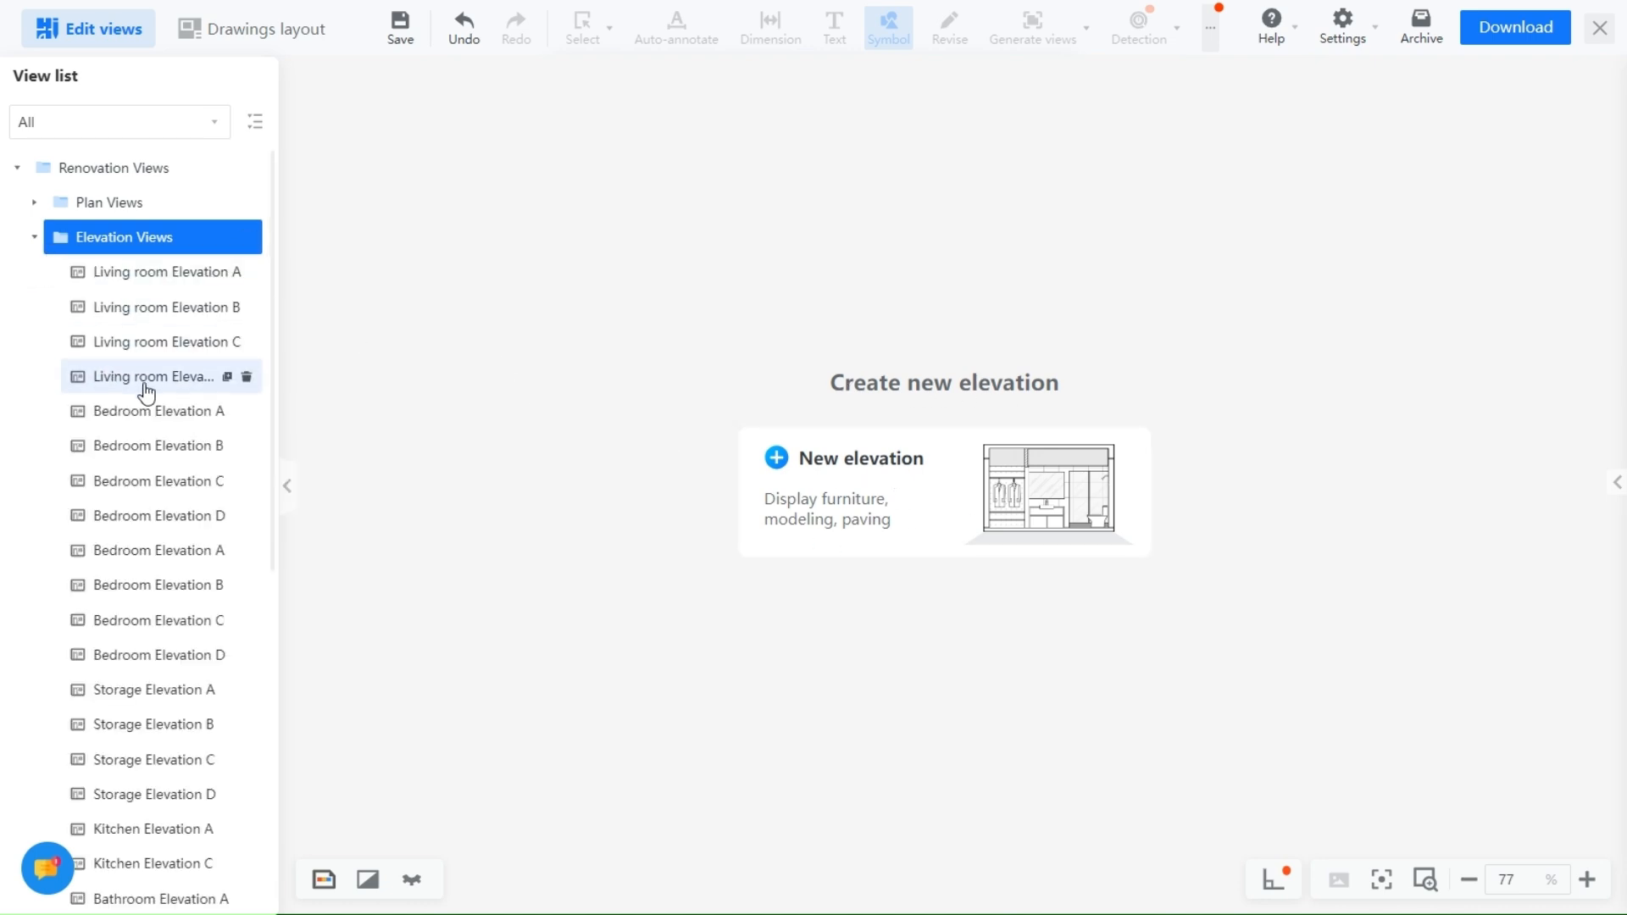
pyautogui.scroll(-3)
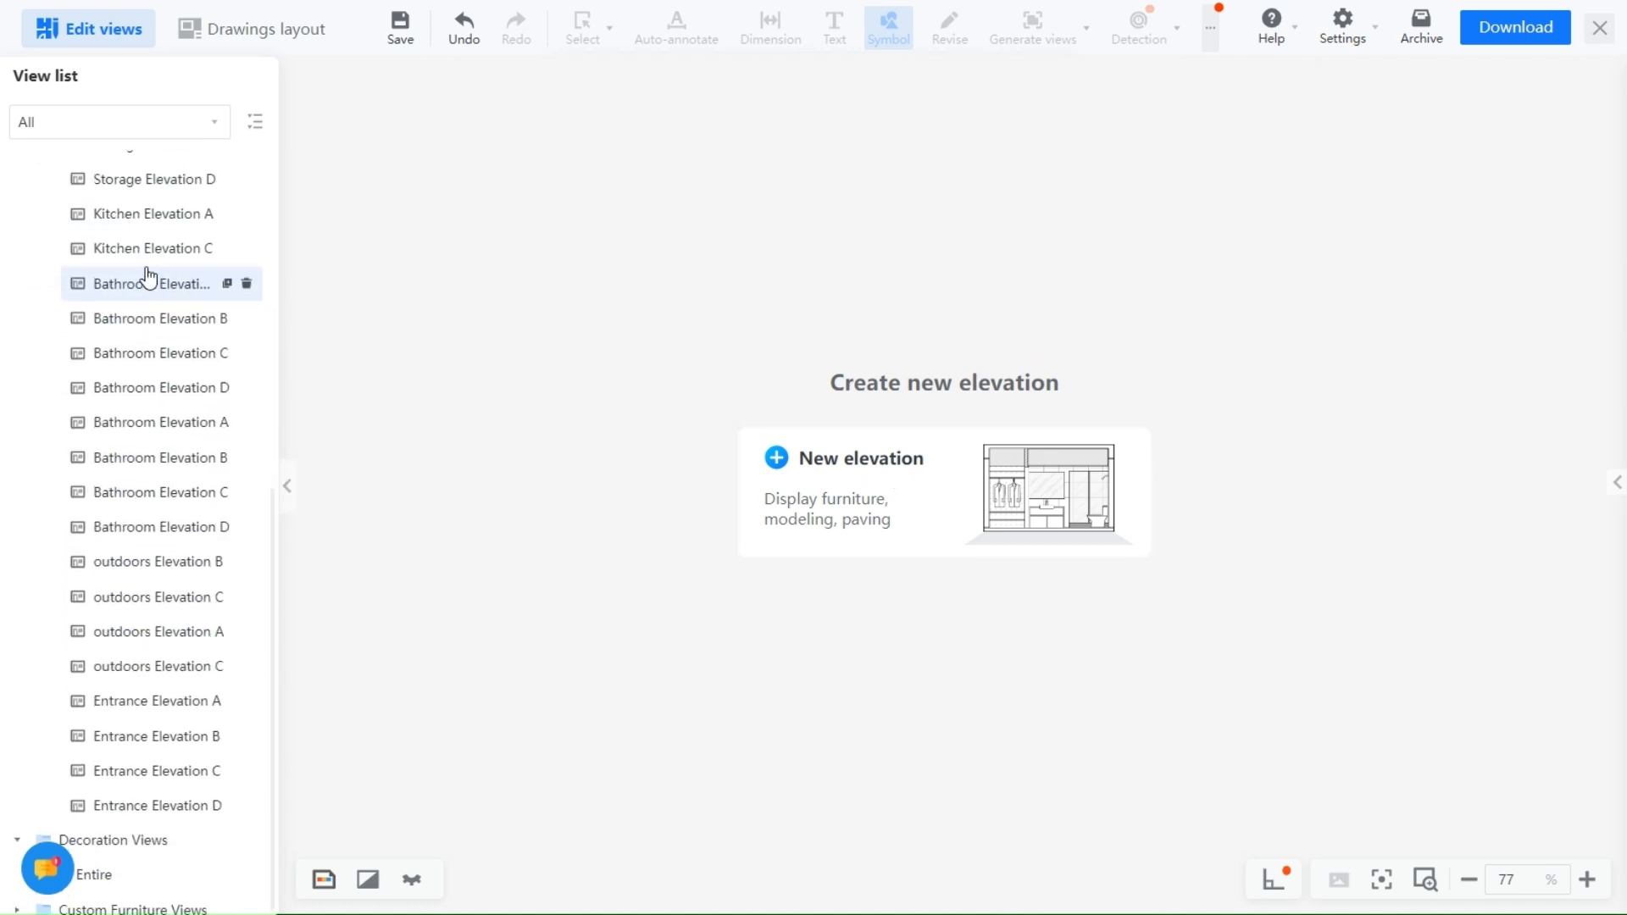
pyautogui.scroll(3)
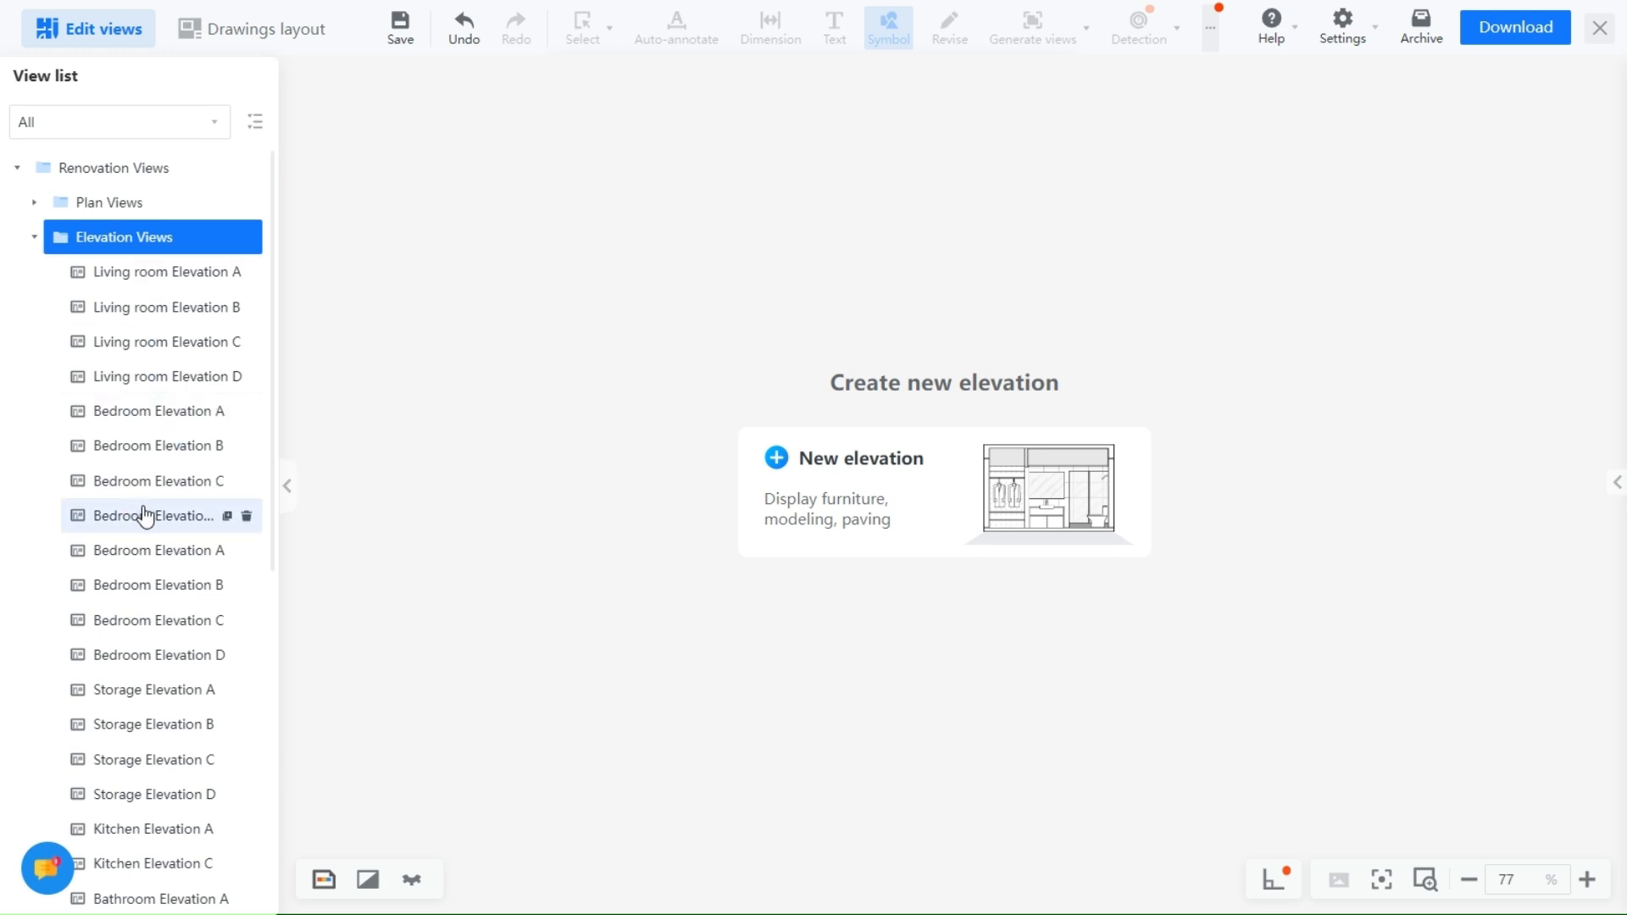
pyautogui.scroll(-3)
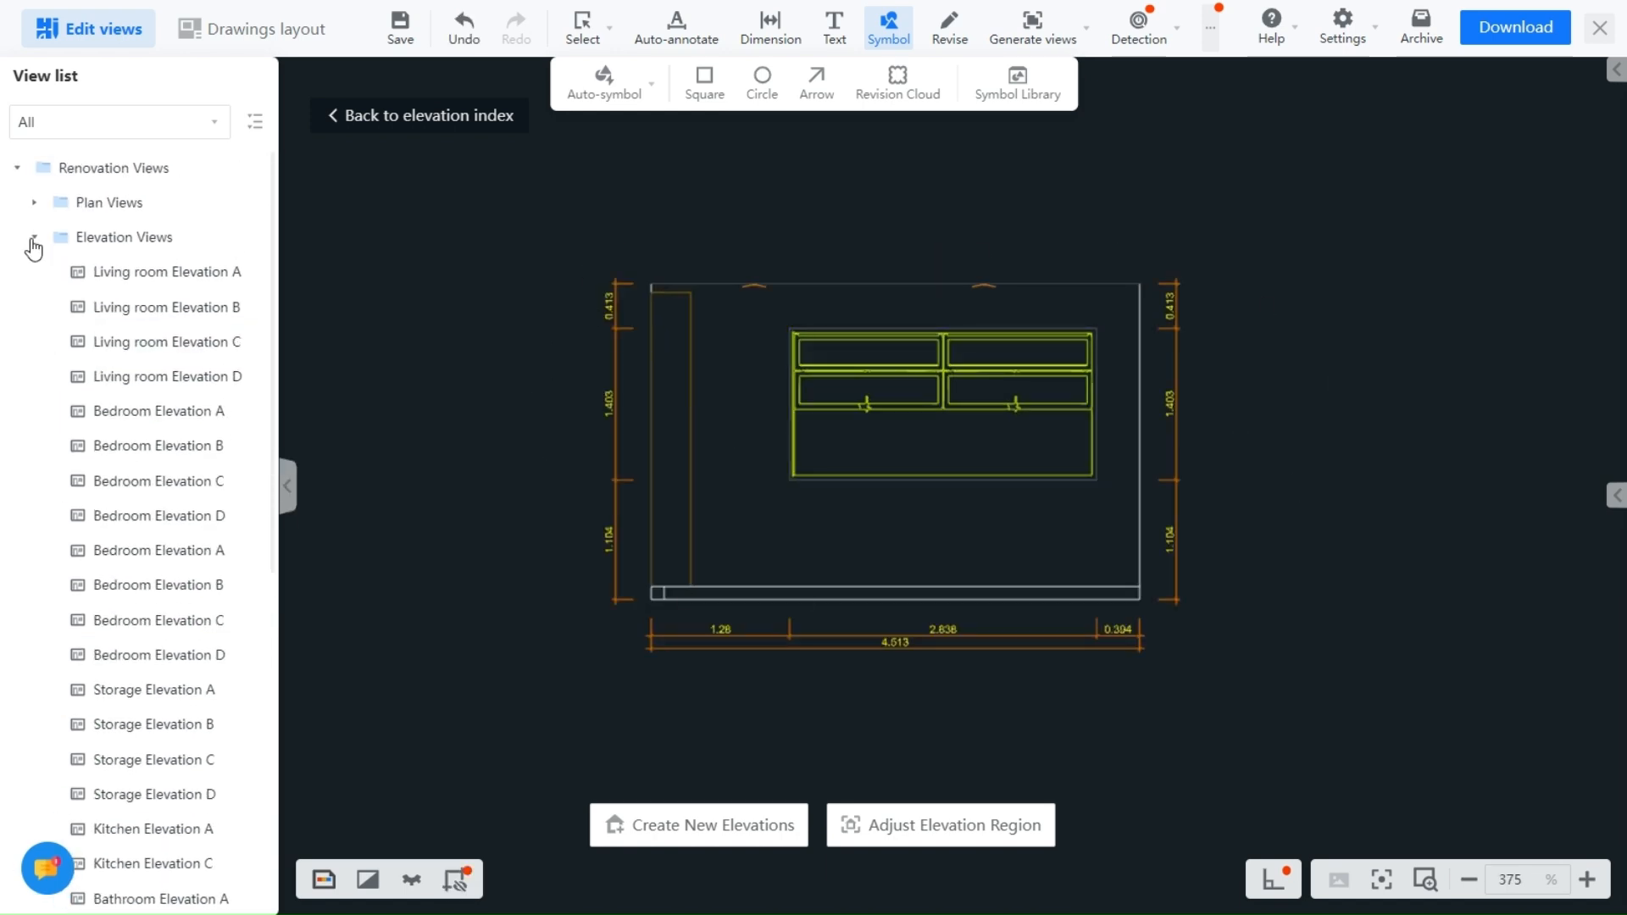
pyautogui.click(33, 236)
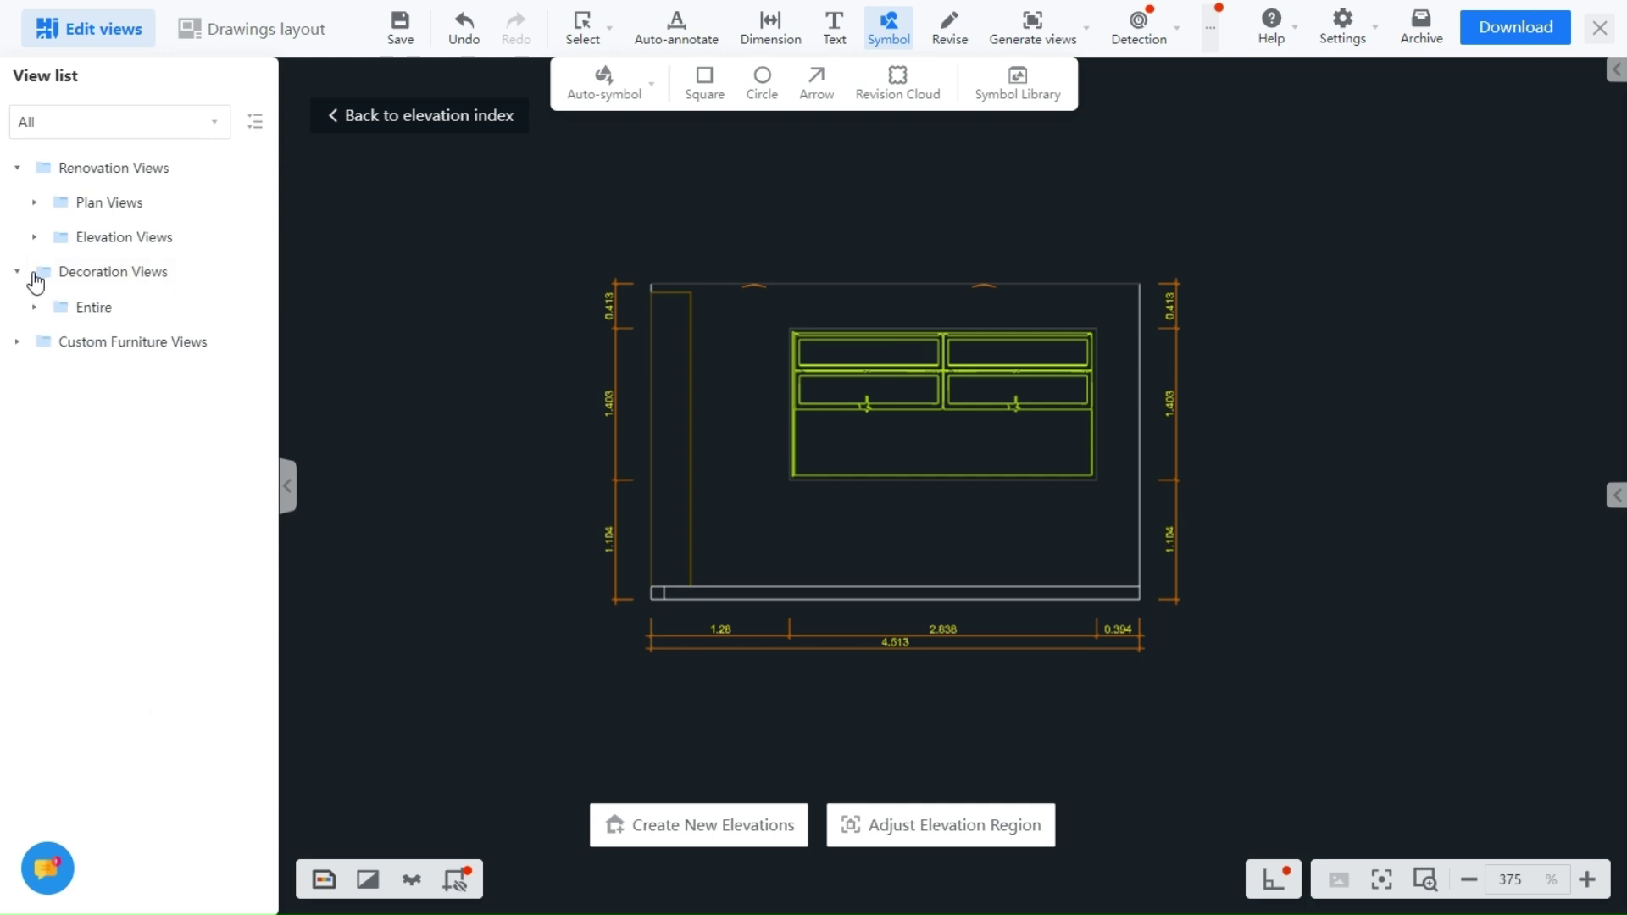
# Open the Full House Plan view from the Entire decoration views folder.
pyautogui.click(92, 307)
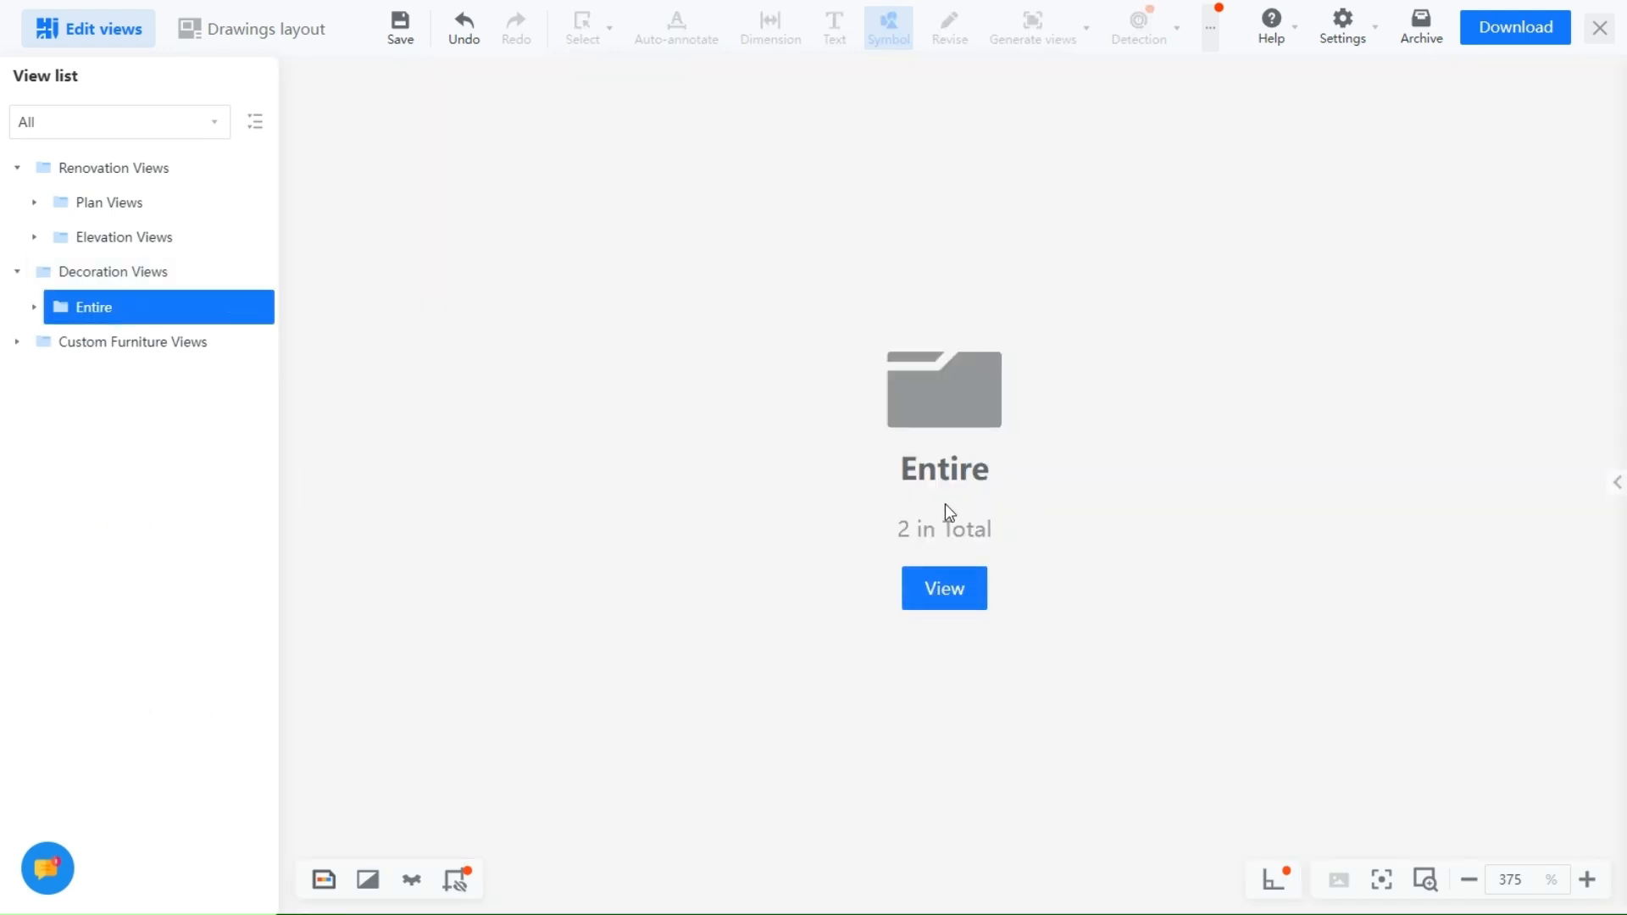
pyautogui.click(34, 306)
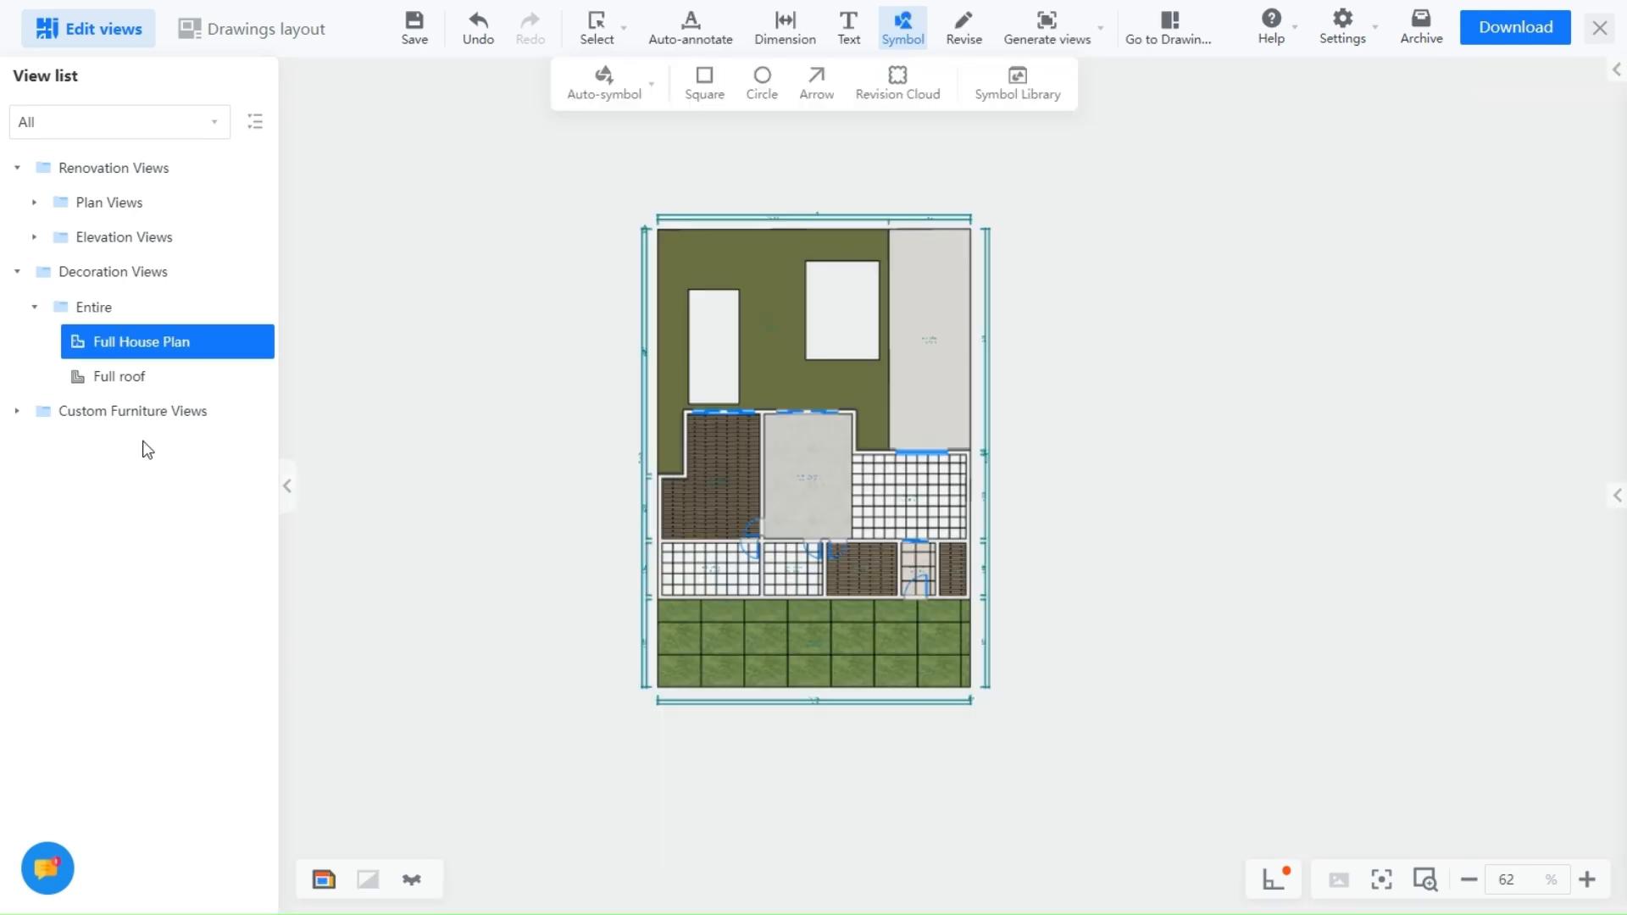
pyautogui.scroll(3)
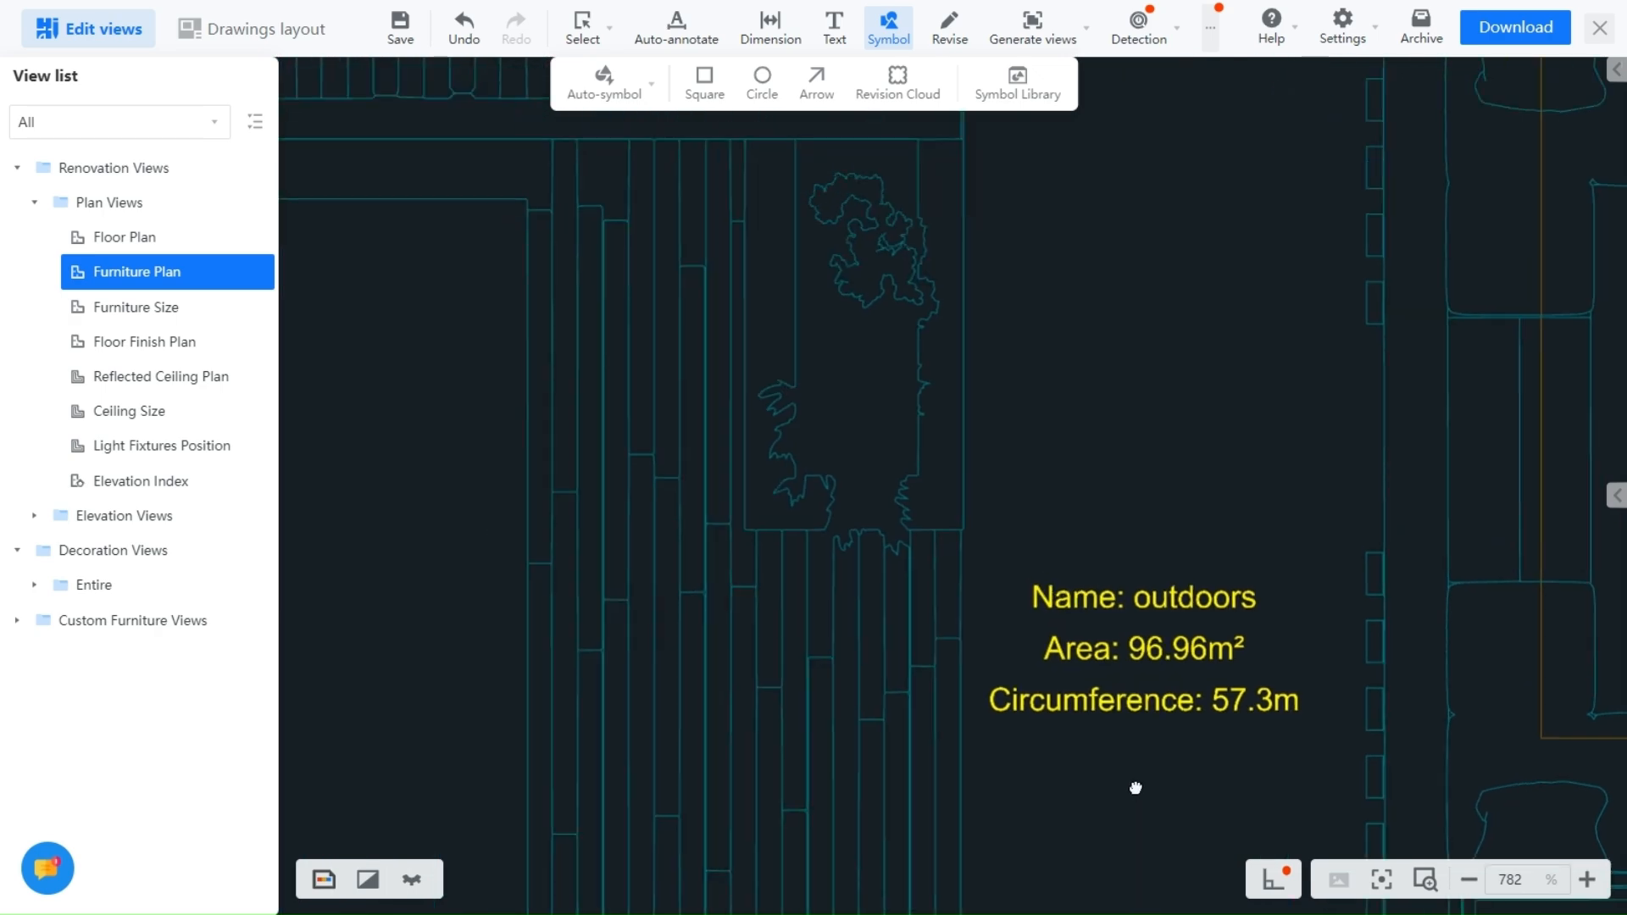
pyautogui.scroll(-3)
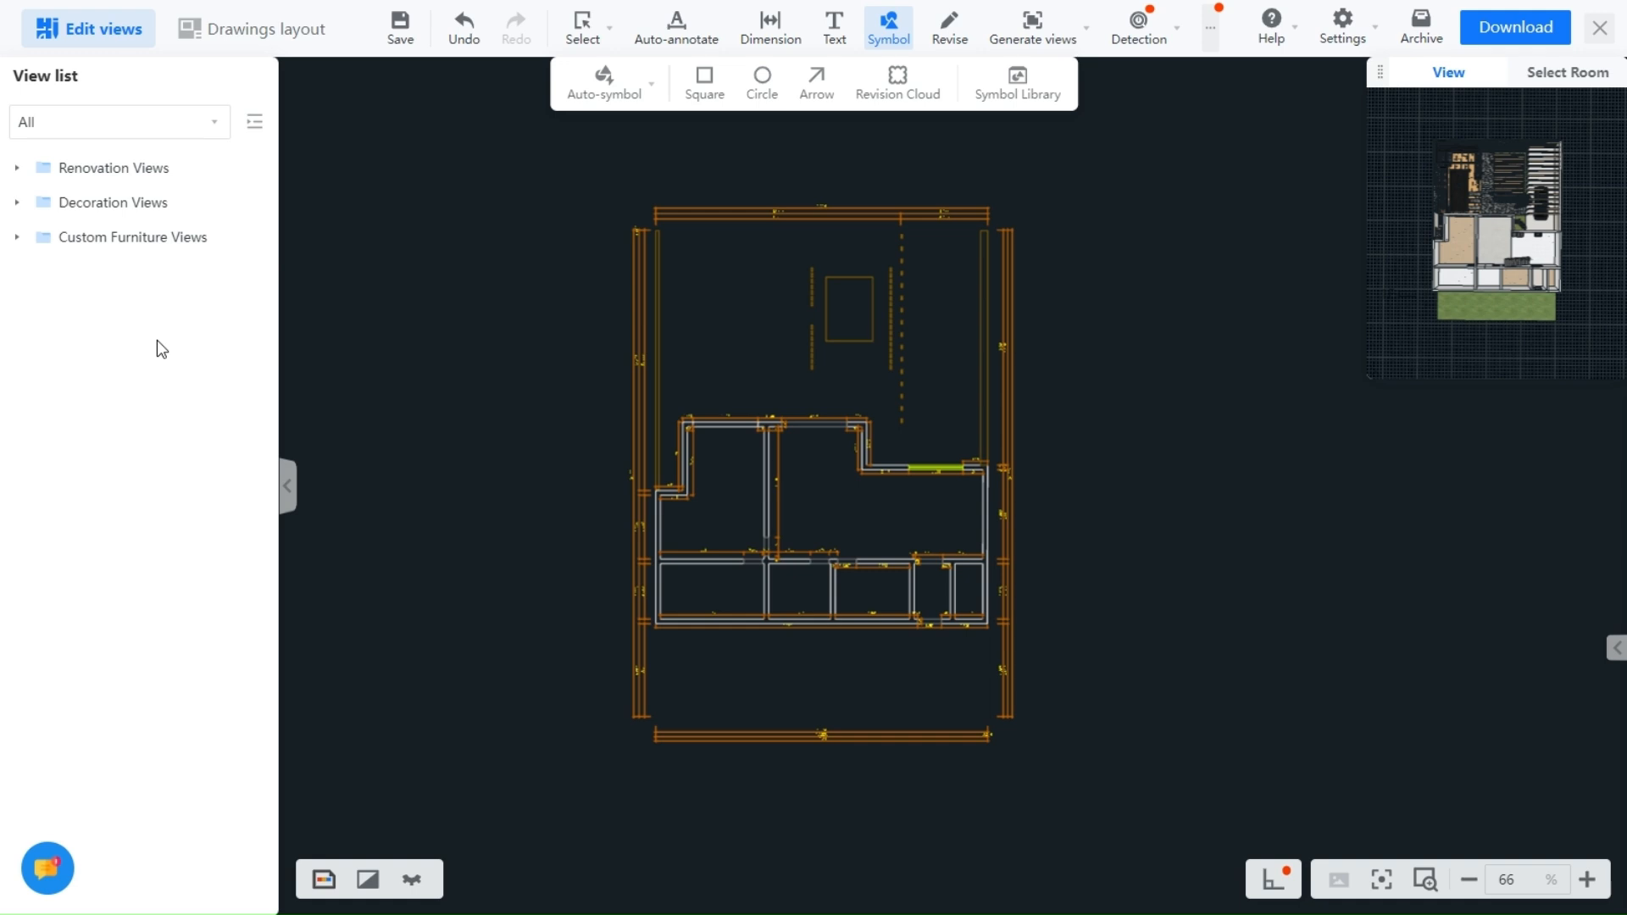
# In Drawings layout, open the Wall positioning map sheet and select its floor plan view.
pyautogui.click(251, 27)
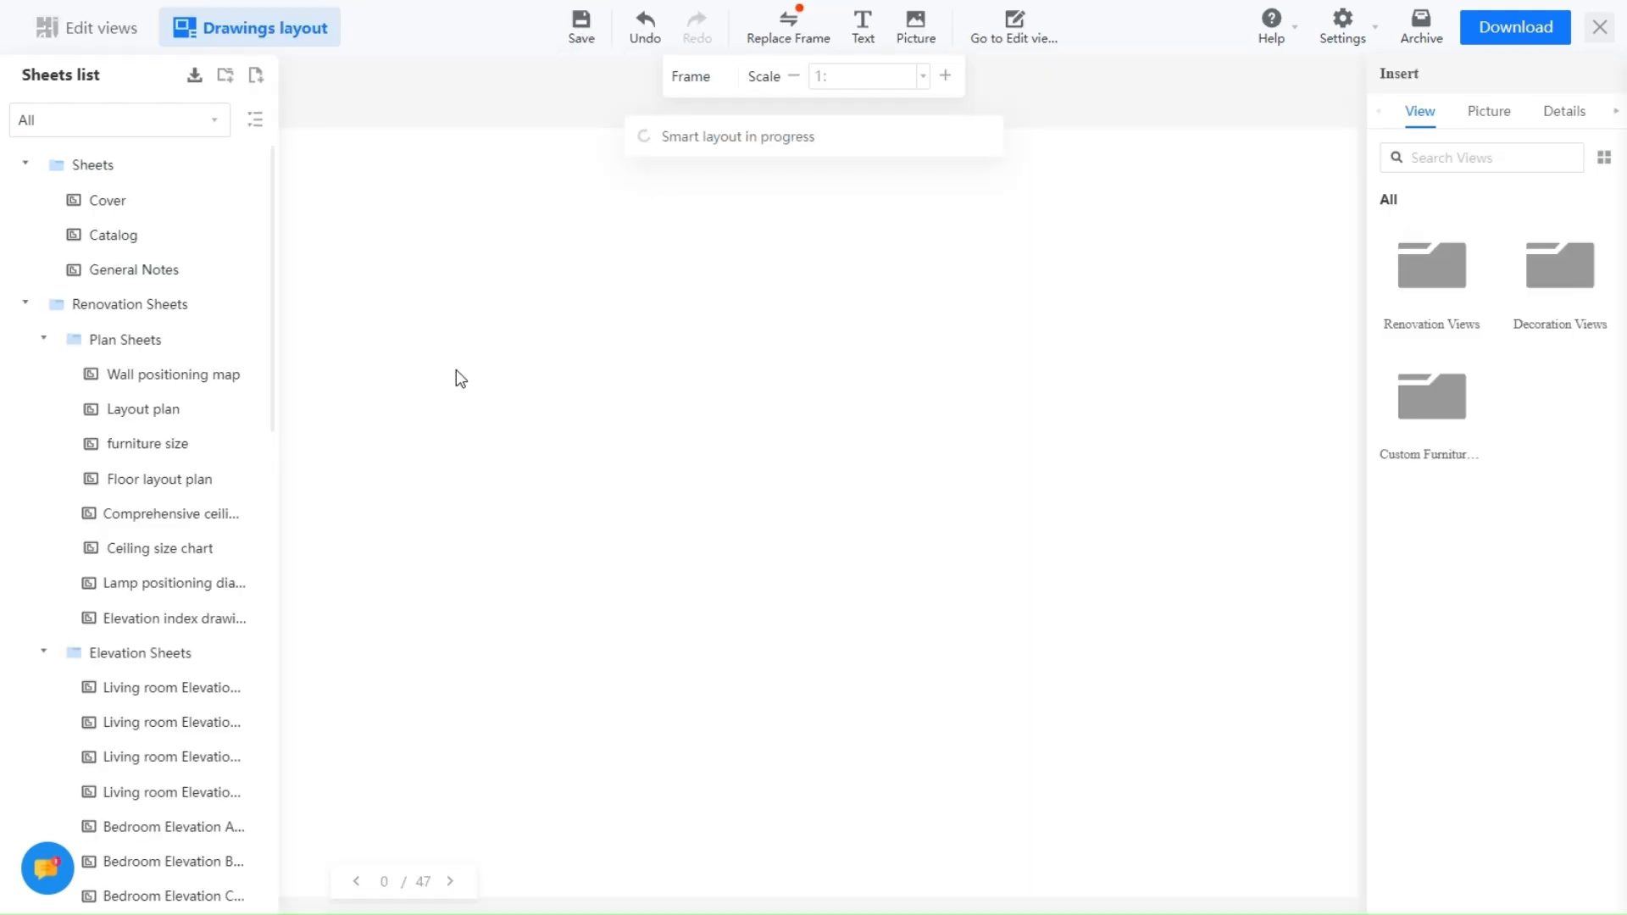
pyautogui.moveTo(493, 448)
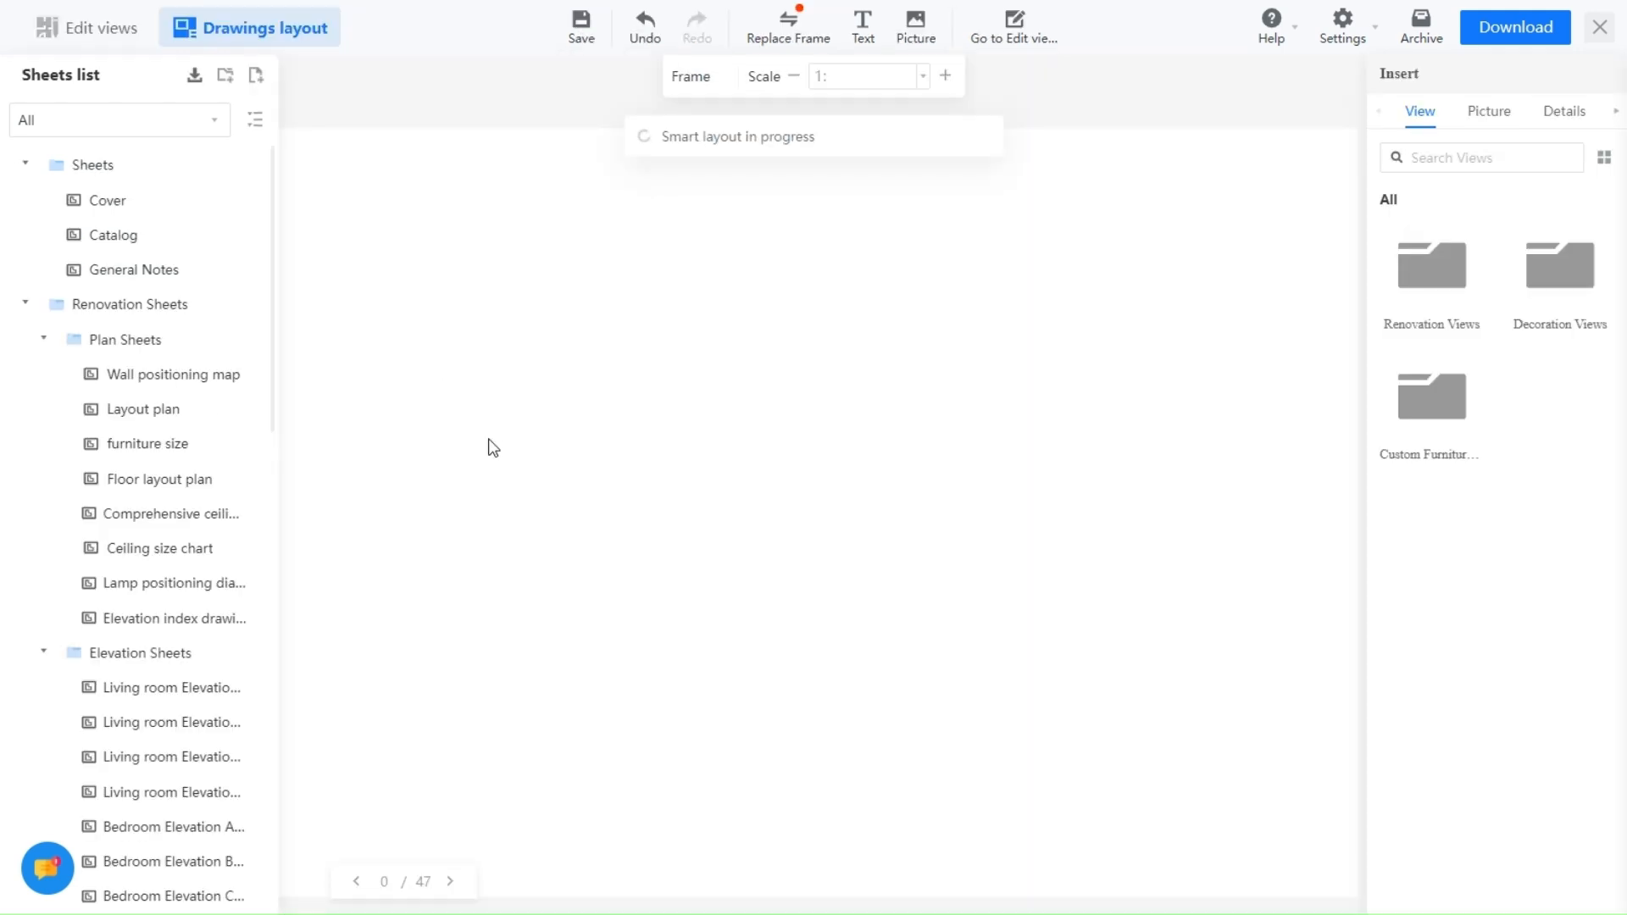
pyautogui.click(173, 374)
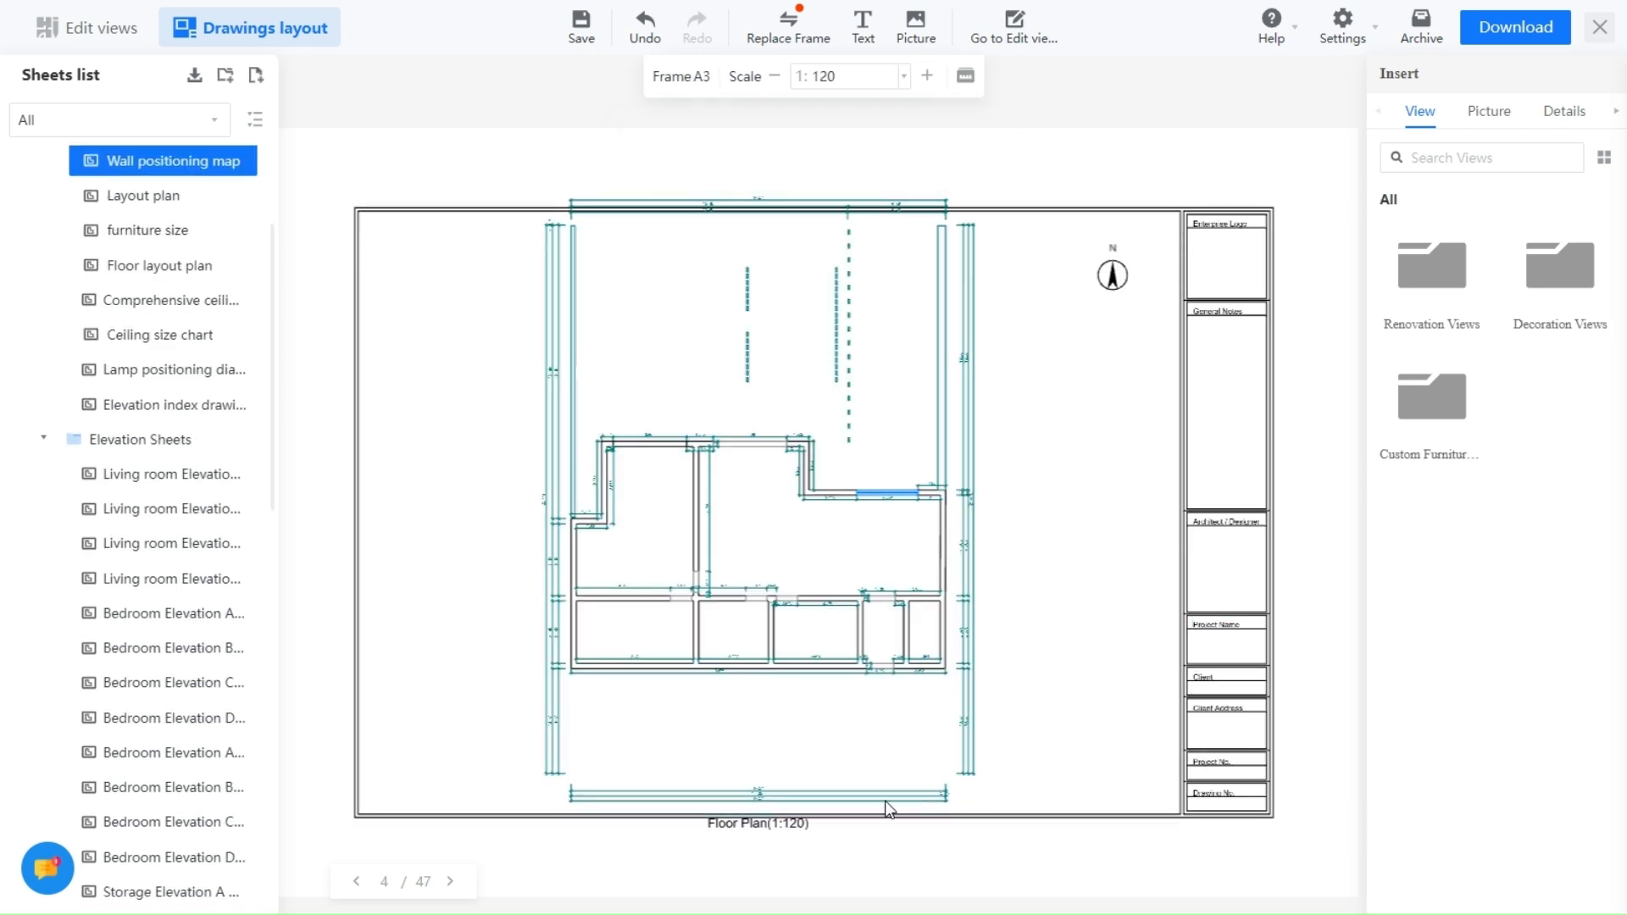
pyautogui.click(789, 522)
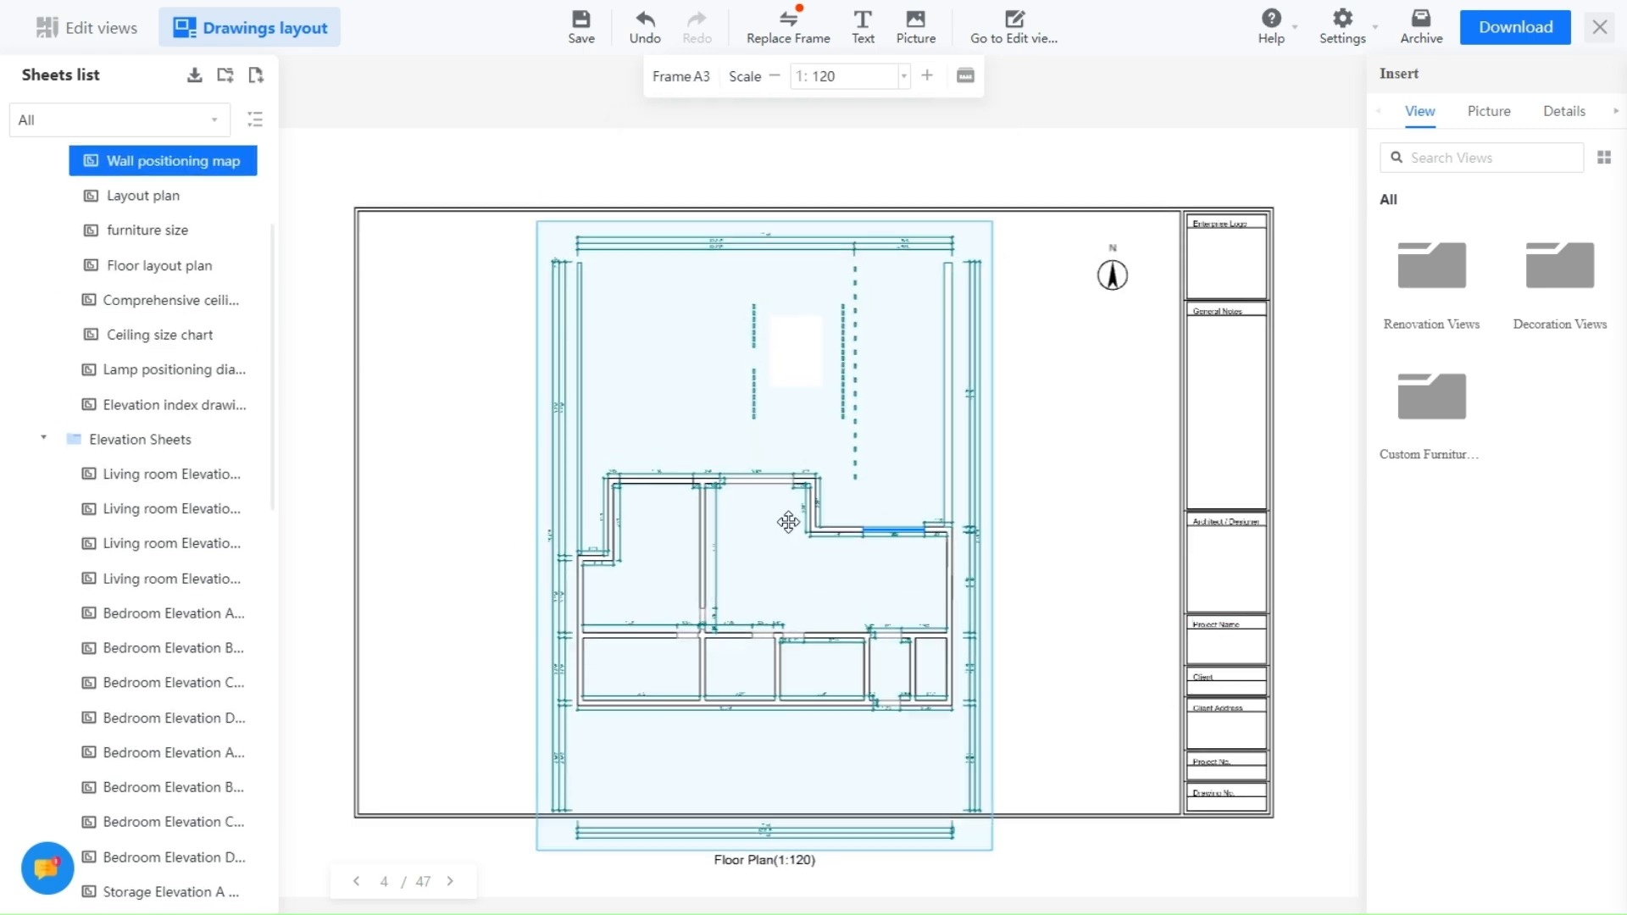
pyautogui.click(788, 522)
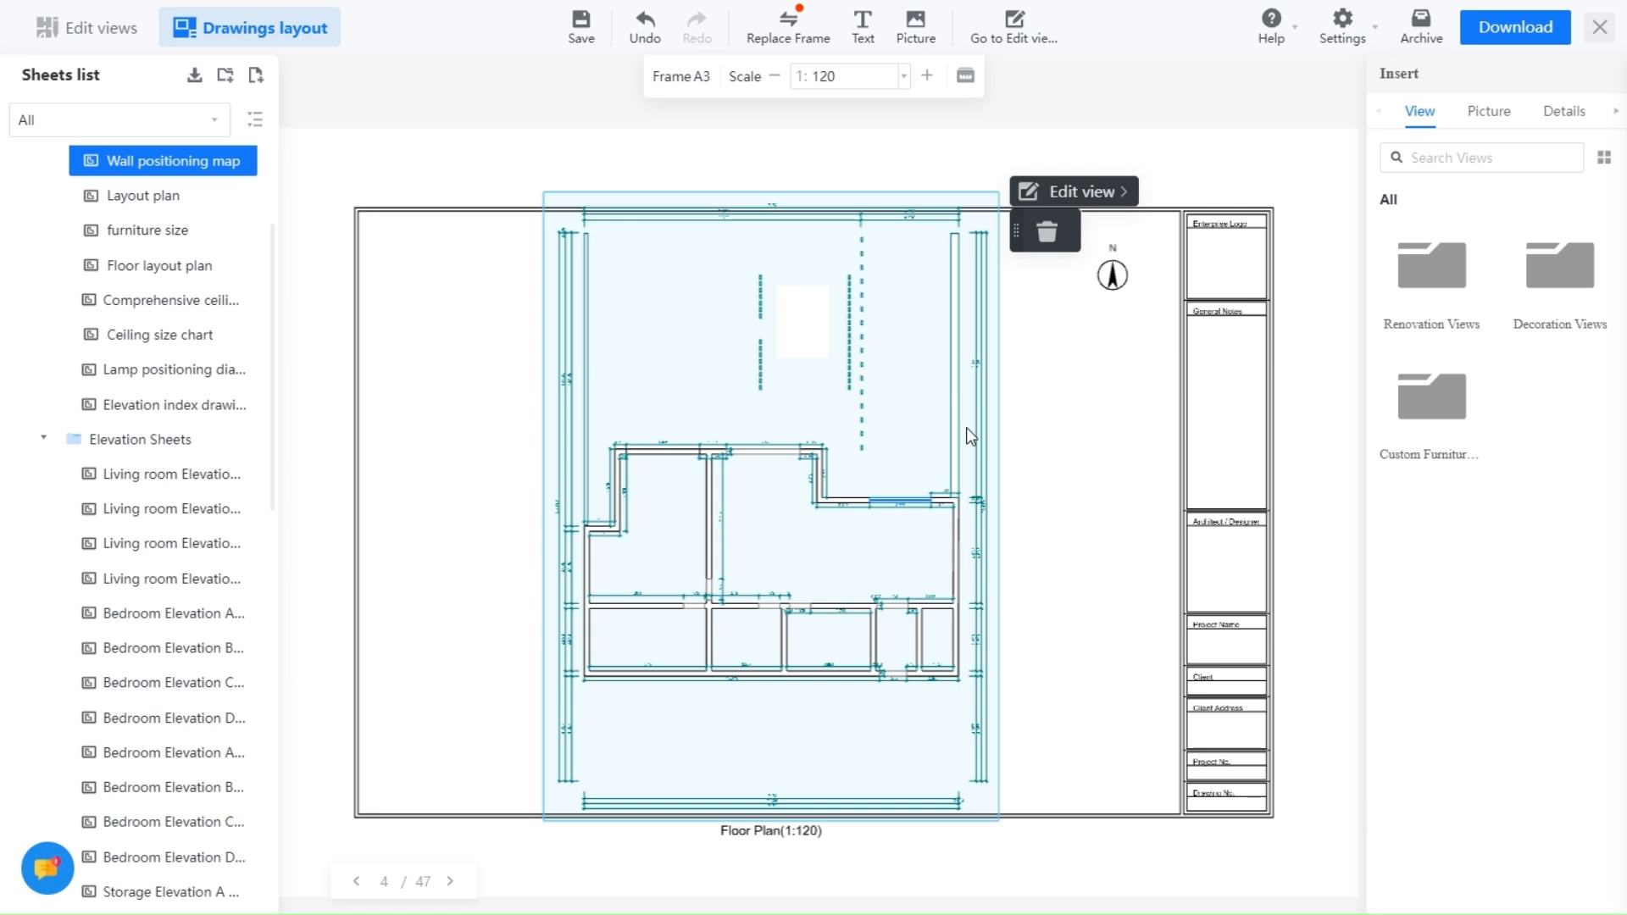
pyautogui.scroll(-3)
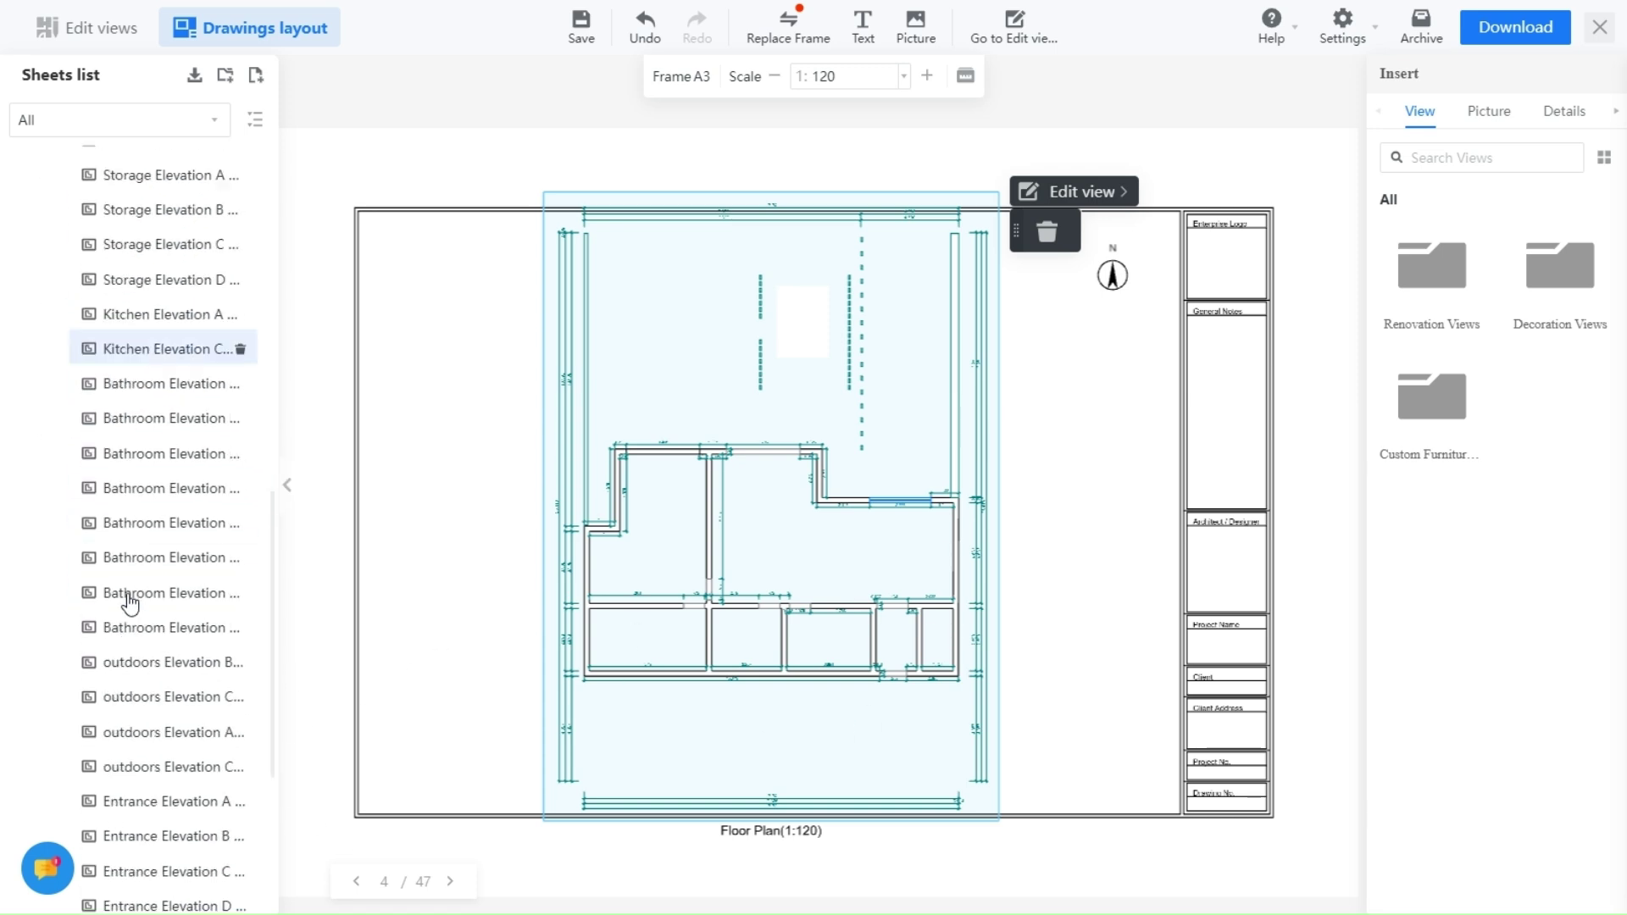
pyautogui.scroll(3)
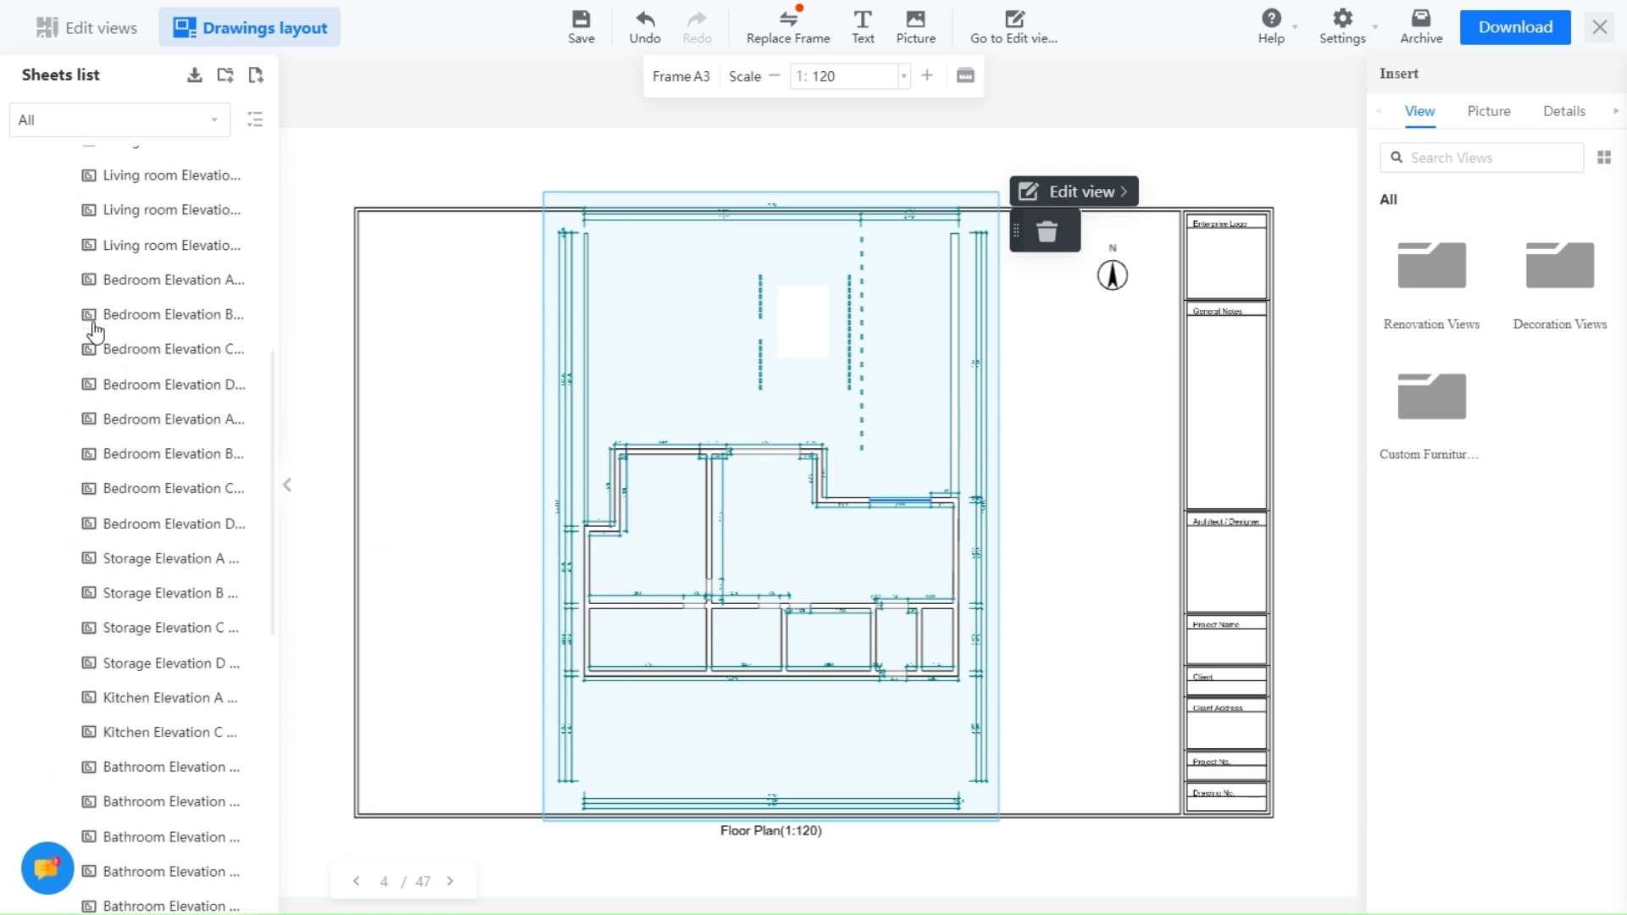
# Hide the sheets list and open the picture gallery to insert a picture frame.
pyautogui.click(255, 75)
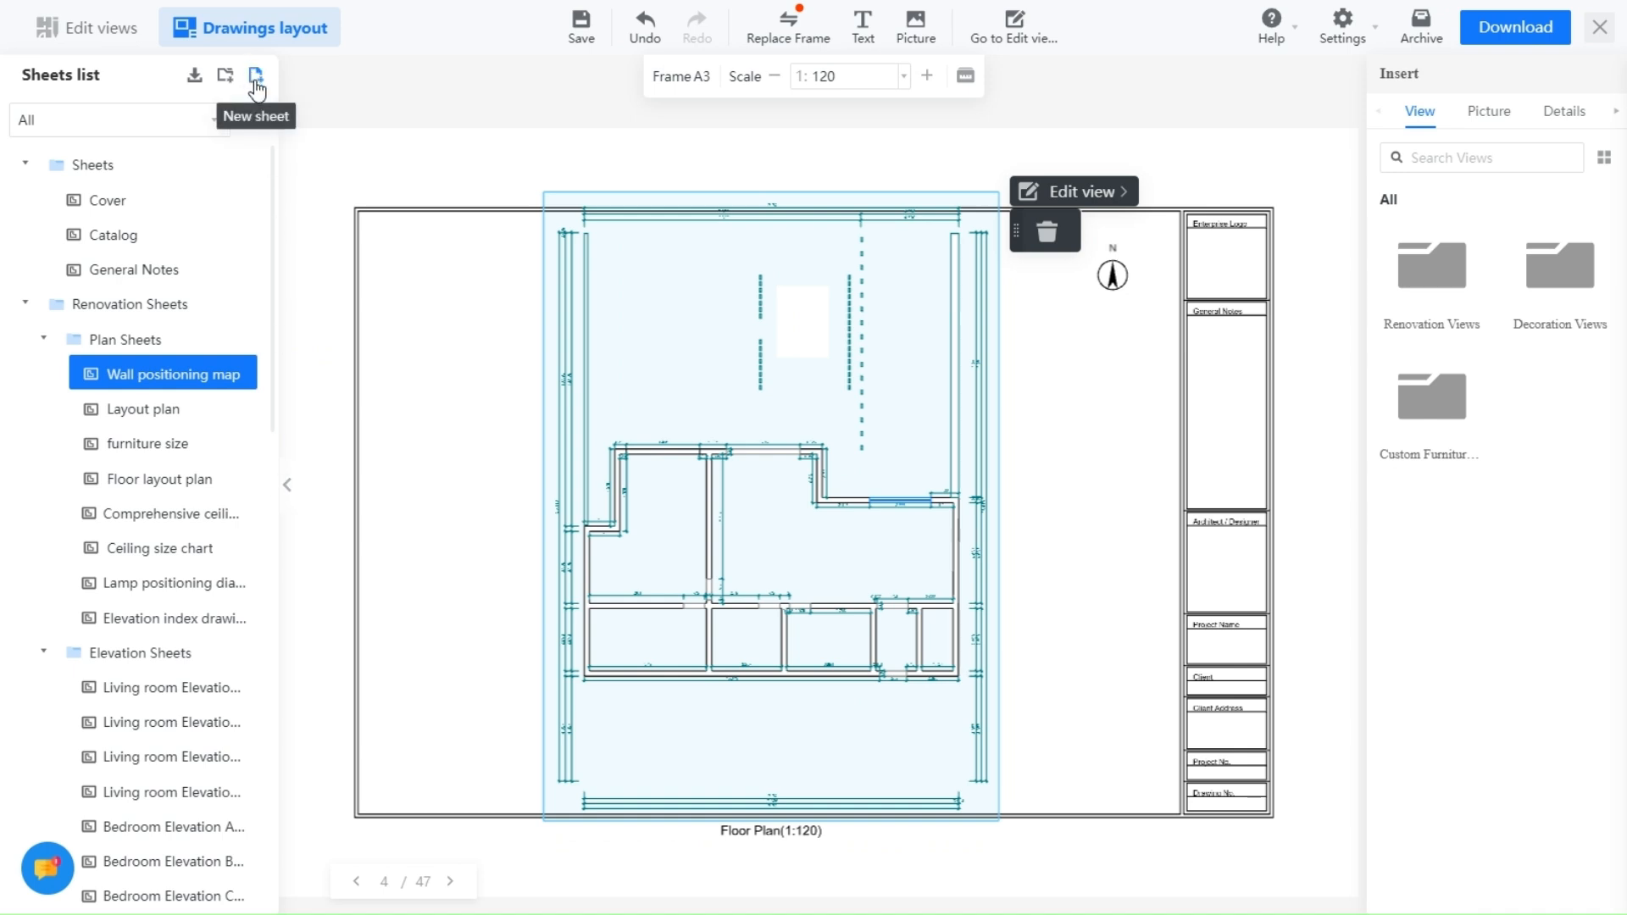
pyautogui.moveTo(243, 499)
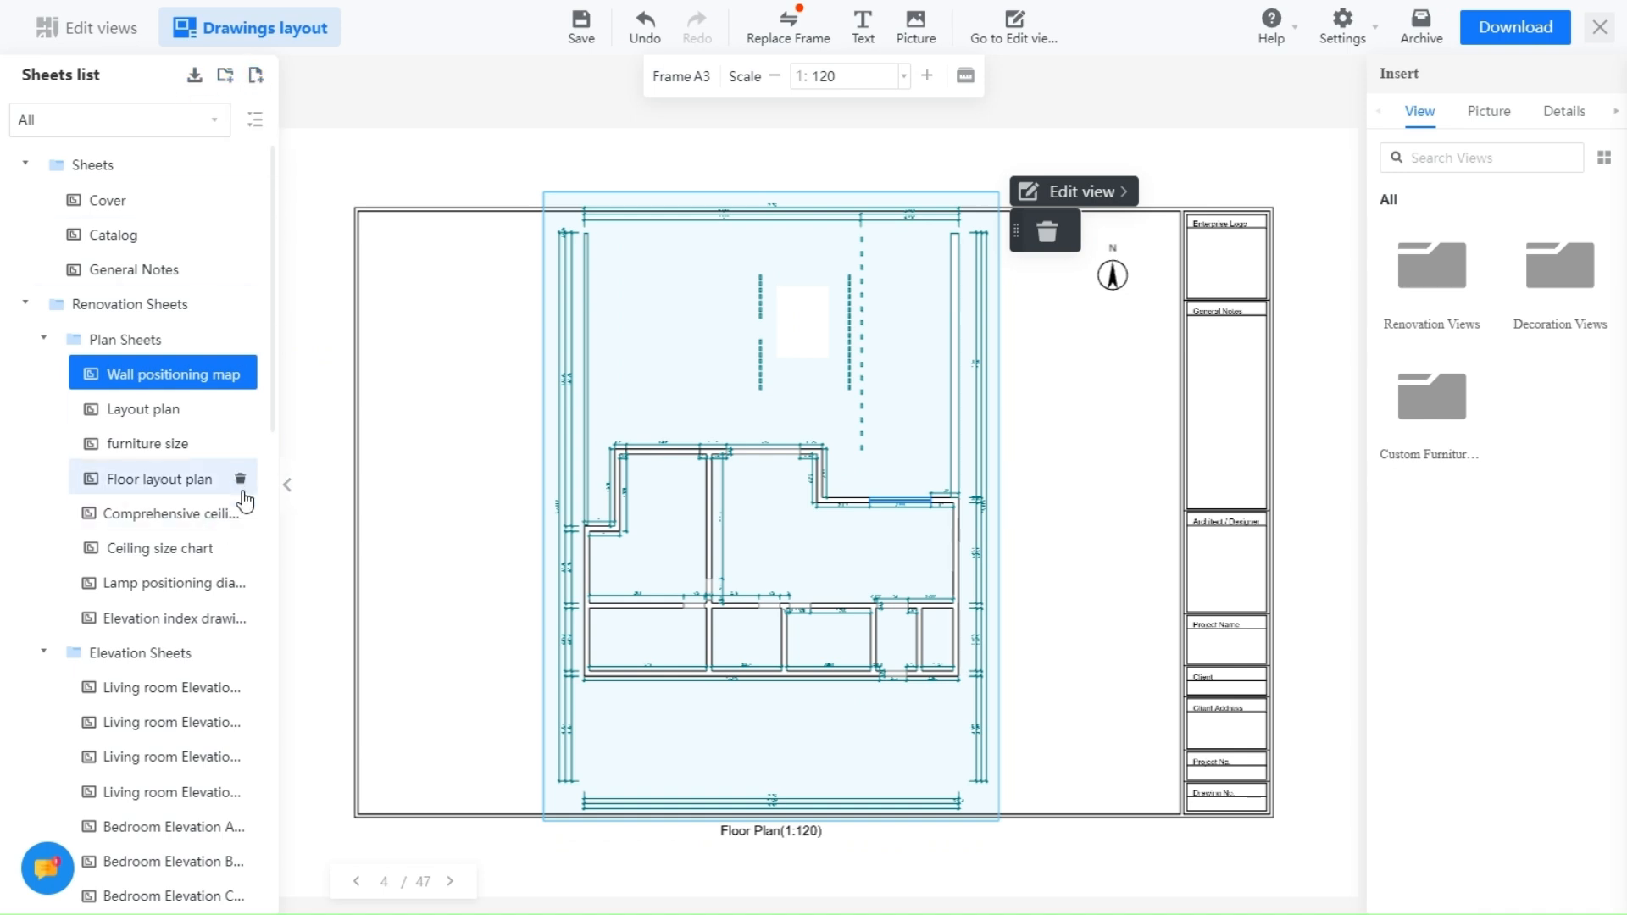
pyautogui.click(288, 485)
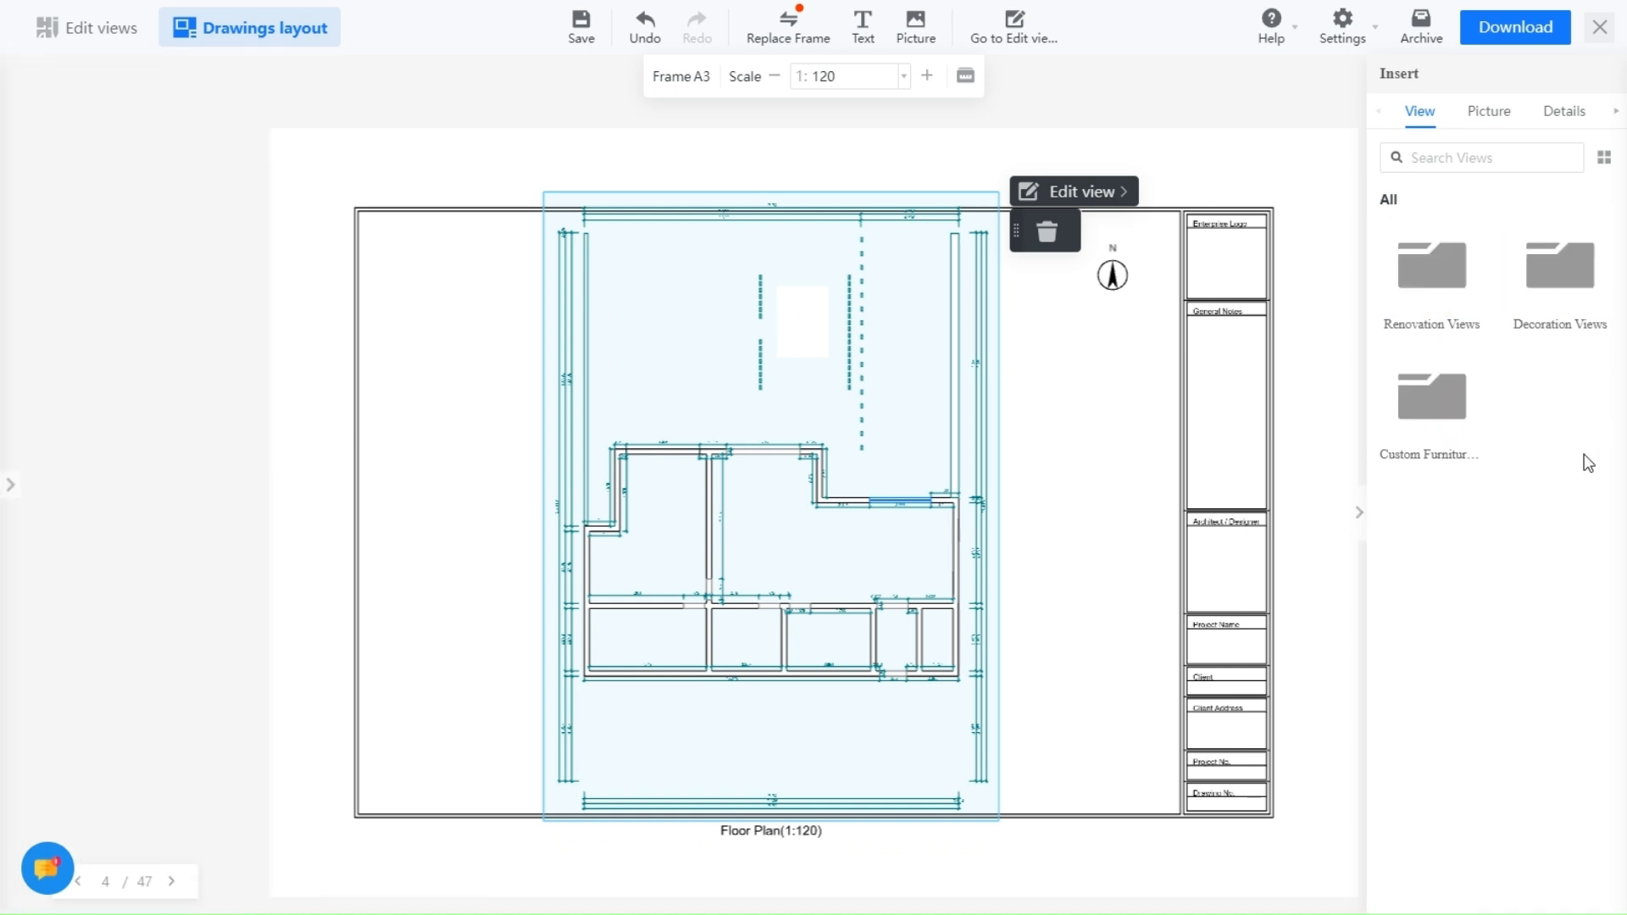
pyautogui.click(1488, 111)
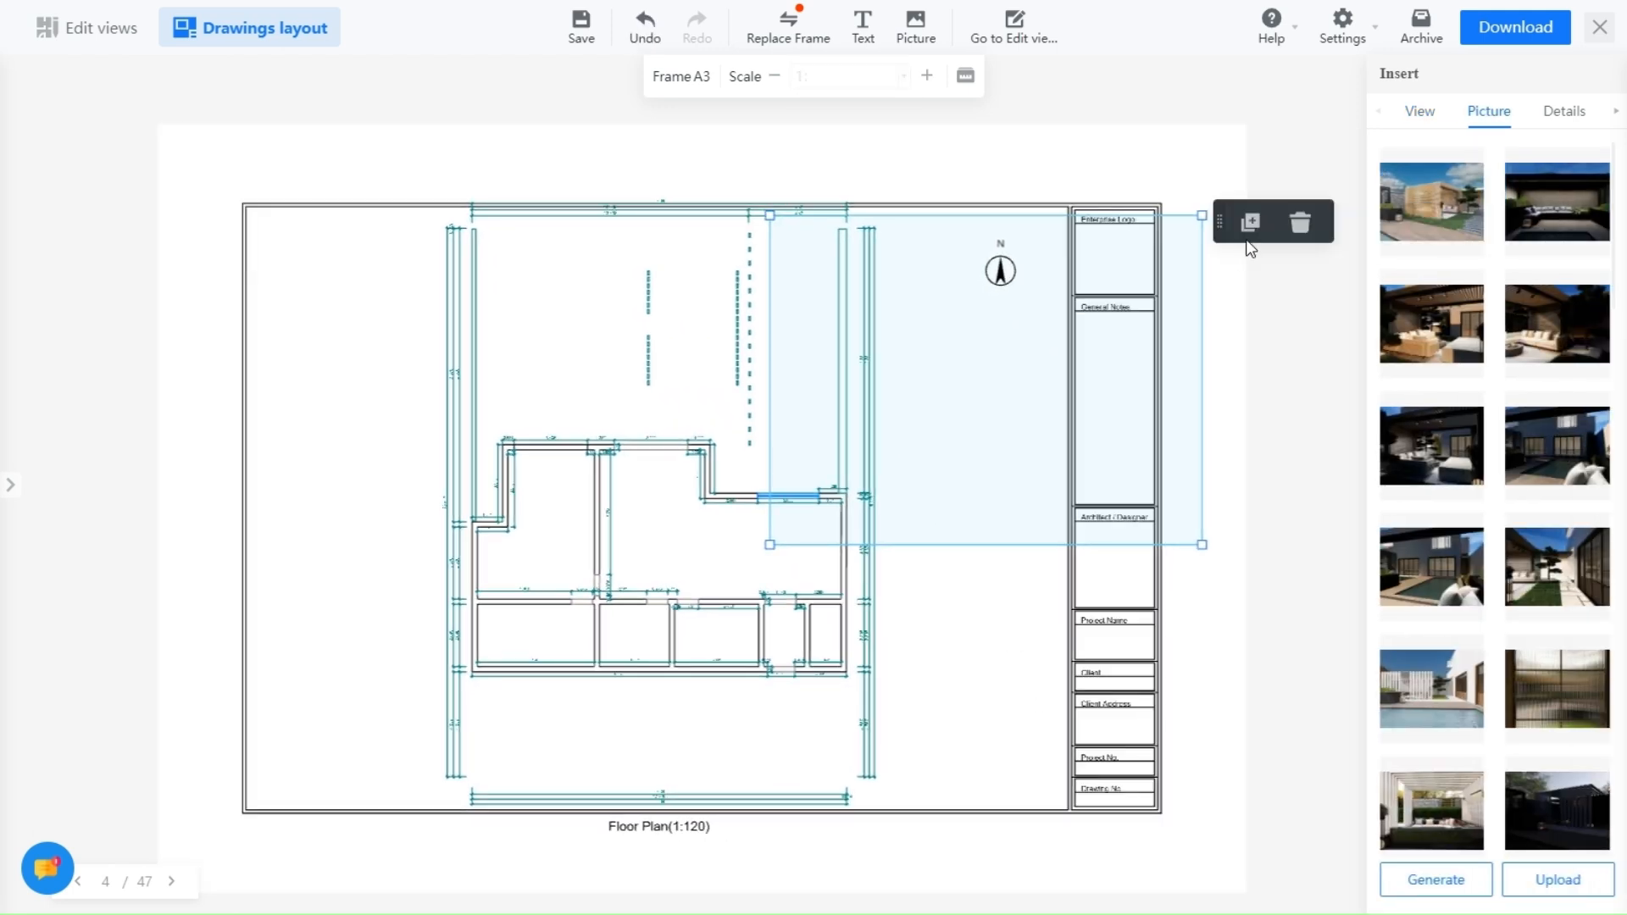
# Enter a custom scale so the floor plan view reads 1:145 instead of 1:120.
pyautogui.click(1430, 200)
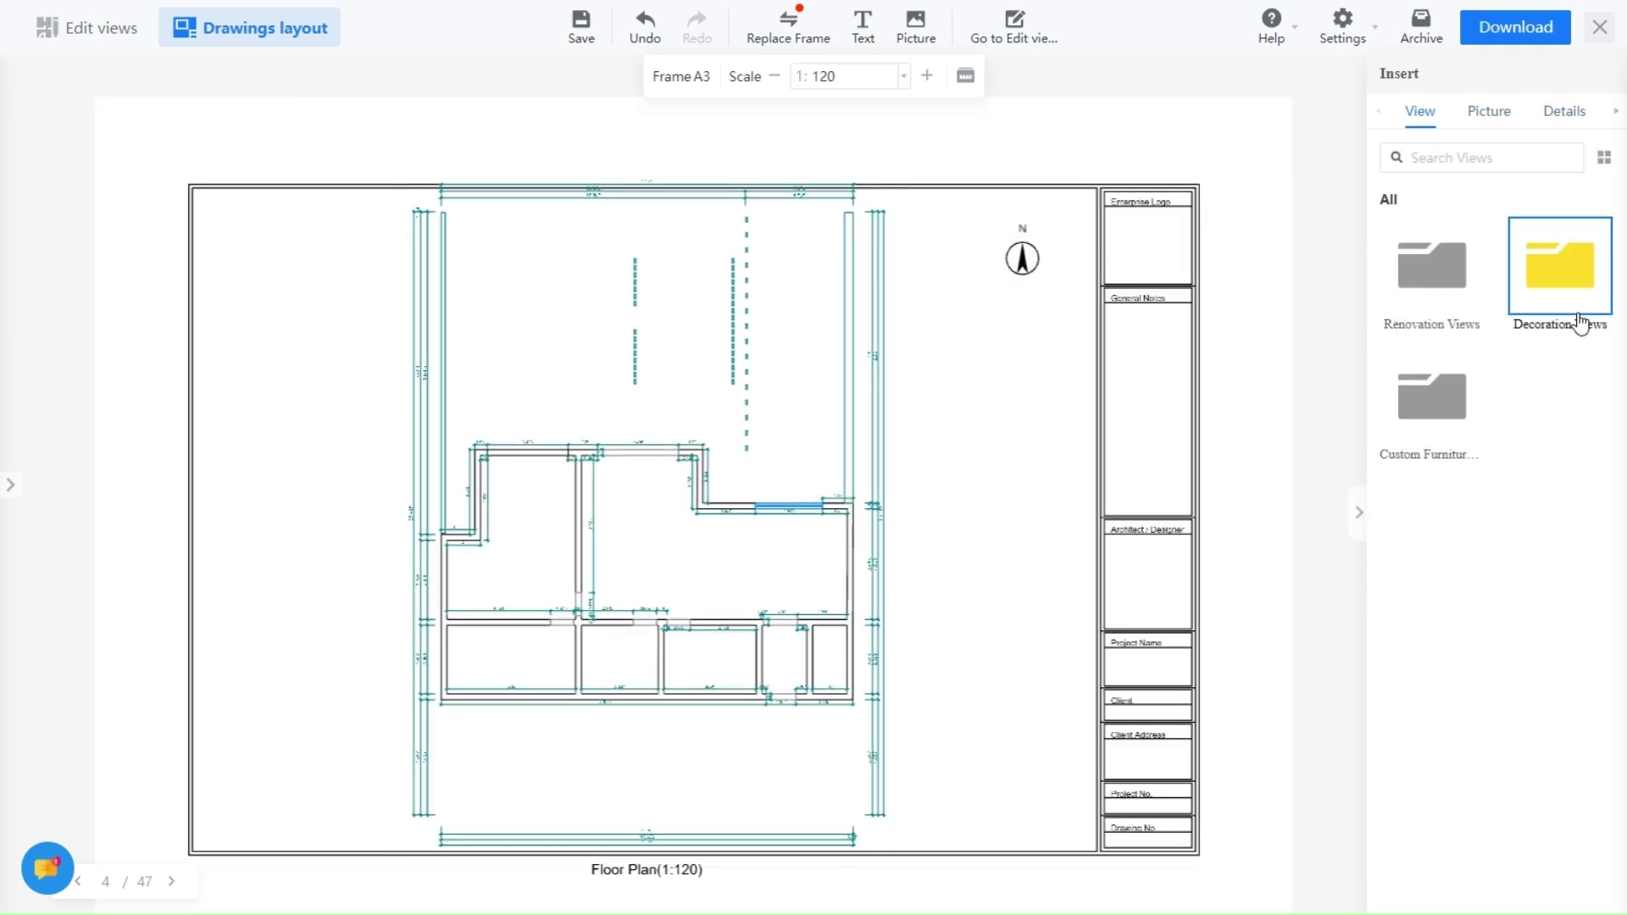
pyautogui.doubleClick(1558, 266)
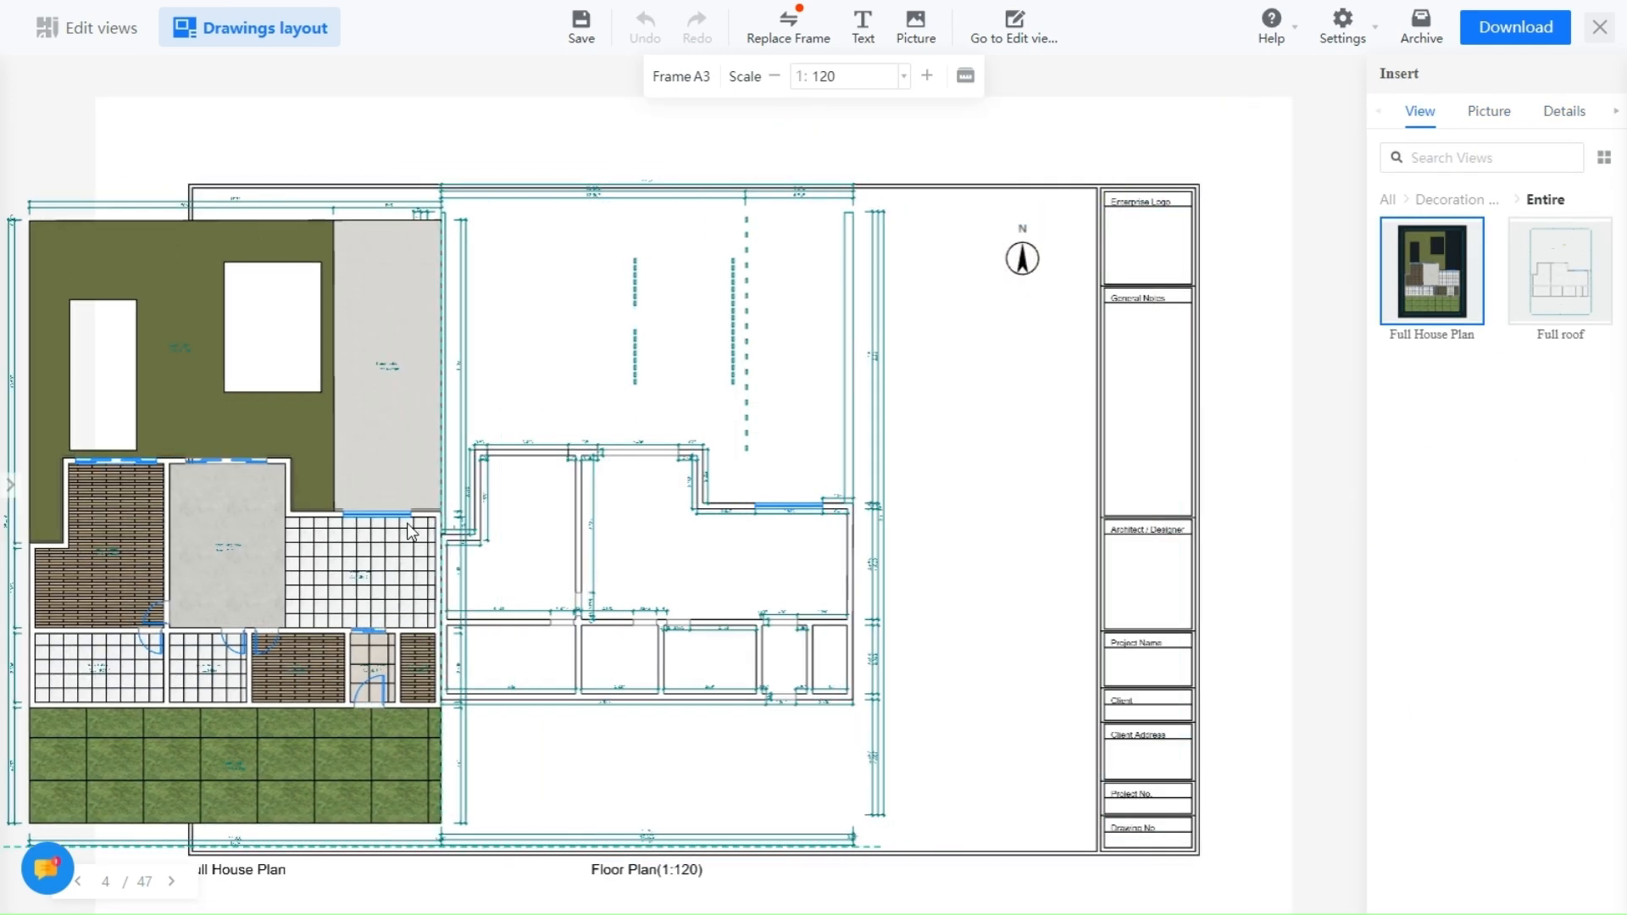
pyautogui.click(900, 76)
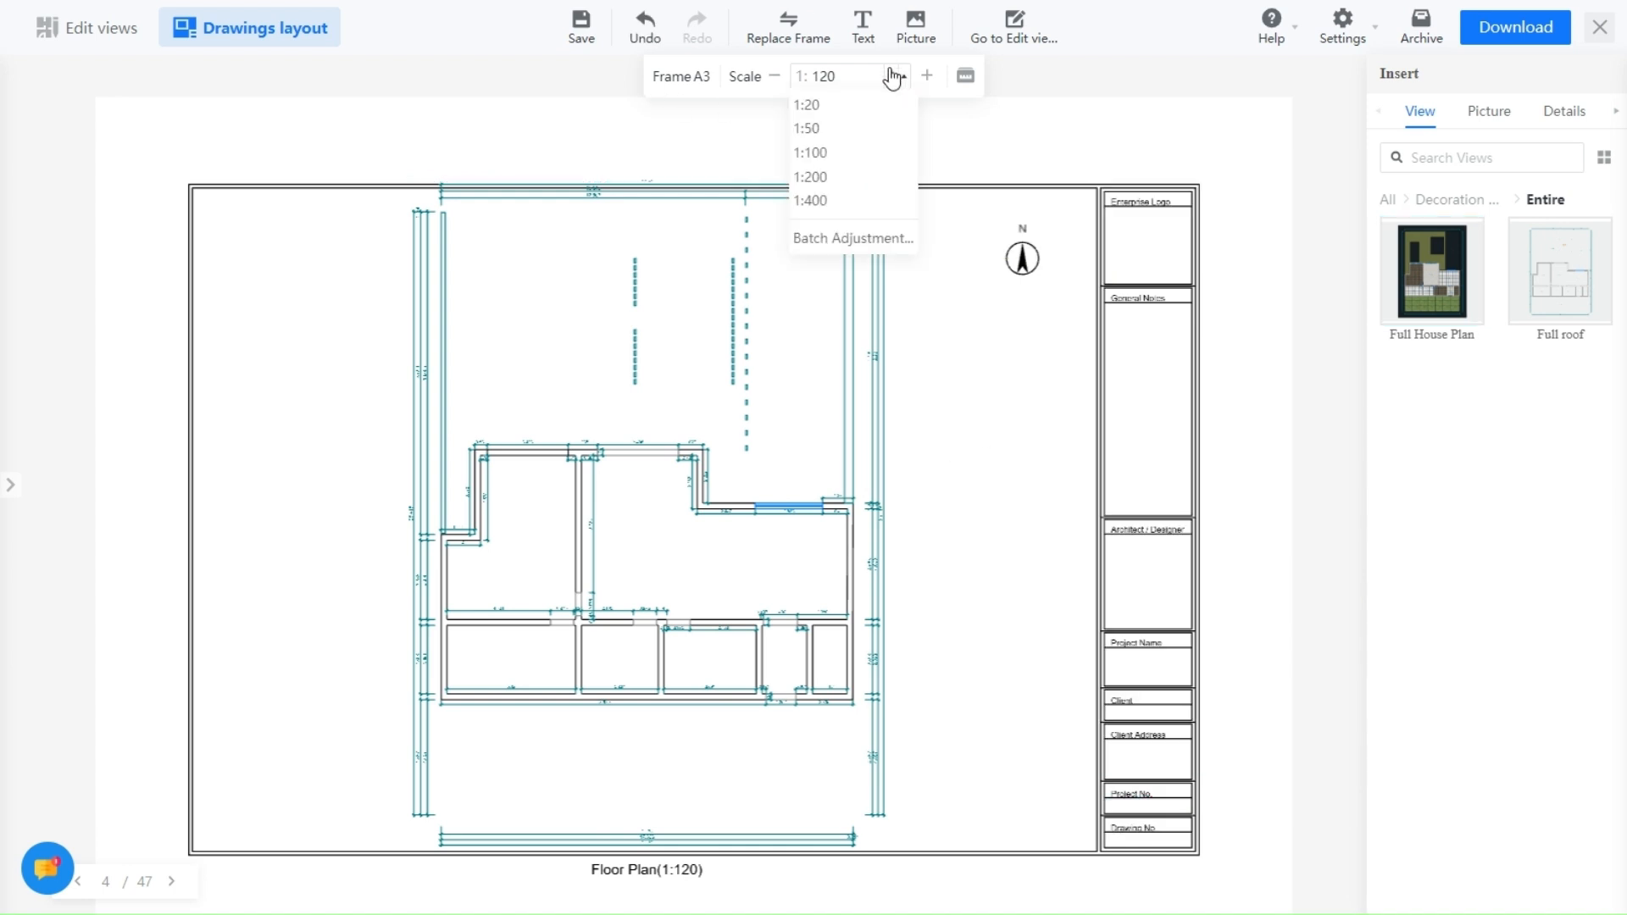
pyautogui.click(806, 104)
pyautogui.write('3')
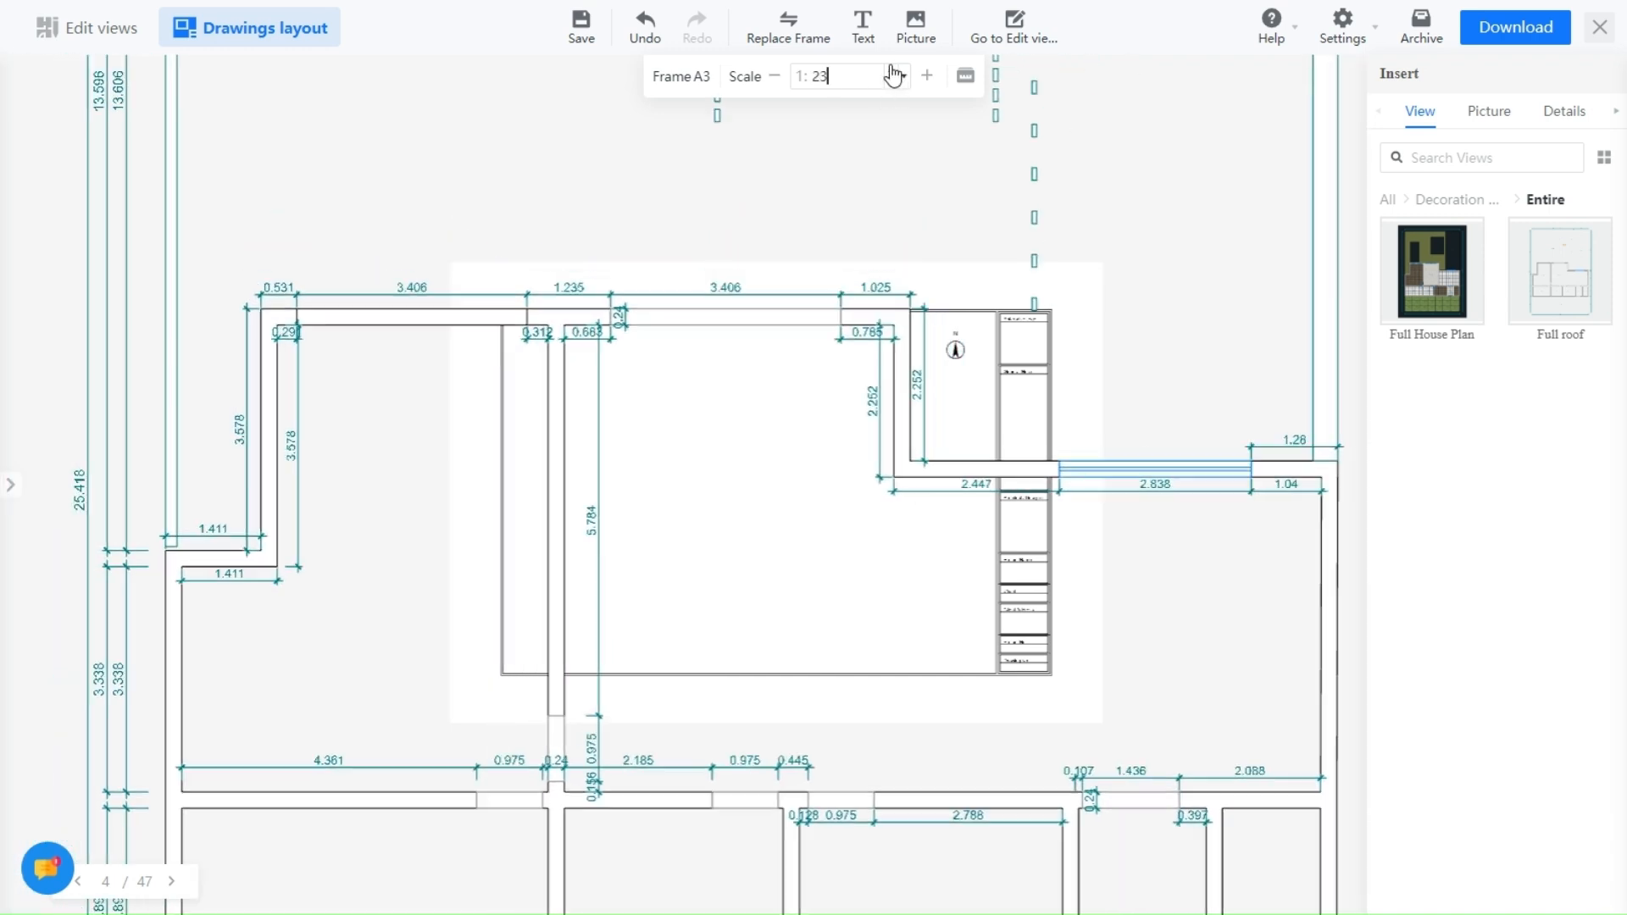
pyautogui.write('70')
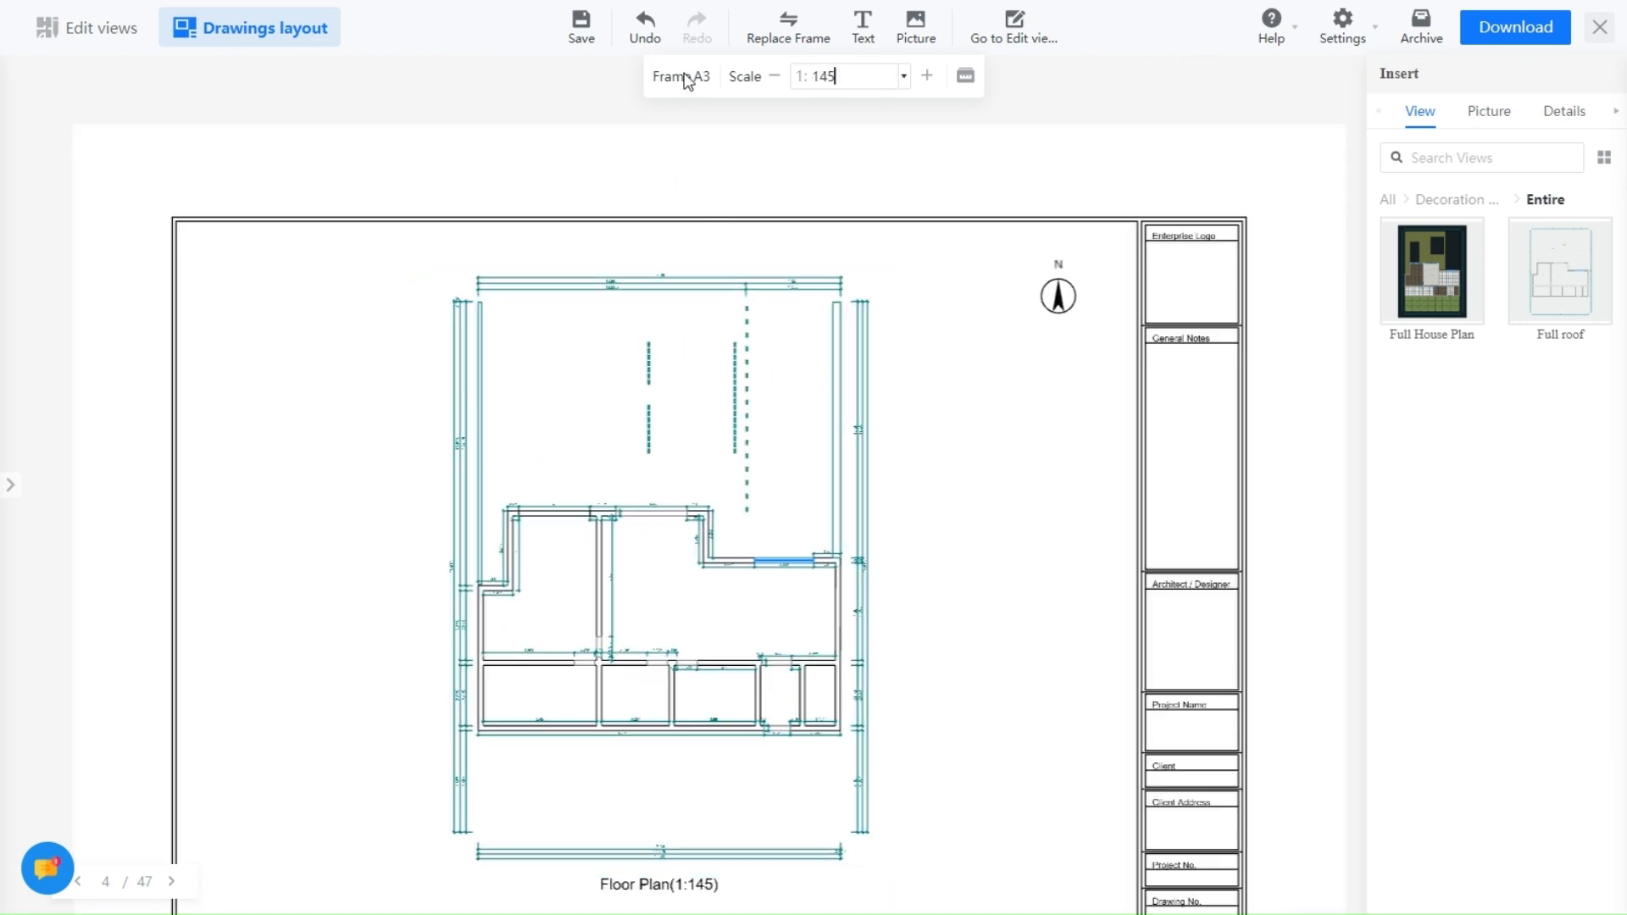
pyautogui.moveTo(965, 74)
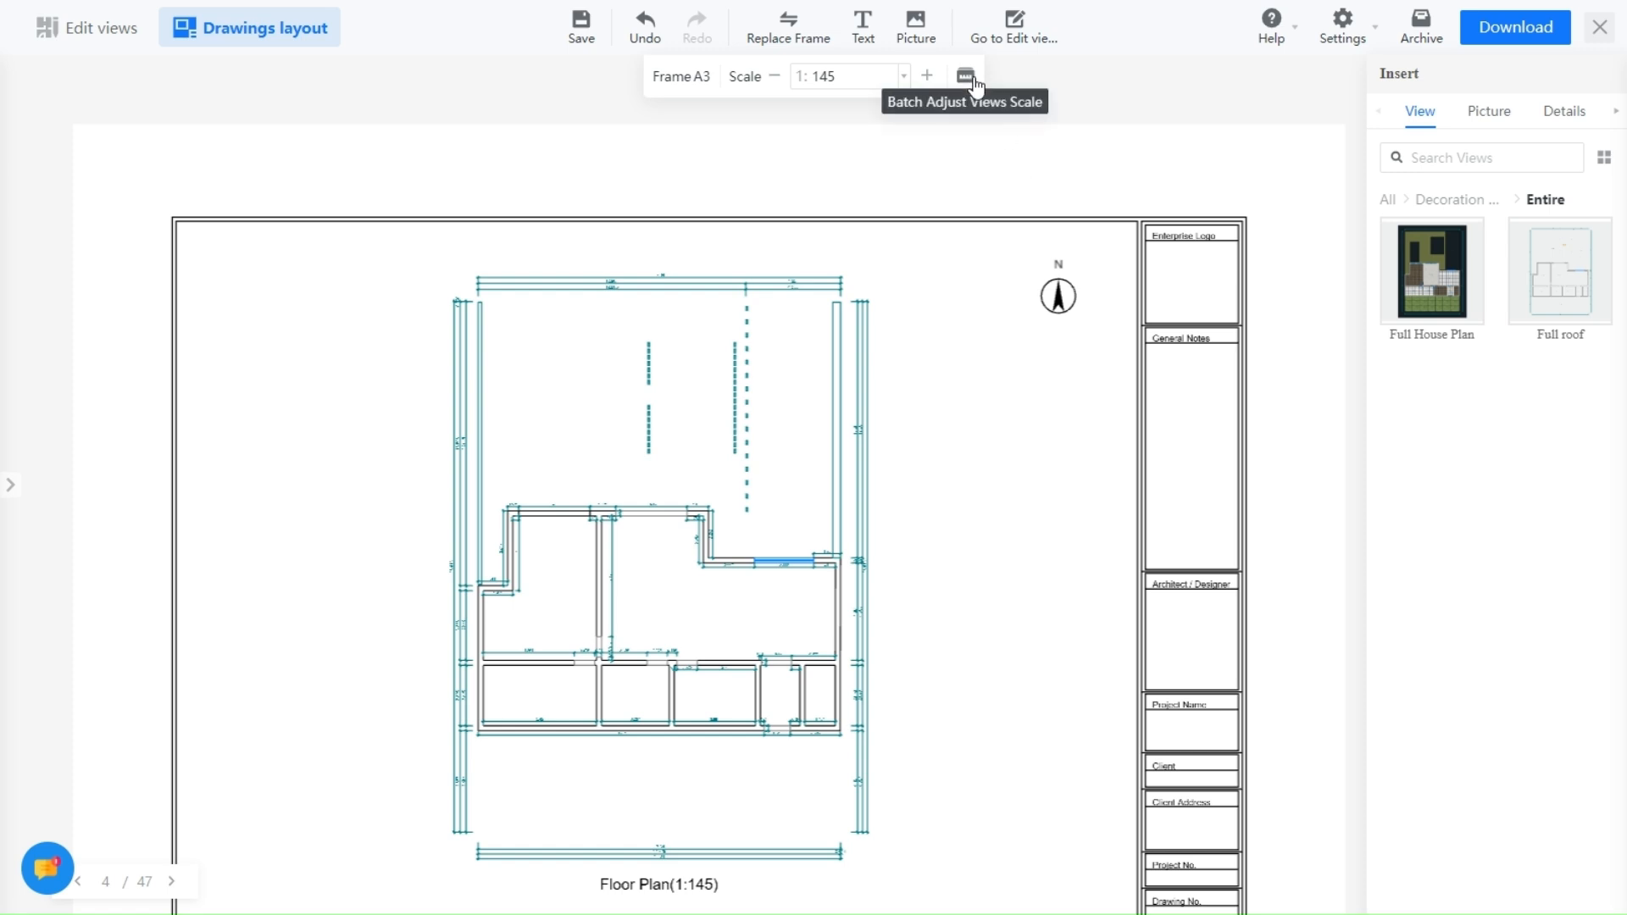
pyautogui.moveTo(927, 76)
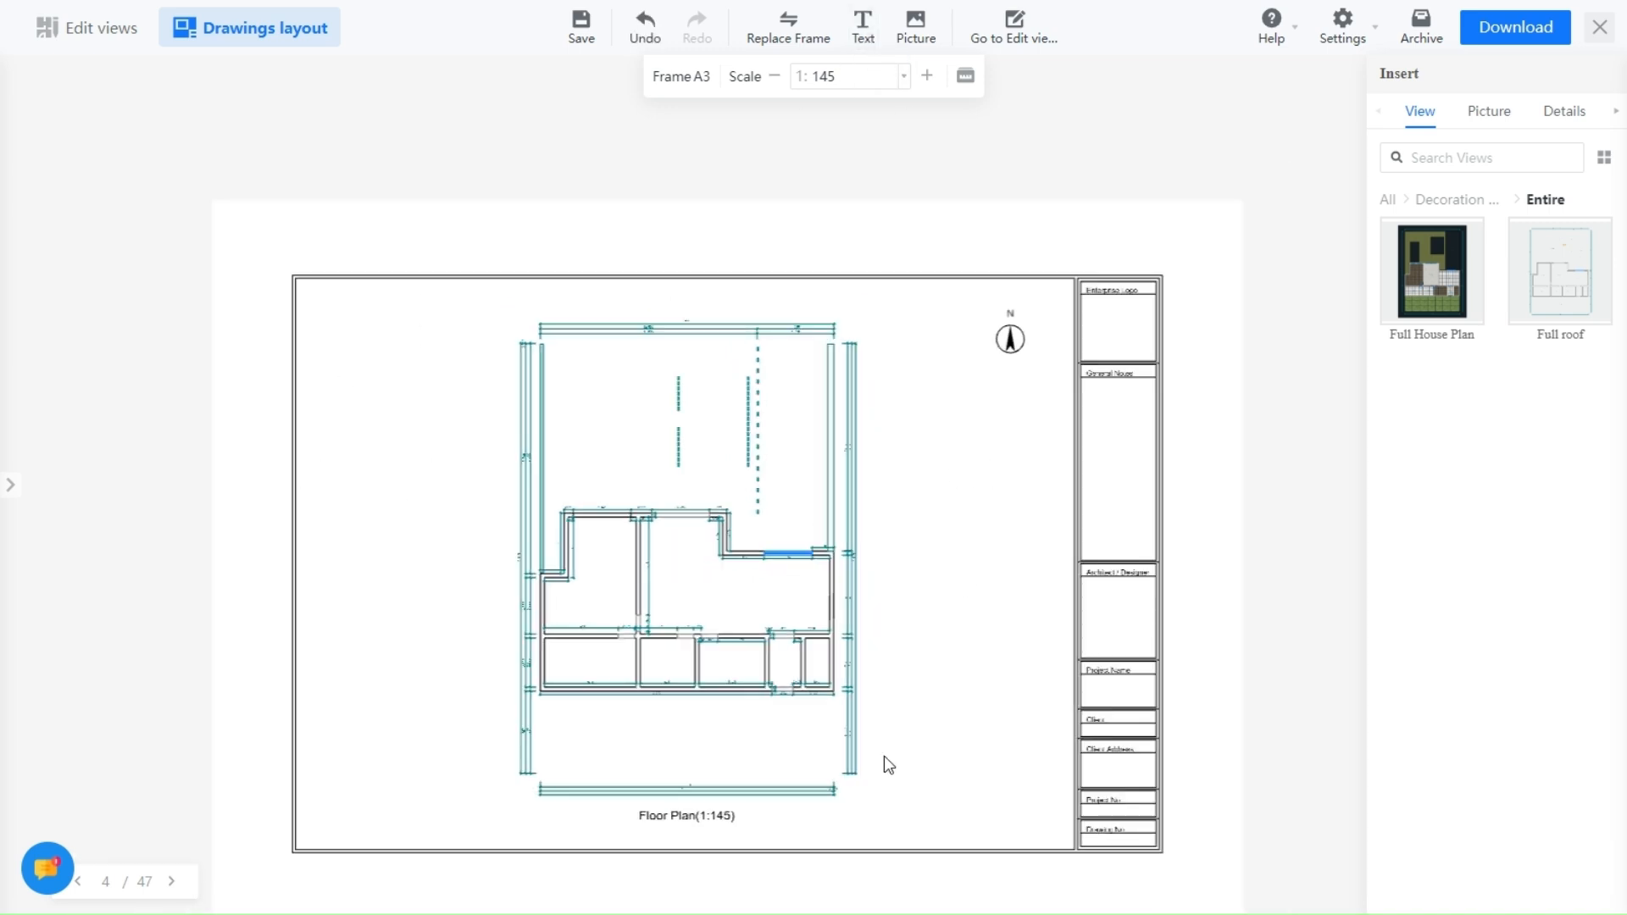
pyautogui.scroll(3)
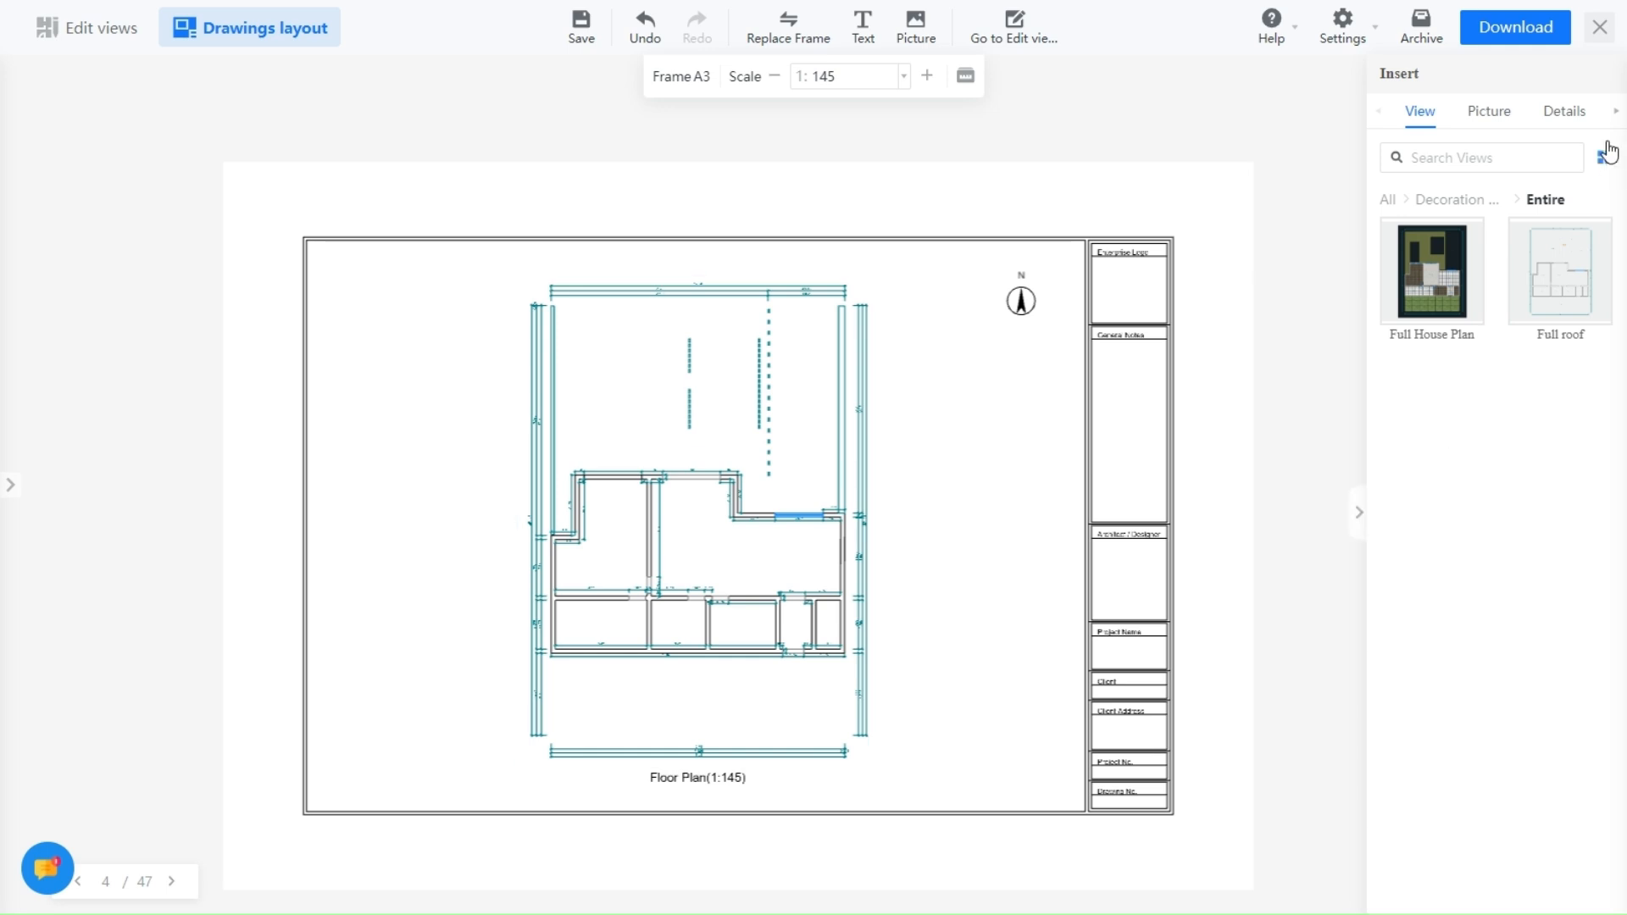
# Export the Wall positioning map as a Color-style PDF, then click Complete.
pyautogui.click(1514, 27)
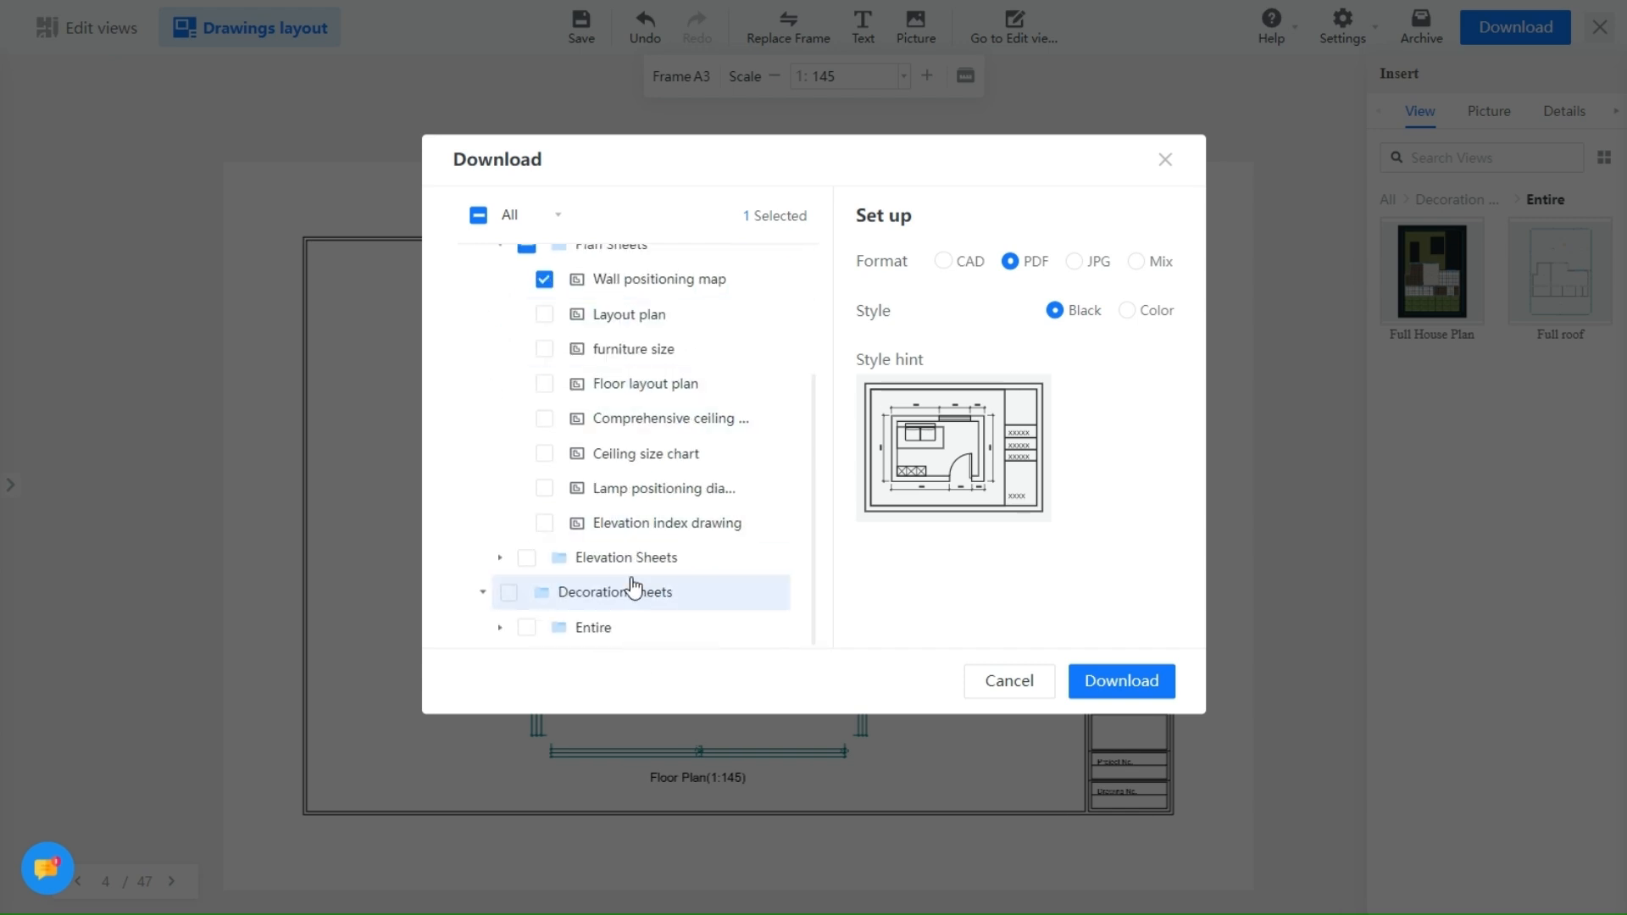
pyautogui.scroll(3)
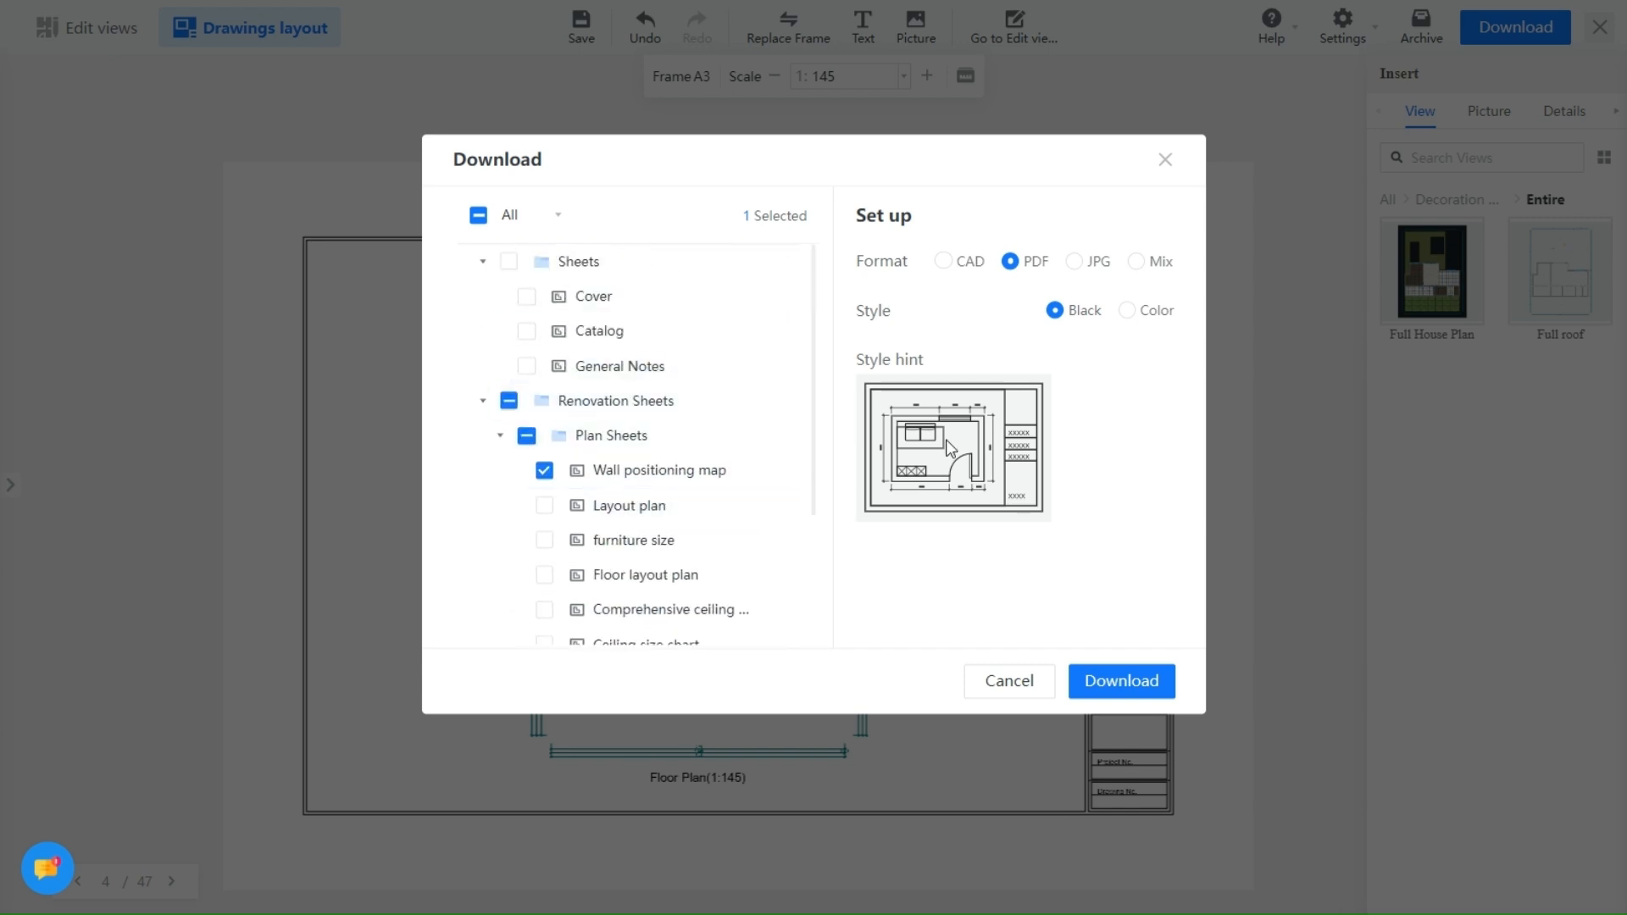
pyautogui.click(1126, 310)
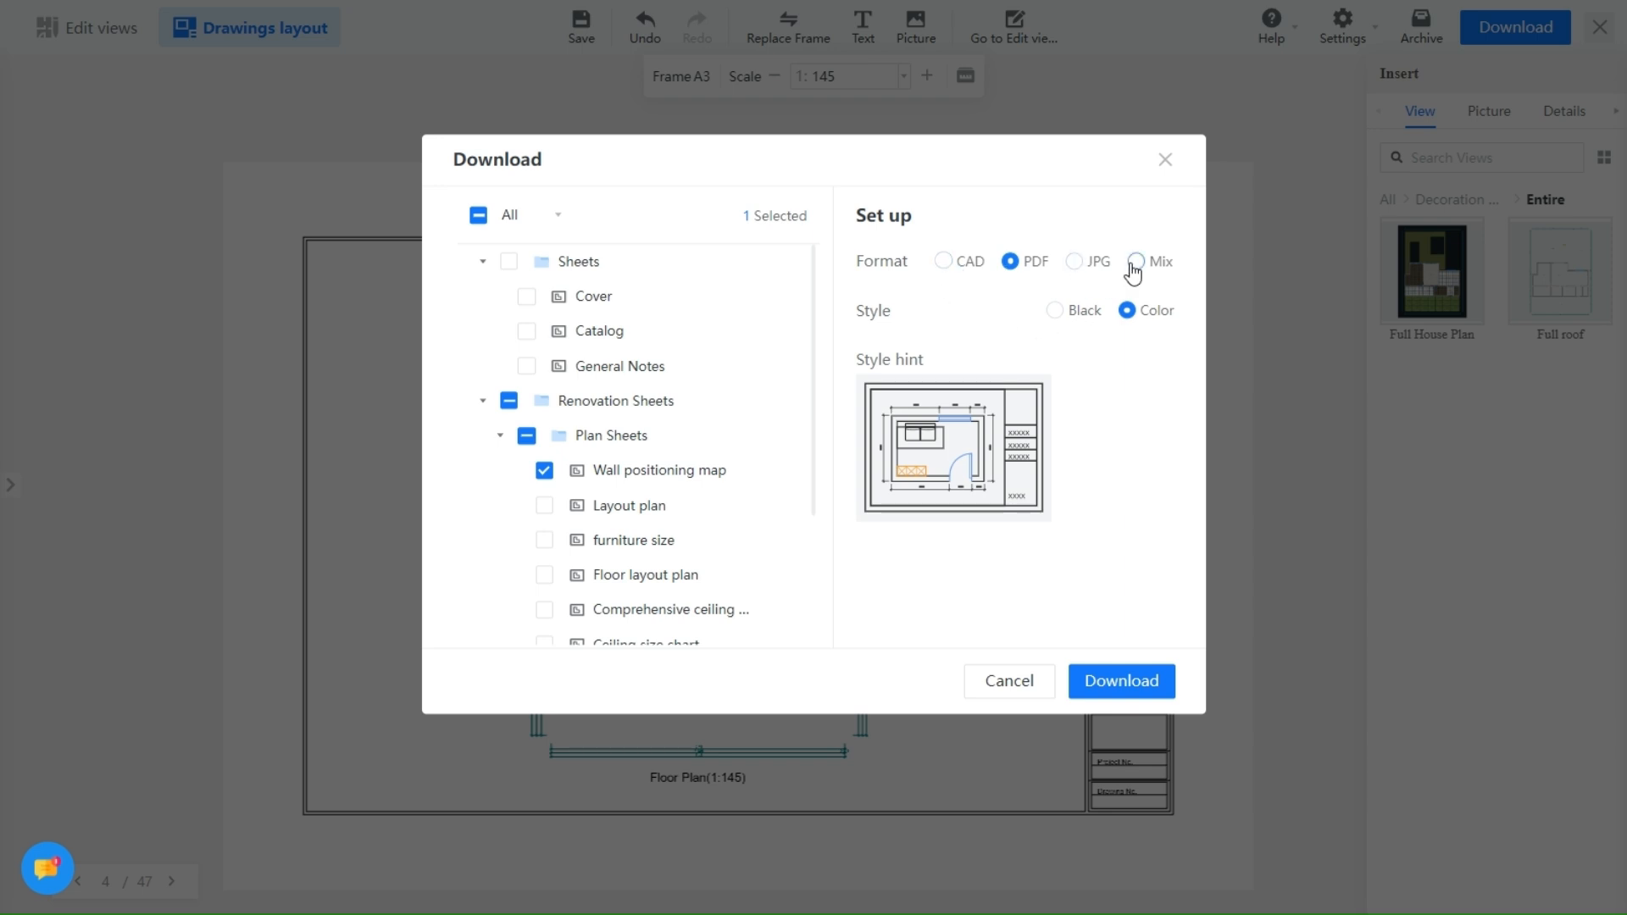
pyautogui.click(1121, 680)
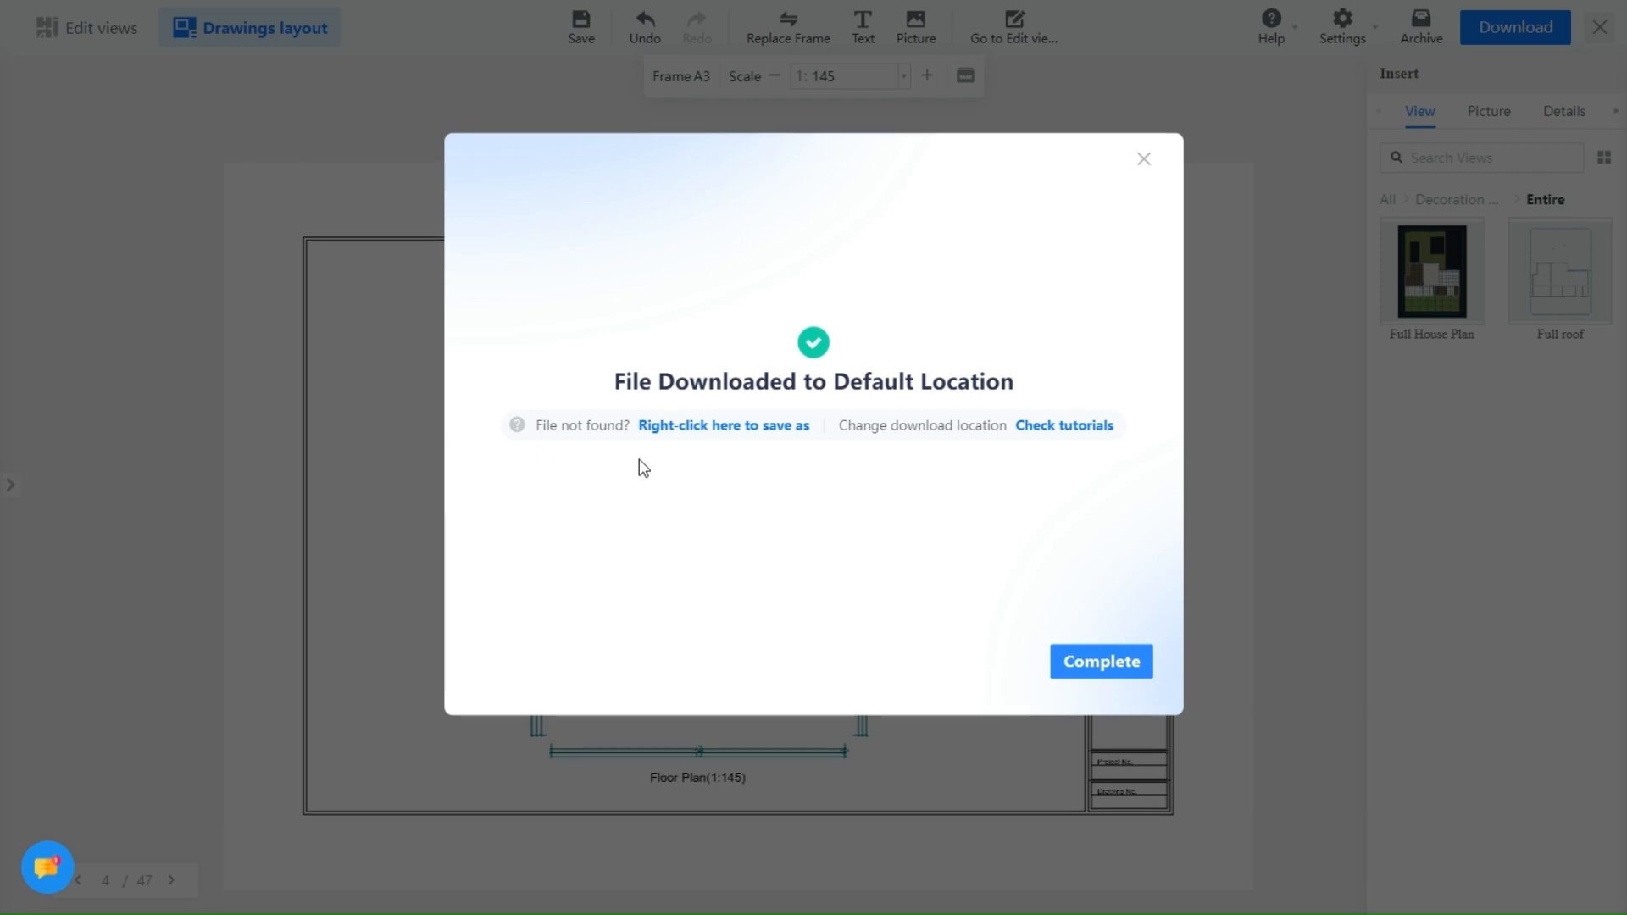
pyautogui.click(1100, 661)
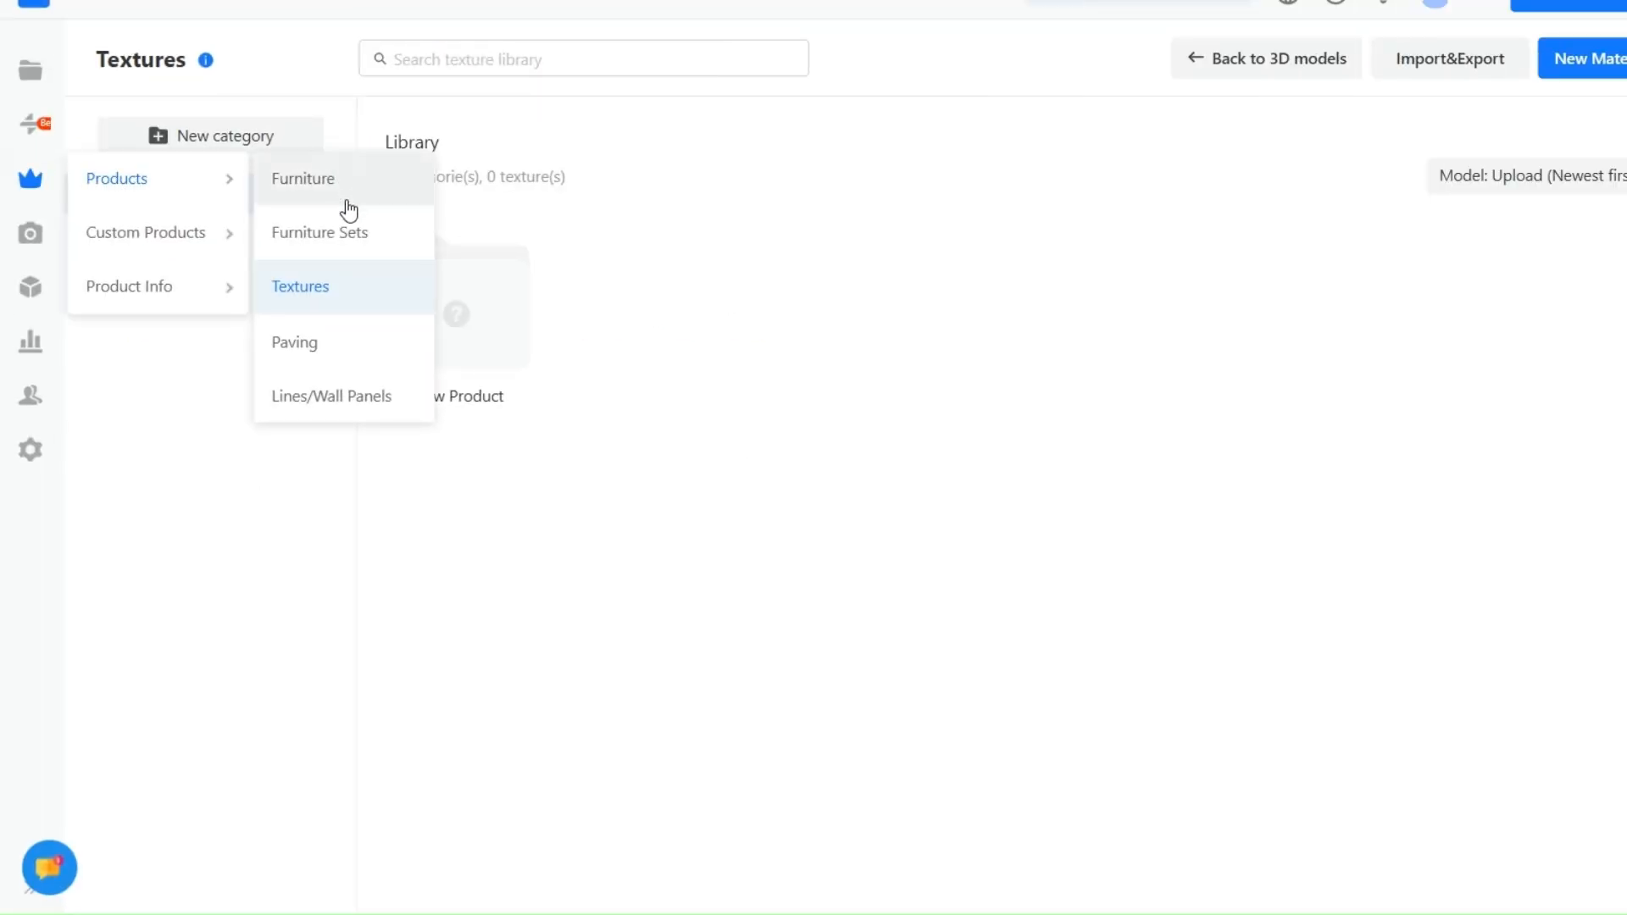
pyautogui.moveTo(330, 397)
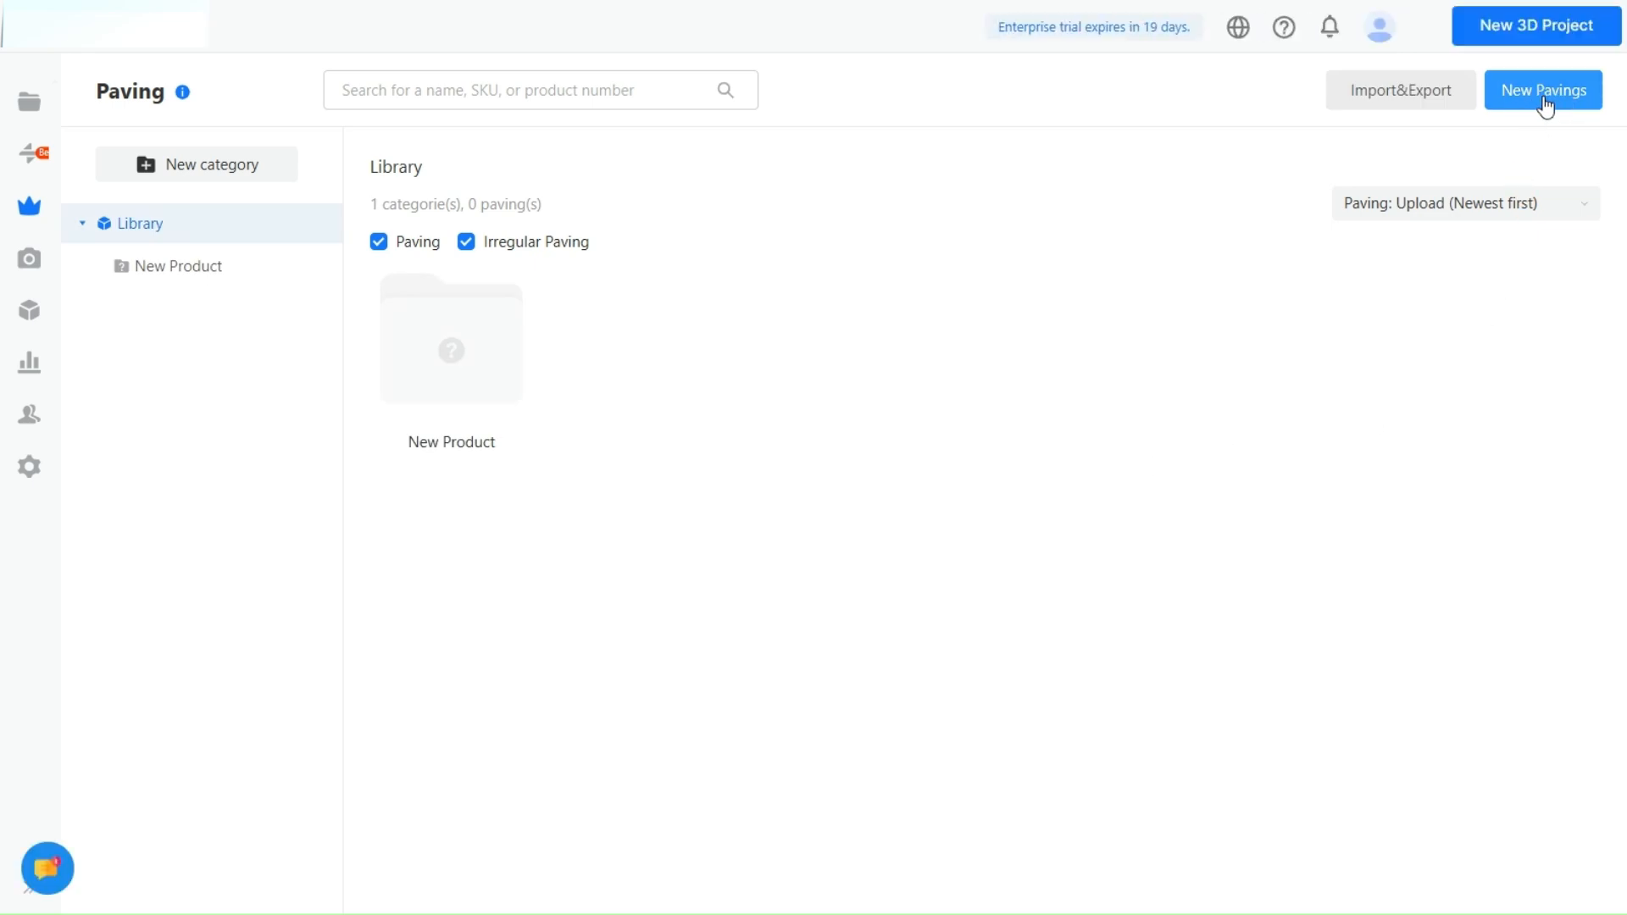
# Start adding new pavings to the empty Paving library via New Pavings.
pyautogui.click(1543, 91)
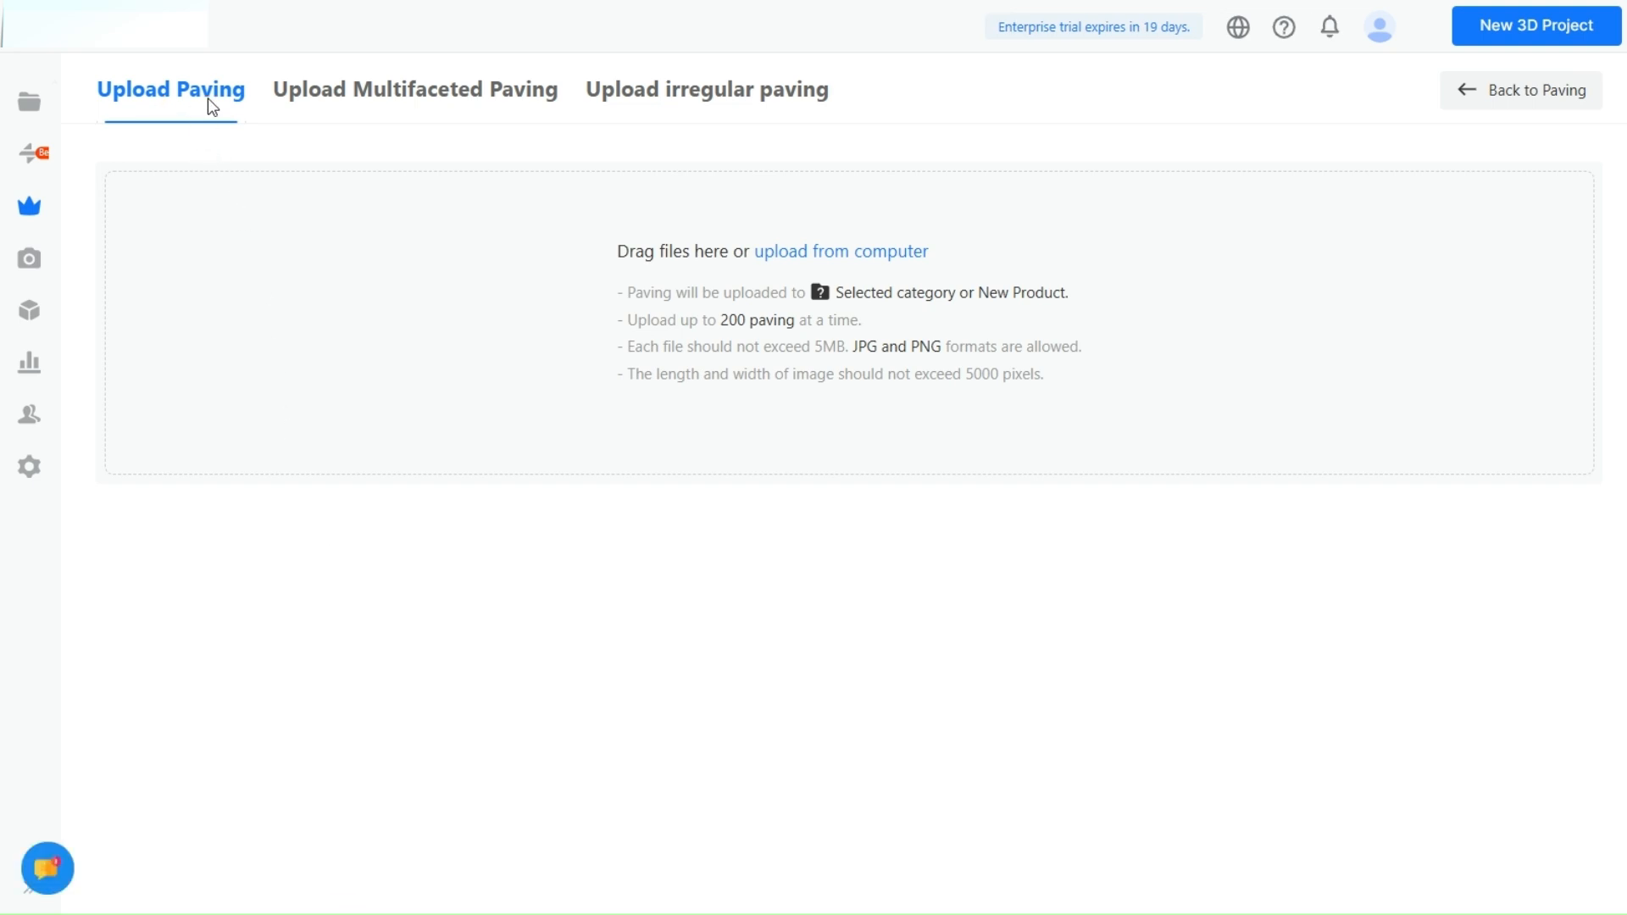
pyautogui.moveTo(707, 89)
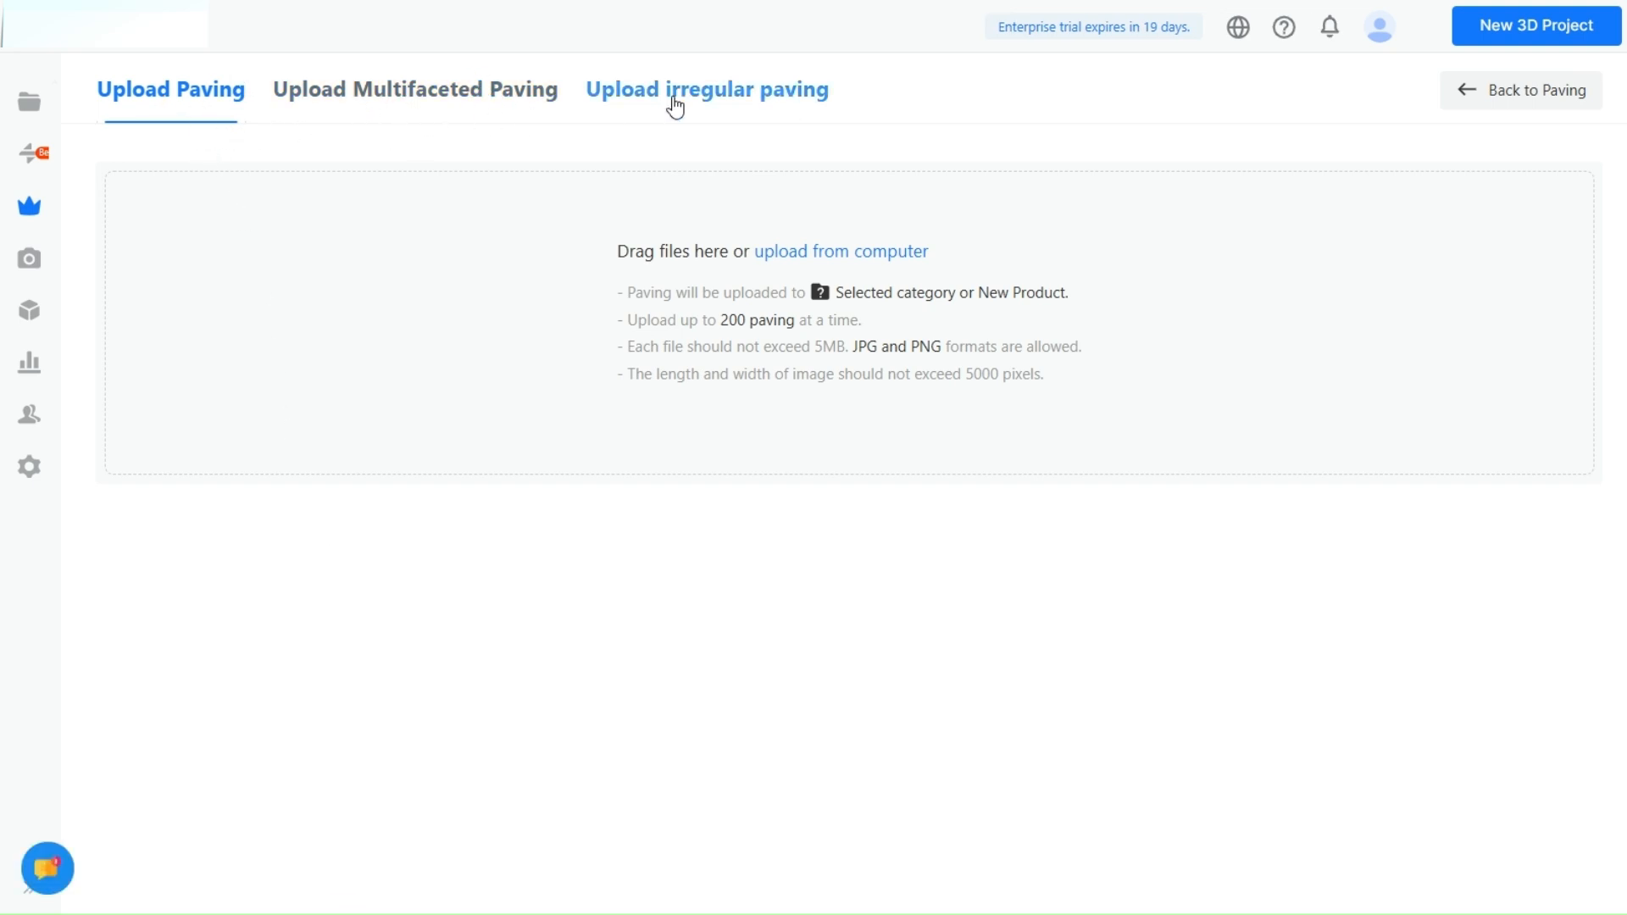
pyautogui.moveTo(883, 274)
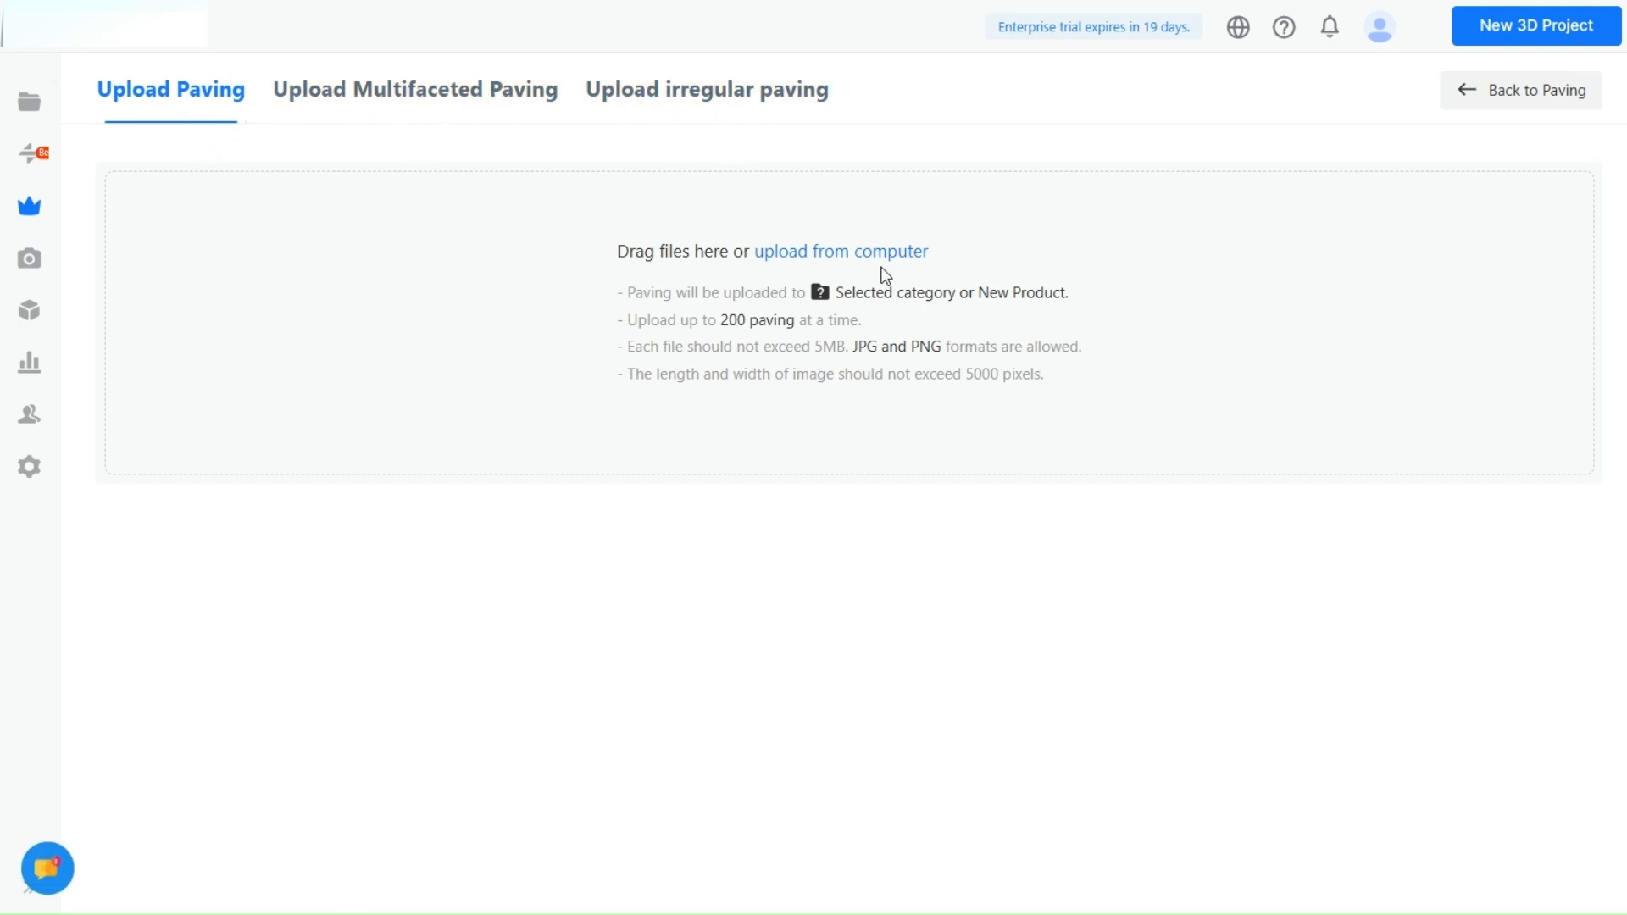
pyautogui.moveTo(849, 309)
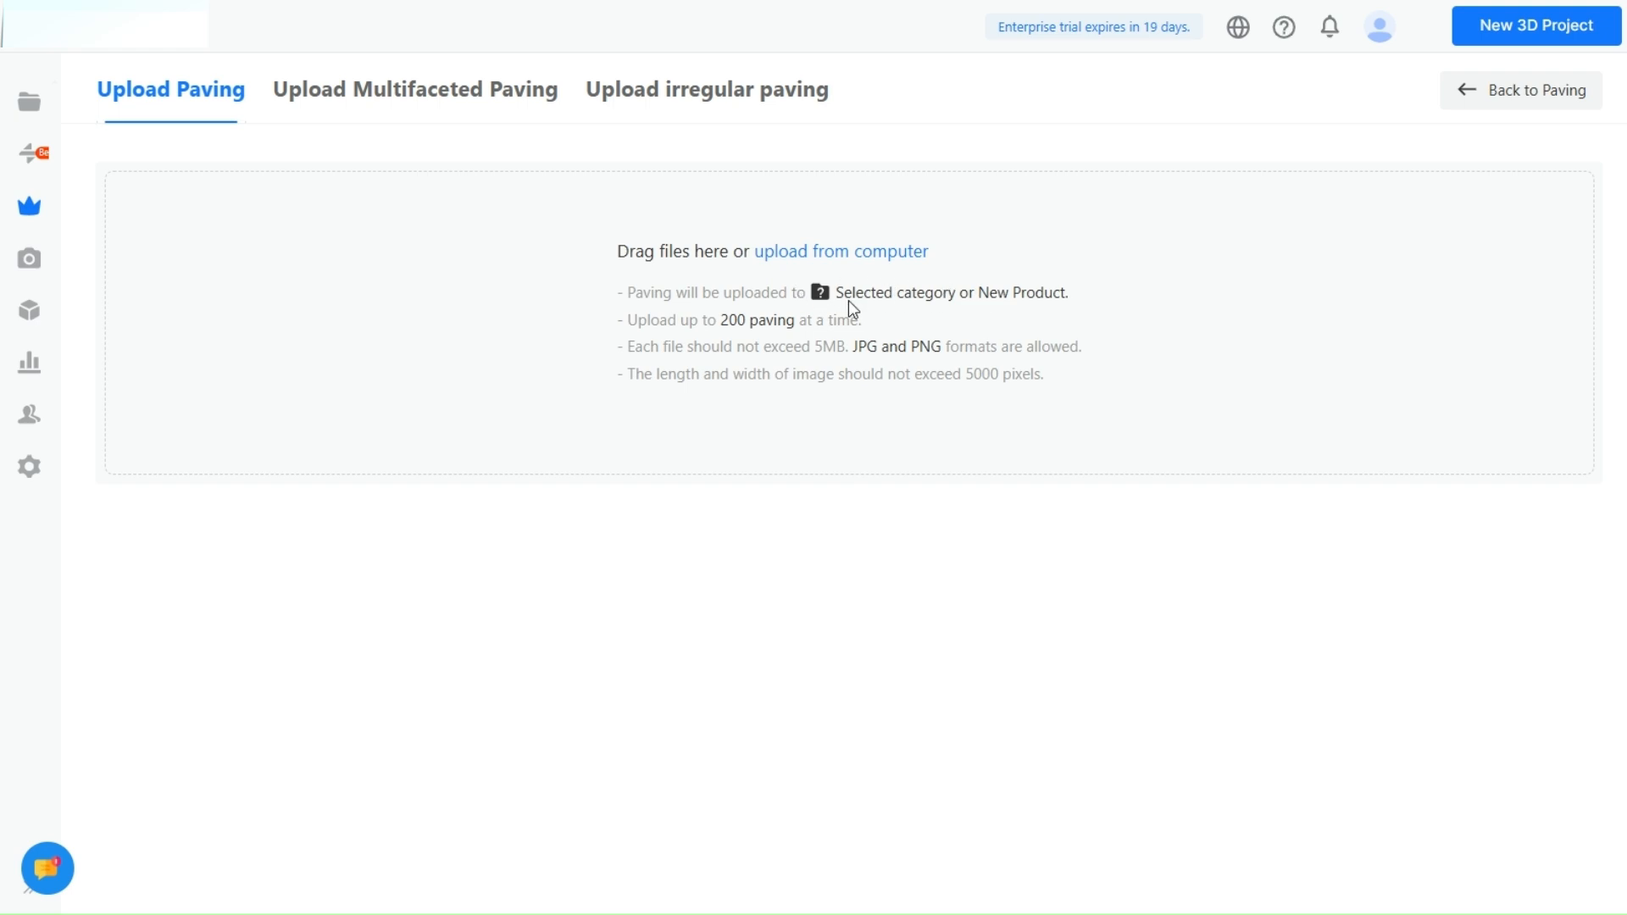
pyautogui.moveTo(391, 430)
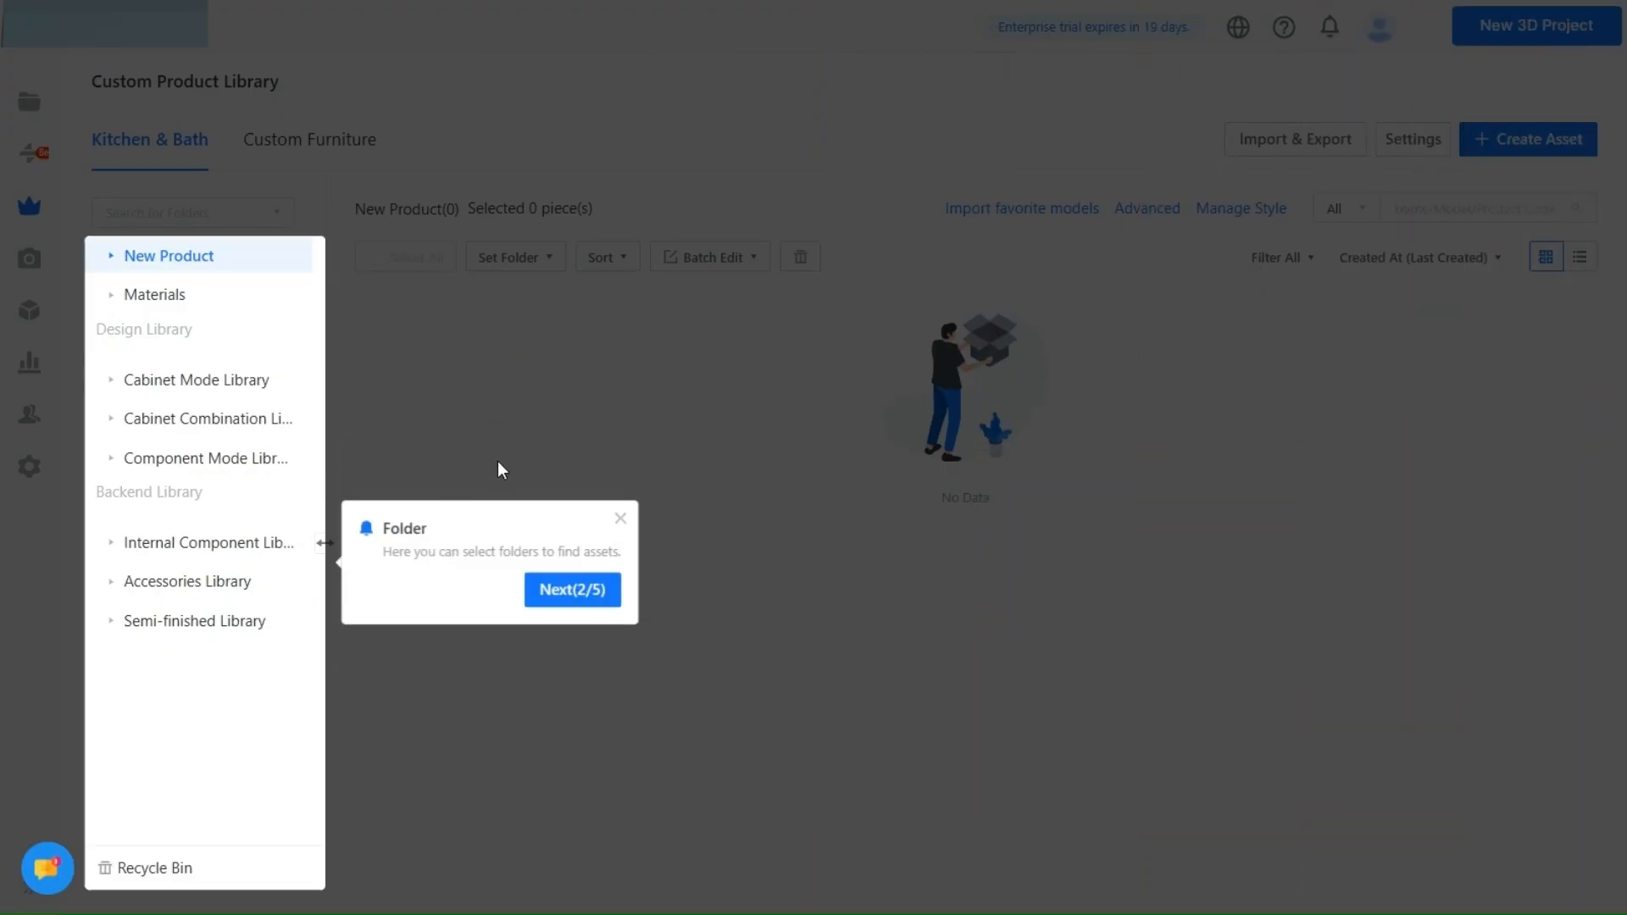
pyautogui.moveTo(228, 644)
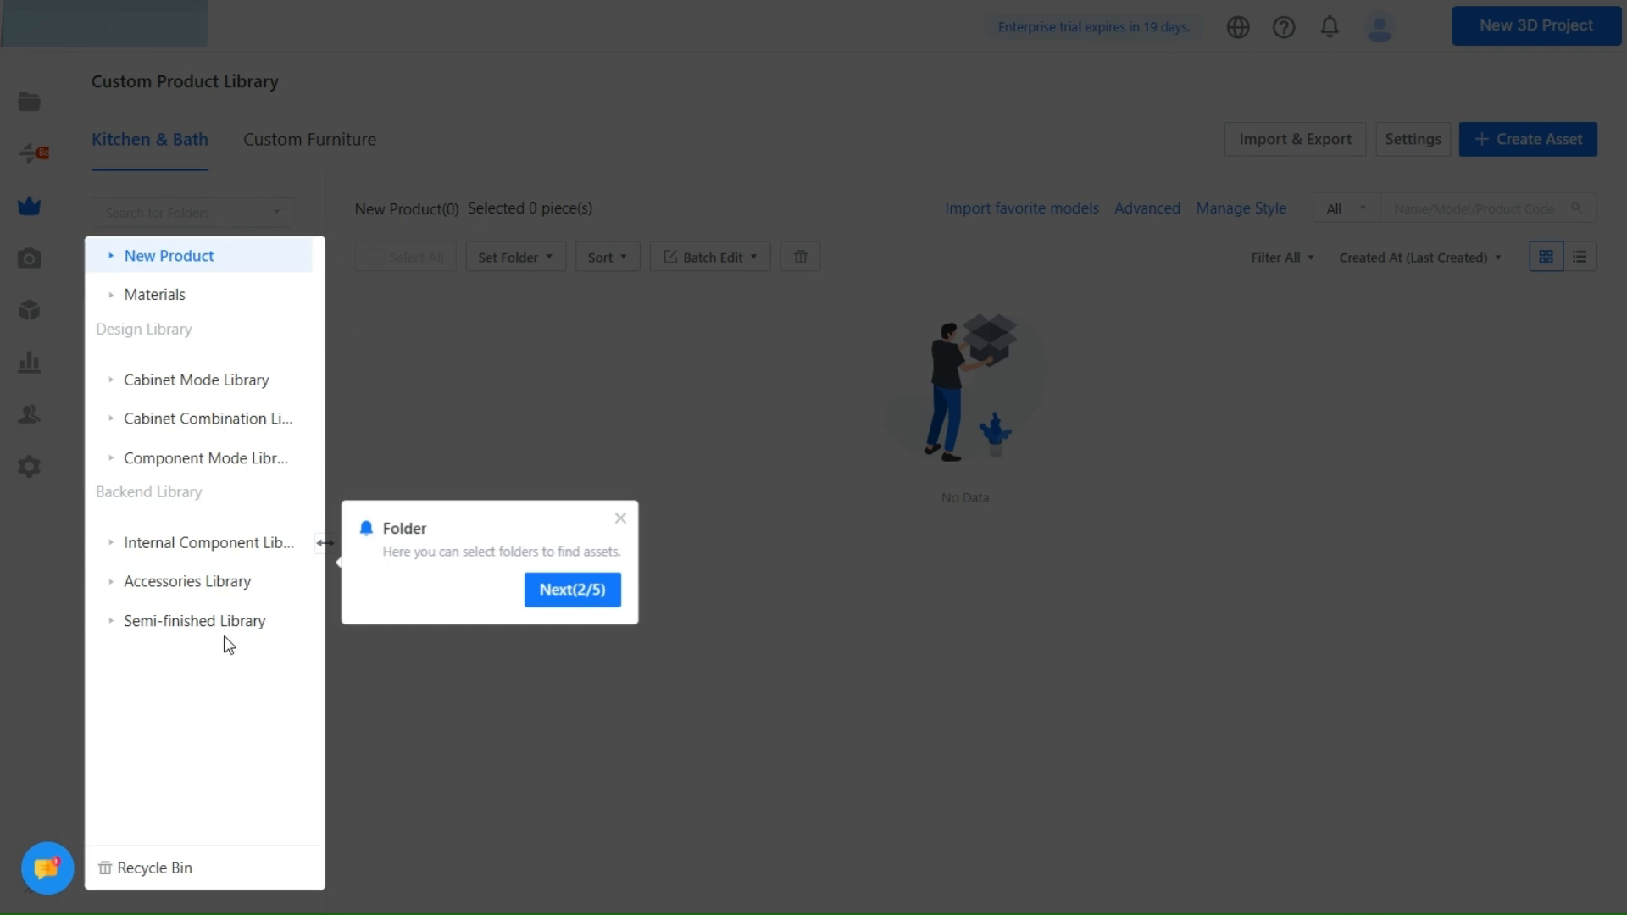
# Step through the Kitchen & Bath library tour past batch actions and model settings.
pyautogui.click(570, 590)
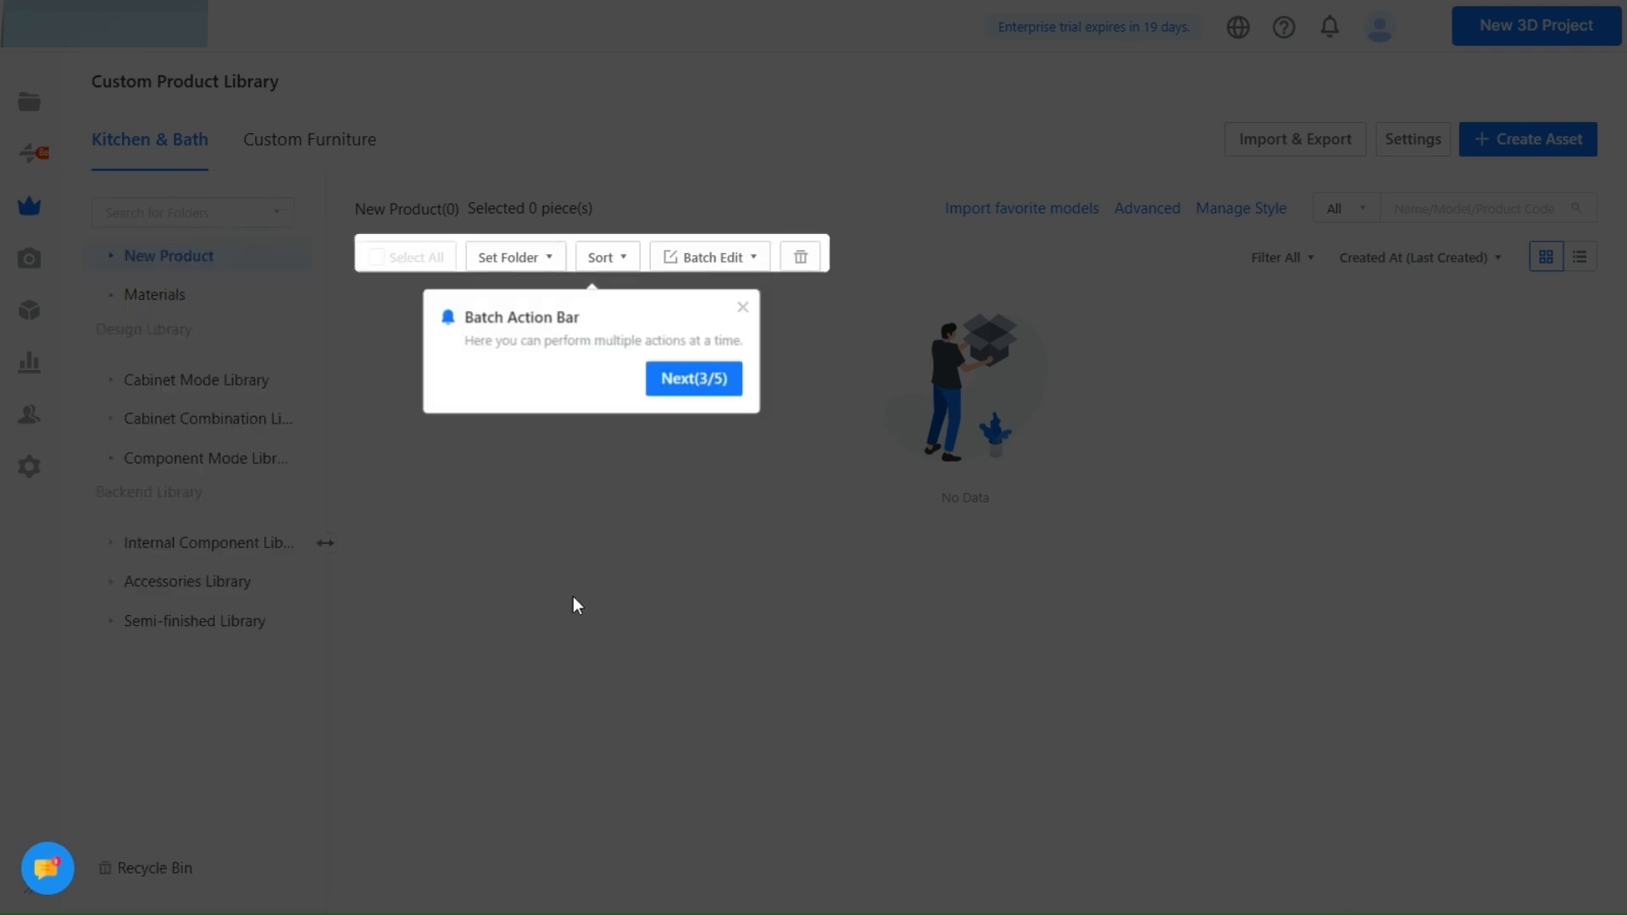
pyautogui.moveTo(563, 343)
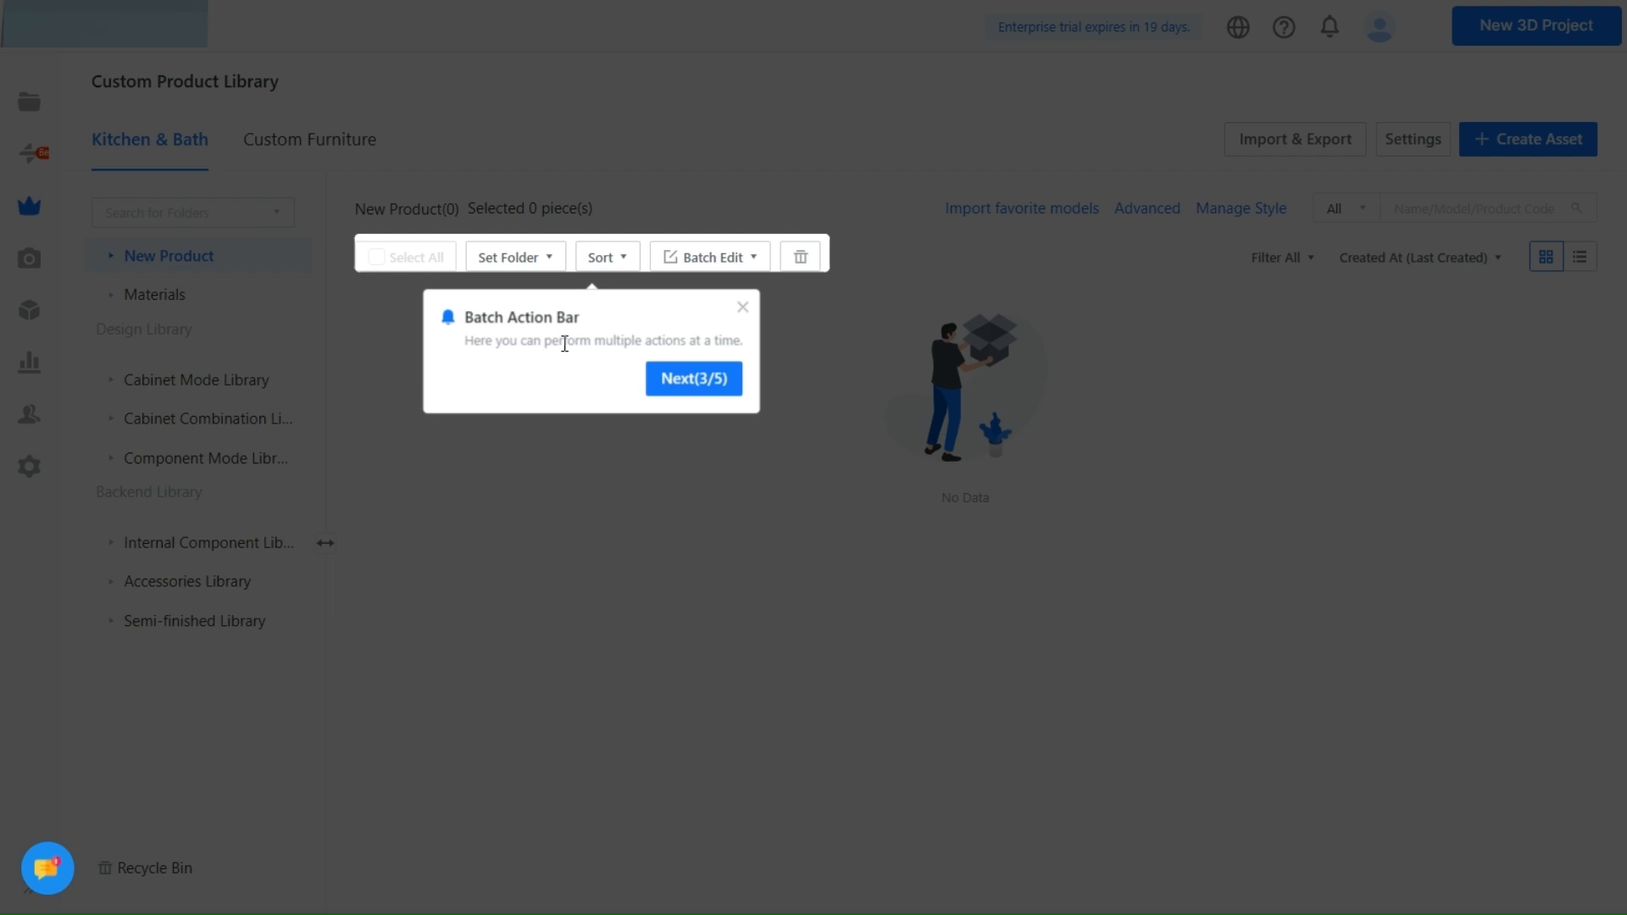
pyautogui.moveTo(606, 365)
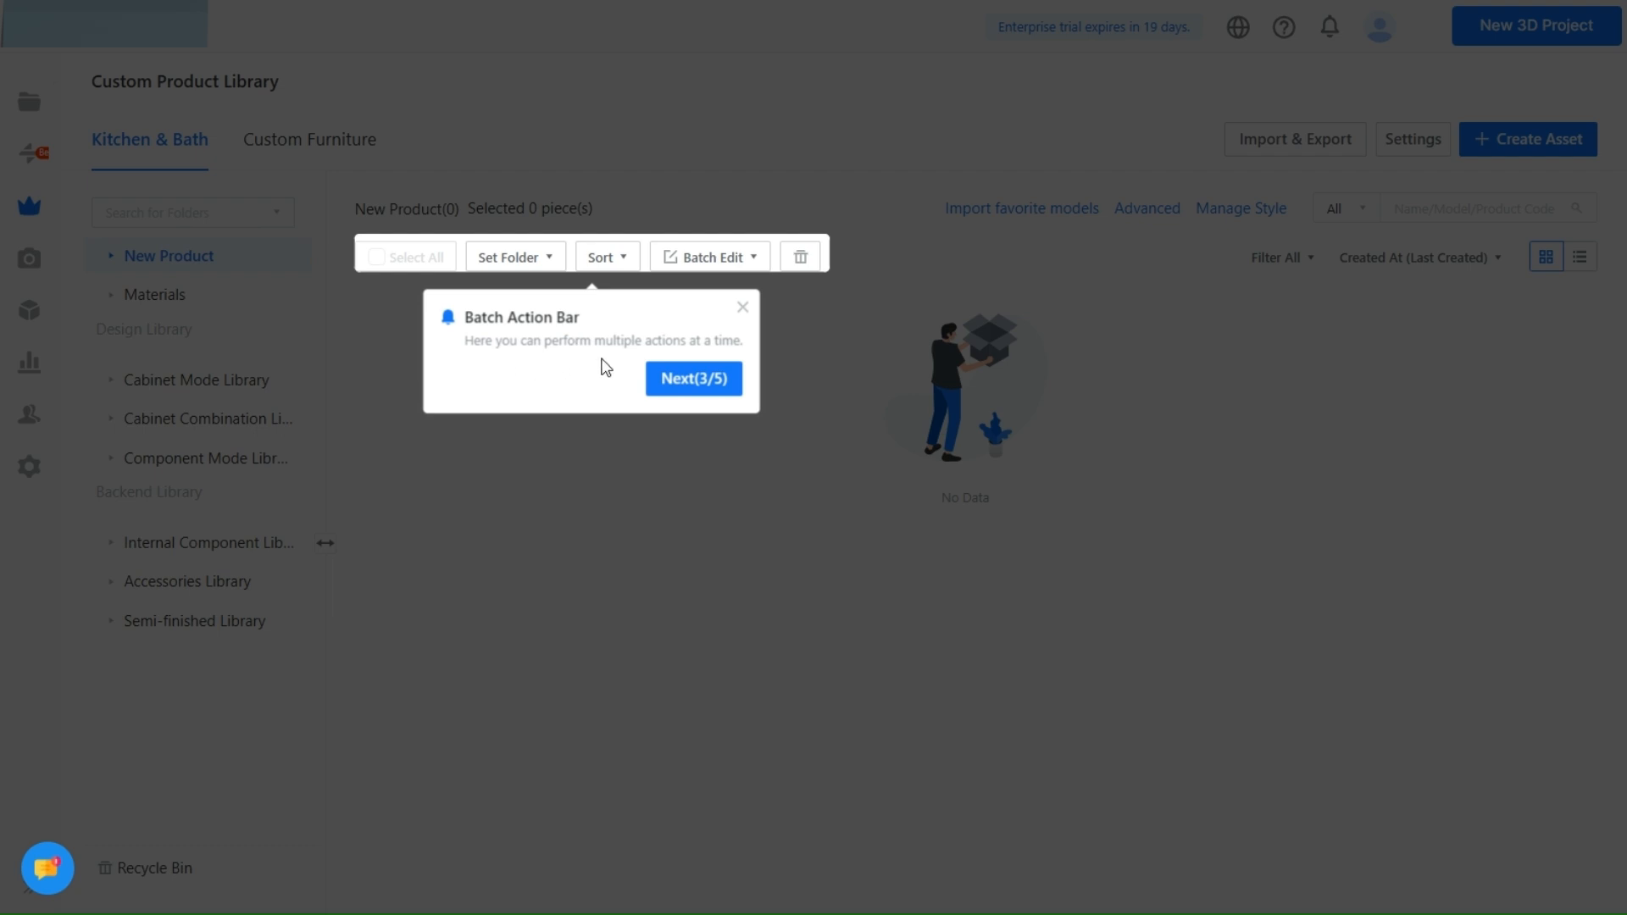
pyautogui.click(693, 378)
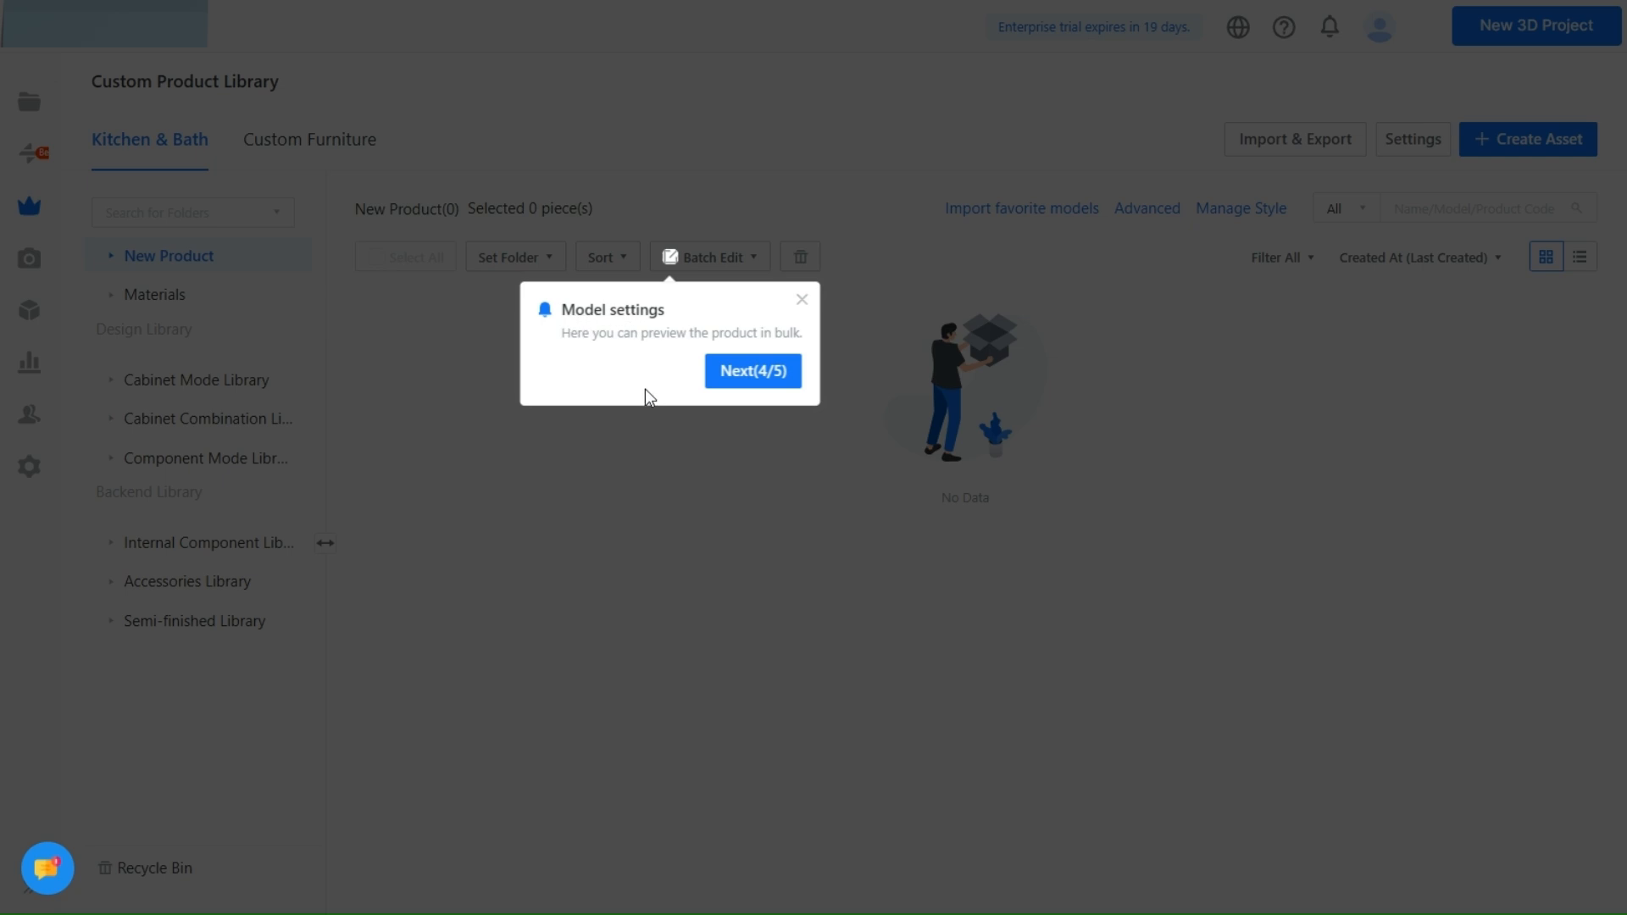
pyautogui.click(753, 370)
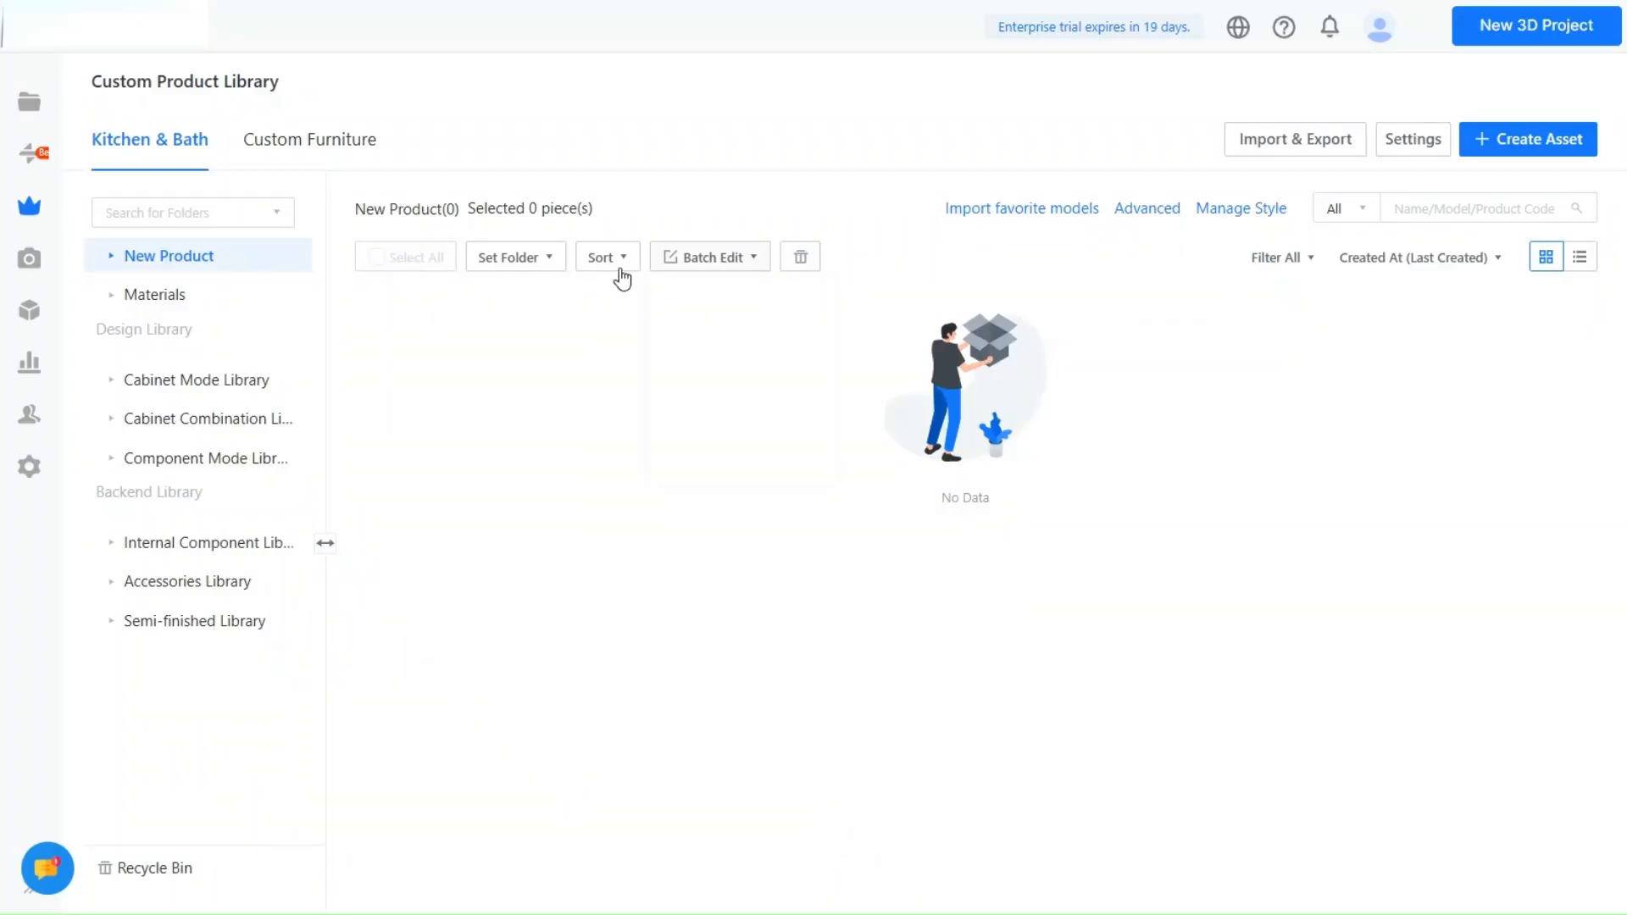
pyautogui.moveTo(140, 135)
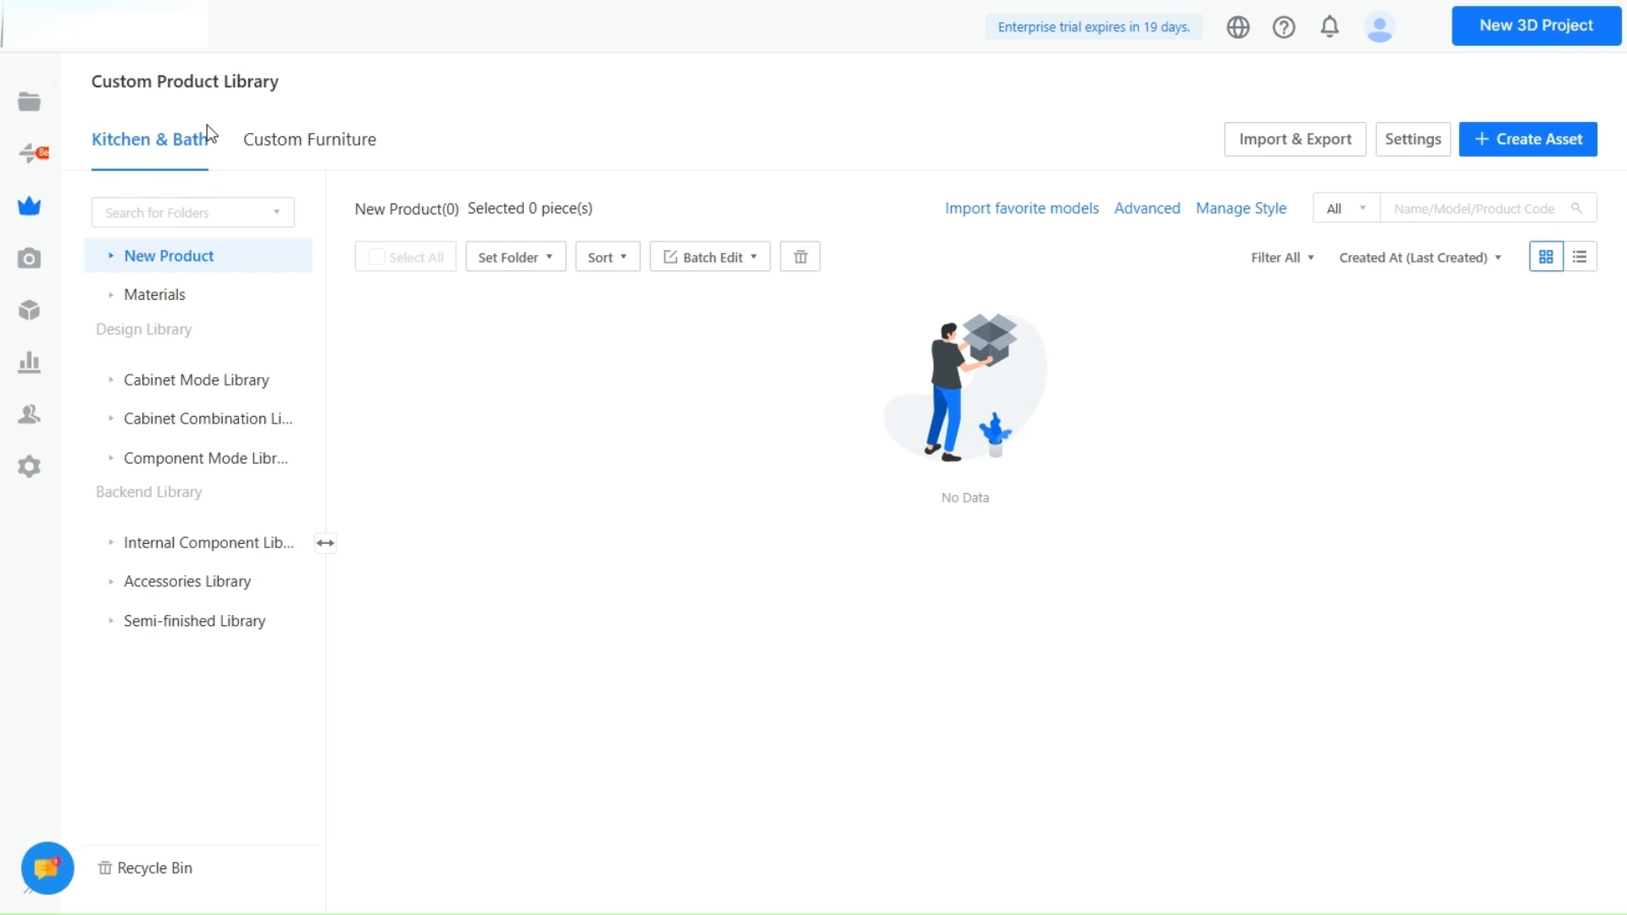
pyautogui.moveTo(1167, 186)
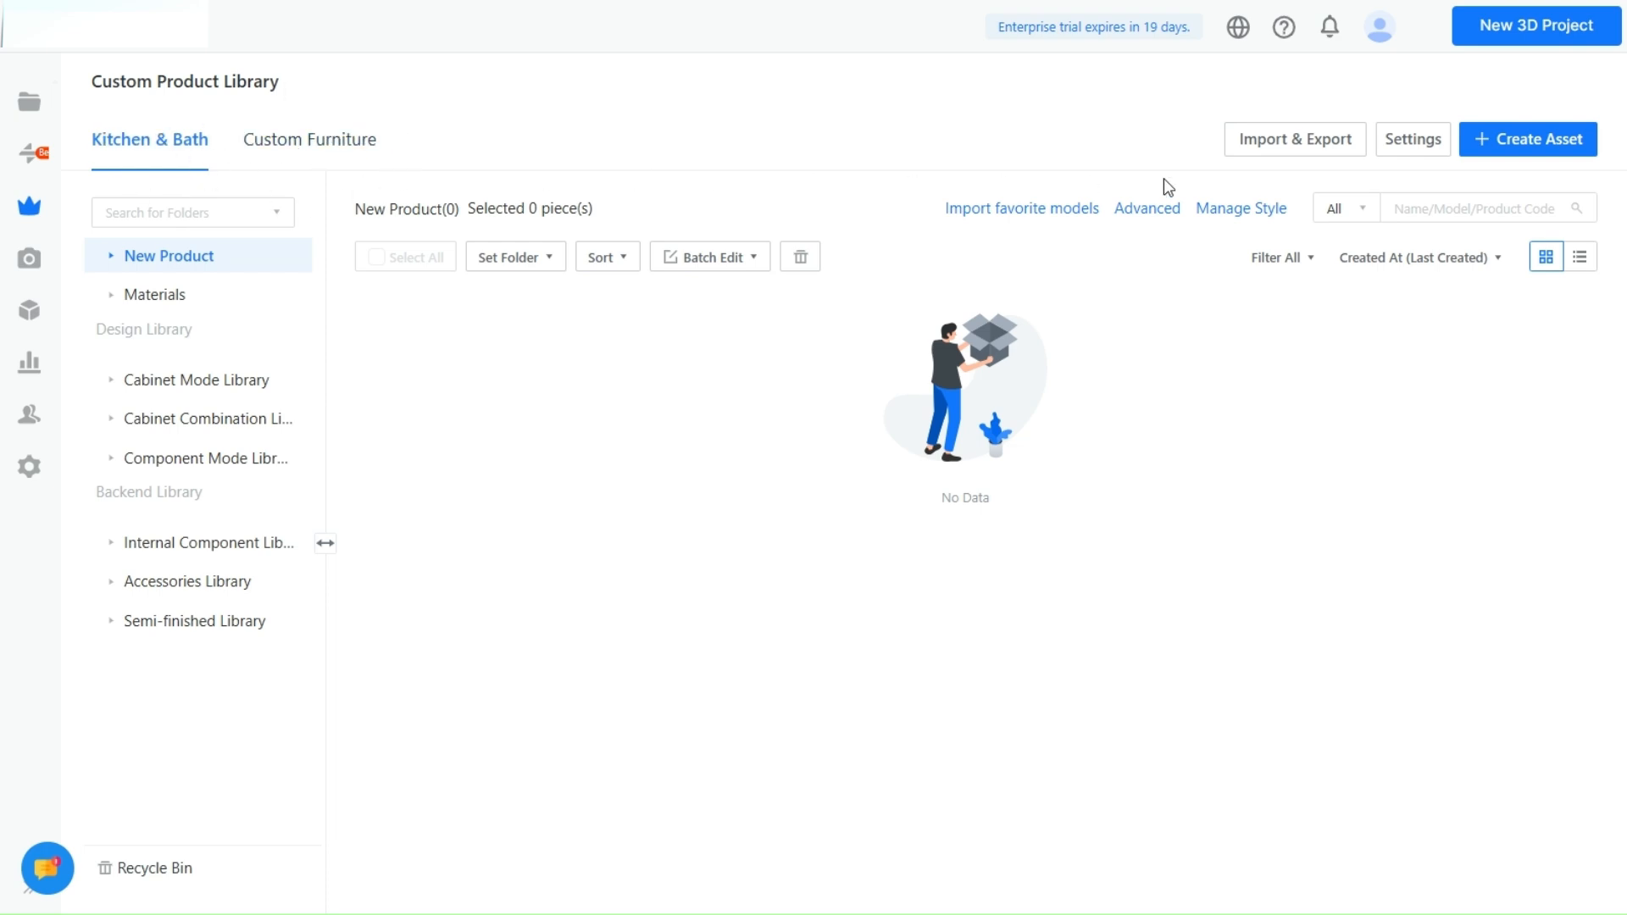
pyautogui.moveTo(1530, 143)
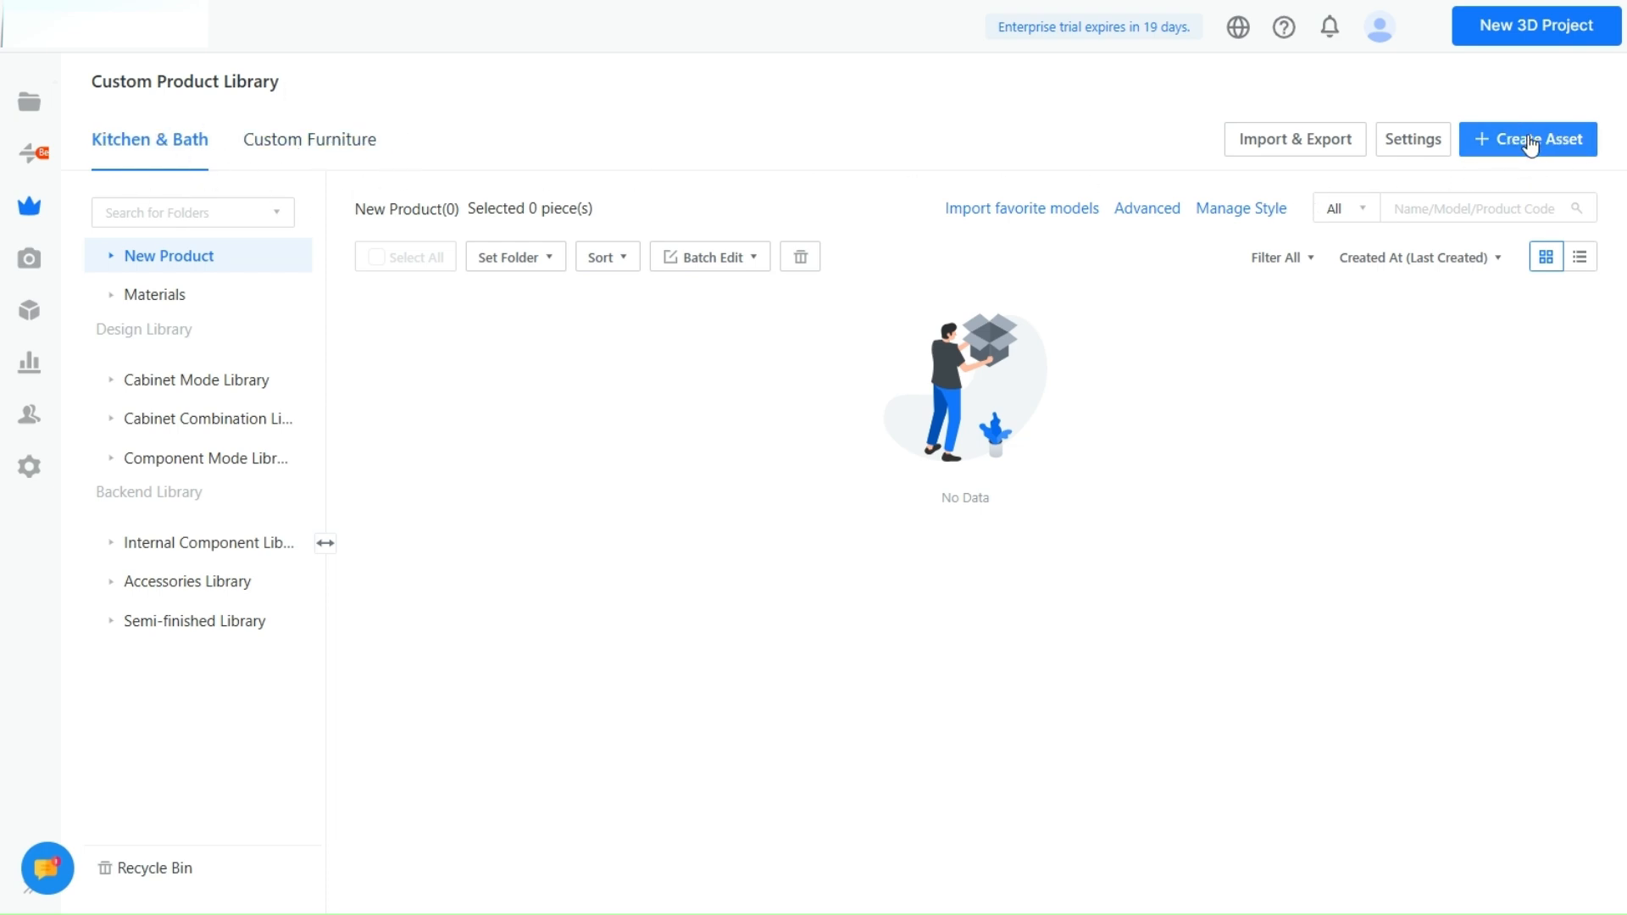
# In Create Asset, view Custom Furniture, return to Kitchen & Bath, and choose Materials.
pyautogui.click(1527, 139)
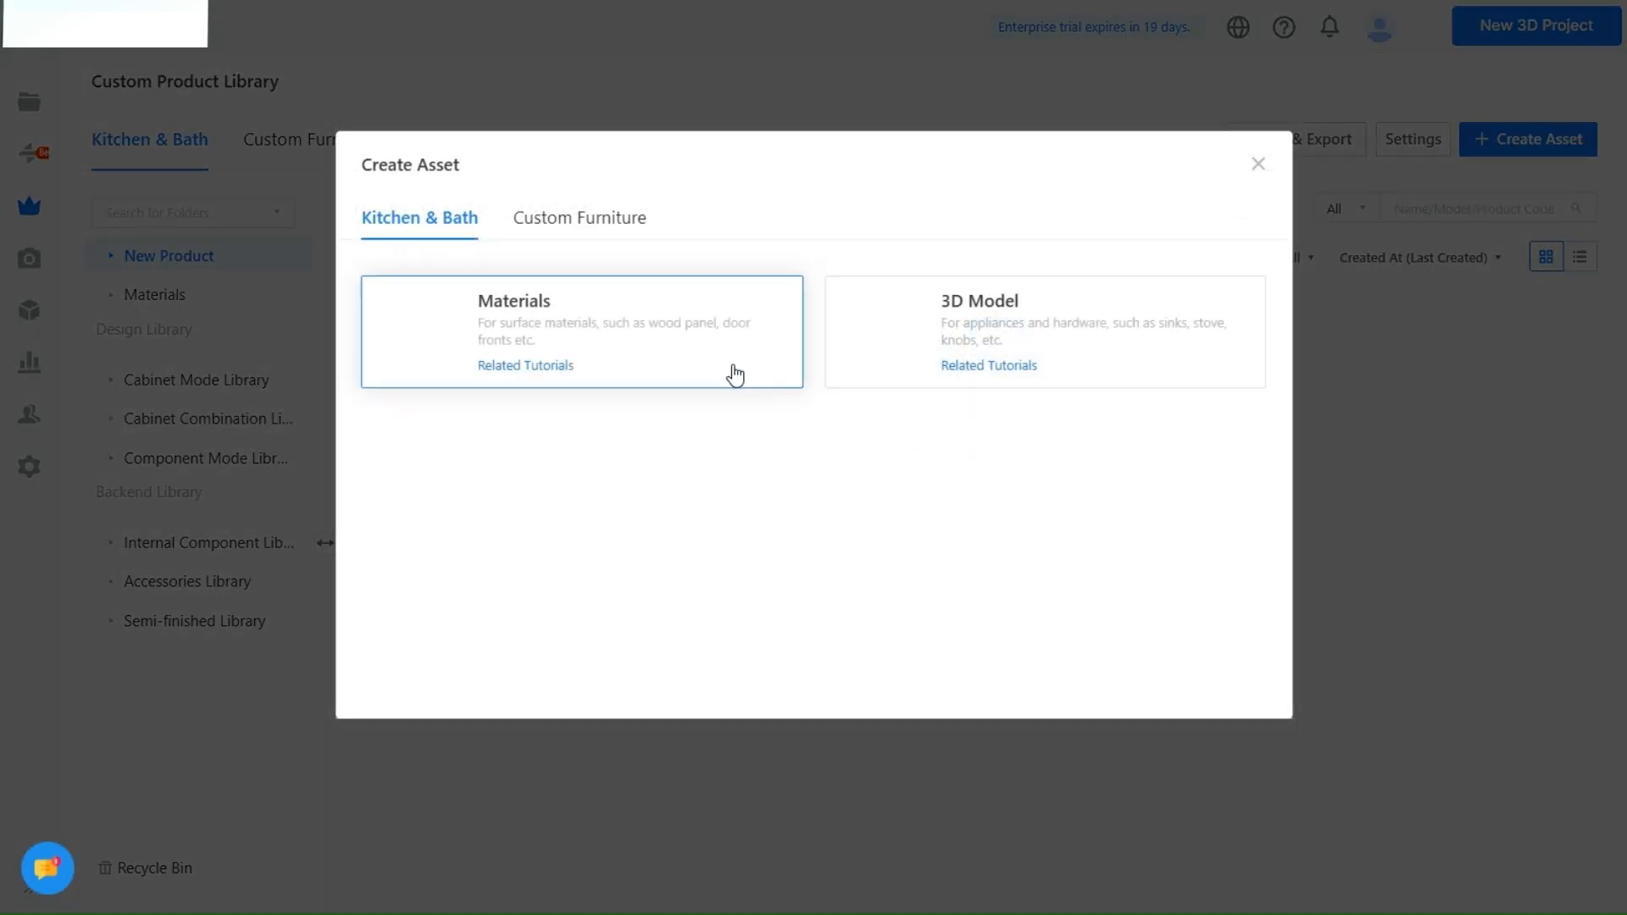
pyautogui.moveTo(915, 330)
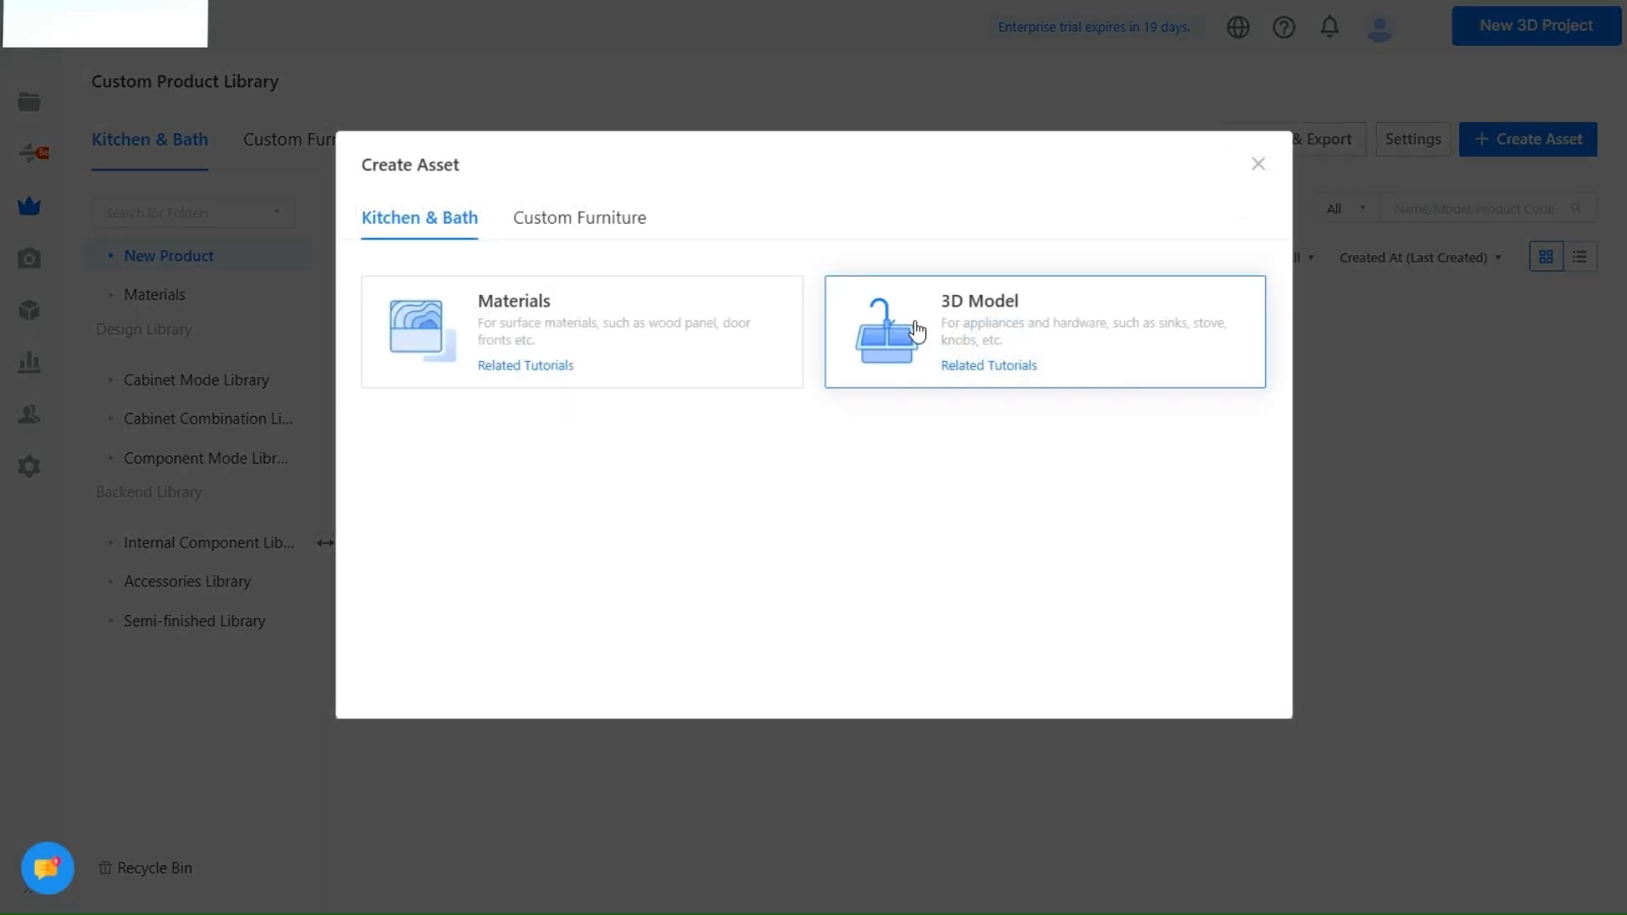
pyautogui.moveTo(652, 483)
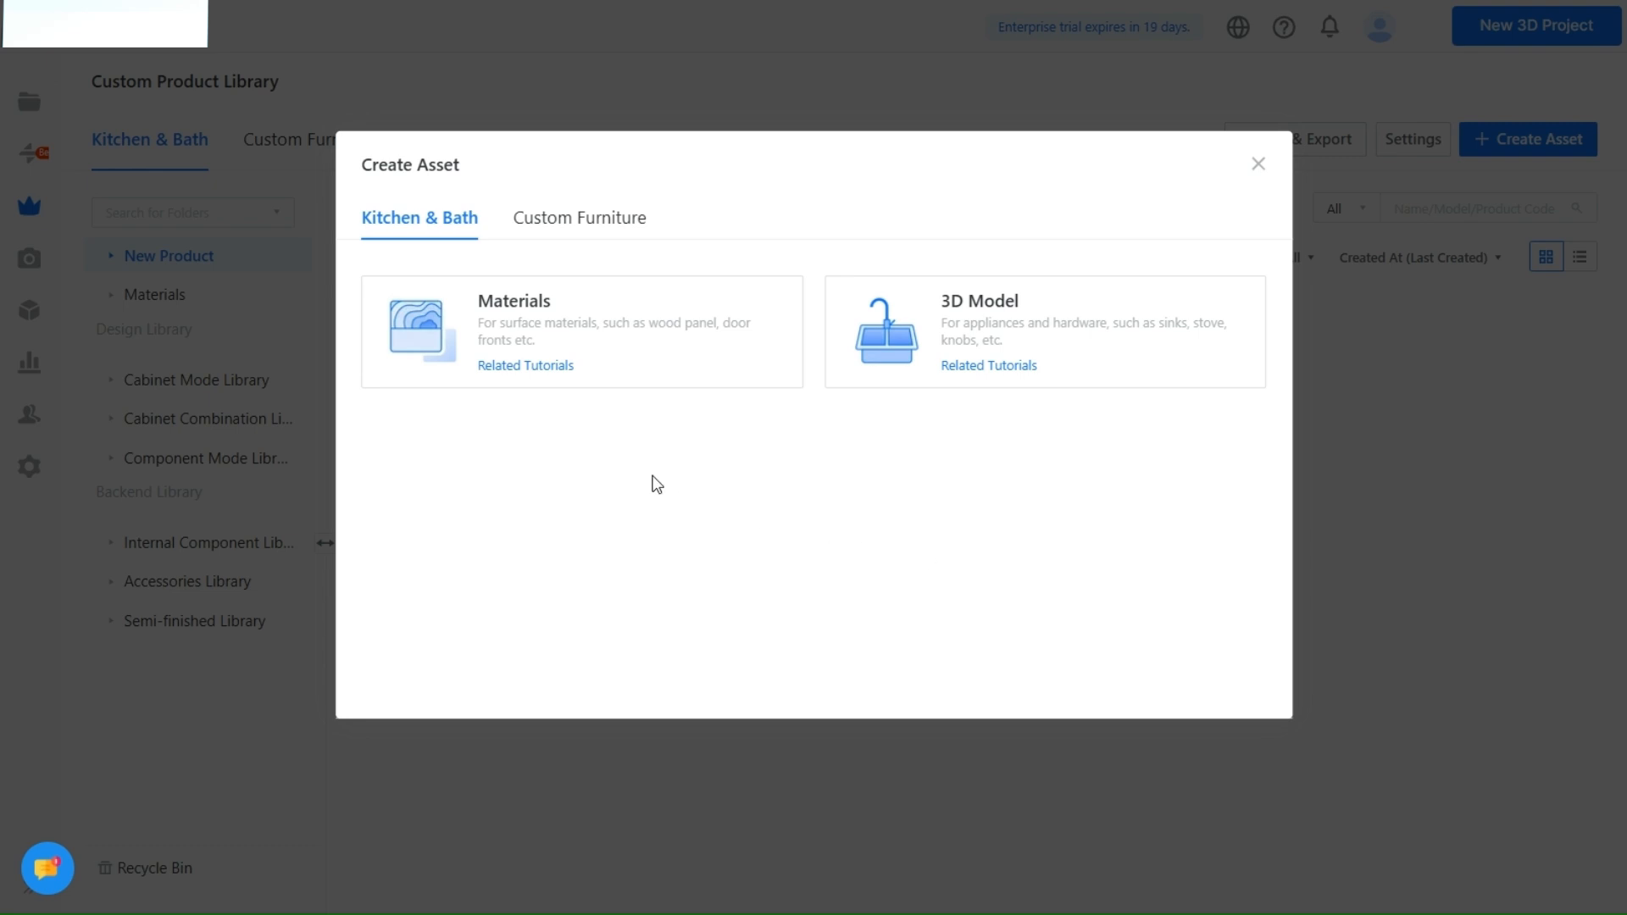
pyautogui.click(578, 218)
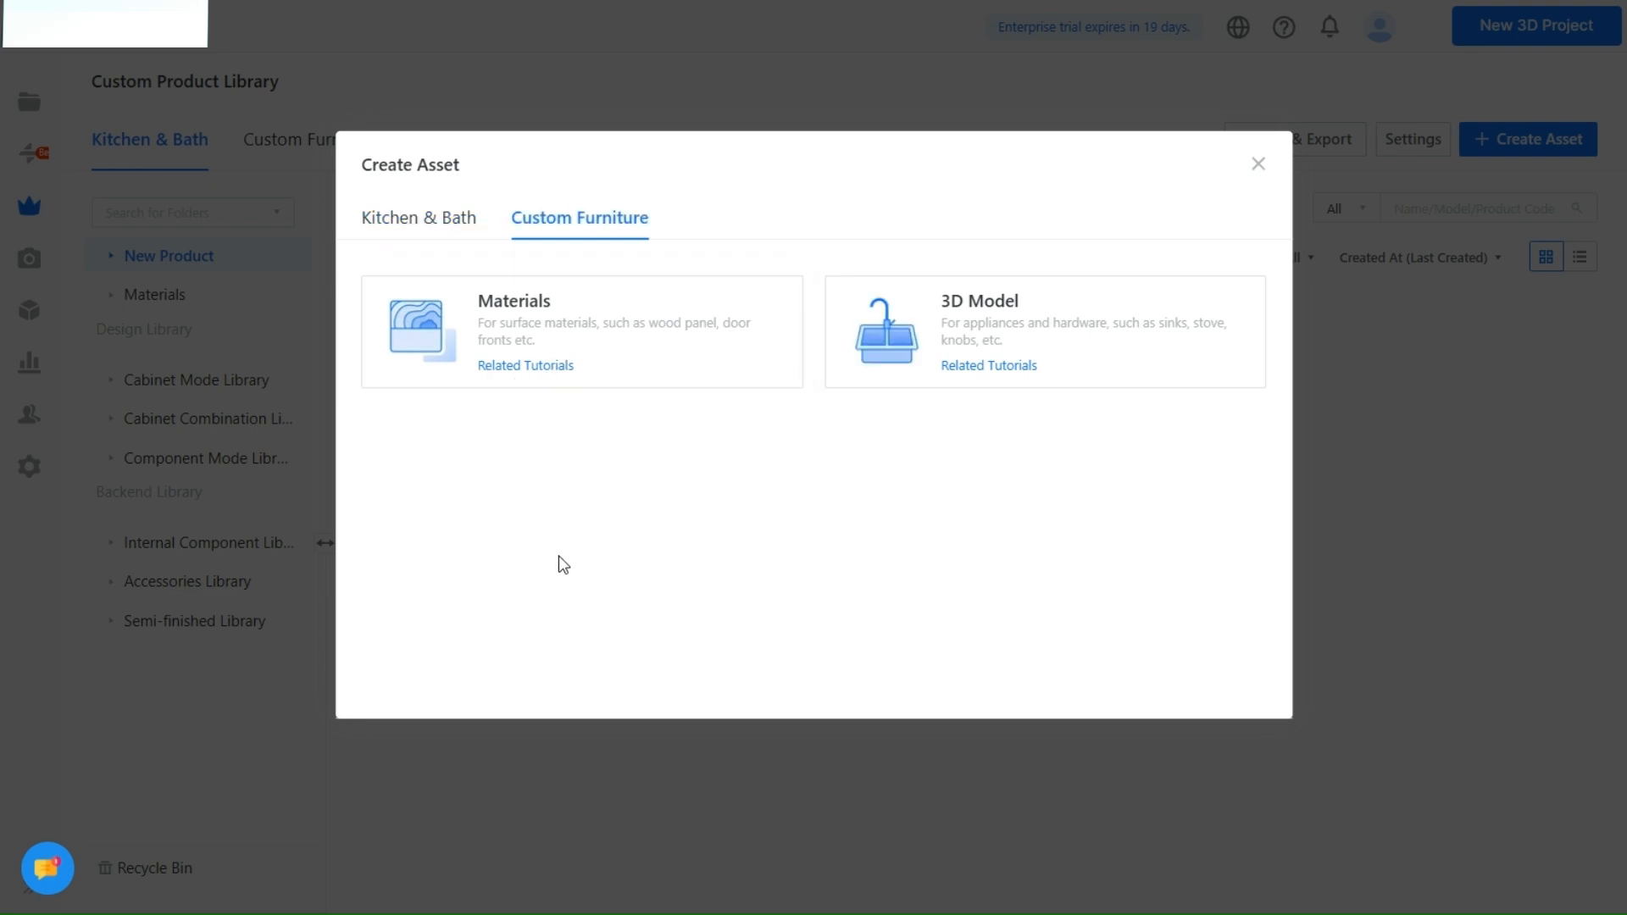
pyautogui.click(418, 217)
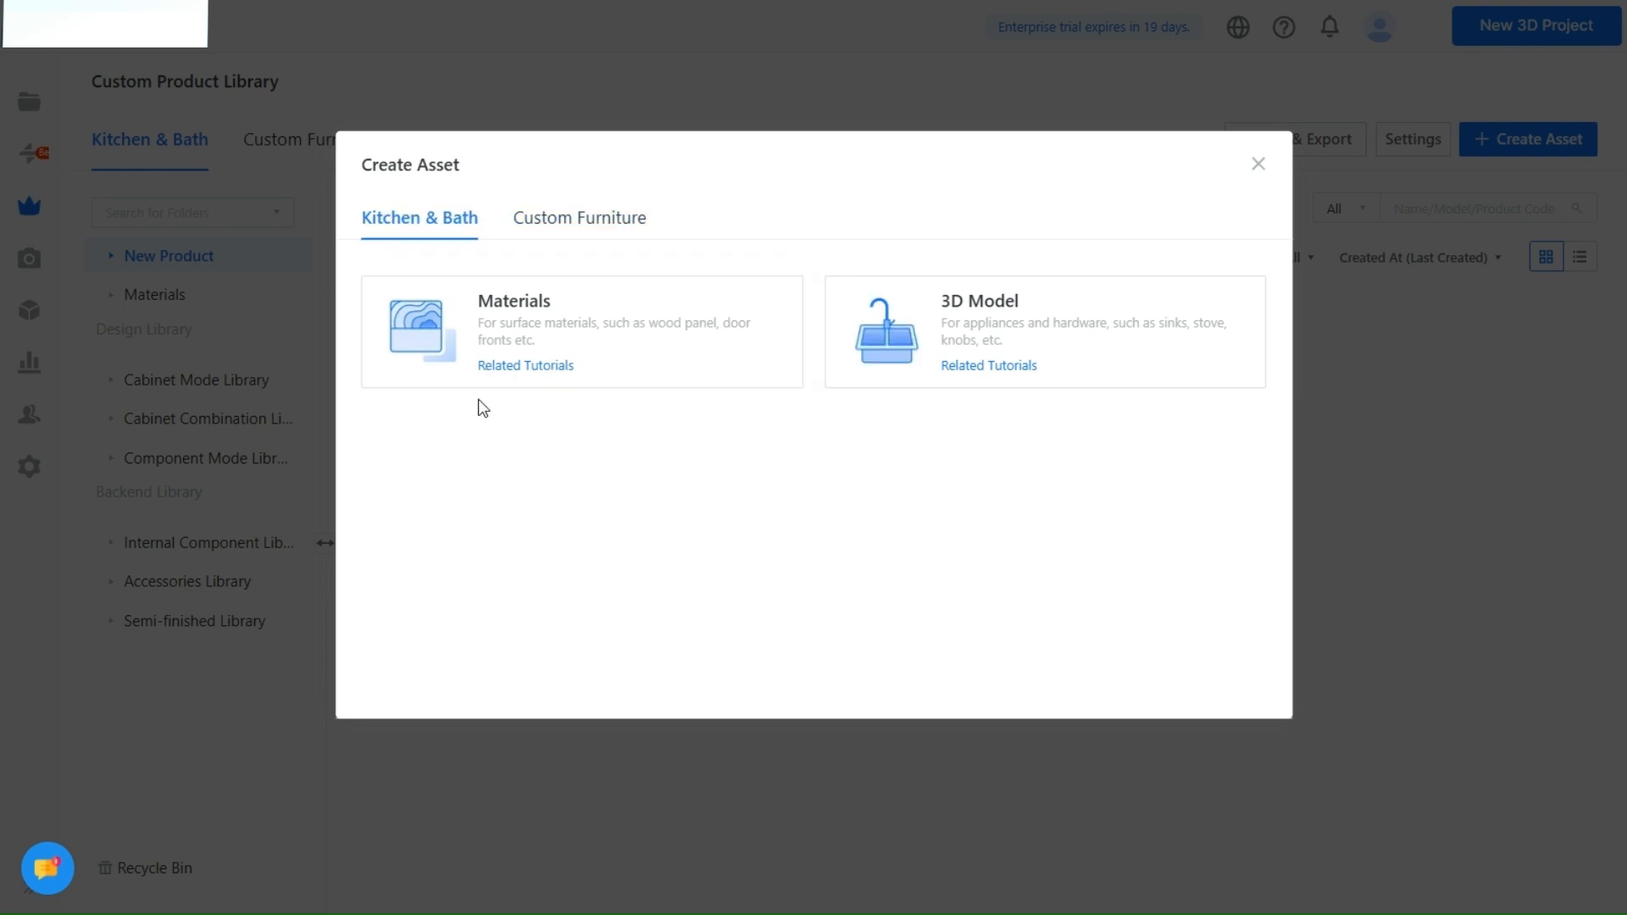
pyautogui.click(581, 332)
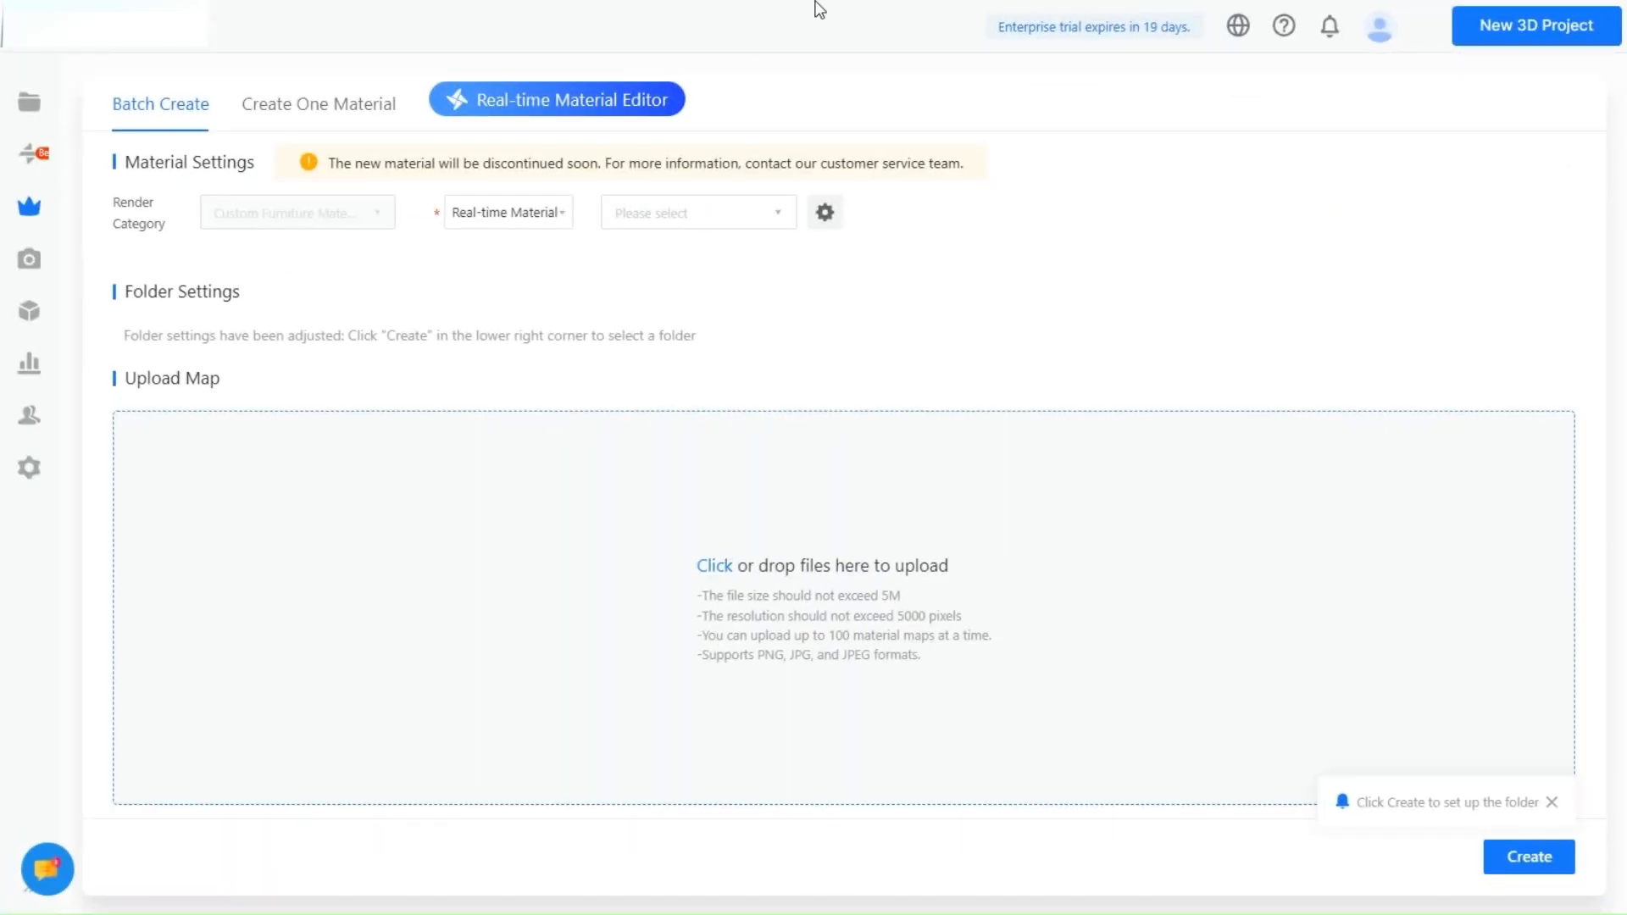
# Switch to Create One Material and set the category to Glass mirror > Clear Glass.
pyautogui.click(318, 102)
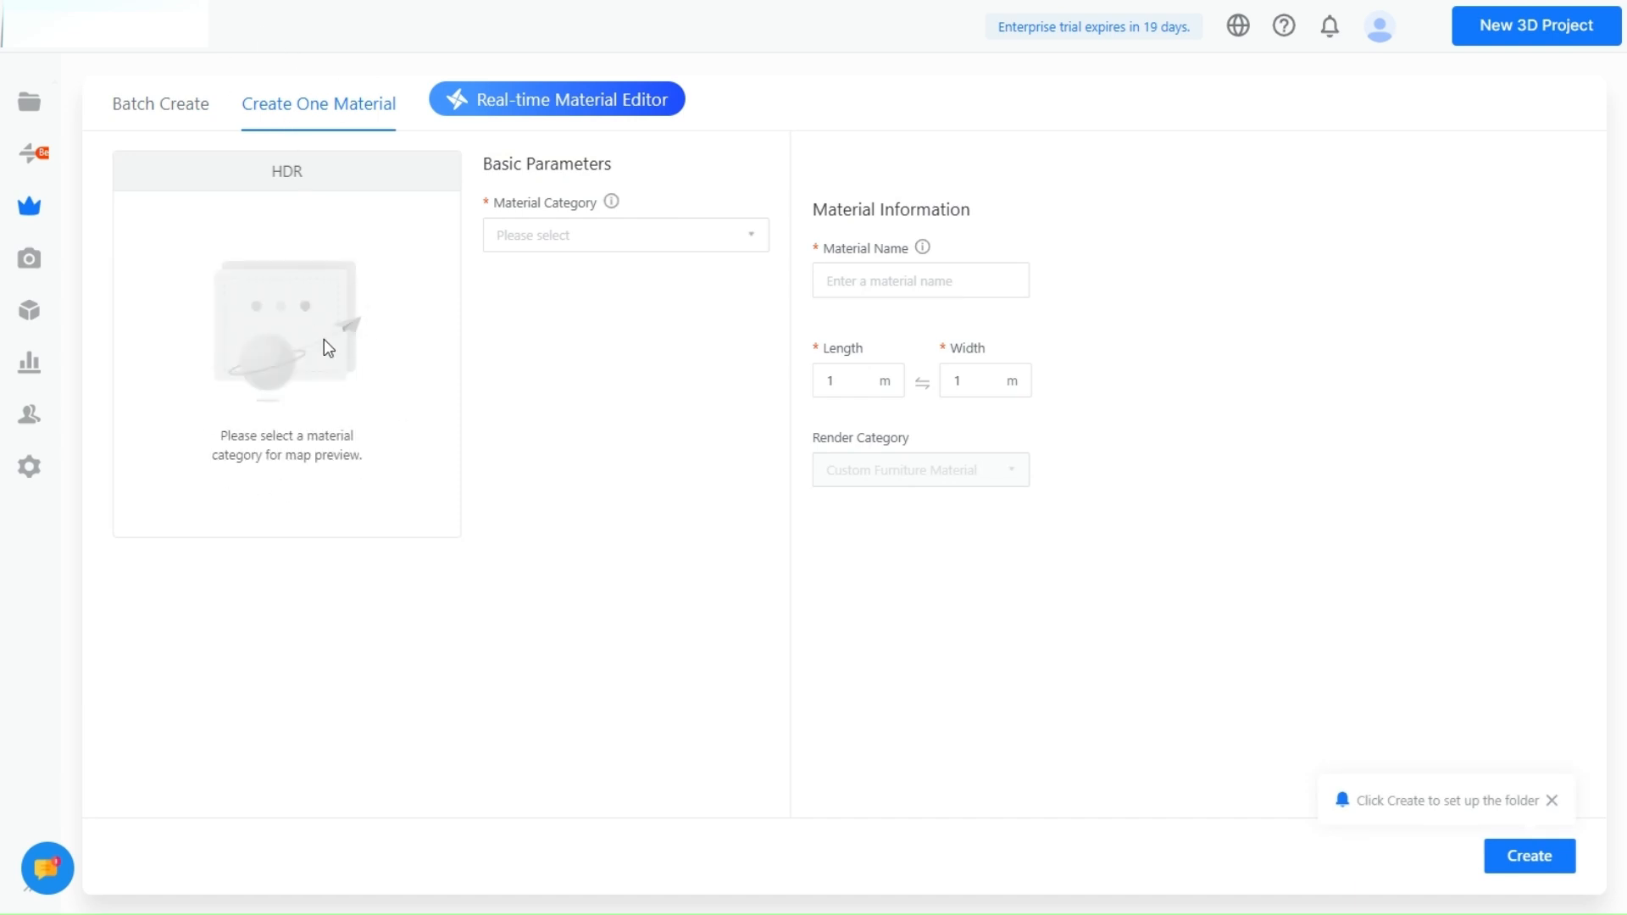
pyautogui.click(623, 235)
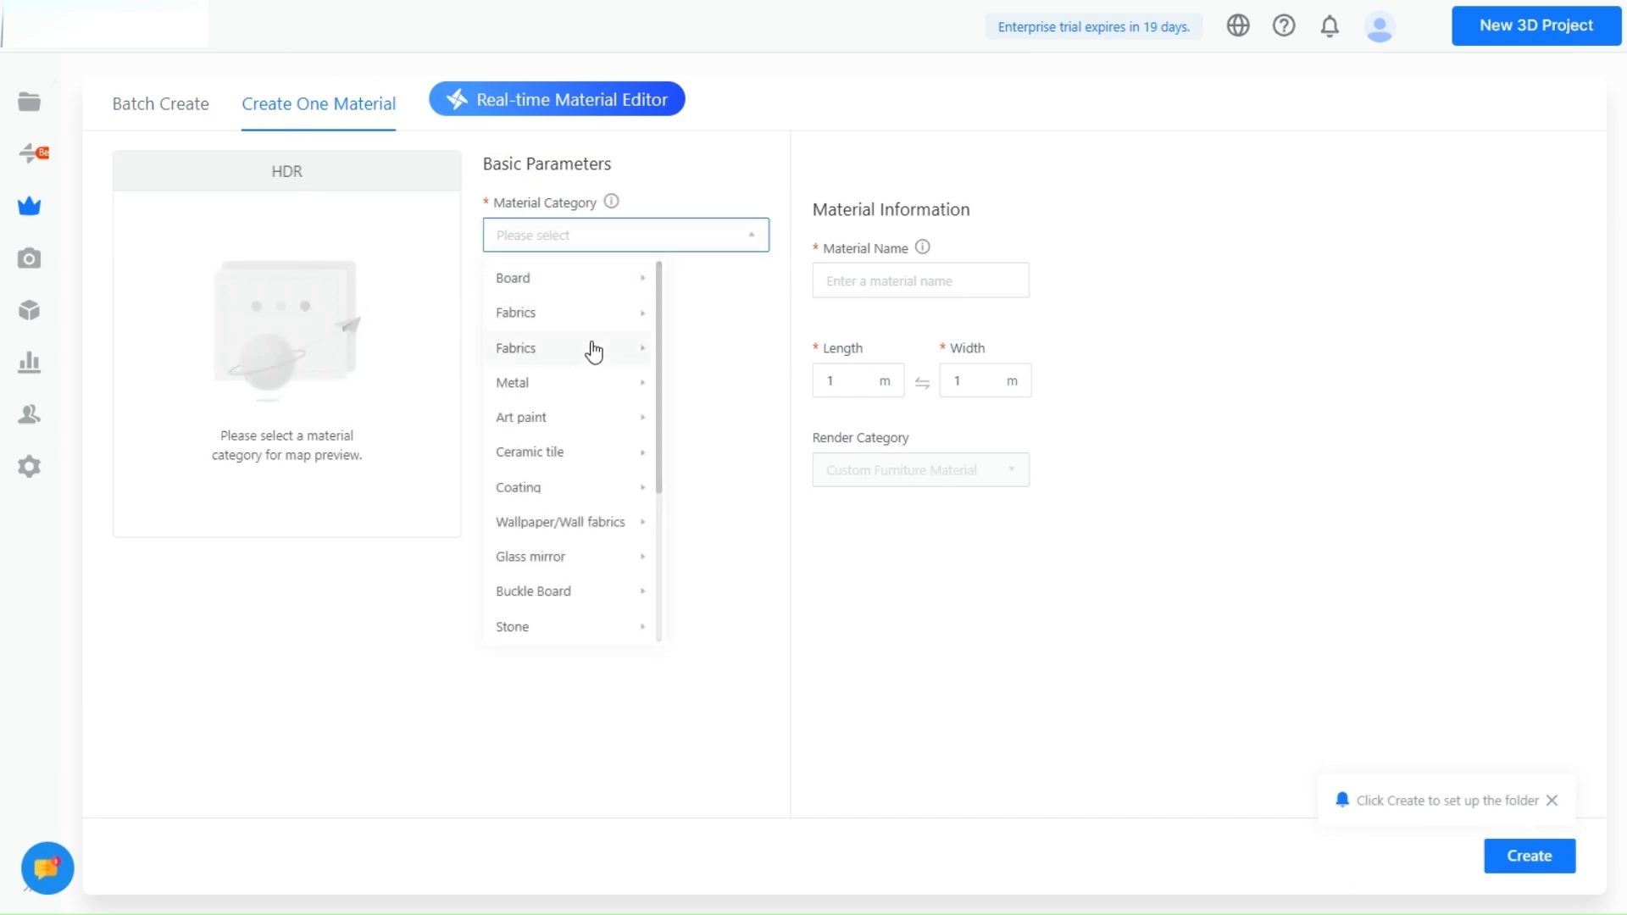
pyautogui.moveTo(566, 555)
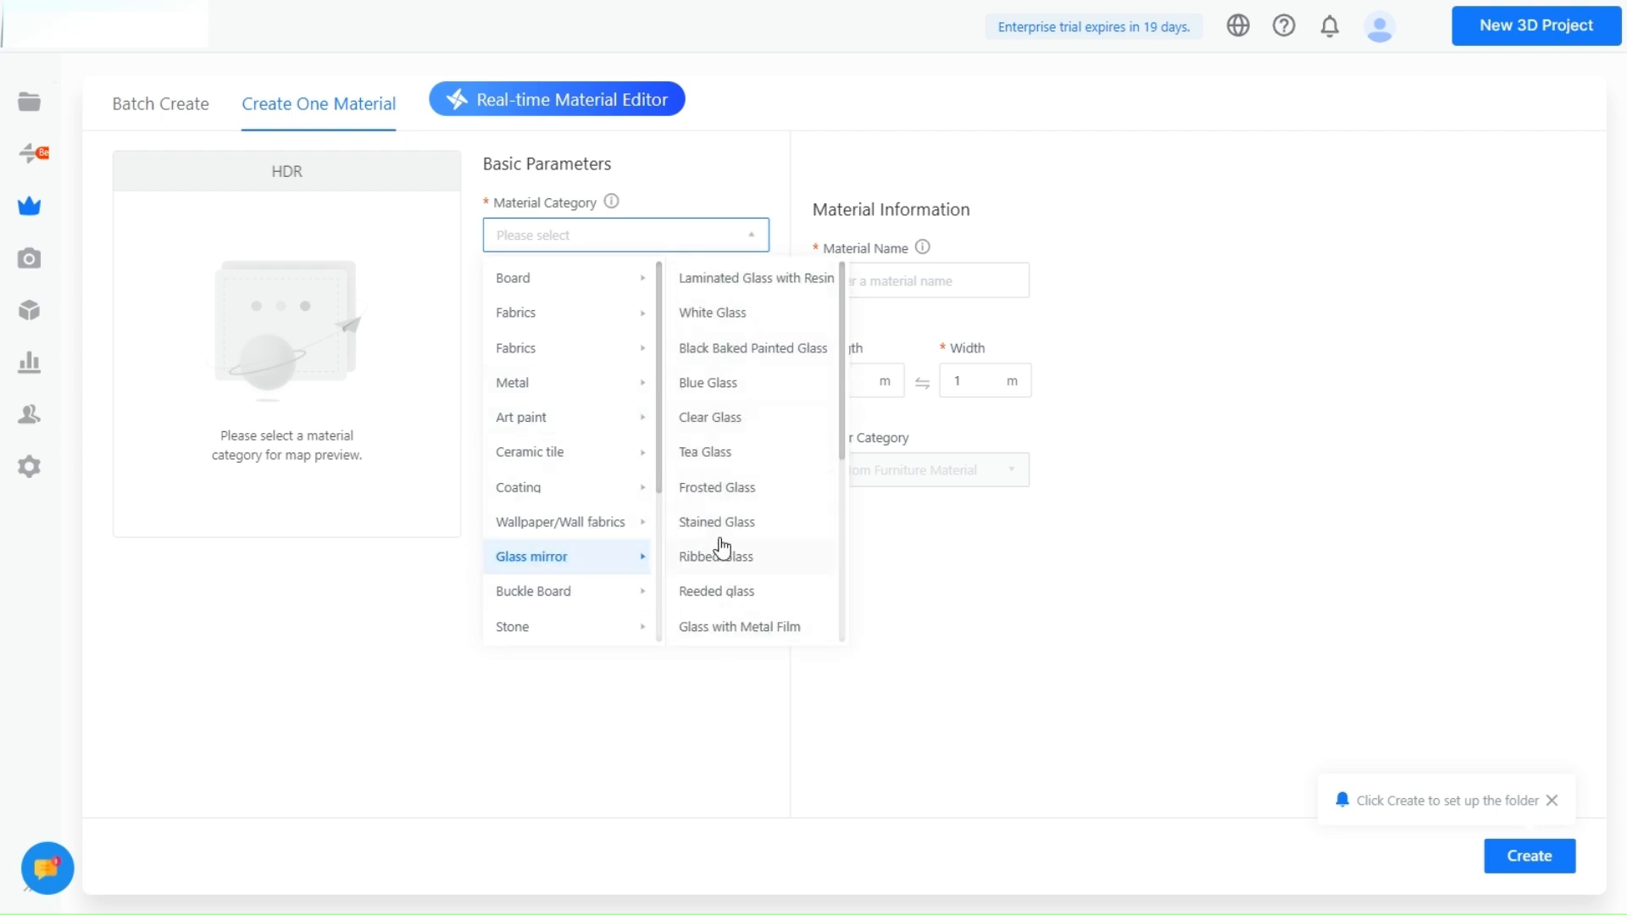
pyautogui.click(710, 417)
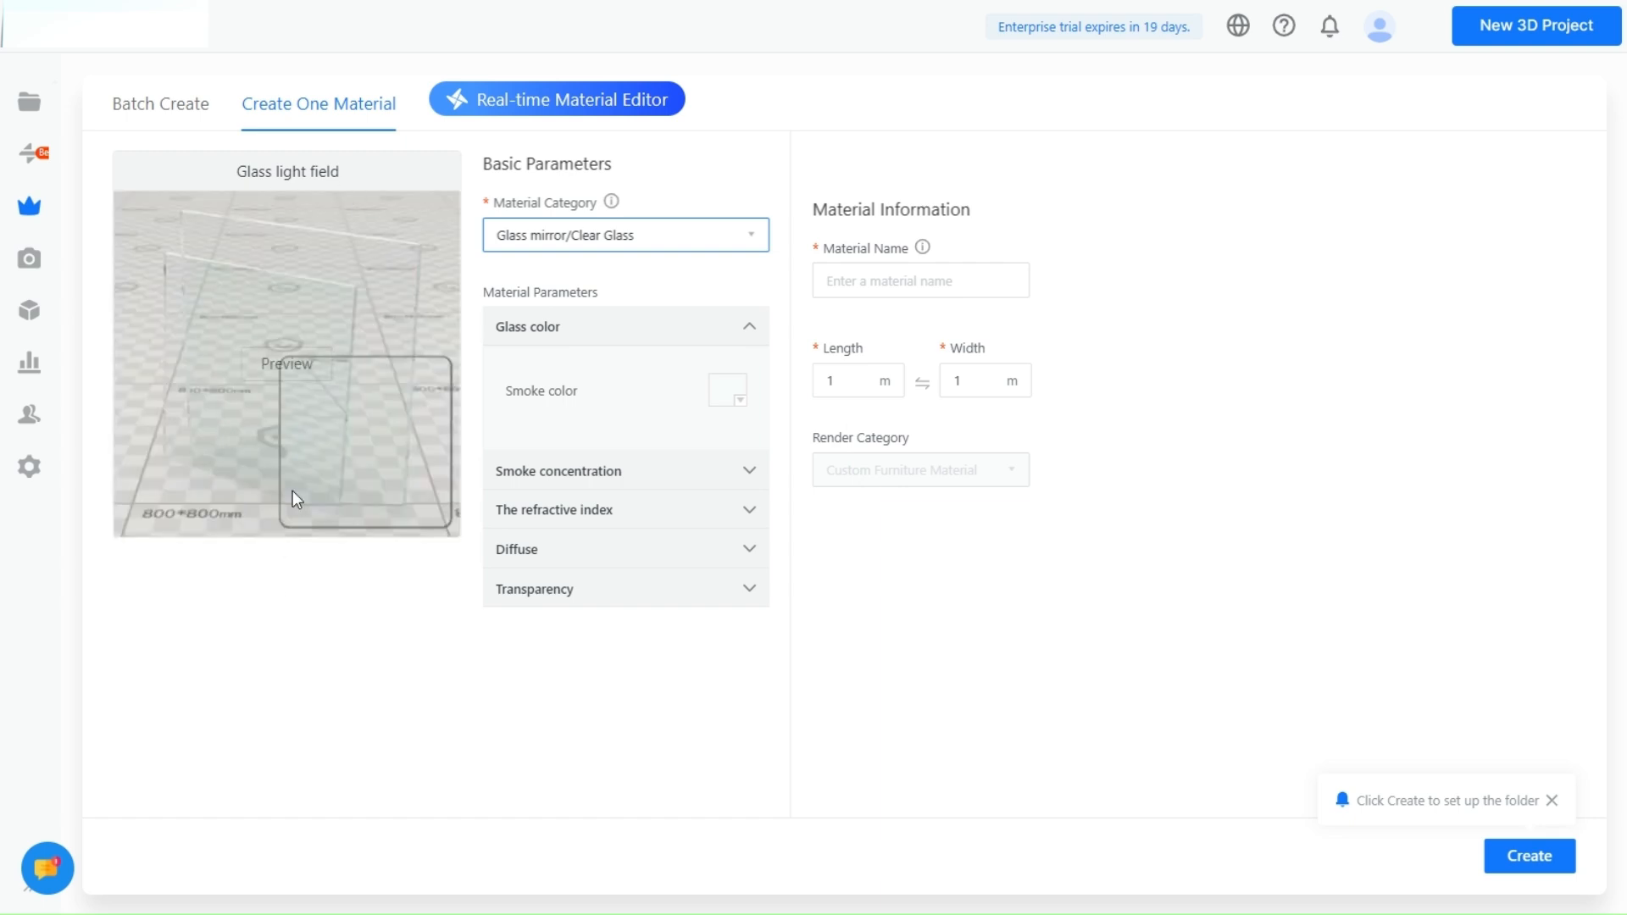
pyautogui.moveTo(740, 304)
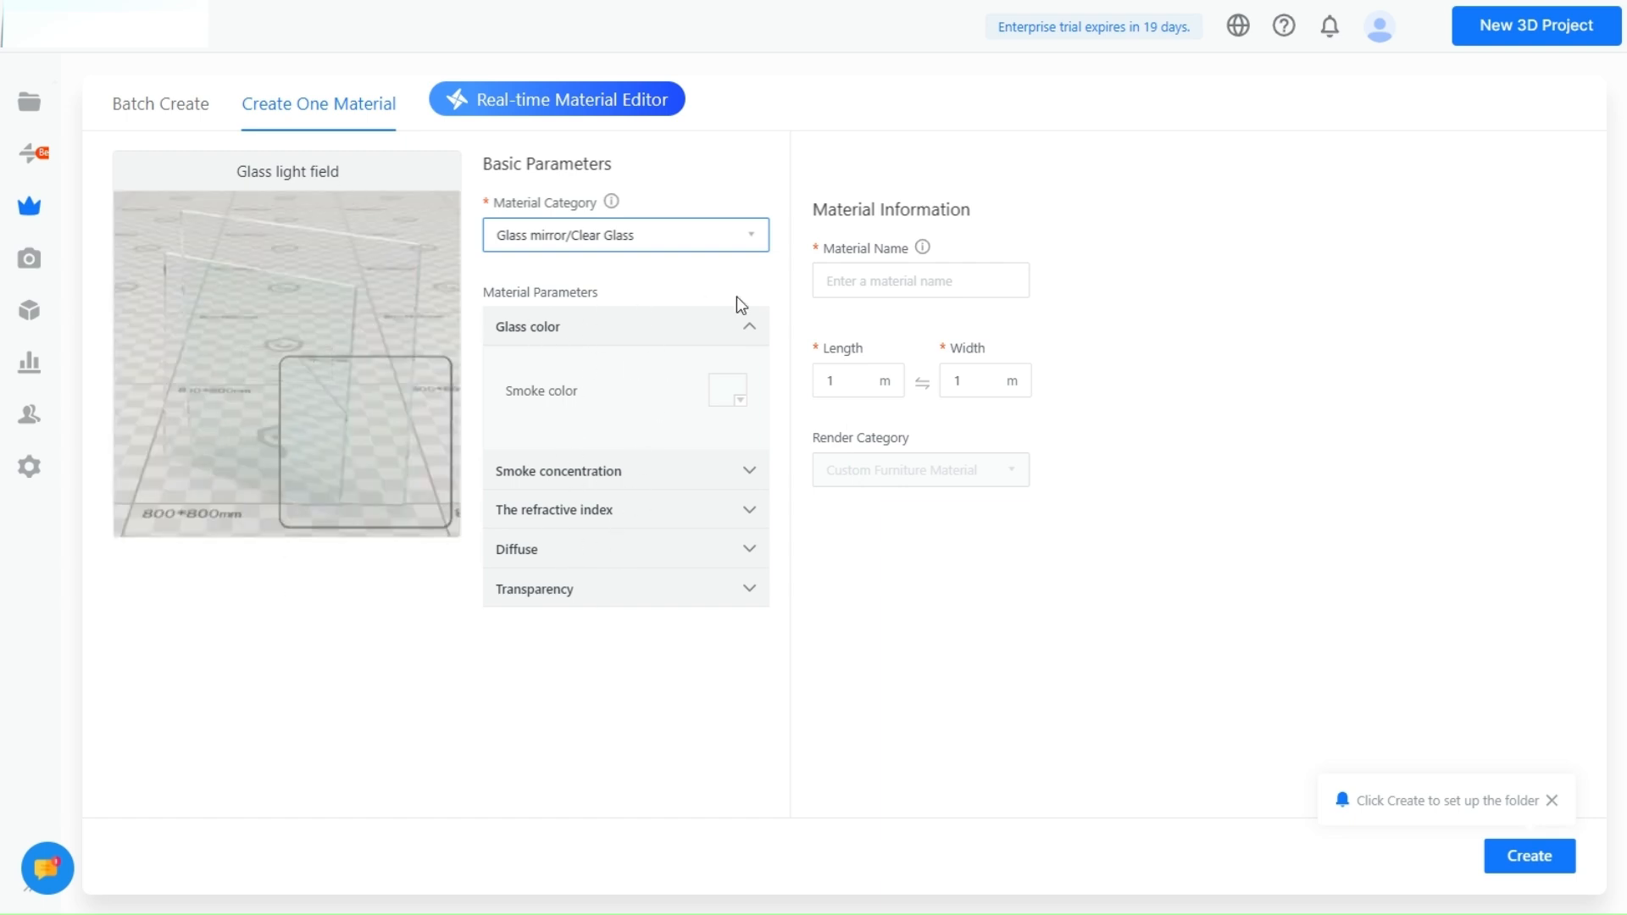
# Pick a teal smoke colour to tint the clear glass.
pyautogui.click(727, 390)
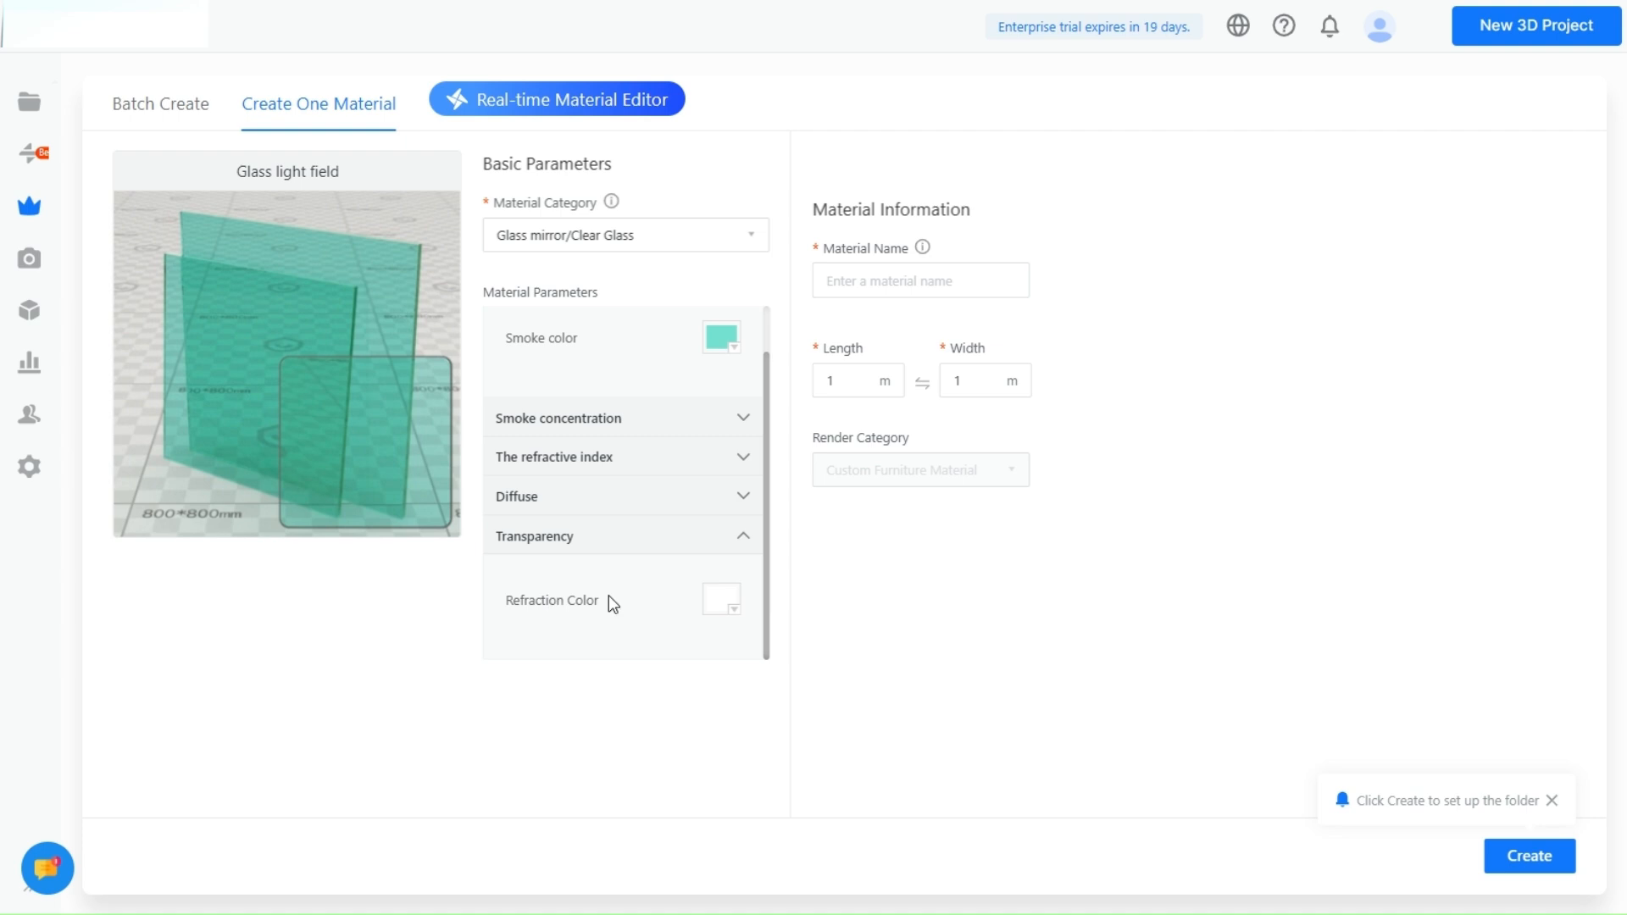
pyautogui.moveTo(725, 627)
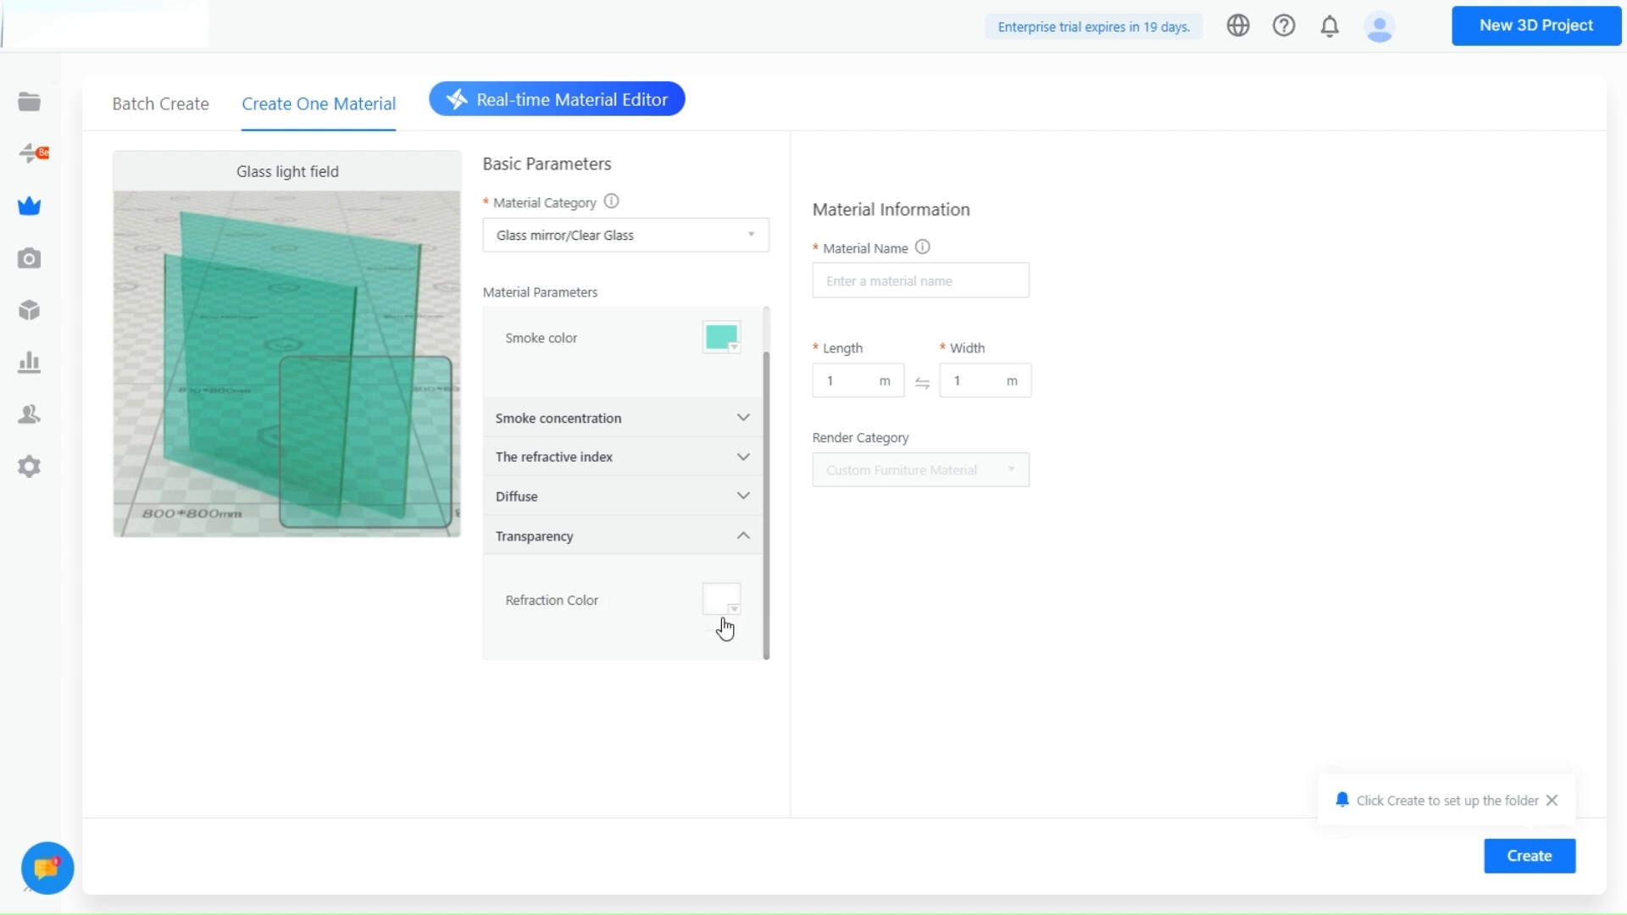
pyautogui.moveTo(723, 628)
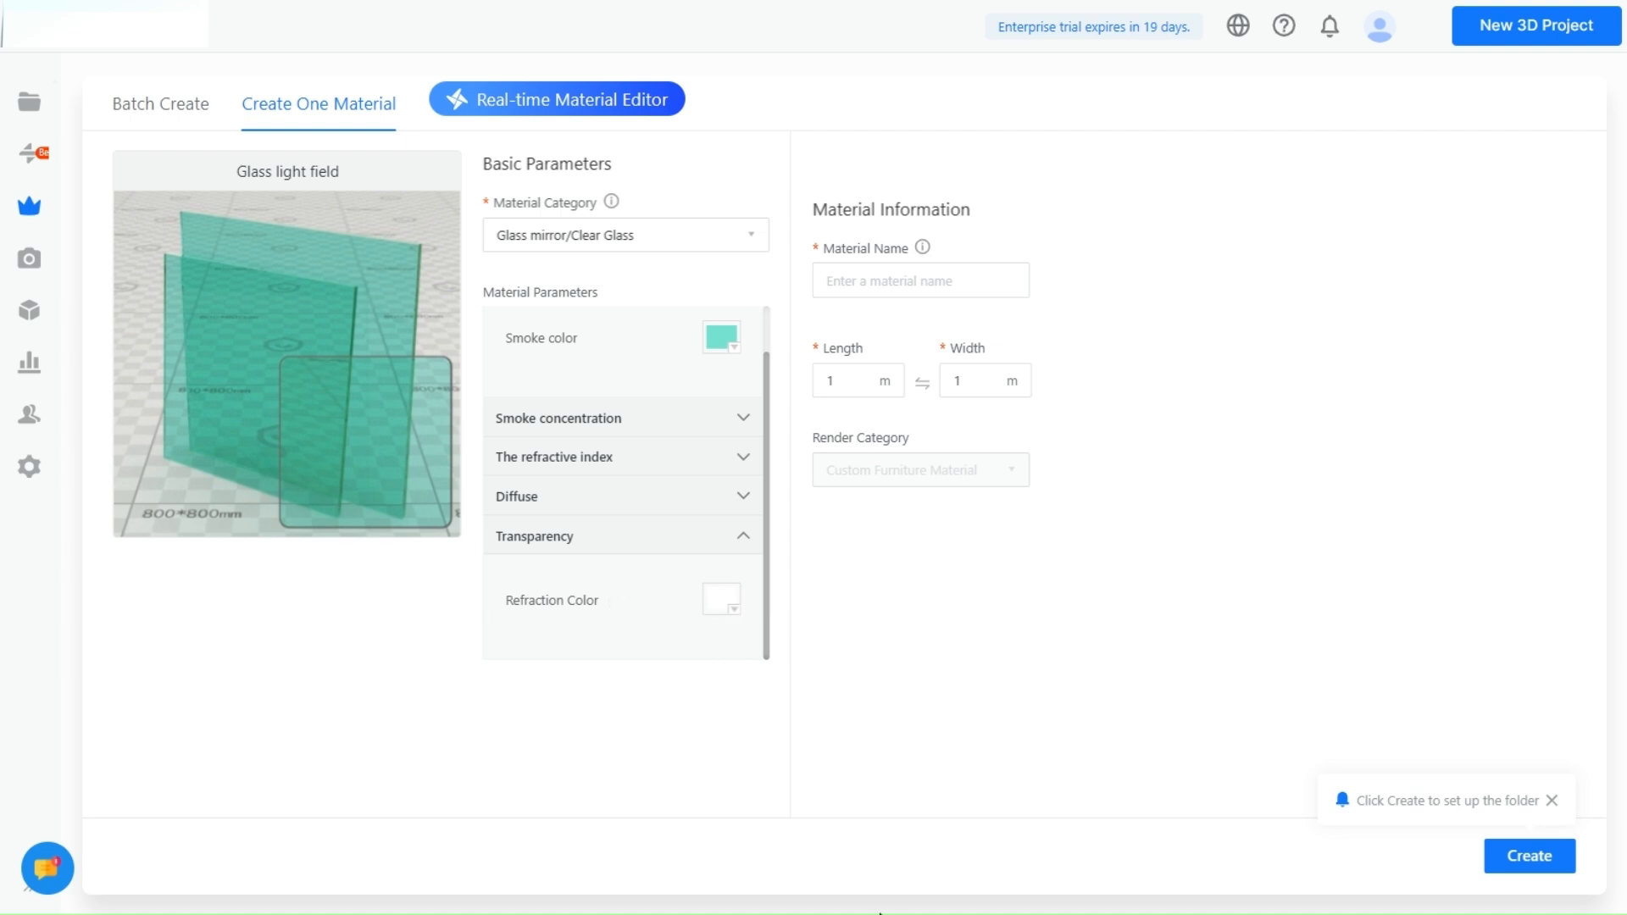
pyautogui.moveTo(661, 731)
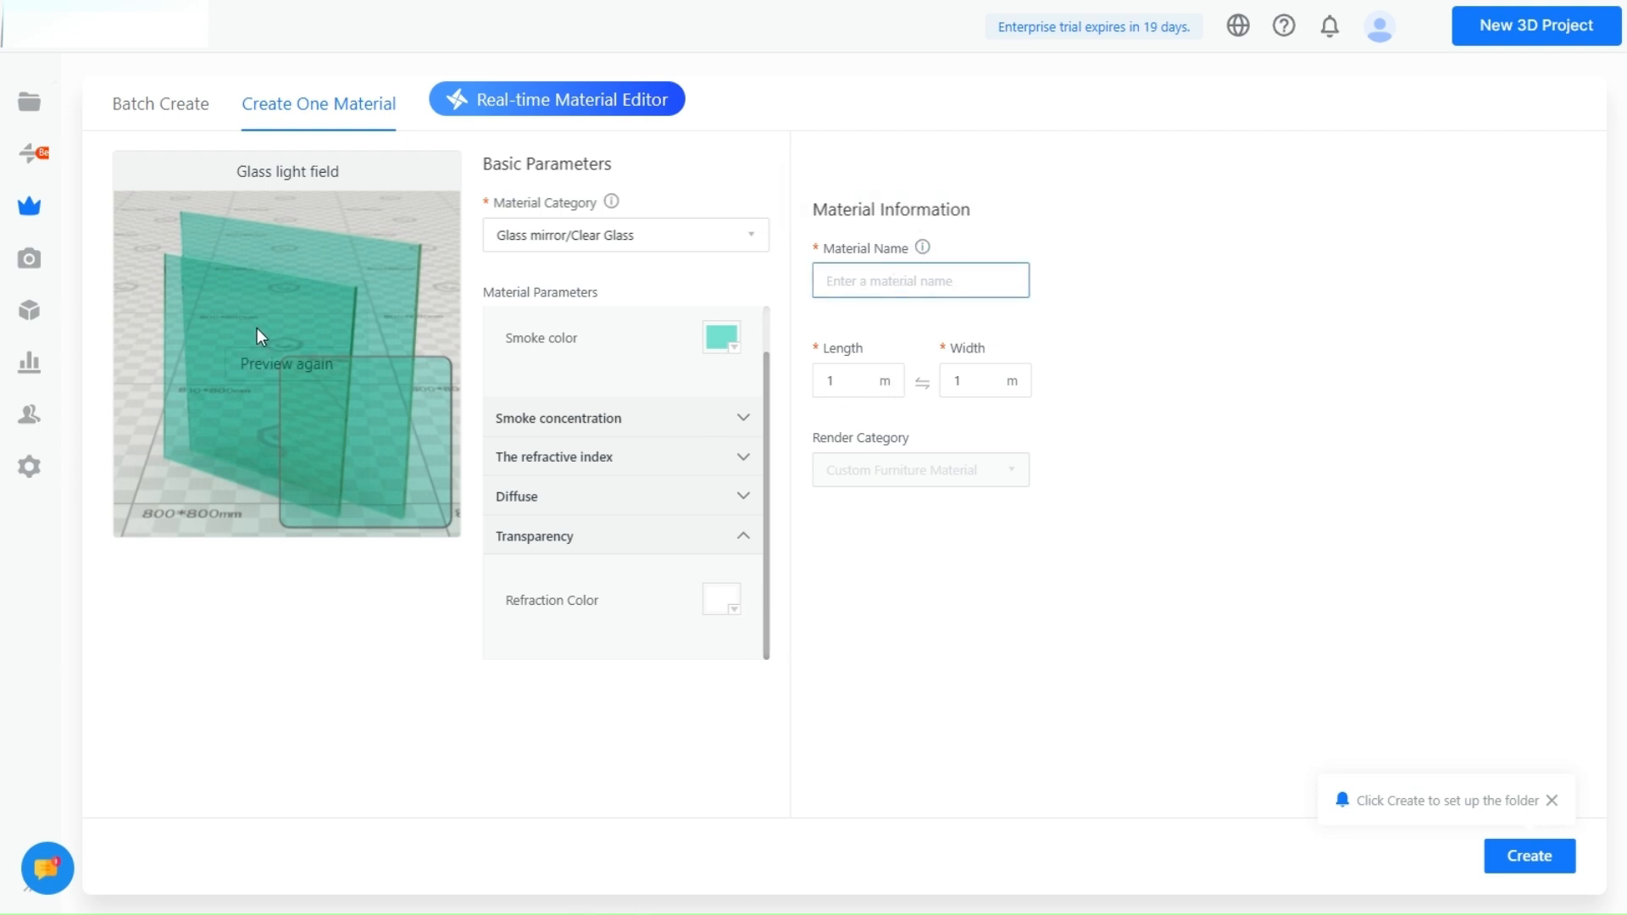
# Change the material category to Stone > Terrazzo and set the VR colour to dark green.
pyautogui.click(624, 235)
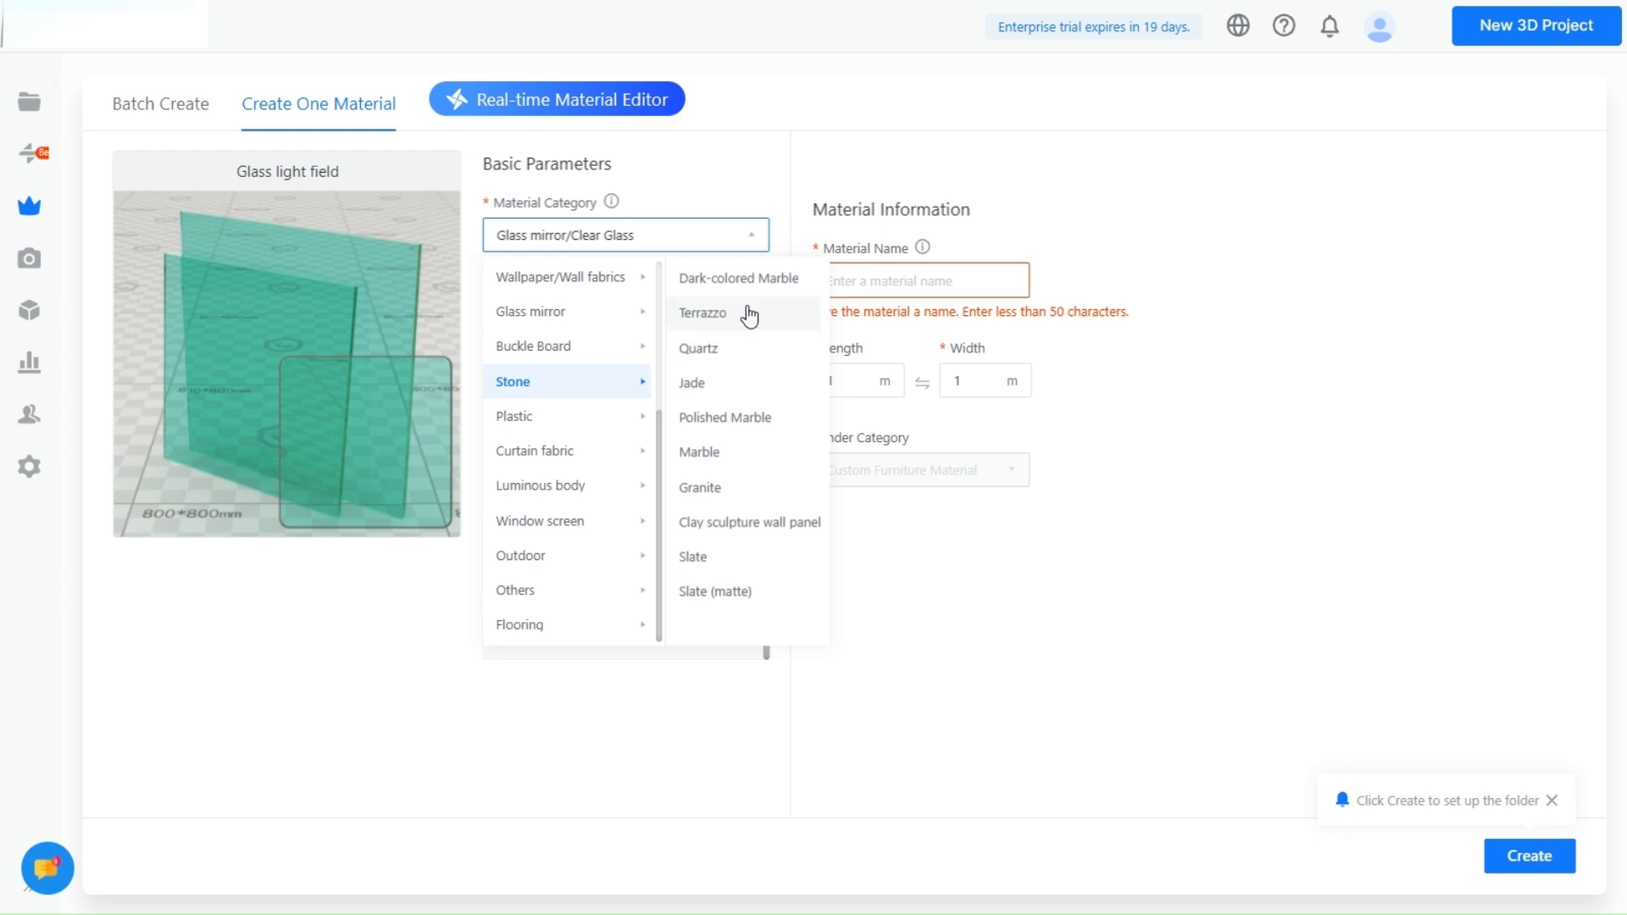
pyautogui.click(703, 312)
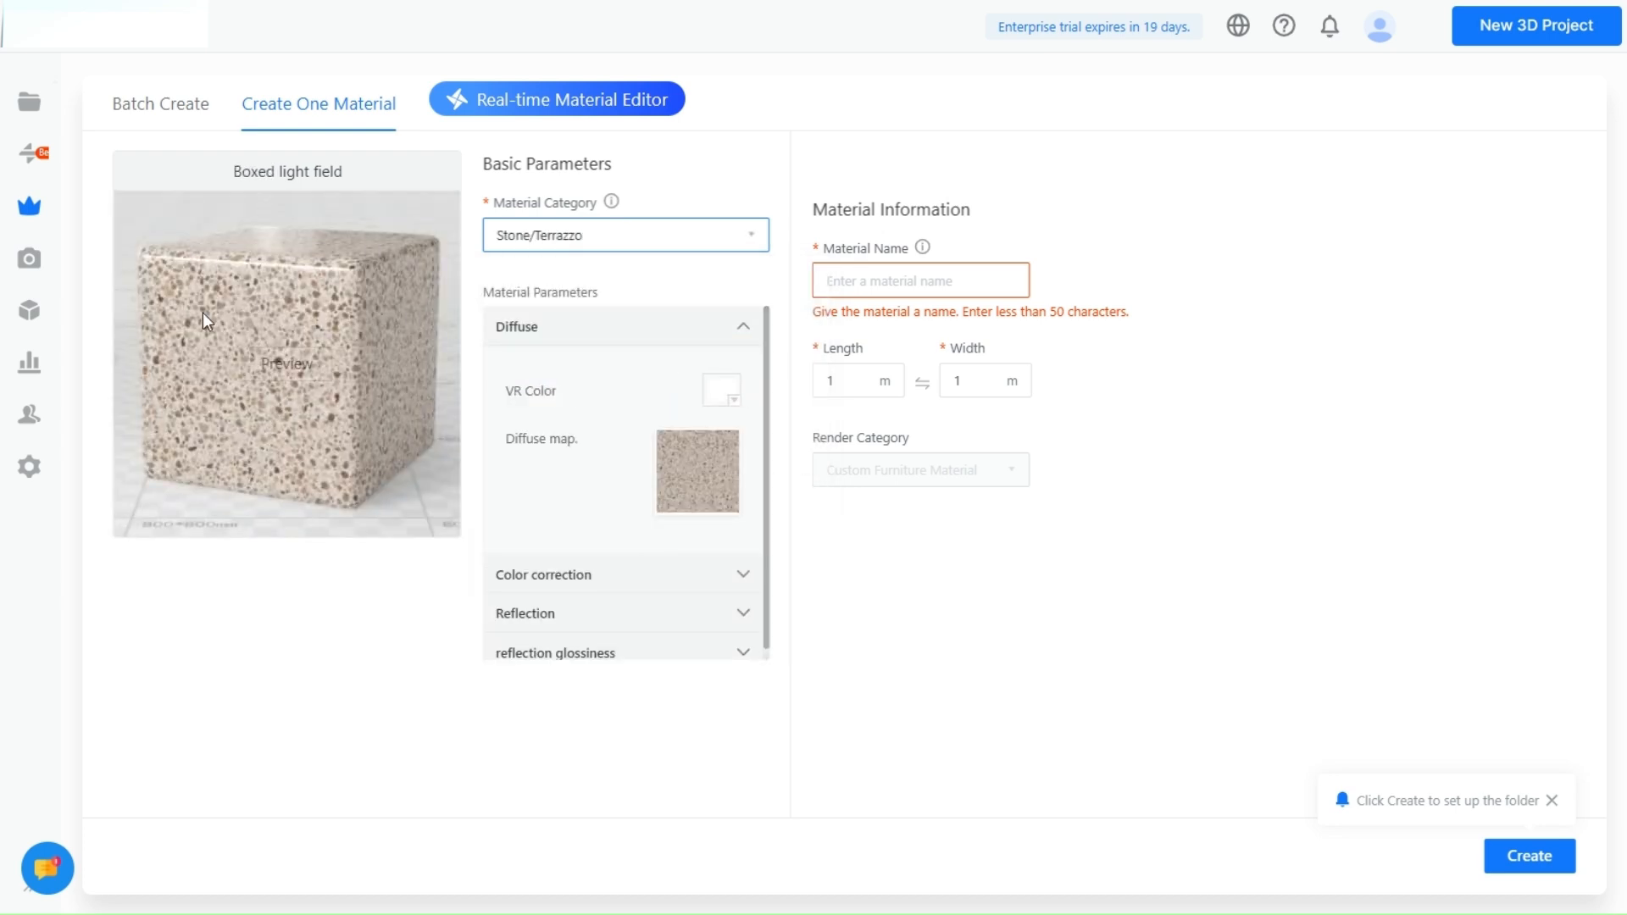
pyautogui.moveTo(677, 337)
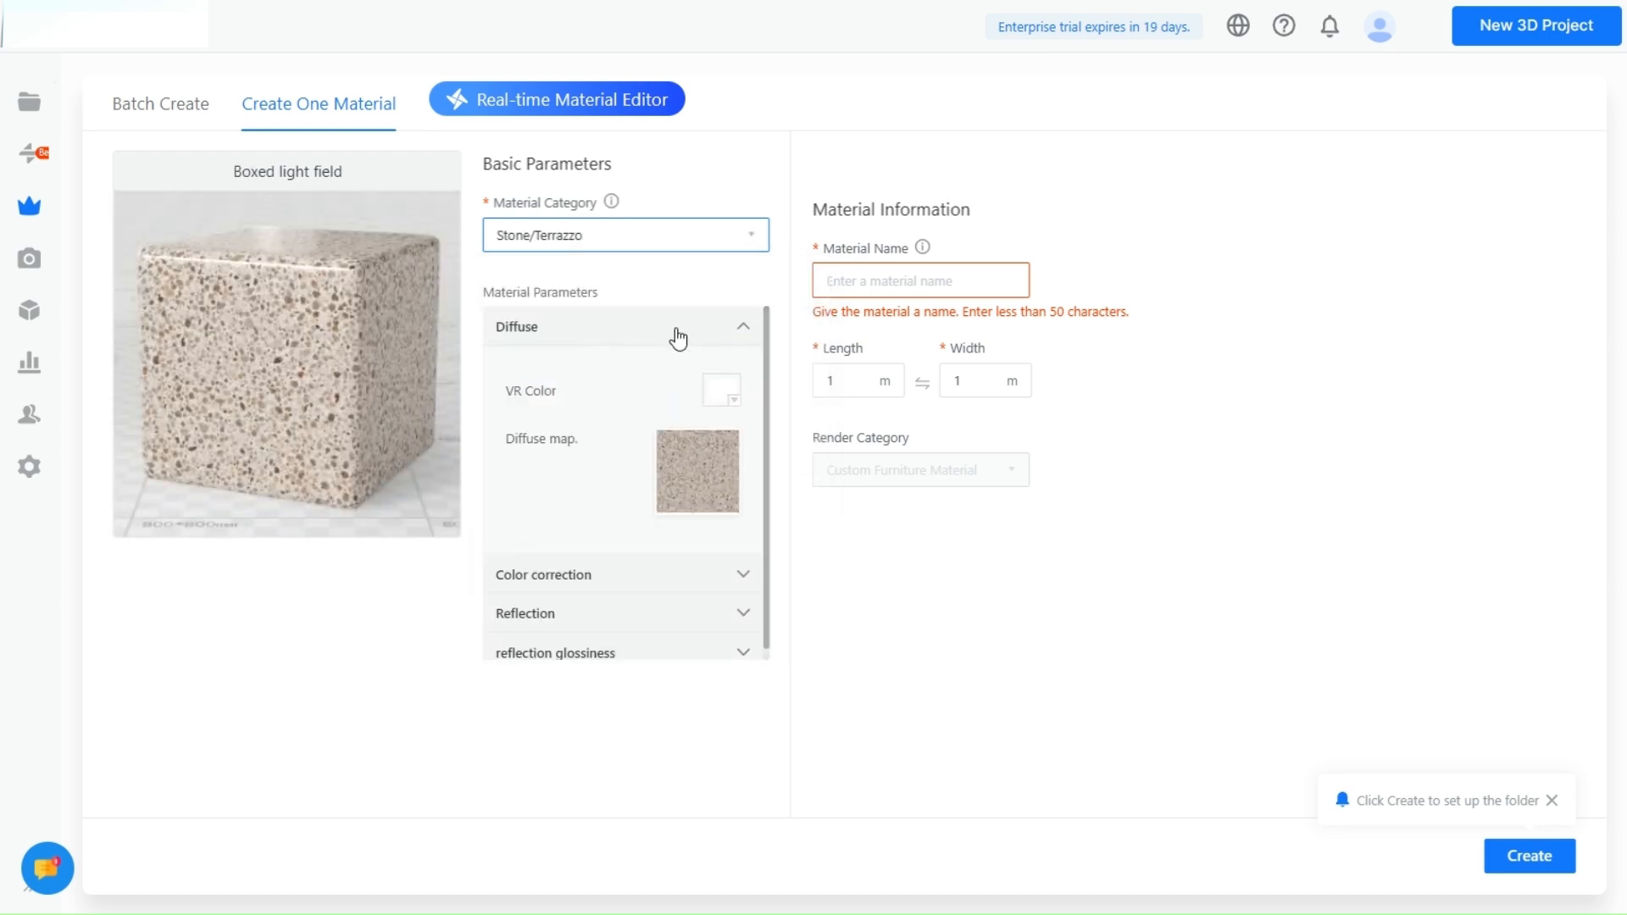
pyautogui.click(720, 390)
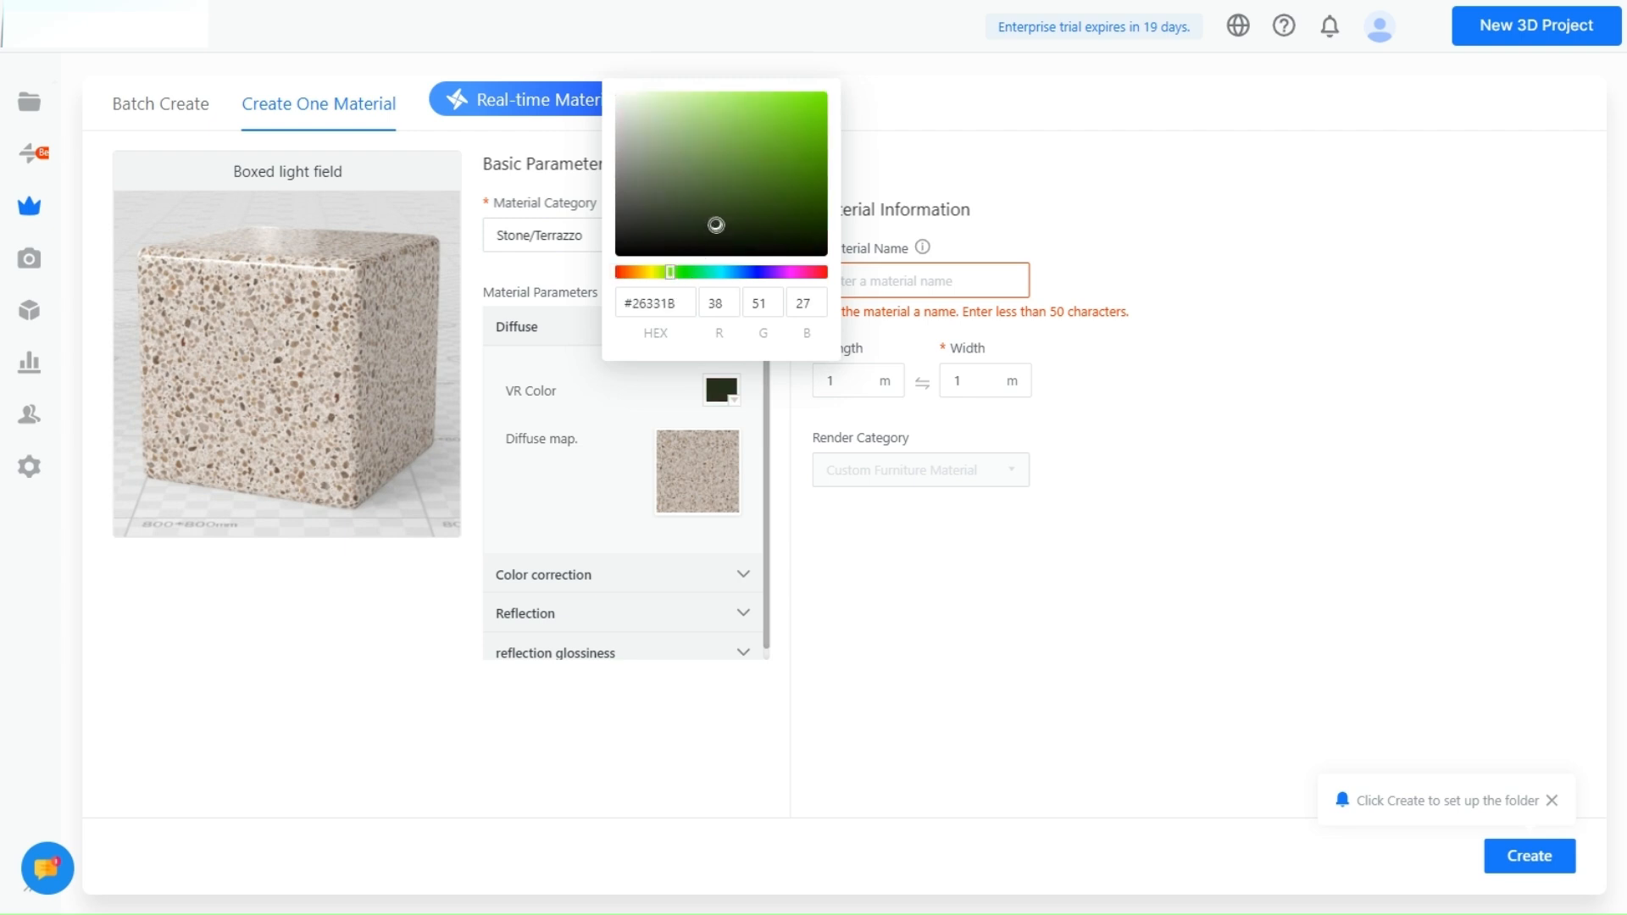
pyautogui.click(586, 582)
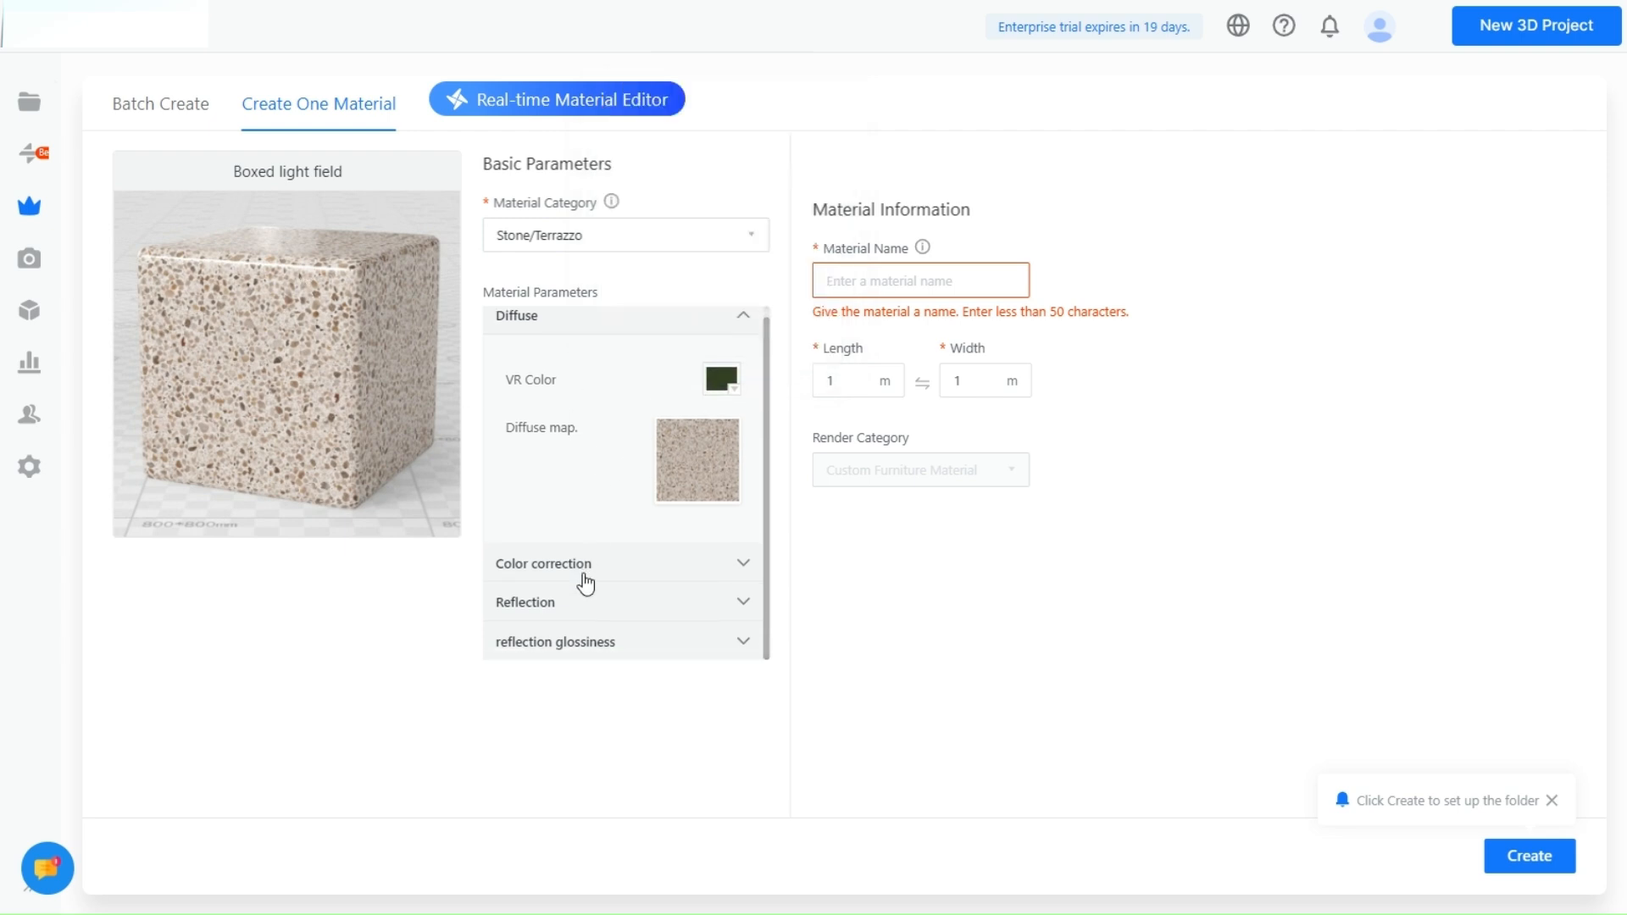
# Expand Color correction and confirm the dark green VR colour.
pyautogui.click(542, 564)
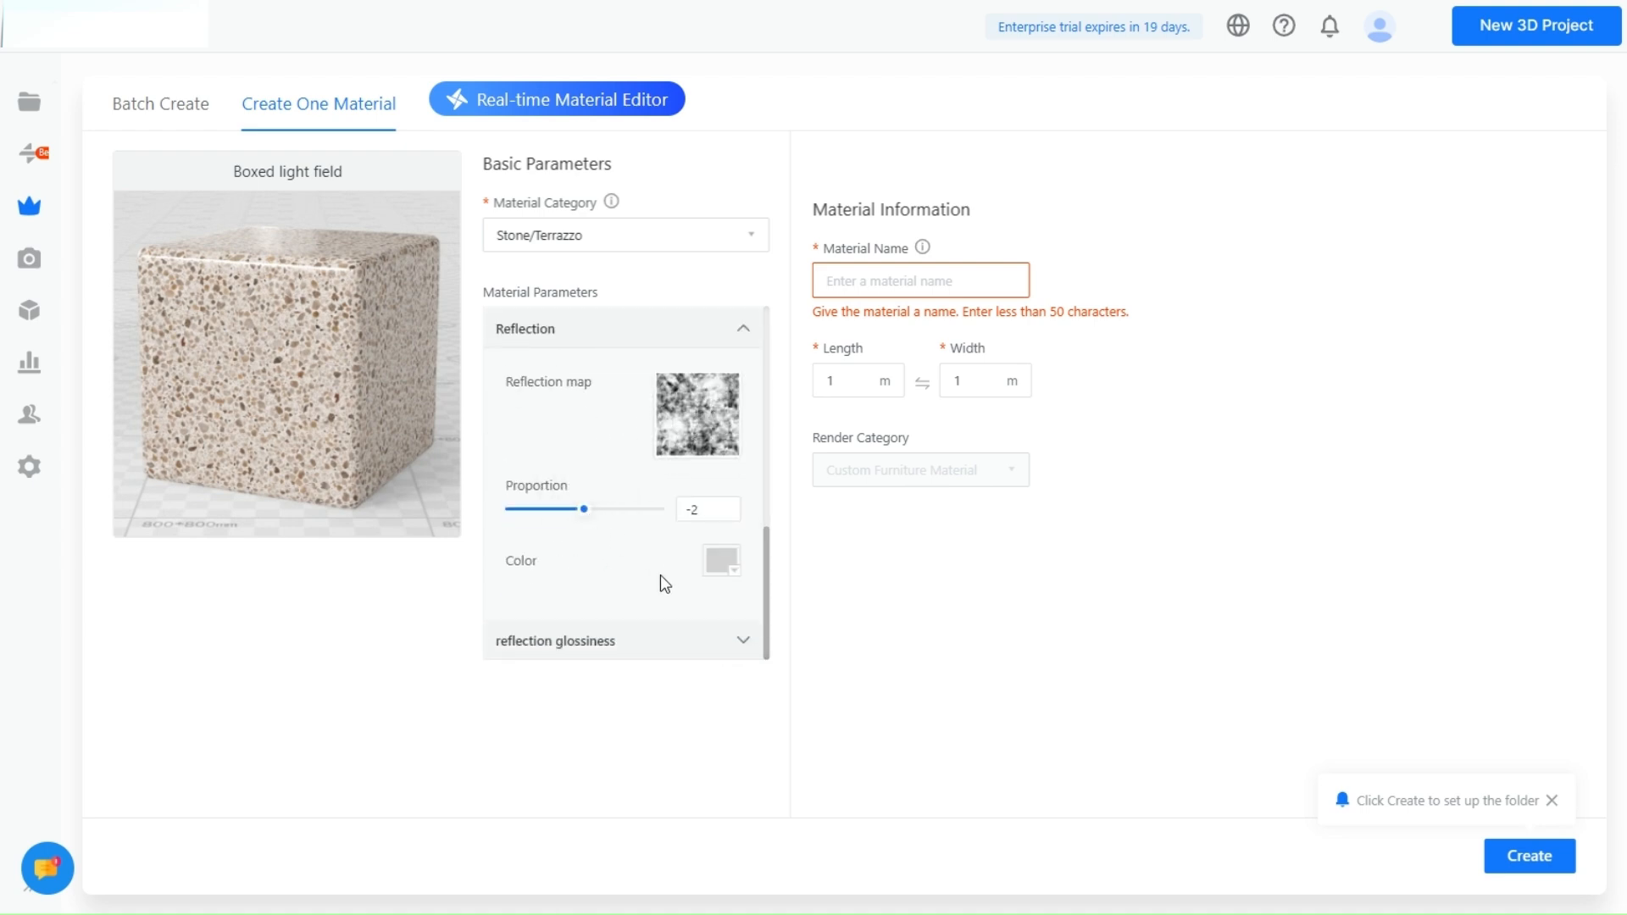
pyautogui.click(720, 560)
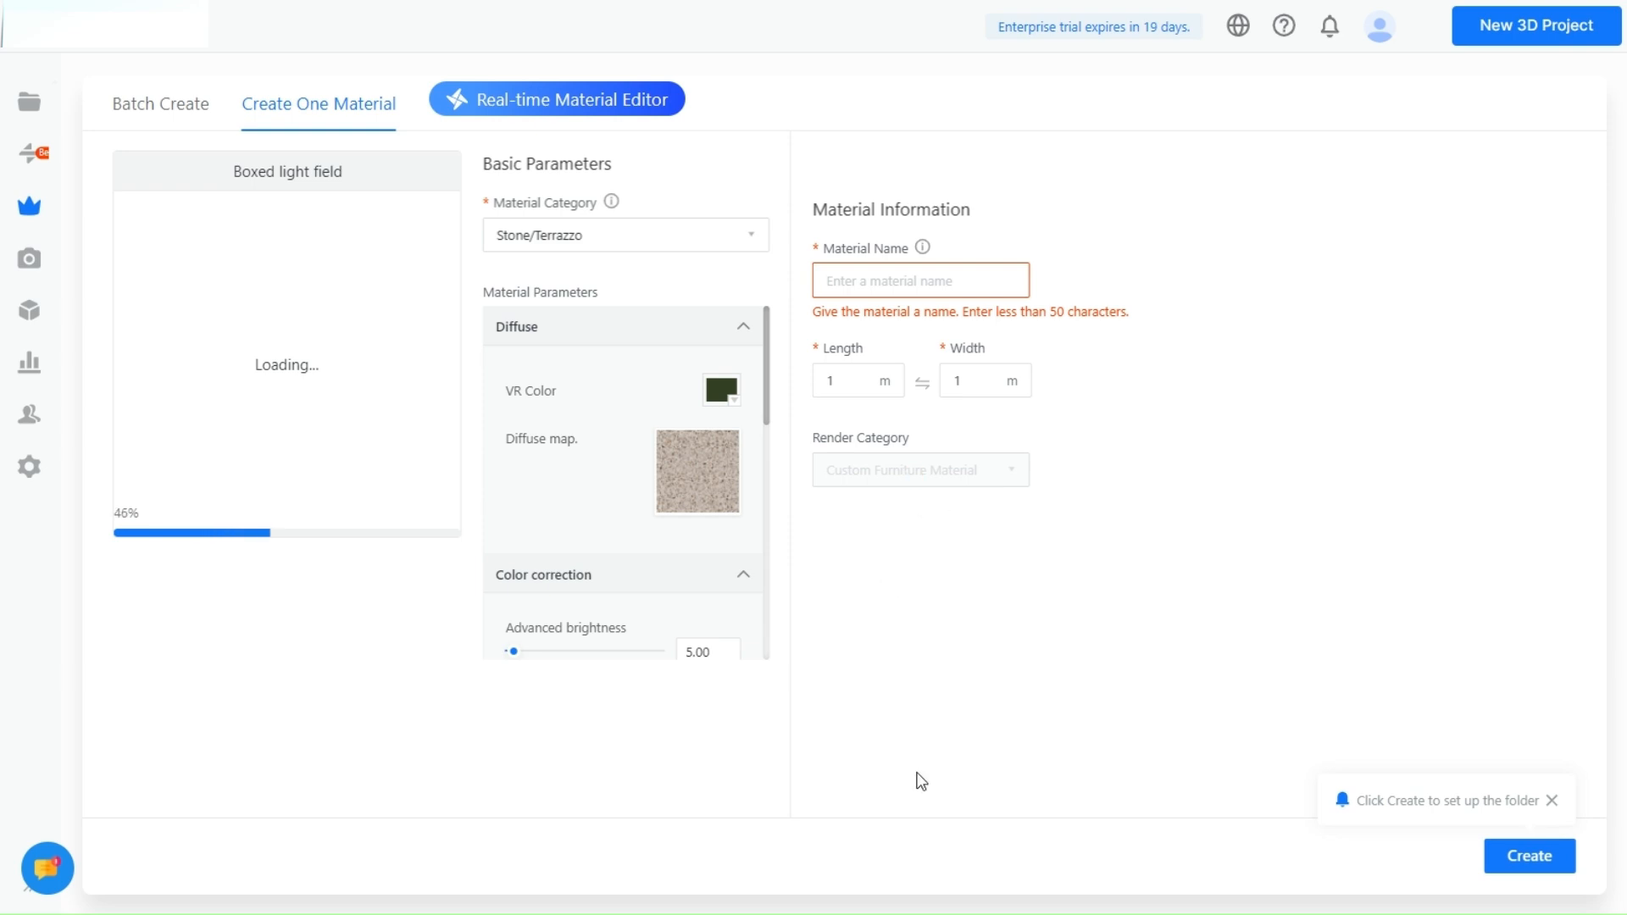
pyautogui.click(721, 390)
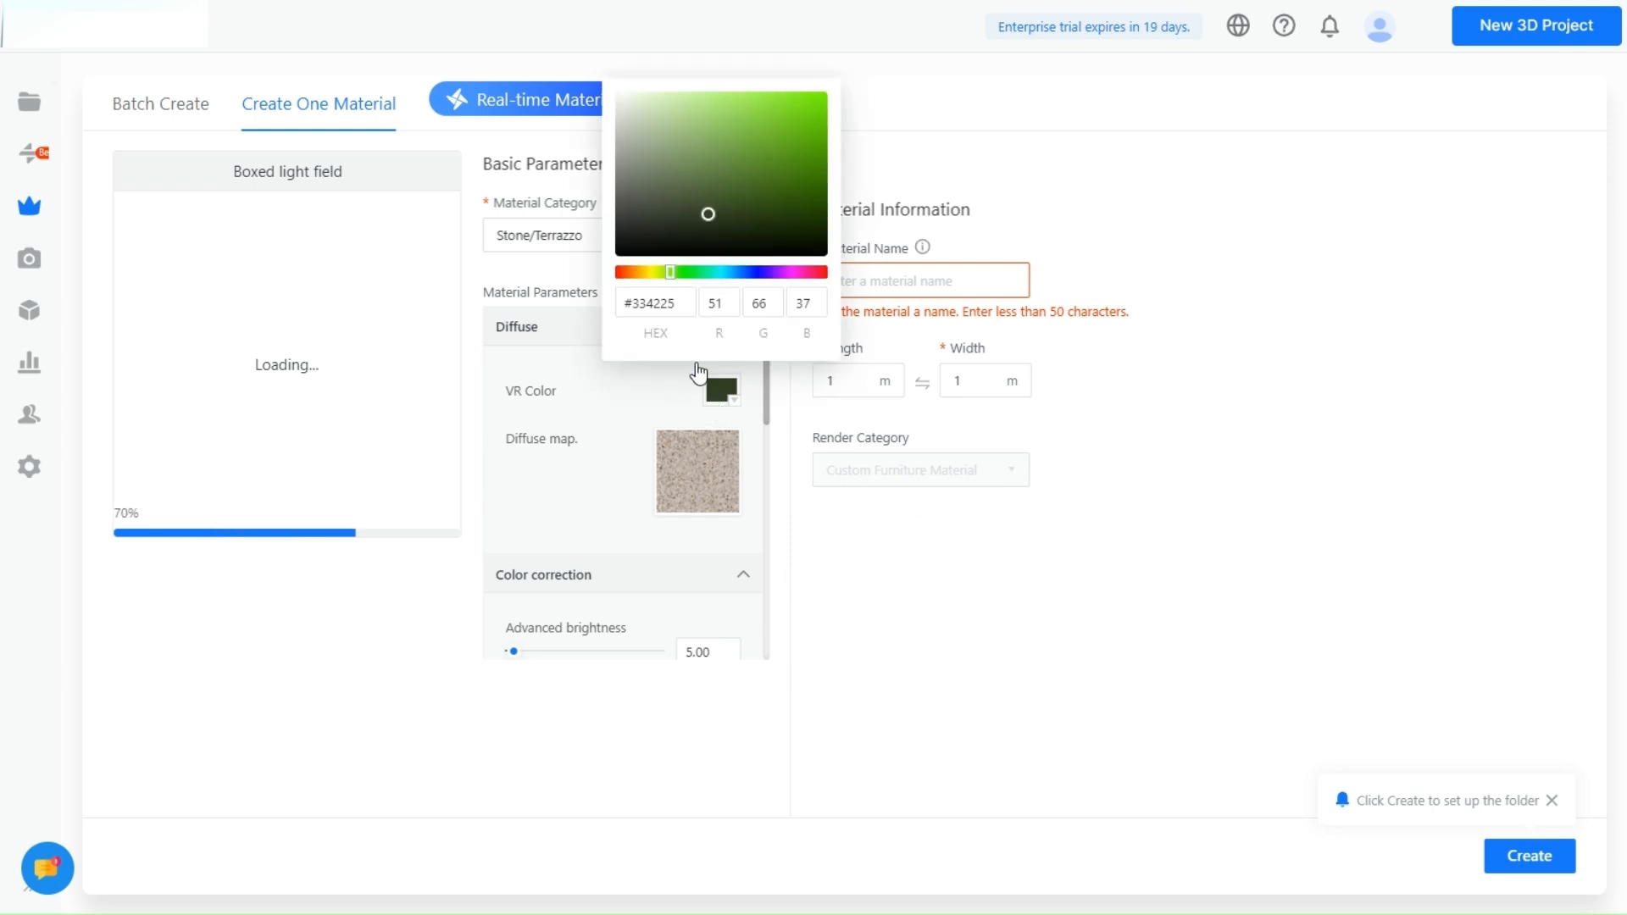
pyautogui.click(913, 864)
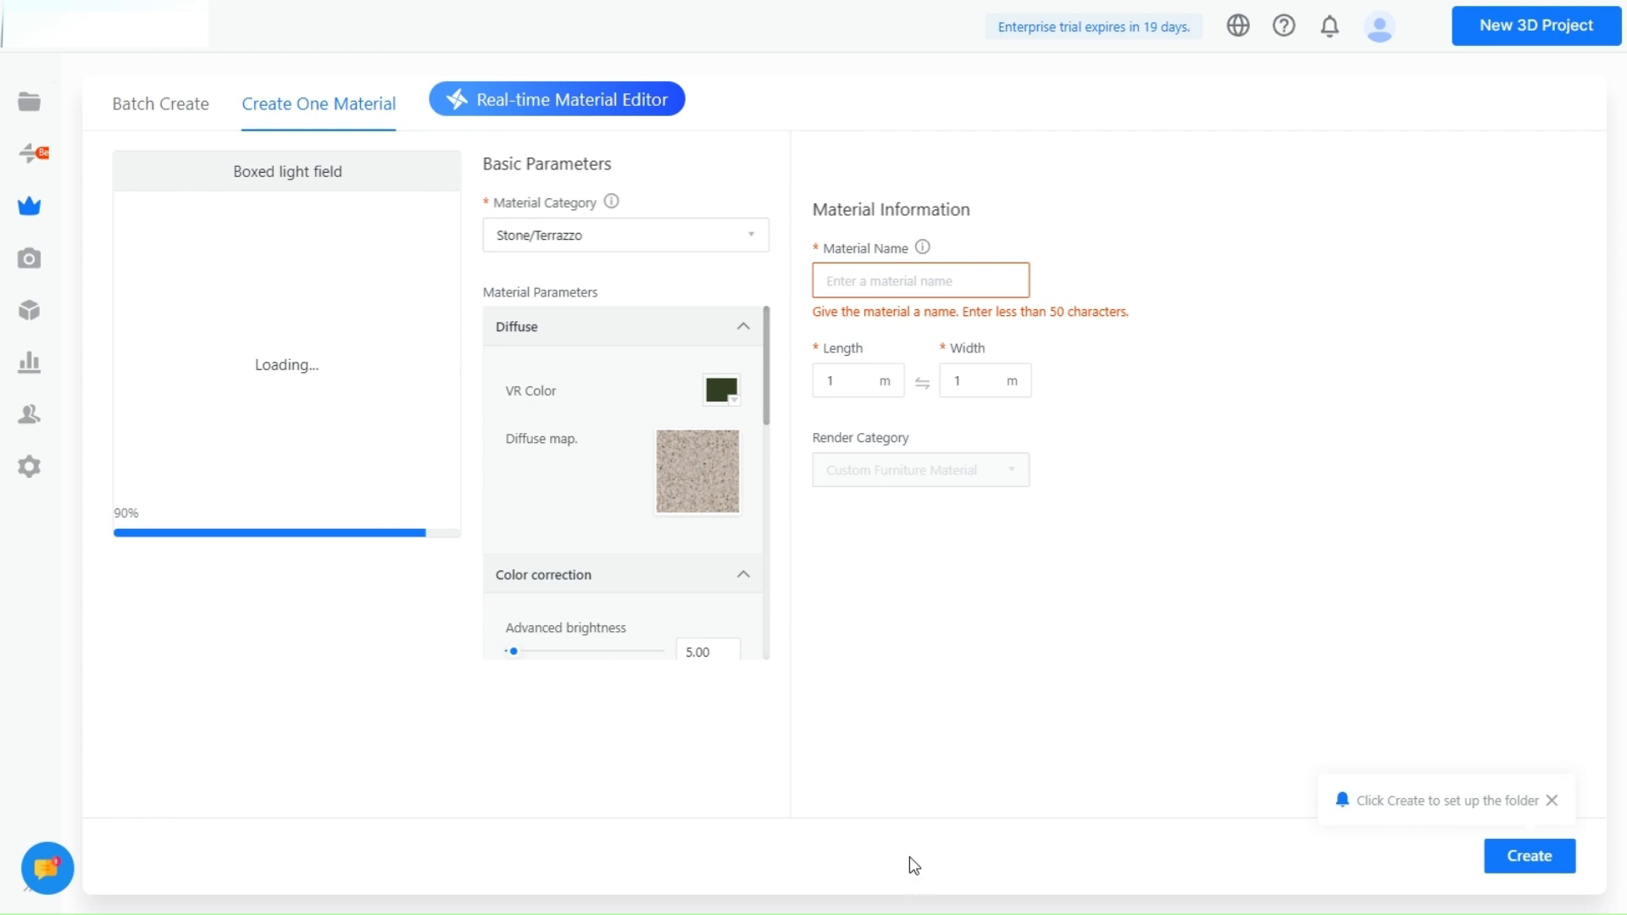
pyautogui.moveTo(923, 717)
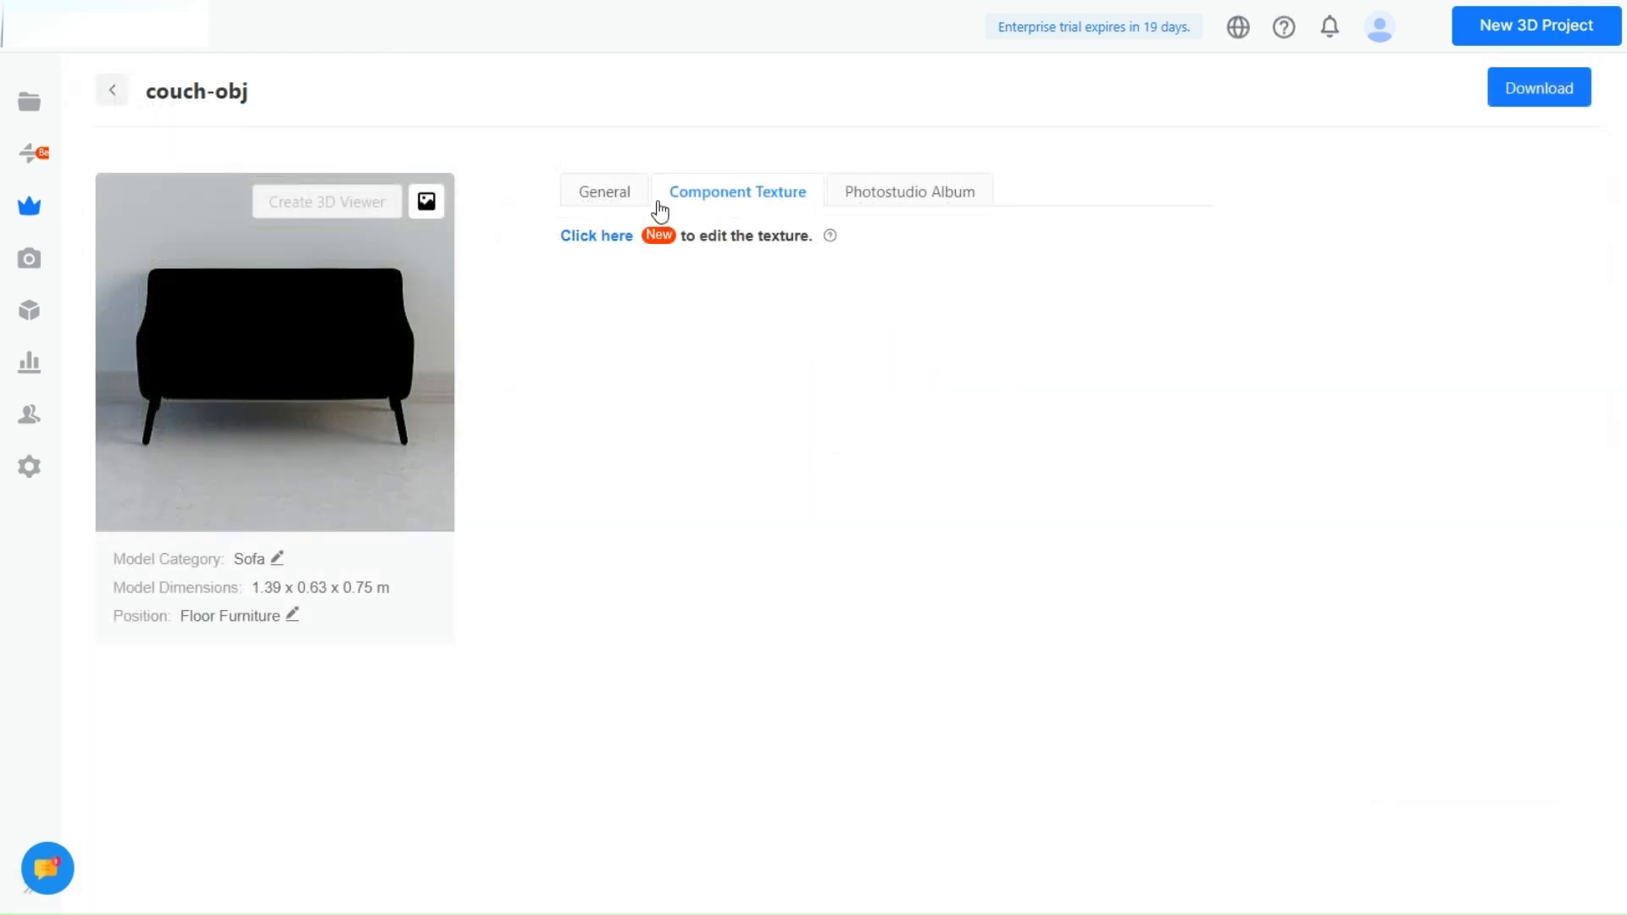
# Browse couch-obj's General, Component Texture and Photostudio Album tabs, then start a photostudio render.
pyautogui.click(604, 191)
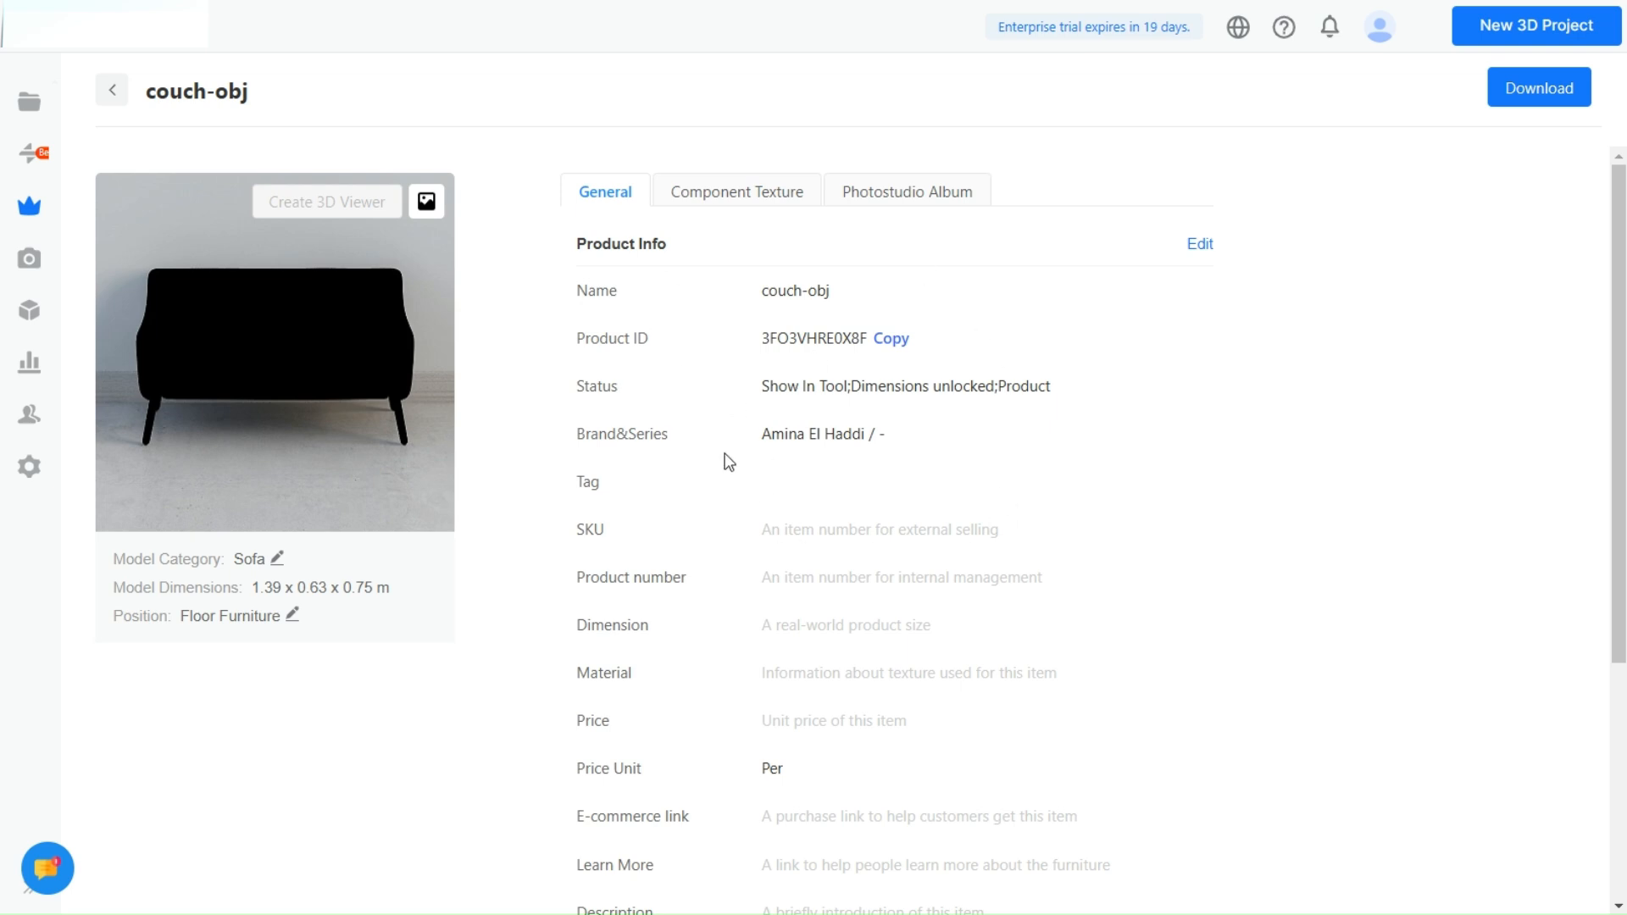
pyautogui.click(736, 191)
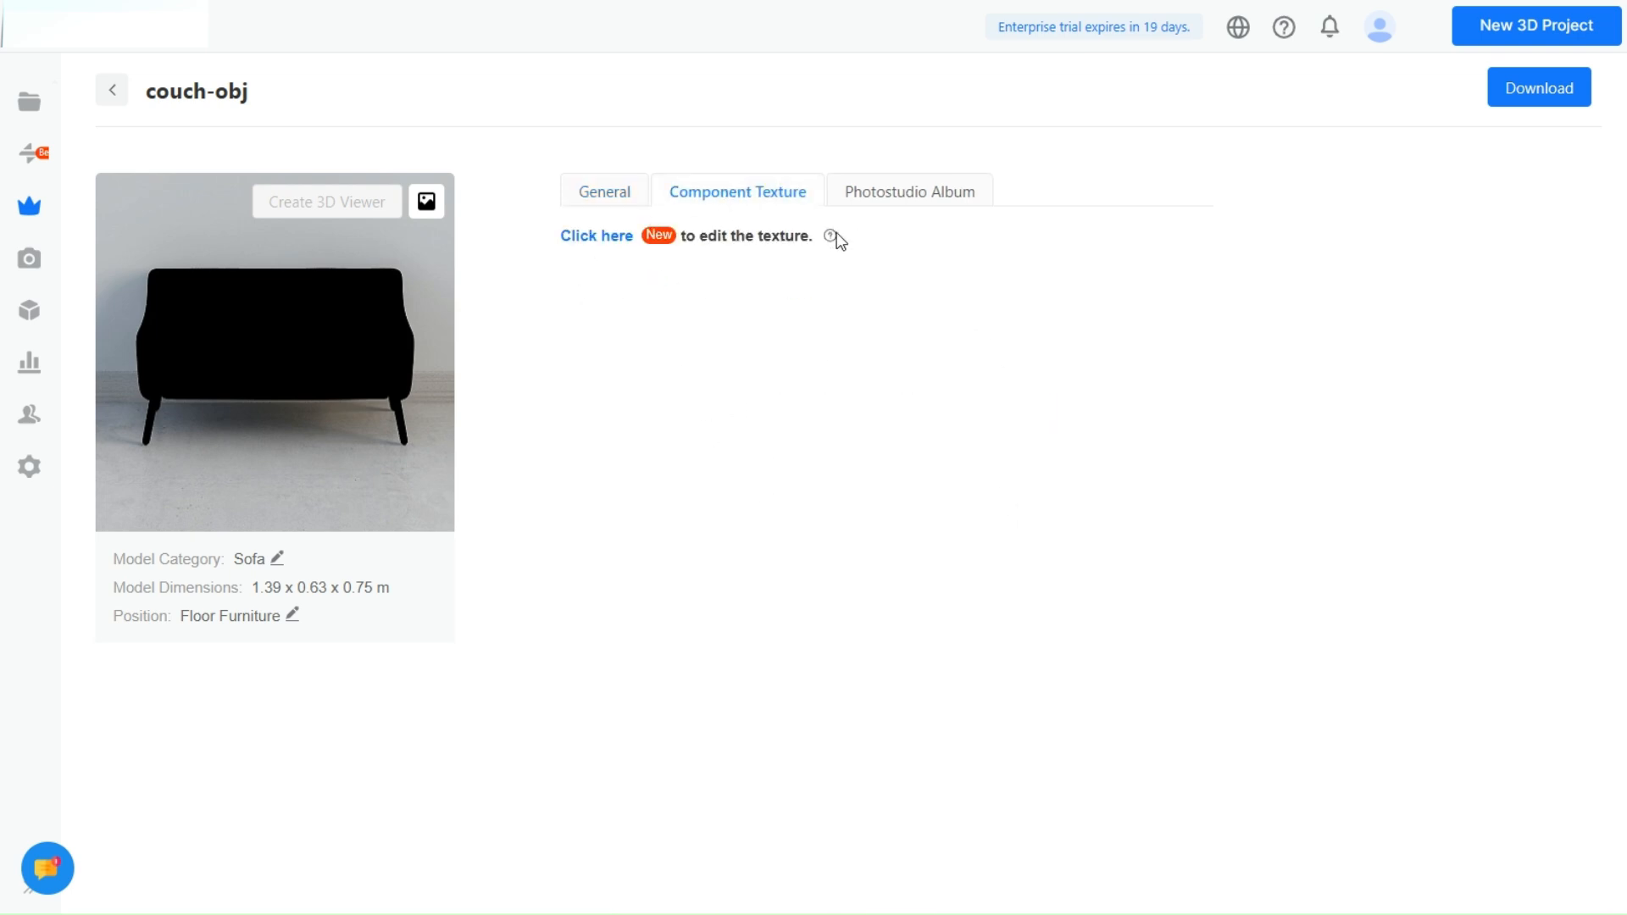
pyautogui.click(906, 190)
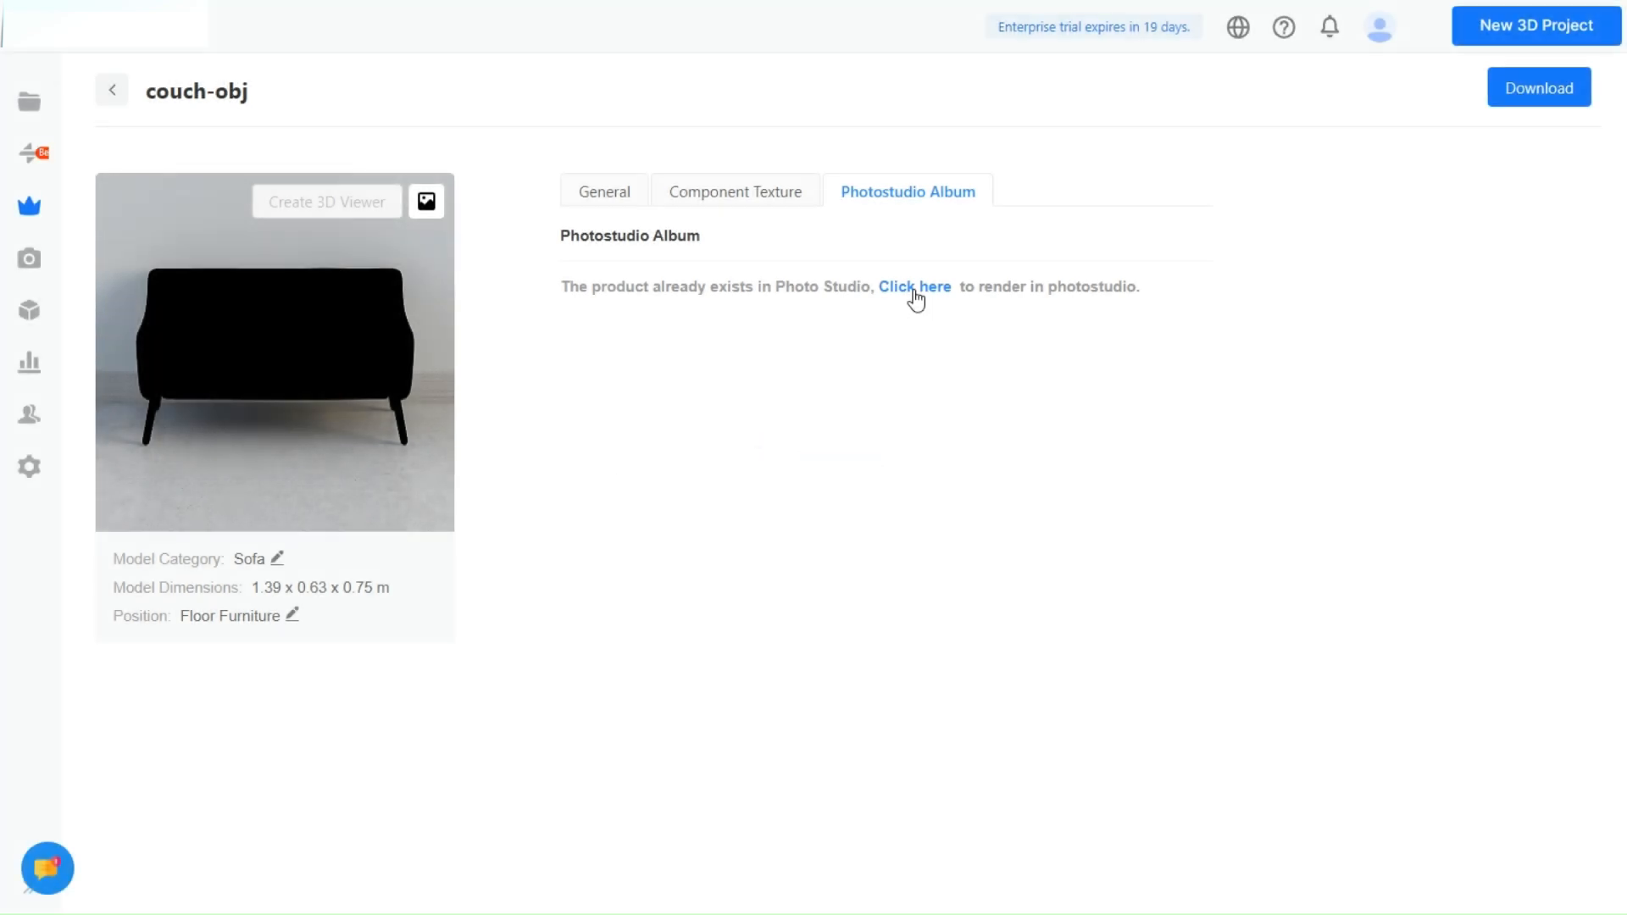
pyautogui.click(914, 286)
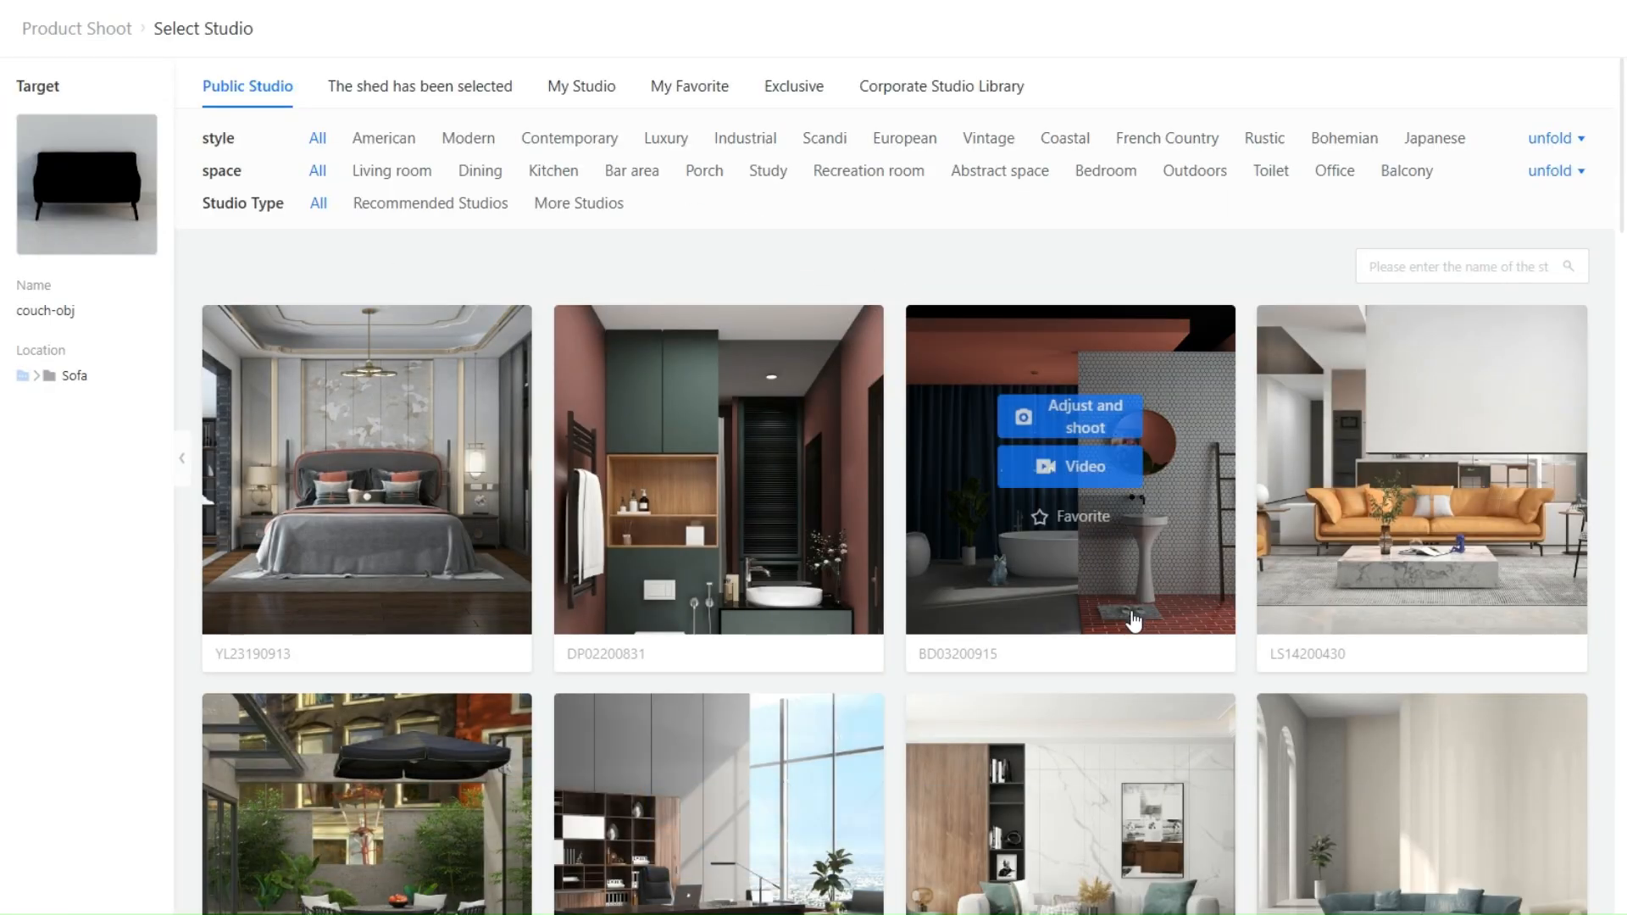
# Browse the Public Studio scenes for shooting the black couch, then go to Data Analytics.
pyautogui.click(1068, 416)
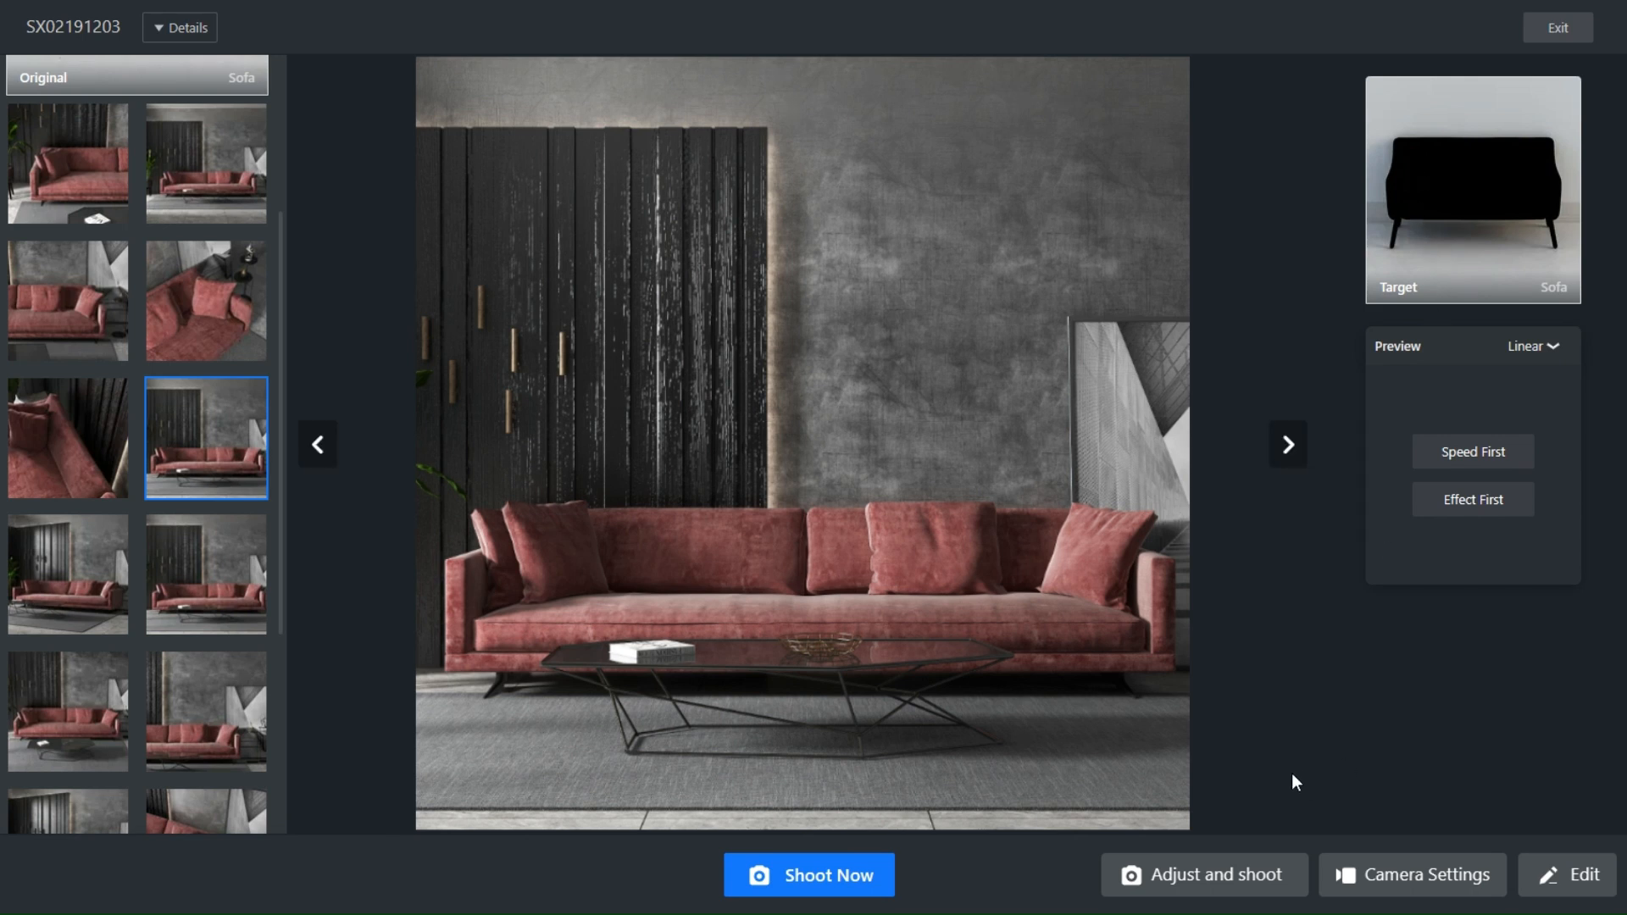
pyautogui.moveTo(955, 721)
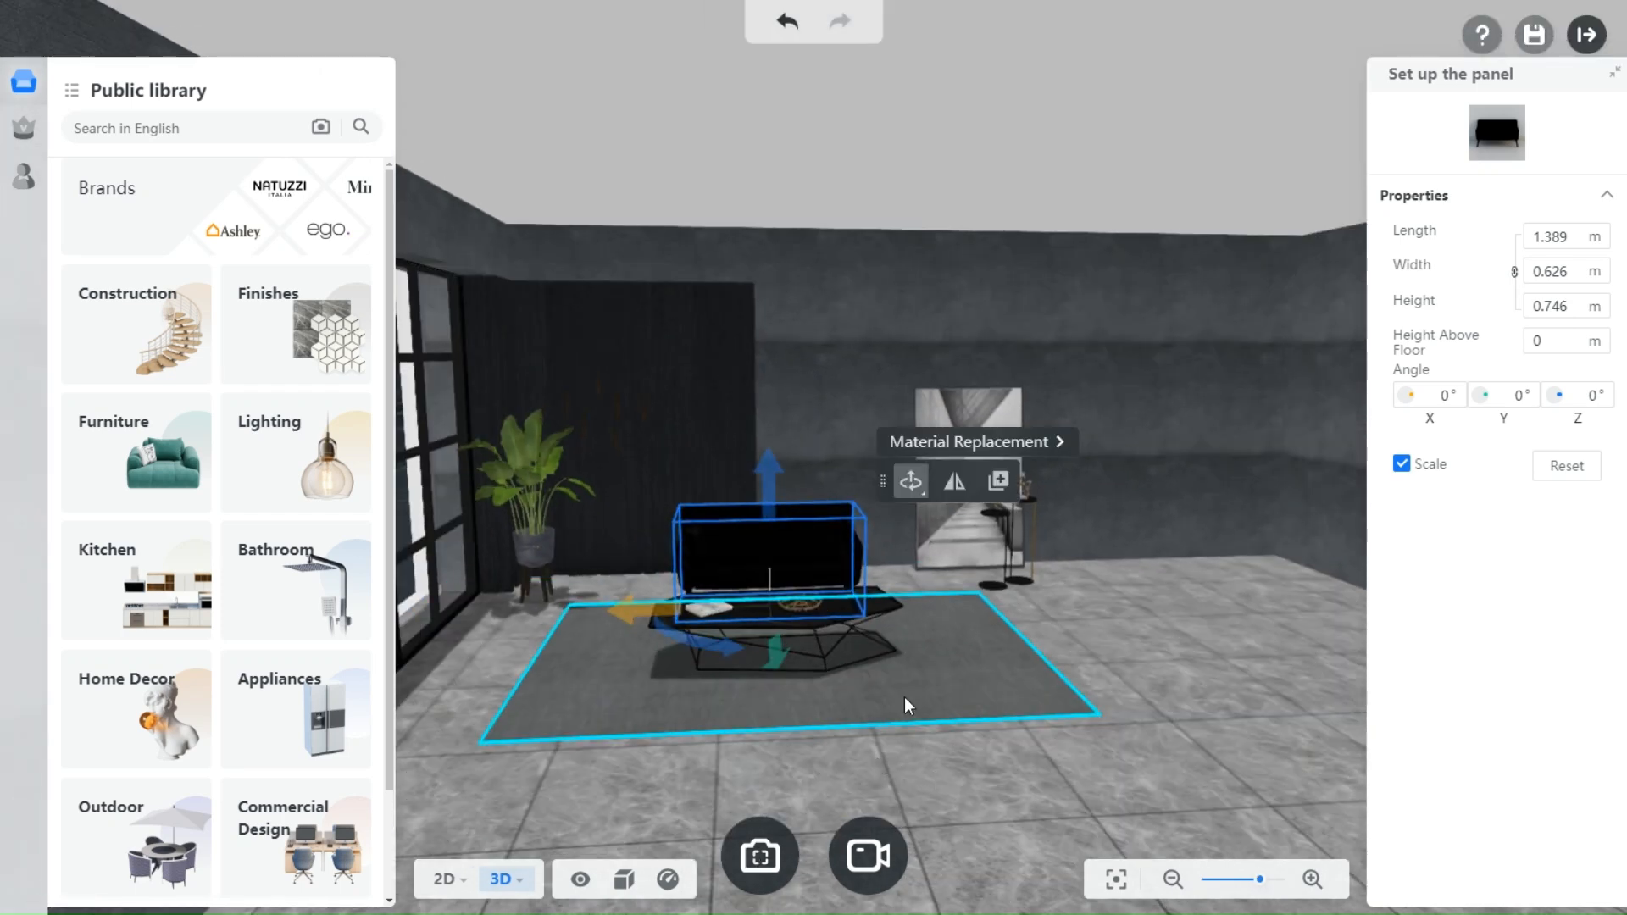
pyautogui.moveTo(759, 857)
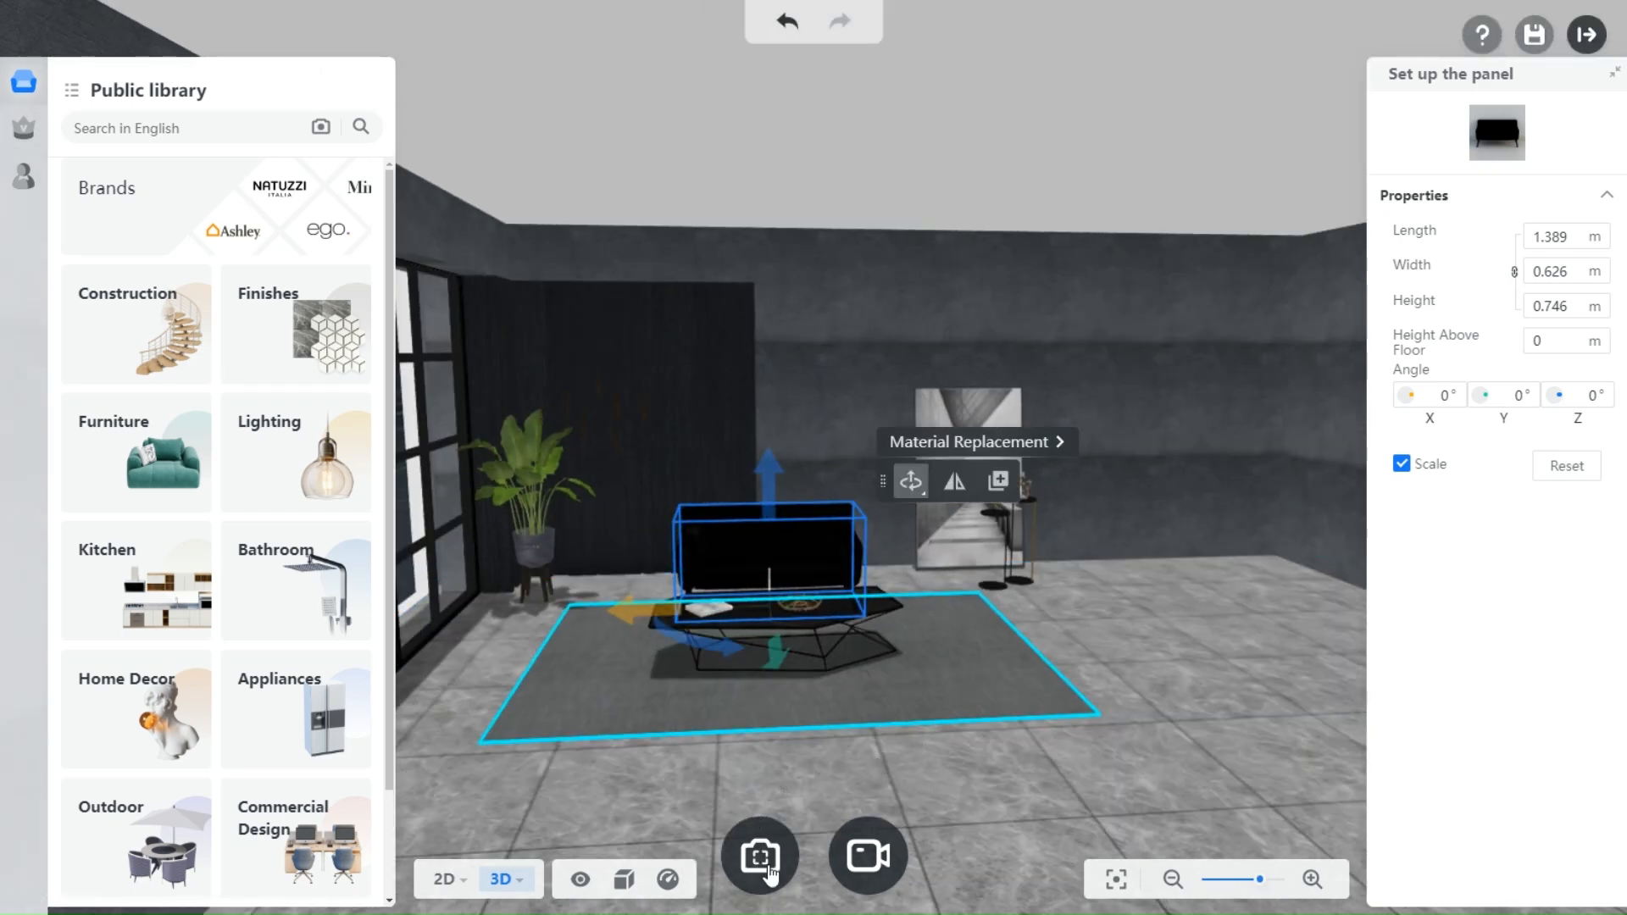
pyautogui.click(758, 855)
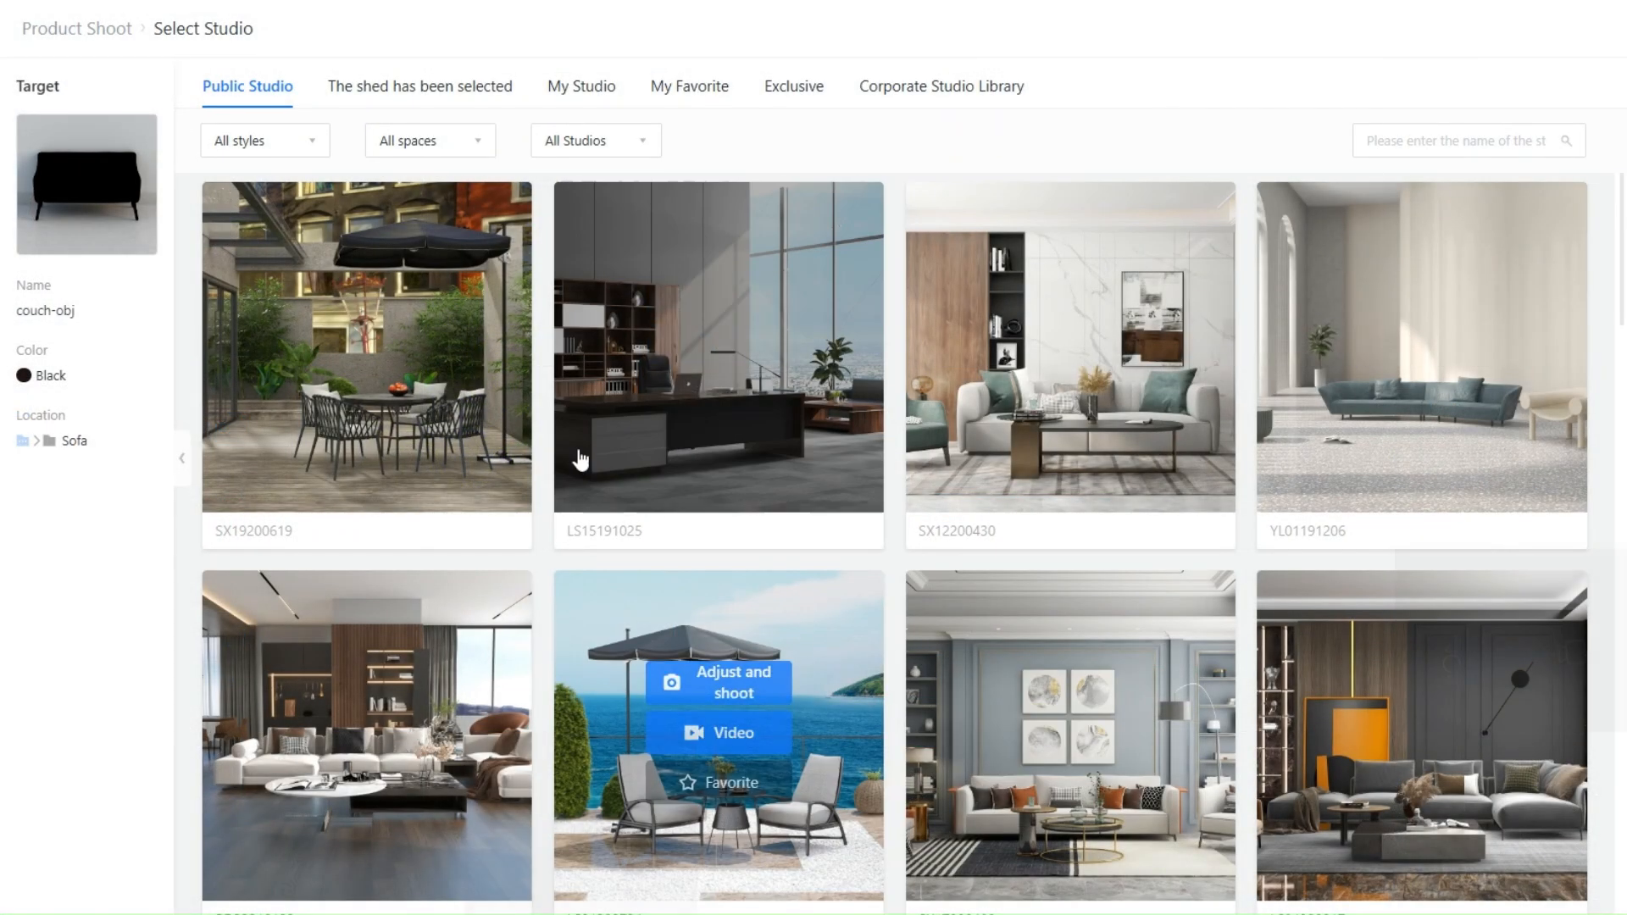
pyautogui.scroll(-3)
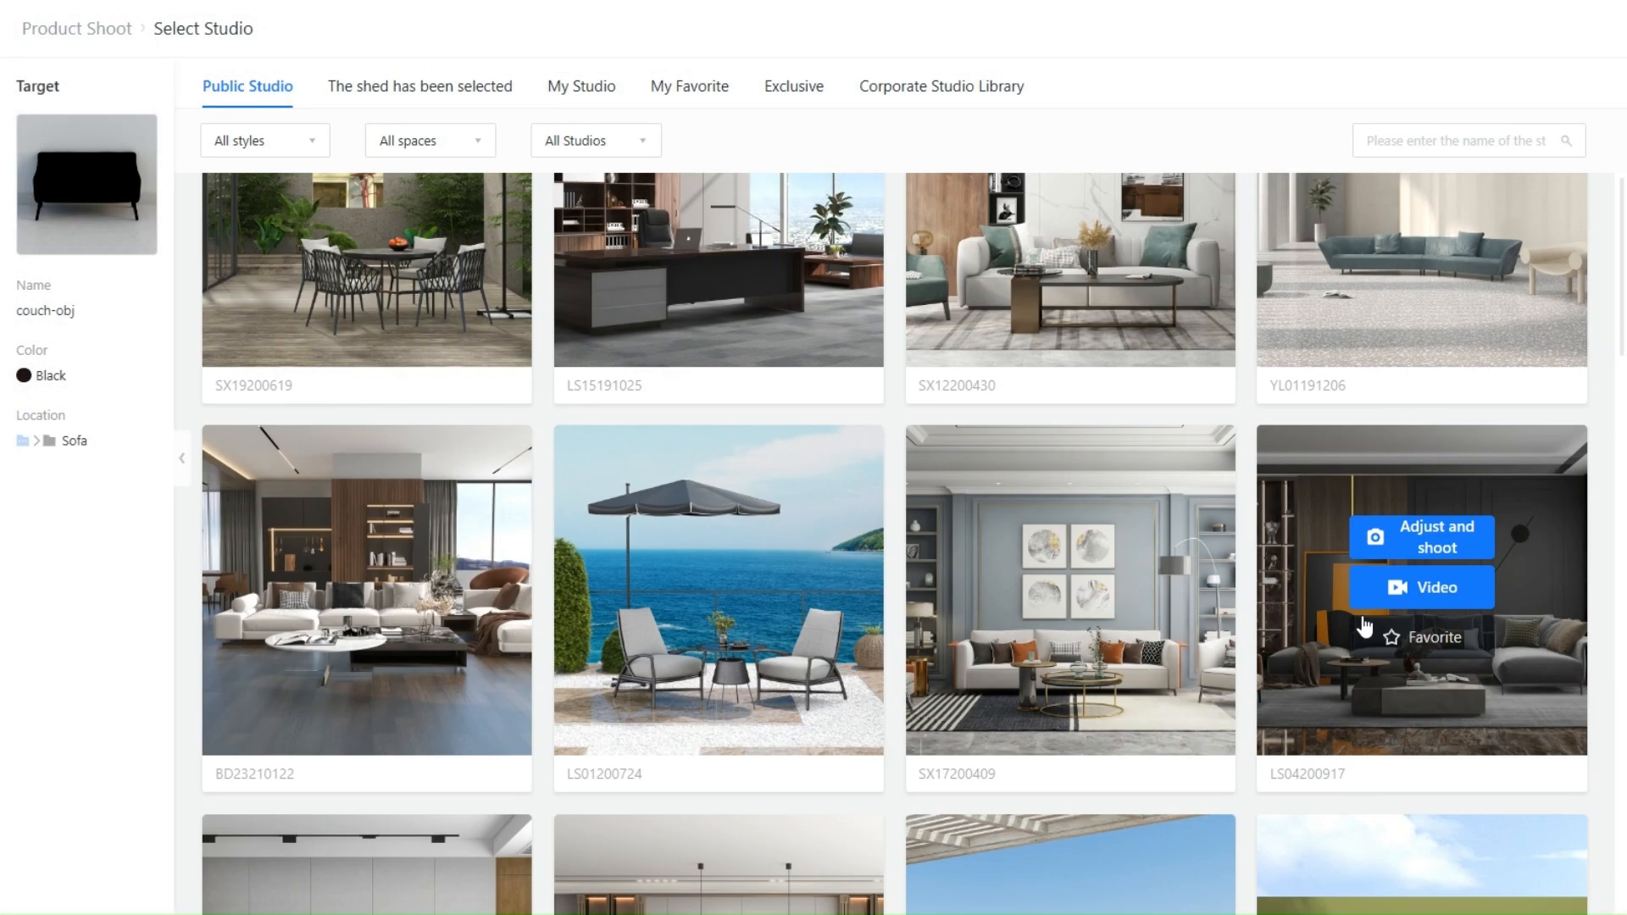
pyautogui.scroll(-3)
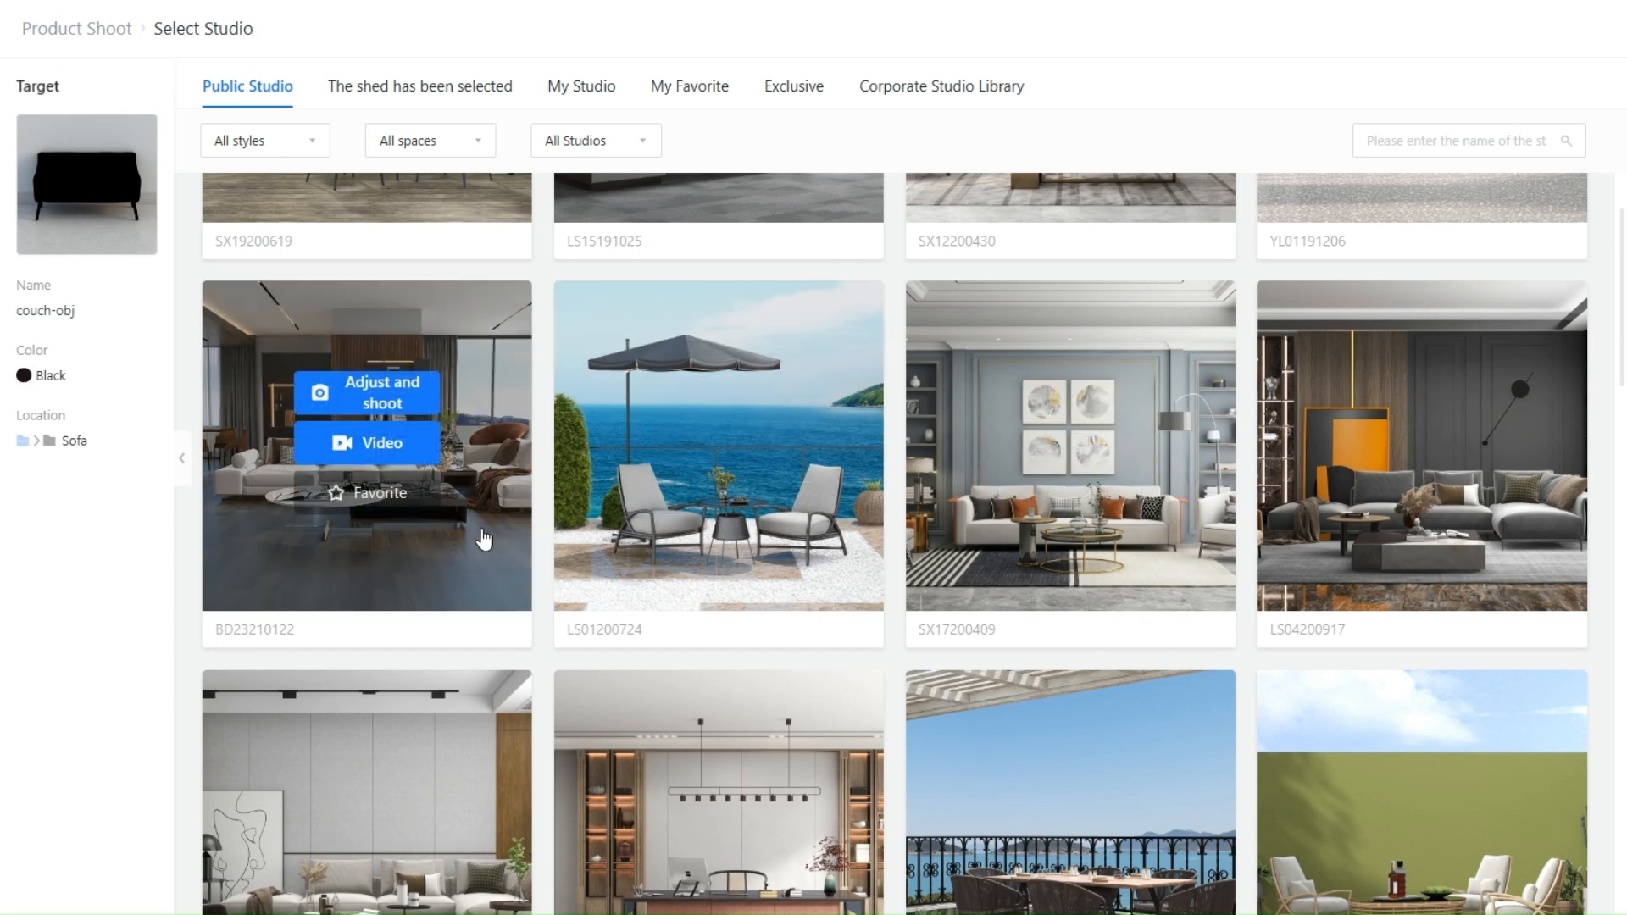
pyautogui.click(365, 392)
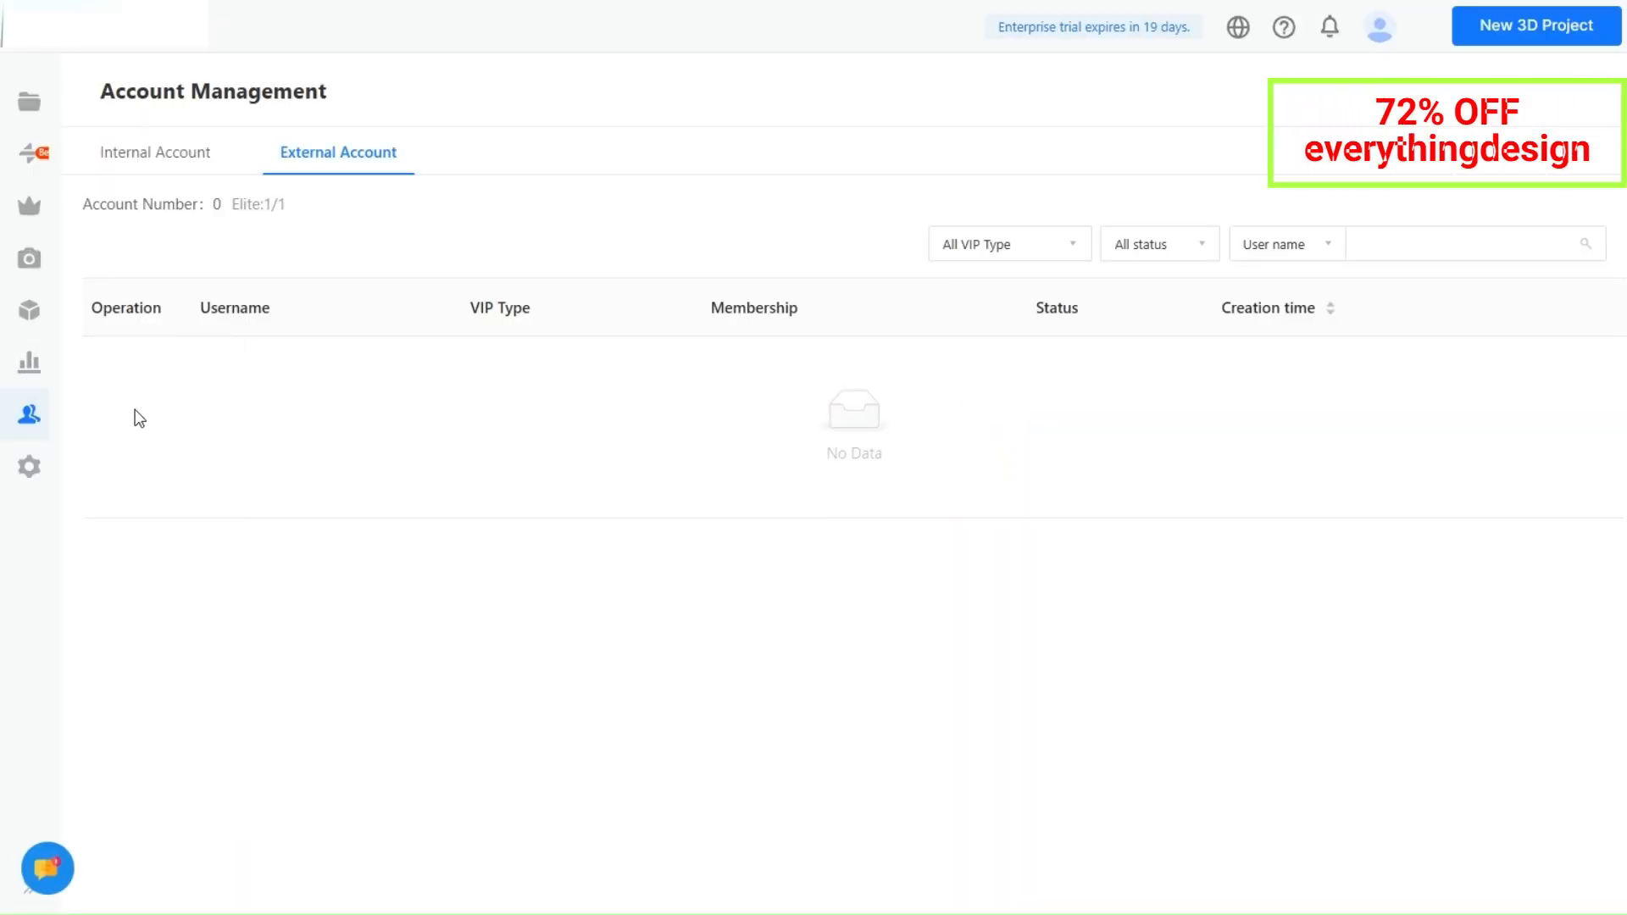
pyautogui.click(29, 362)
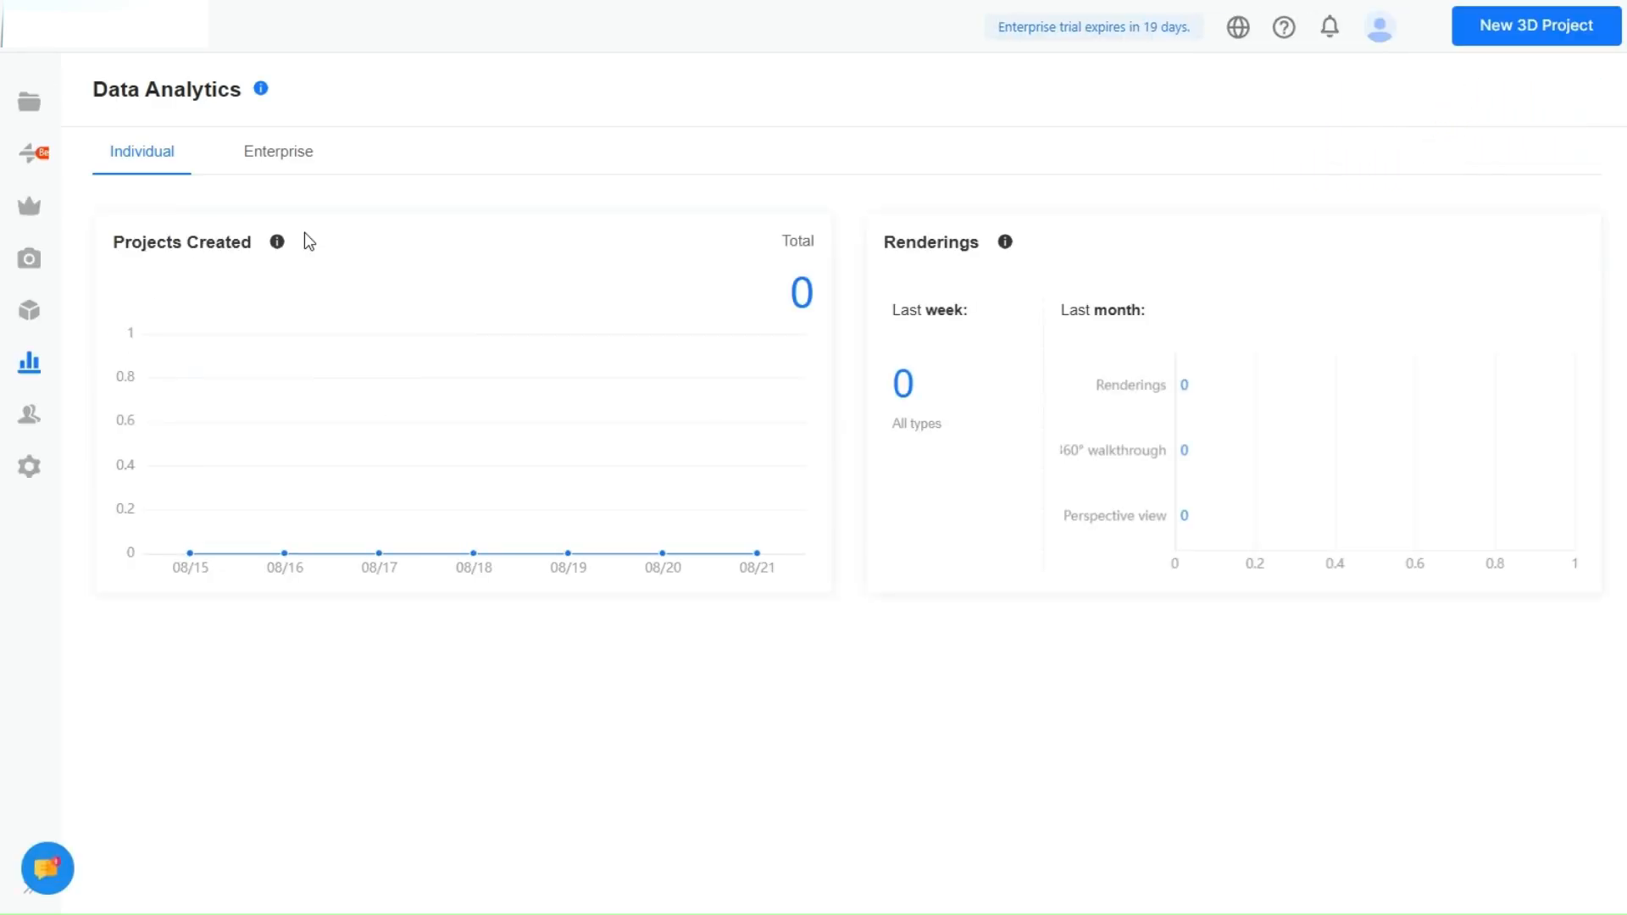
pyautogui.moveTo(935, 462)
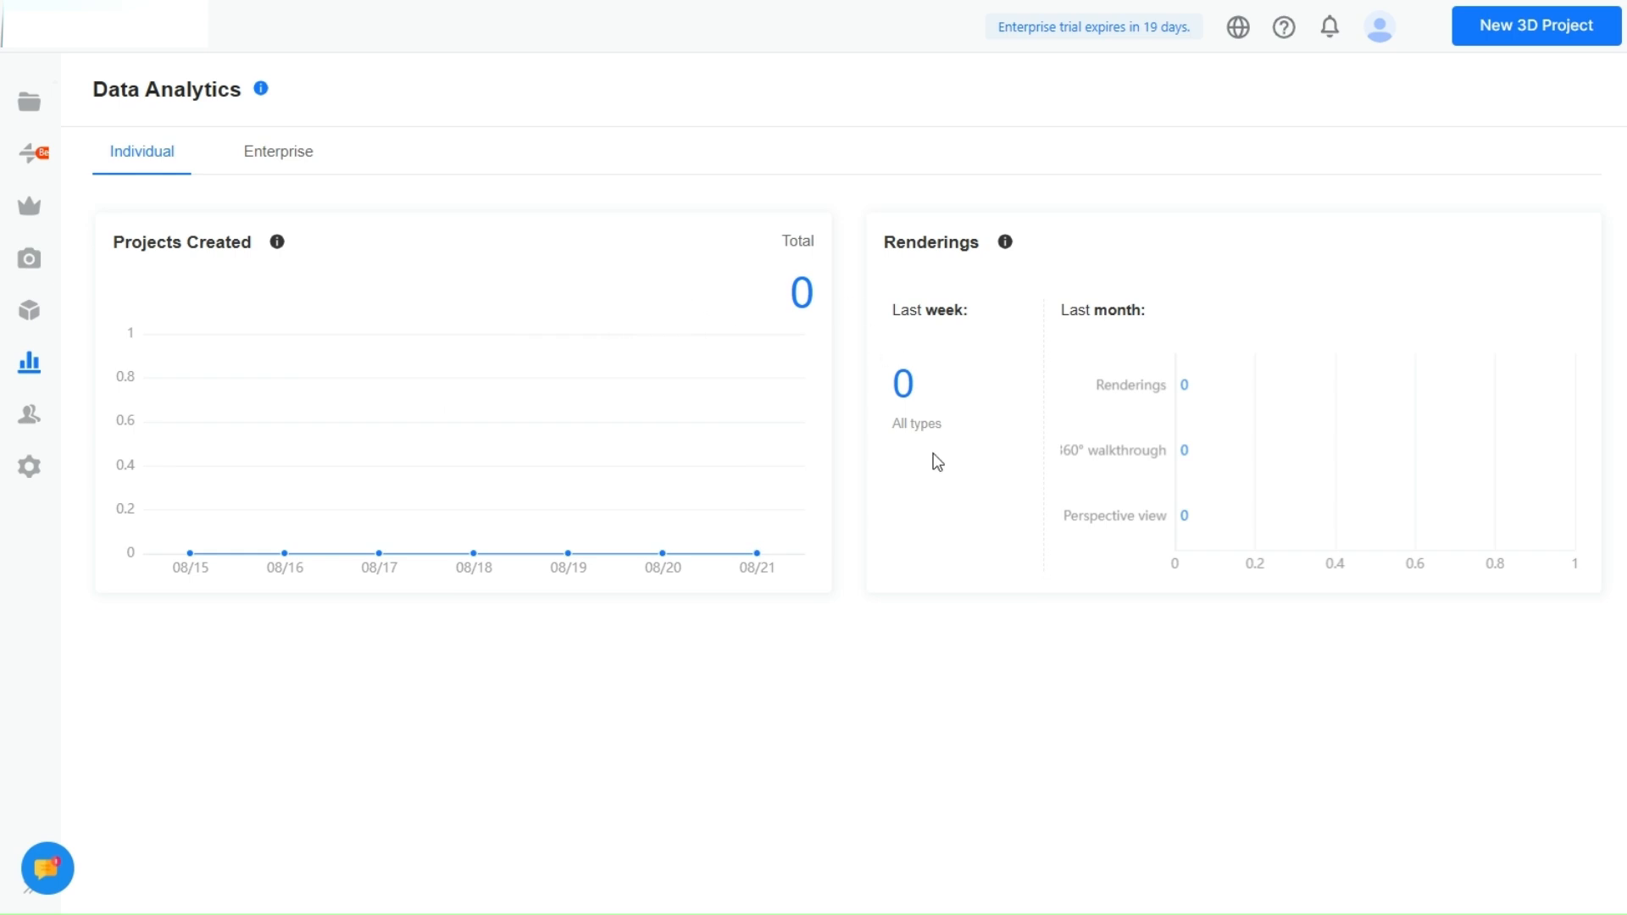
# Switch analytics to Enterprise and chart New Renderings, New Panoramas and Usage Time.
pyautogui.click(29, 364)
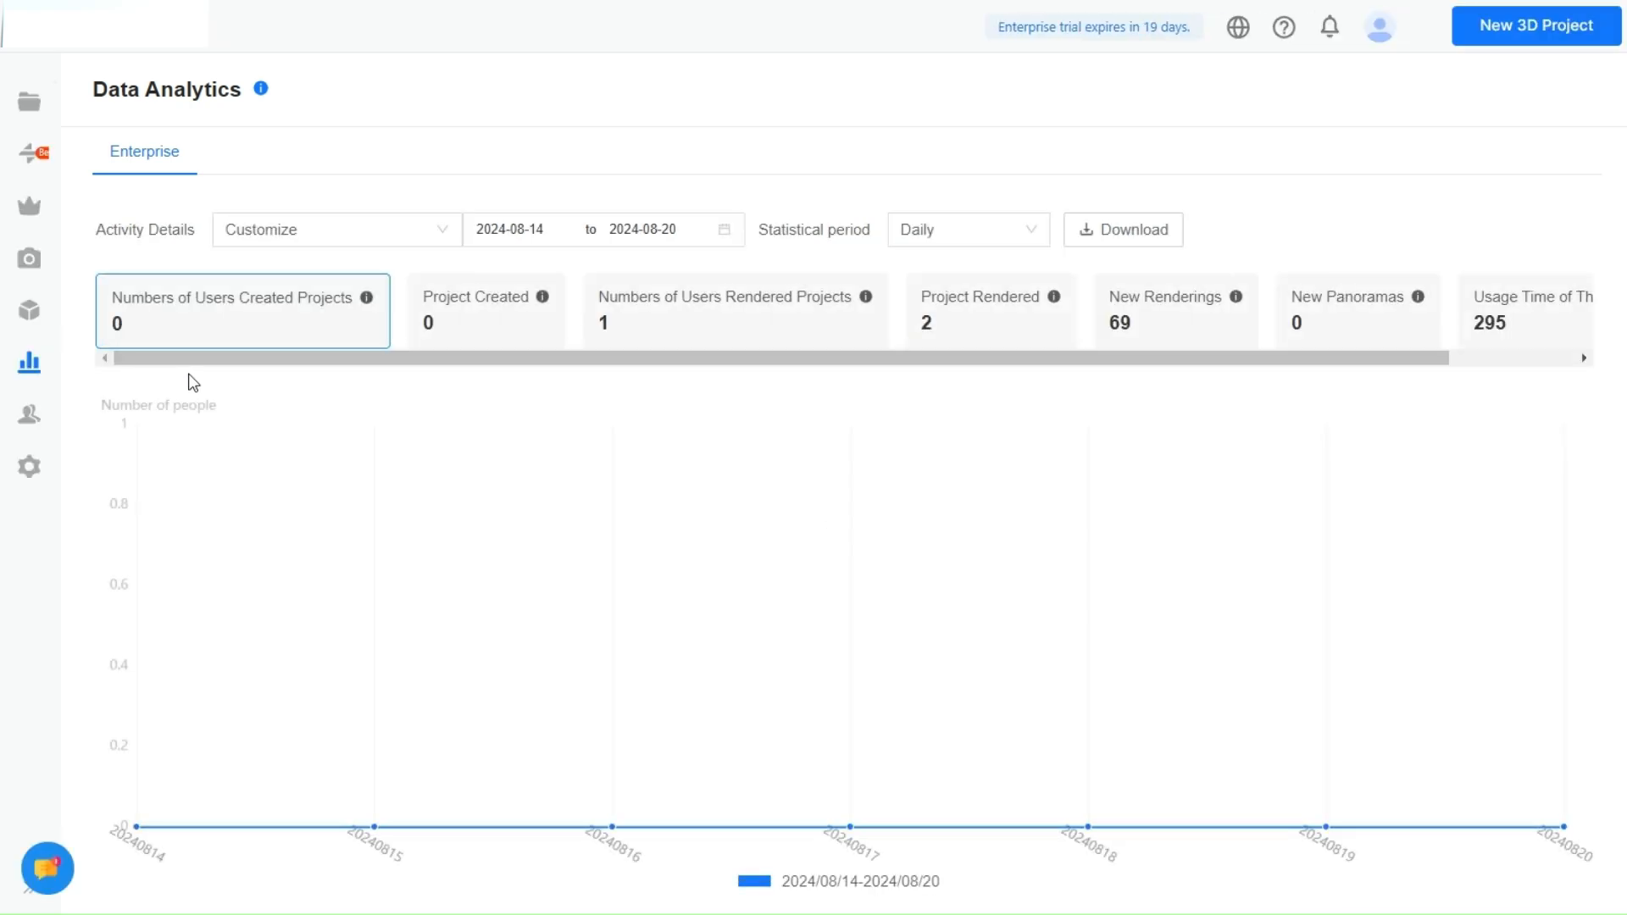
pyautogui.moveTo(544, 328)
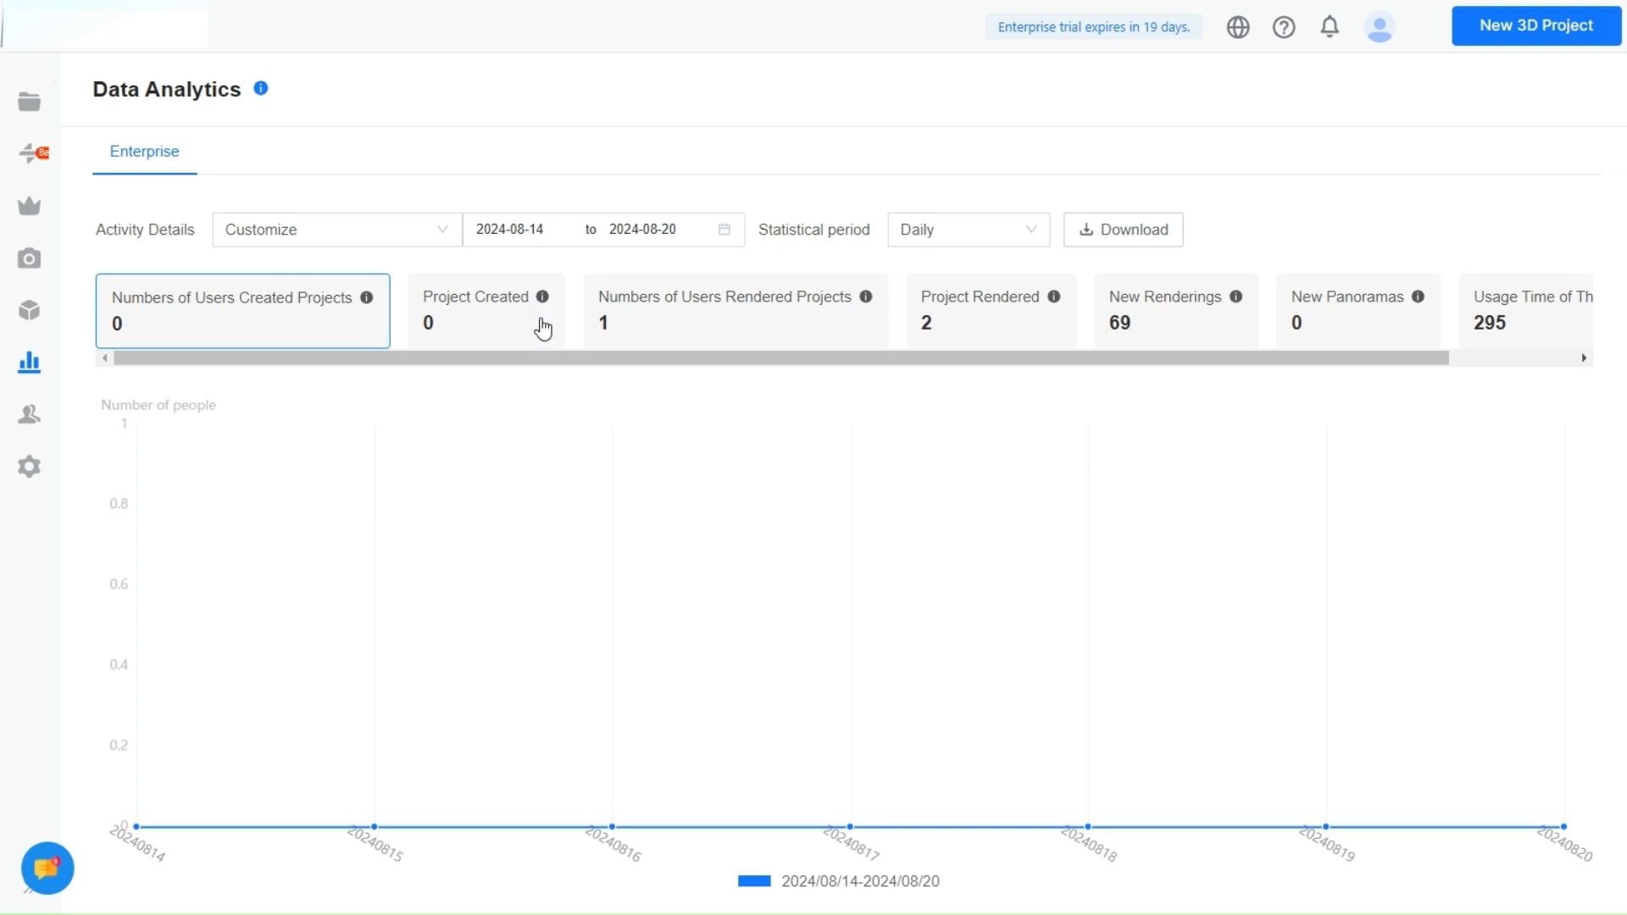
pyautogui.moveTo(1053, 318)
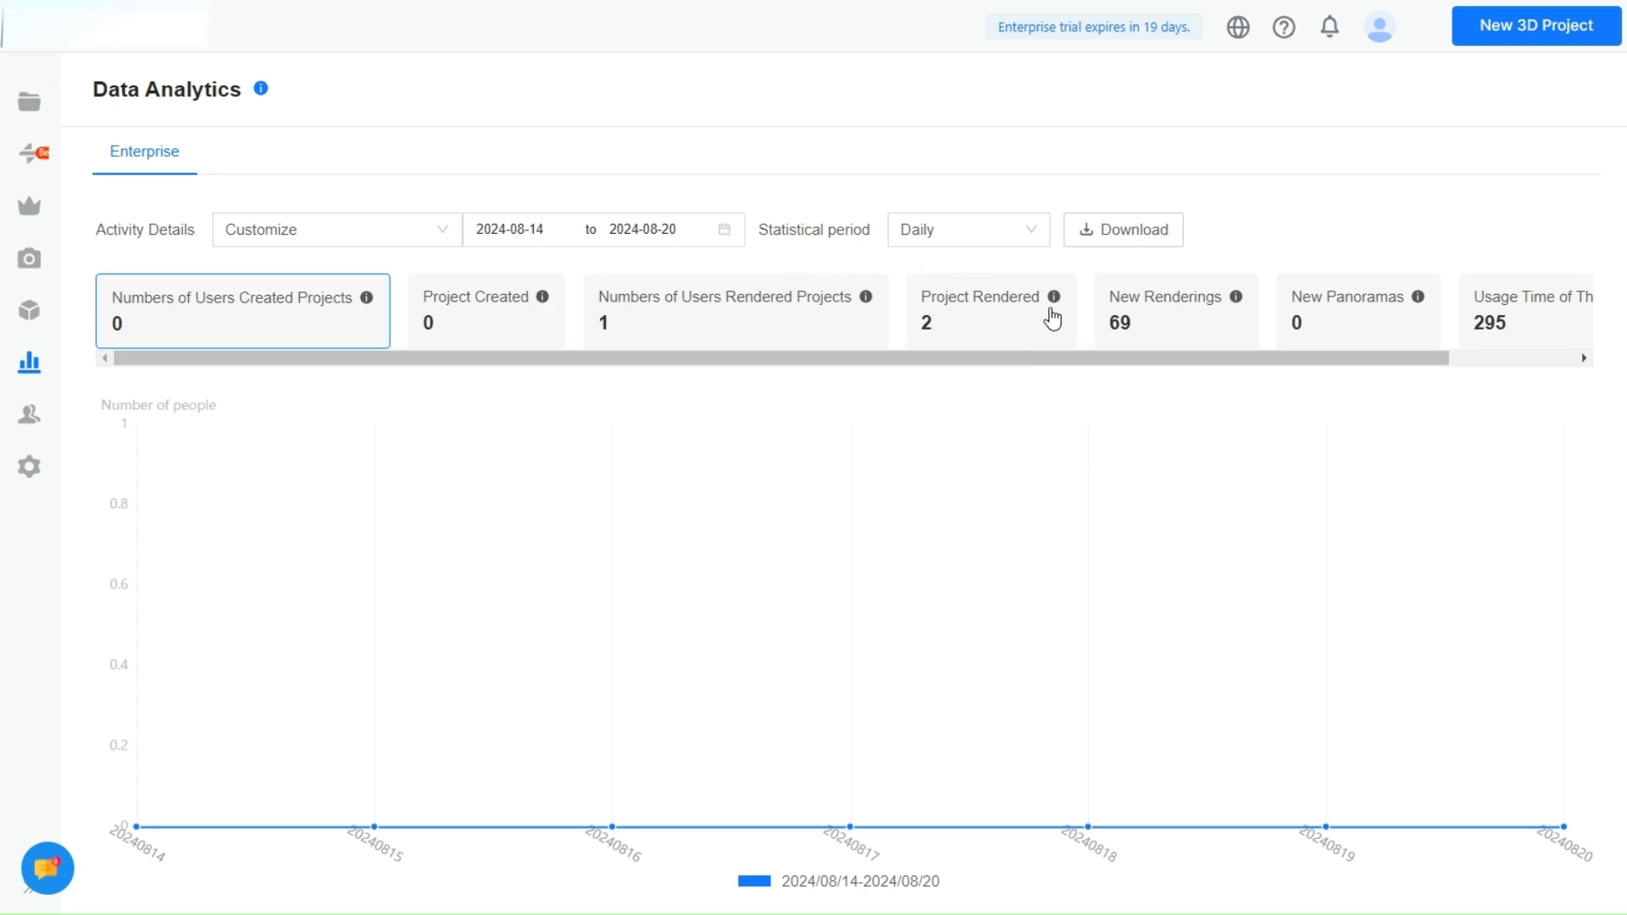
pyautogui.click(1175, 309)
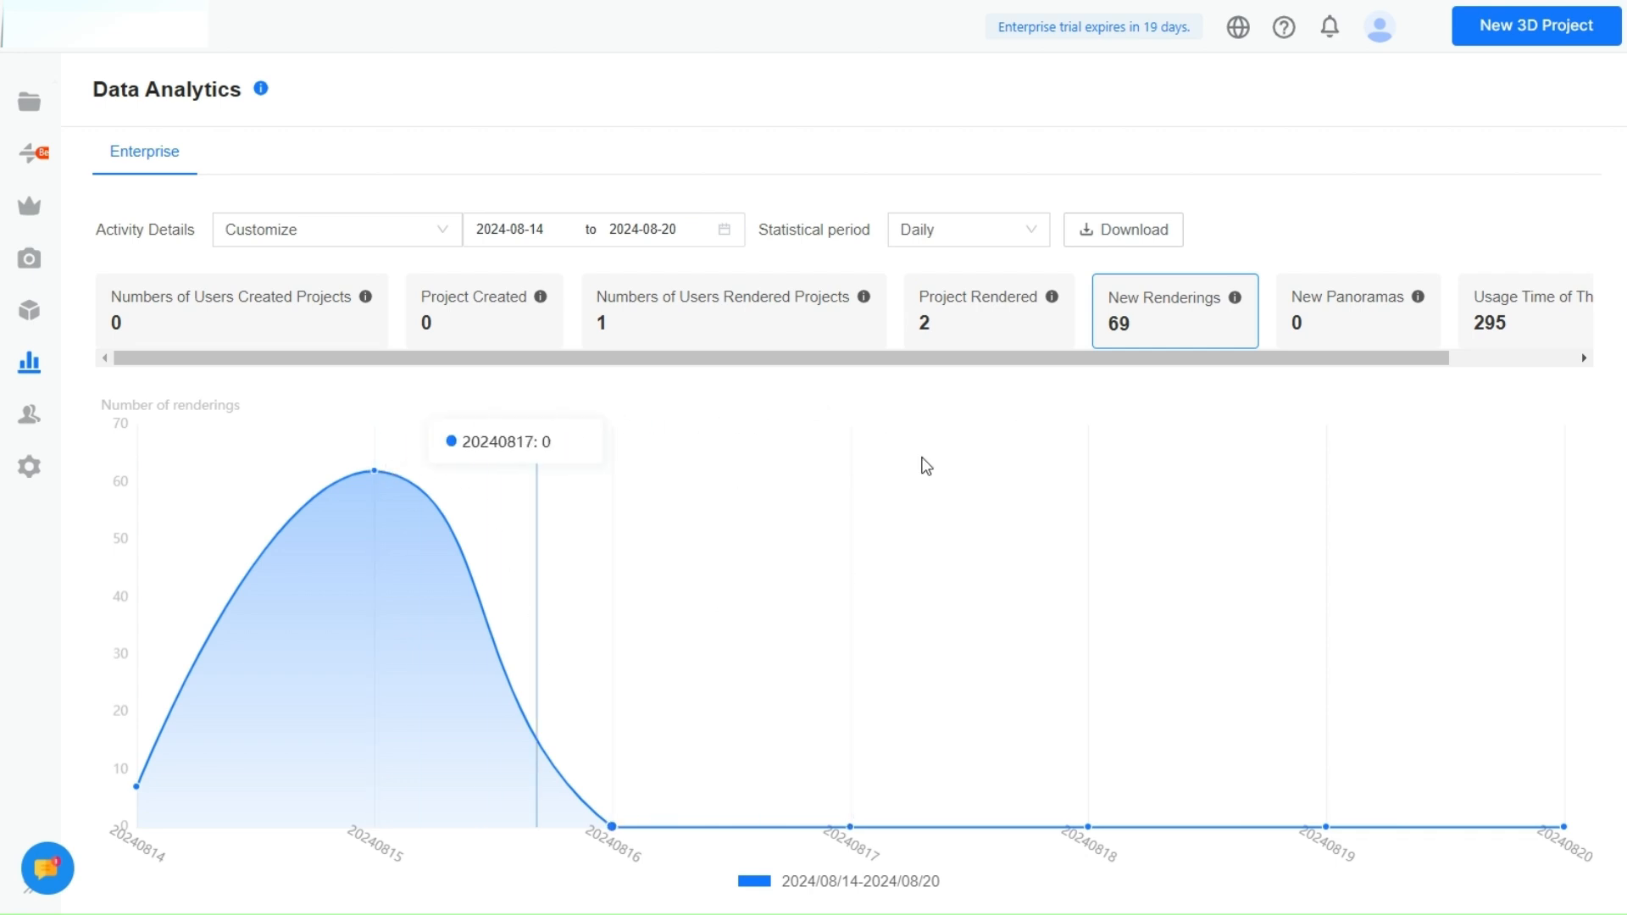
pyautogui.click(1356, 311)
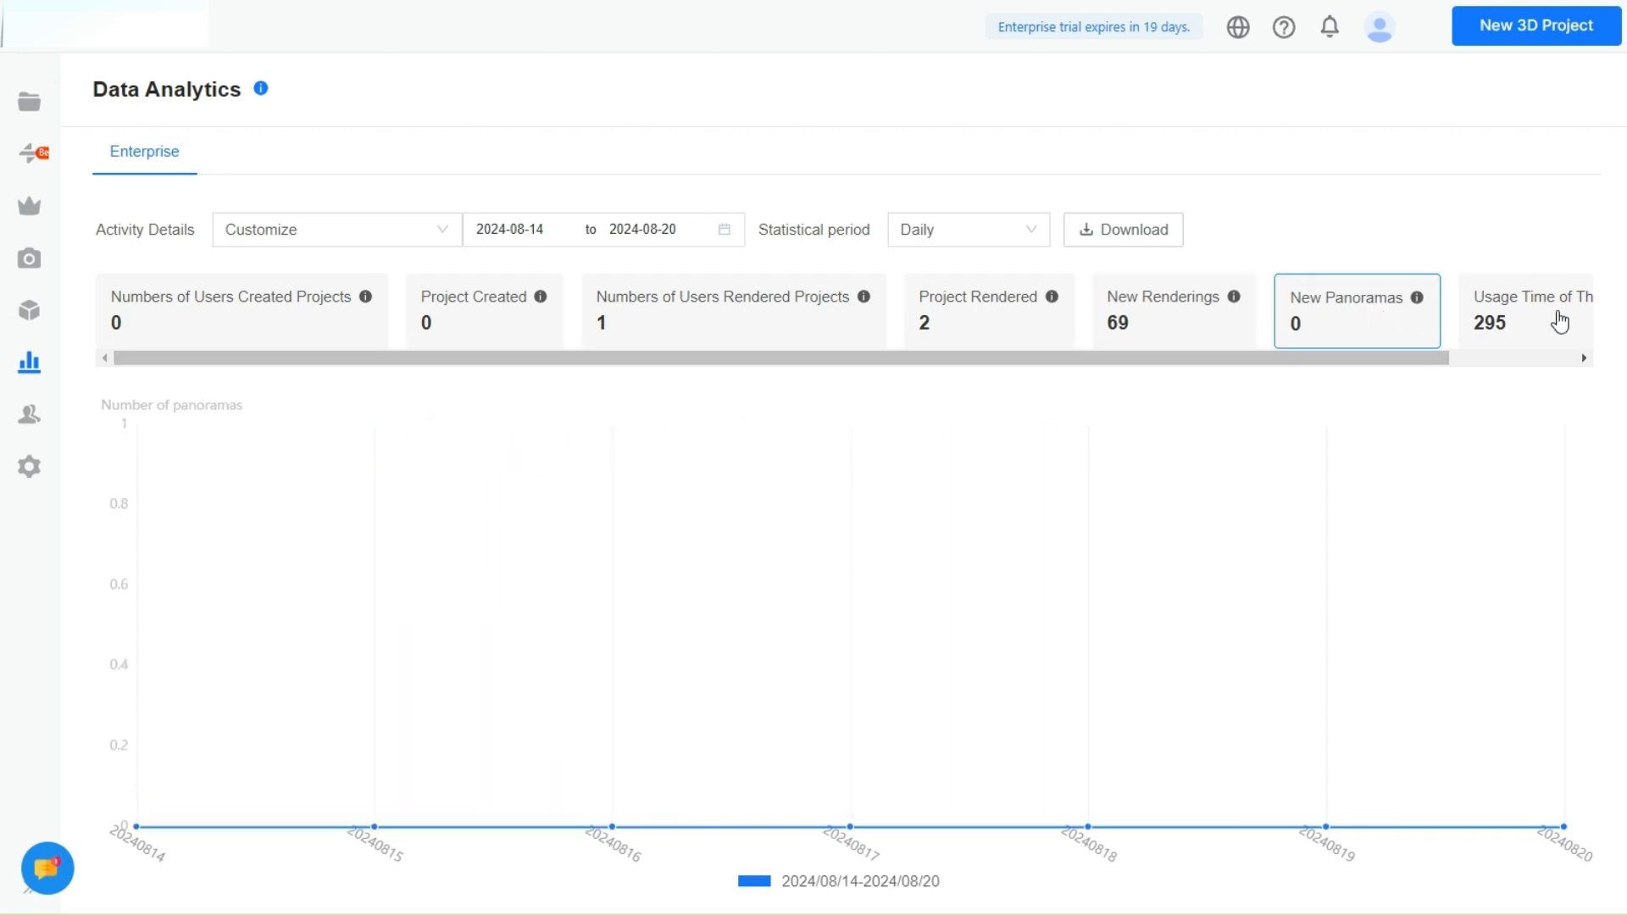
pyautogui.click(1525, 311)
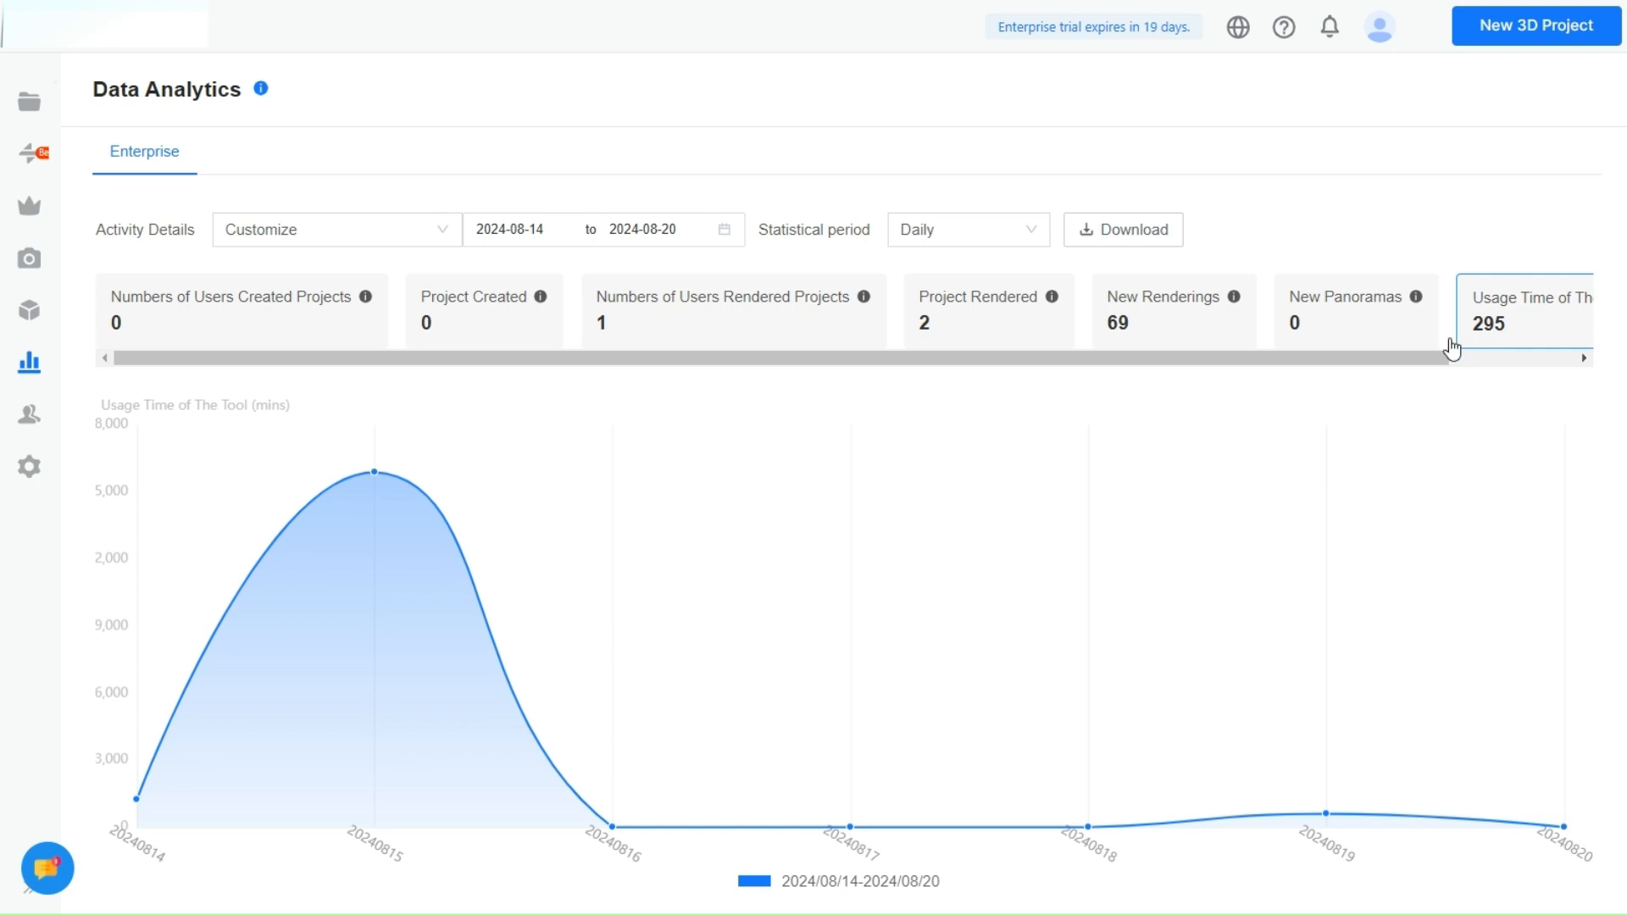
pyautogui.hscroll(3)
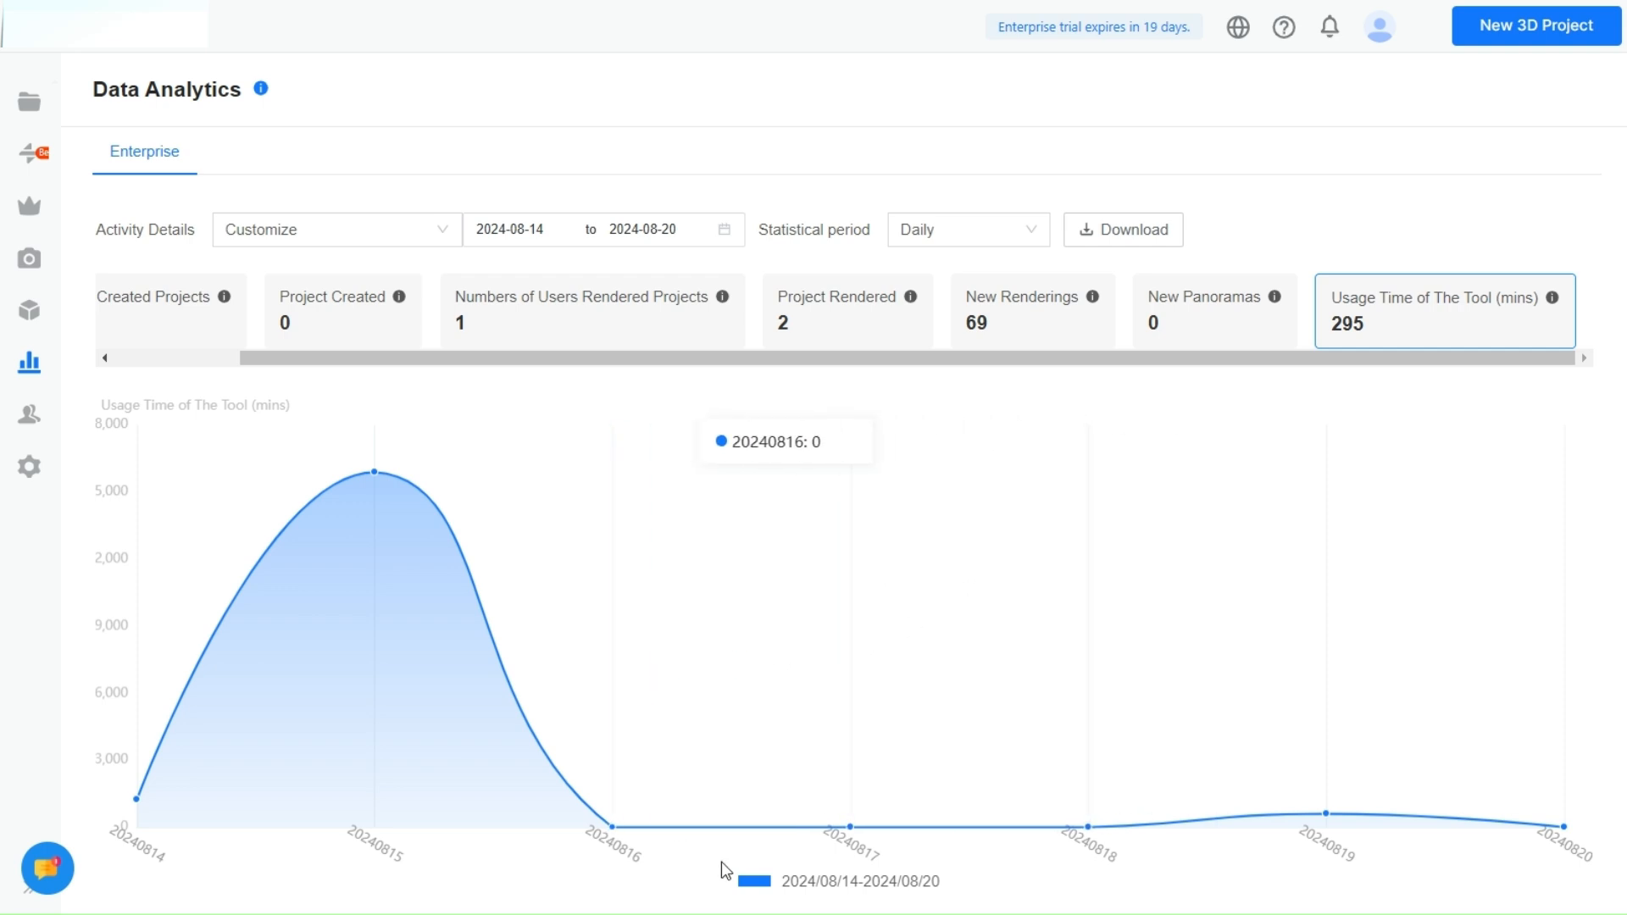
pyautogui.moveTo(1506, 382)
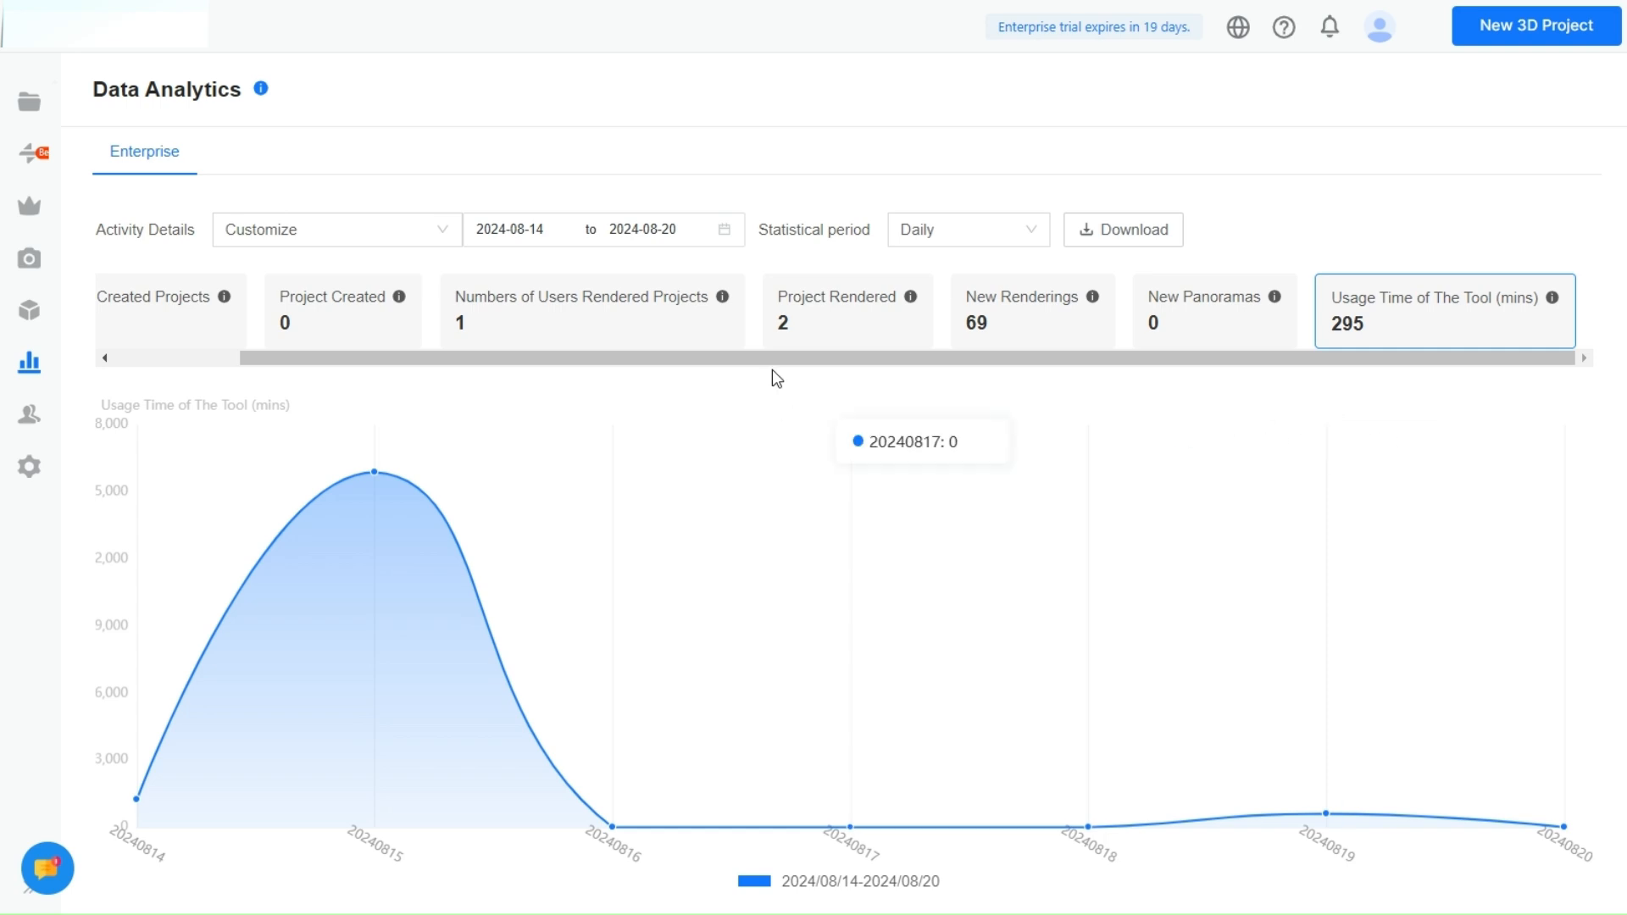
# Keep the statistical period on Daily for 14–20 Aug.
pyautogui.click(966, 230)
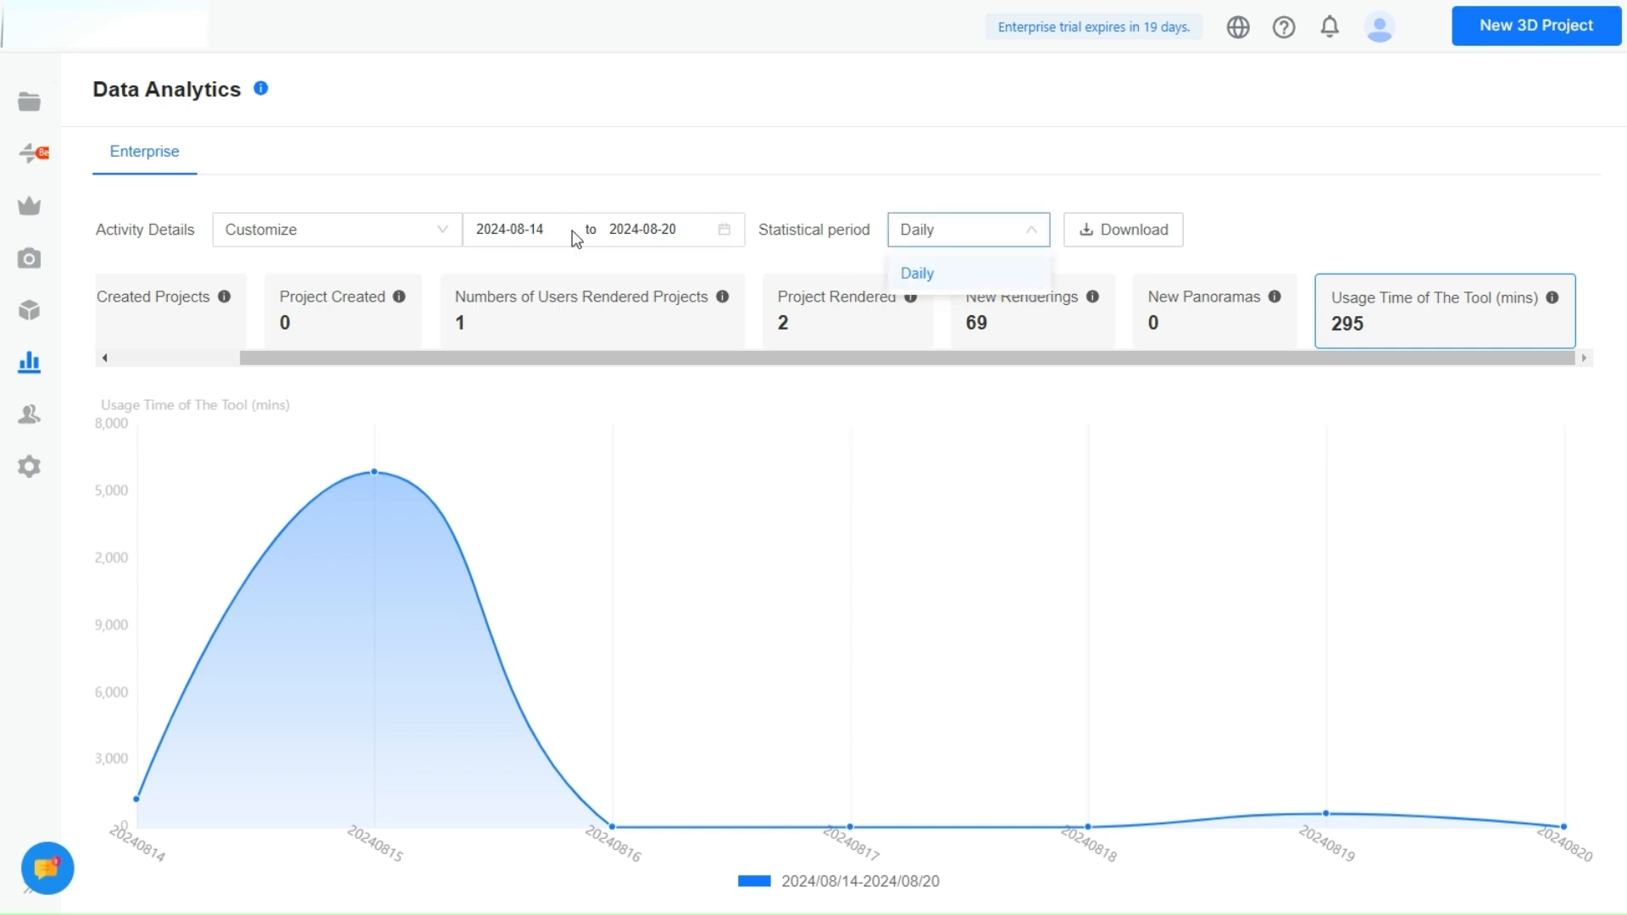
pyautogui.click(336, 229)
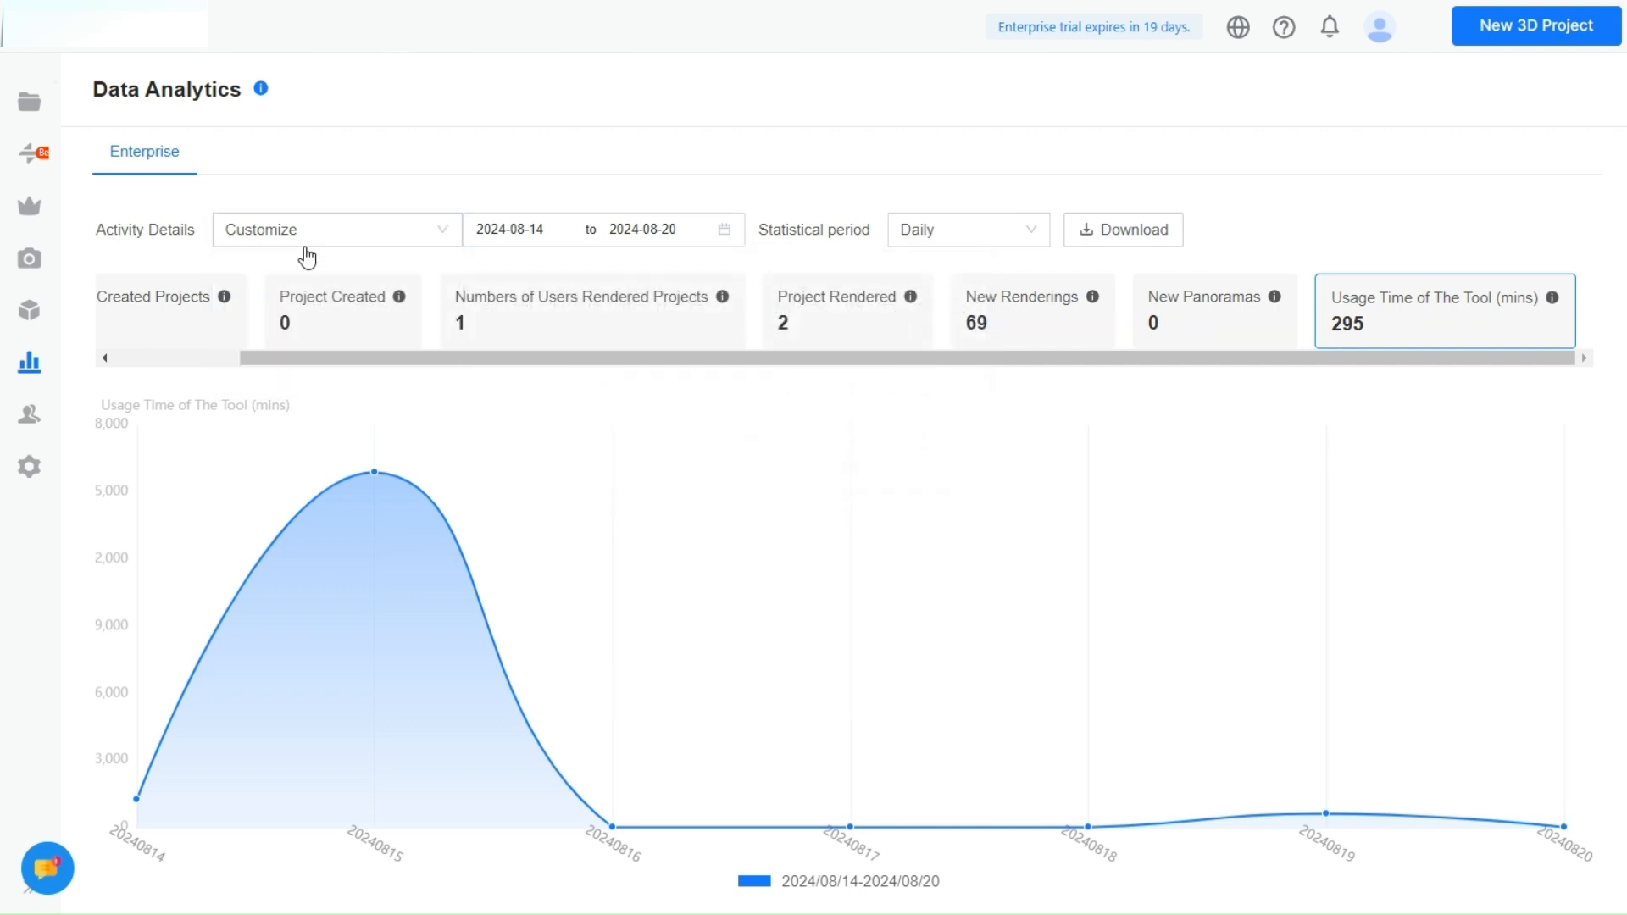
pyautogui.click(332, 229)
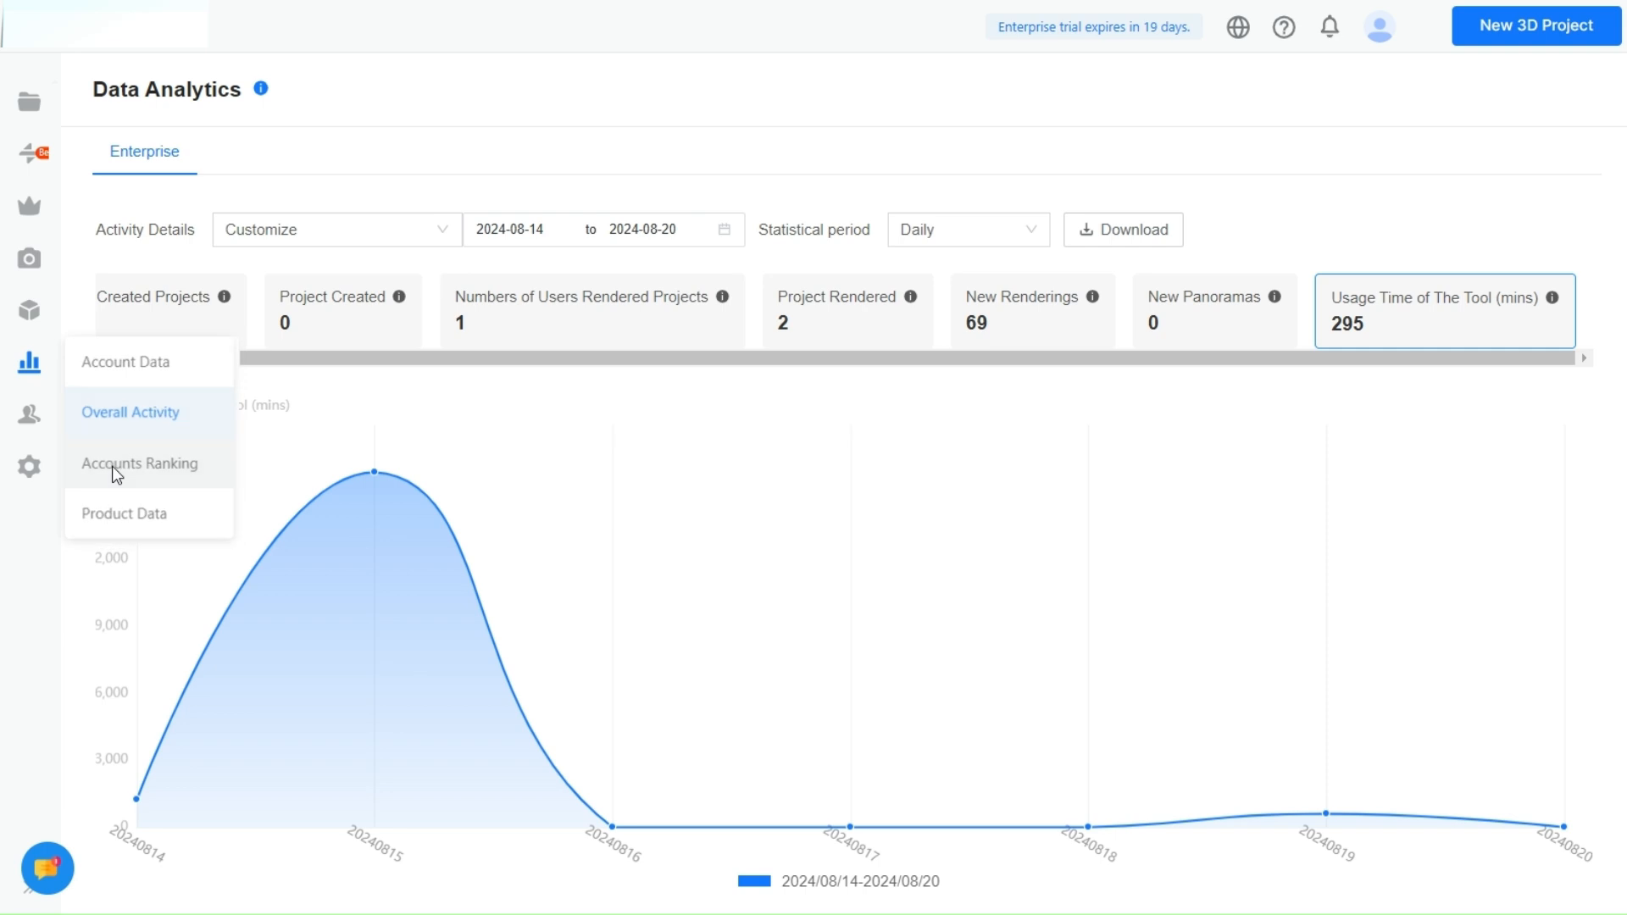
# Open the Accounts Ranking report, ranked by total usage time.
pyautogui.click(139, 464)
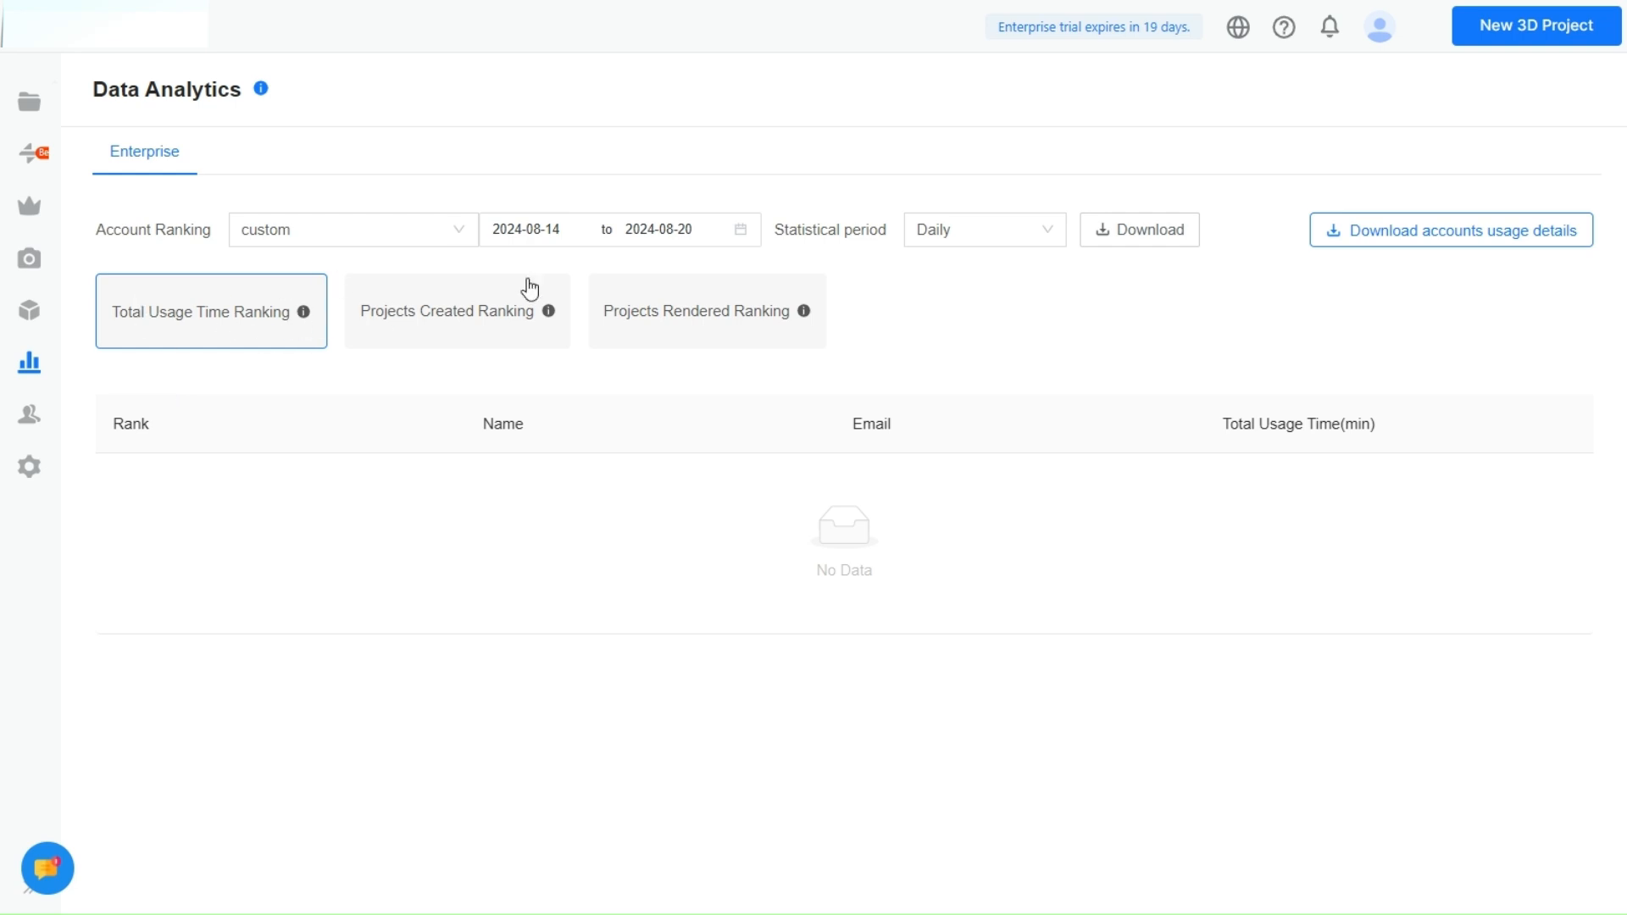
pyautogui.moveTo(803, 311)
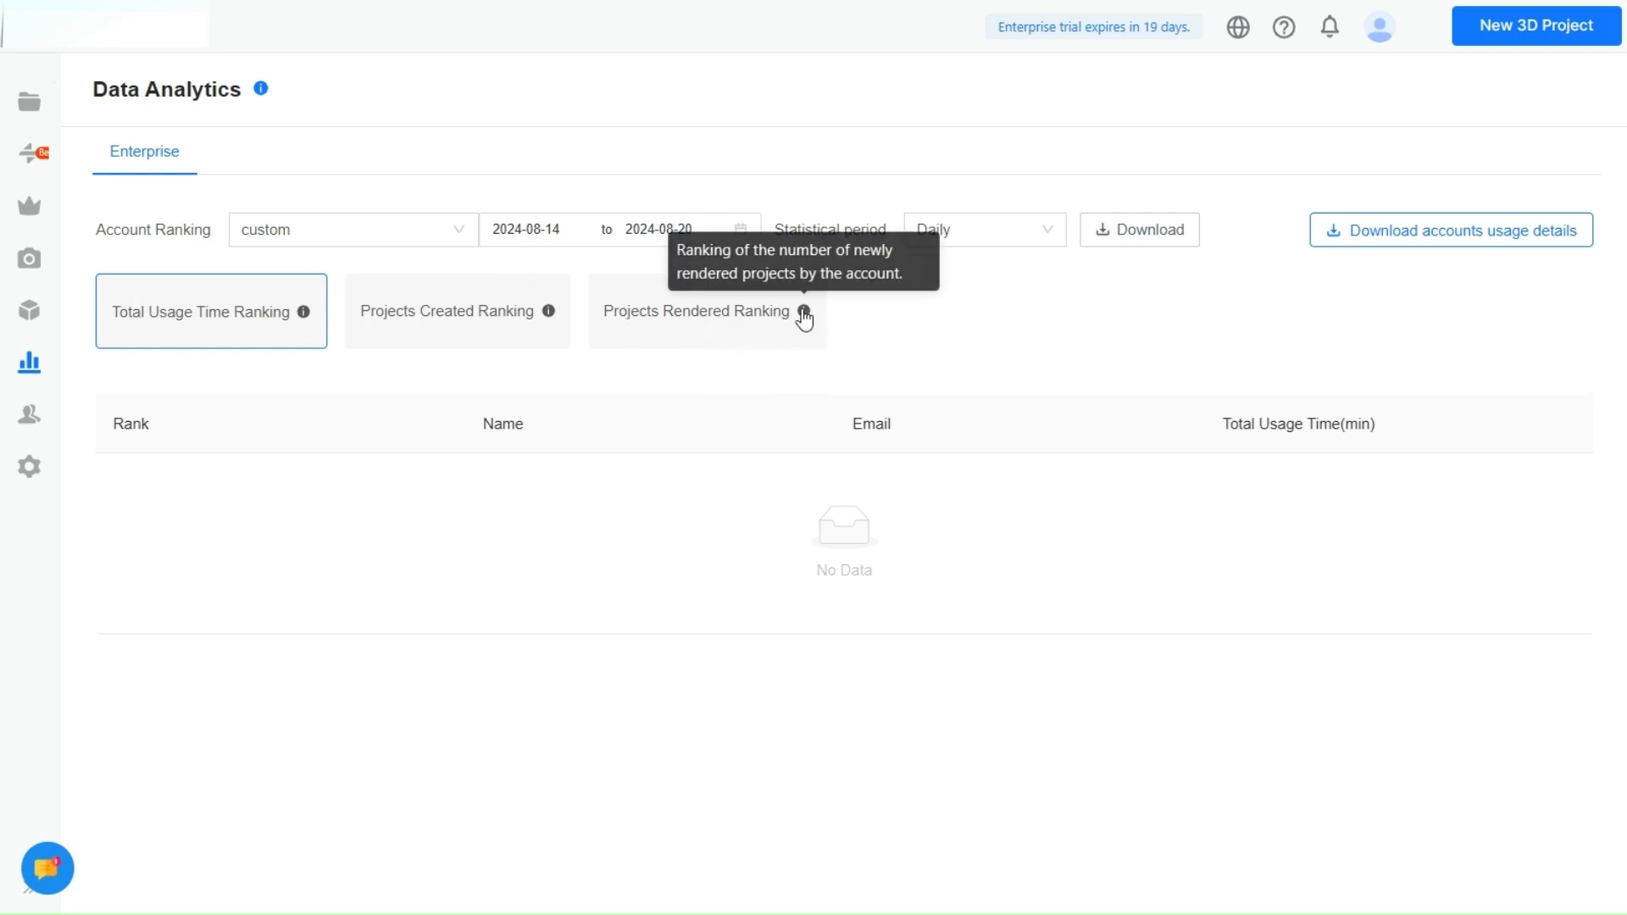
pyautogui.moveTo(548, 311)
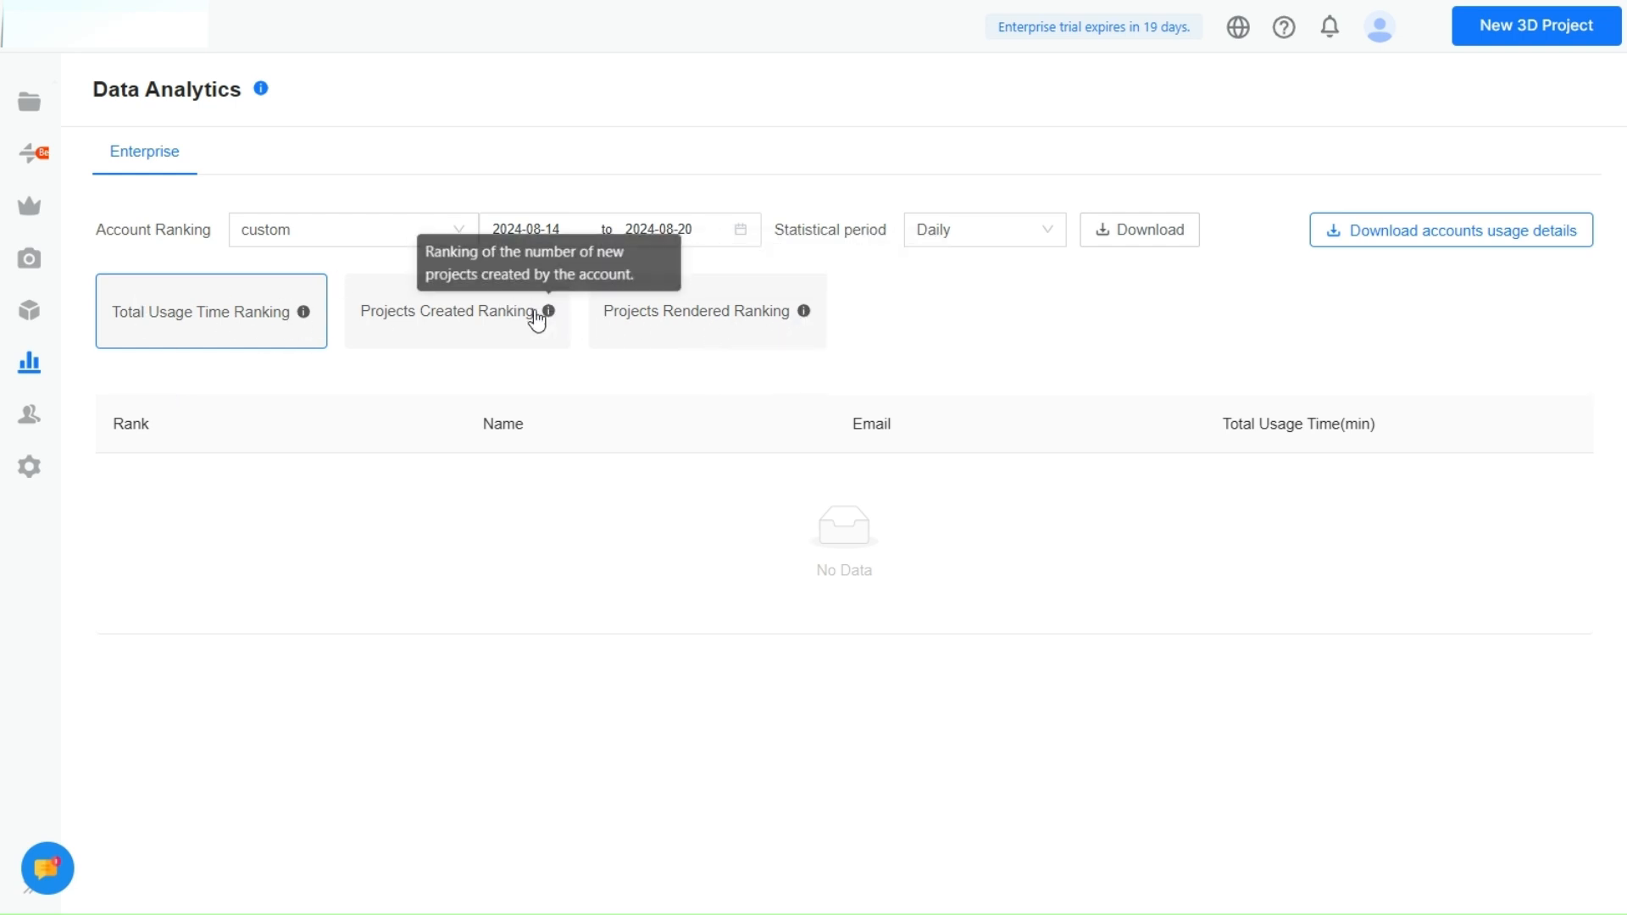
pyautogui.moveTo(704, 343)
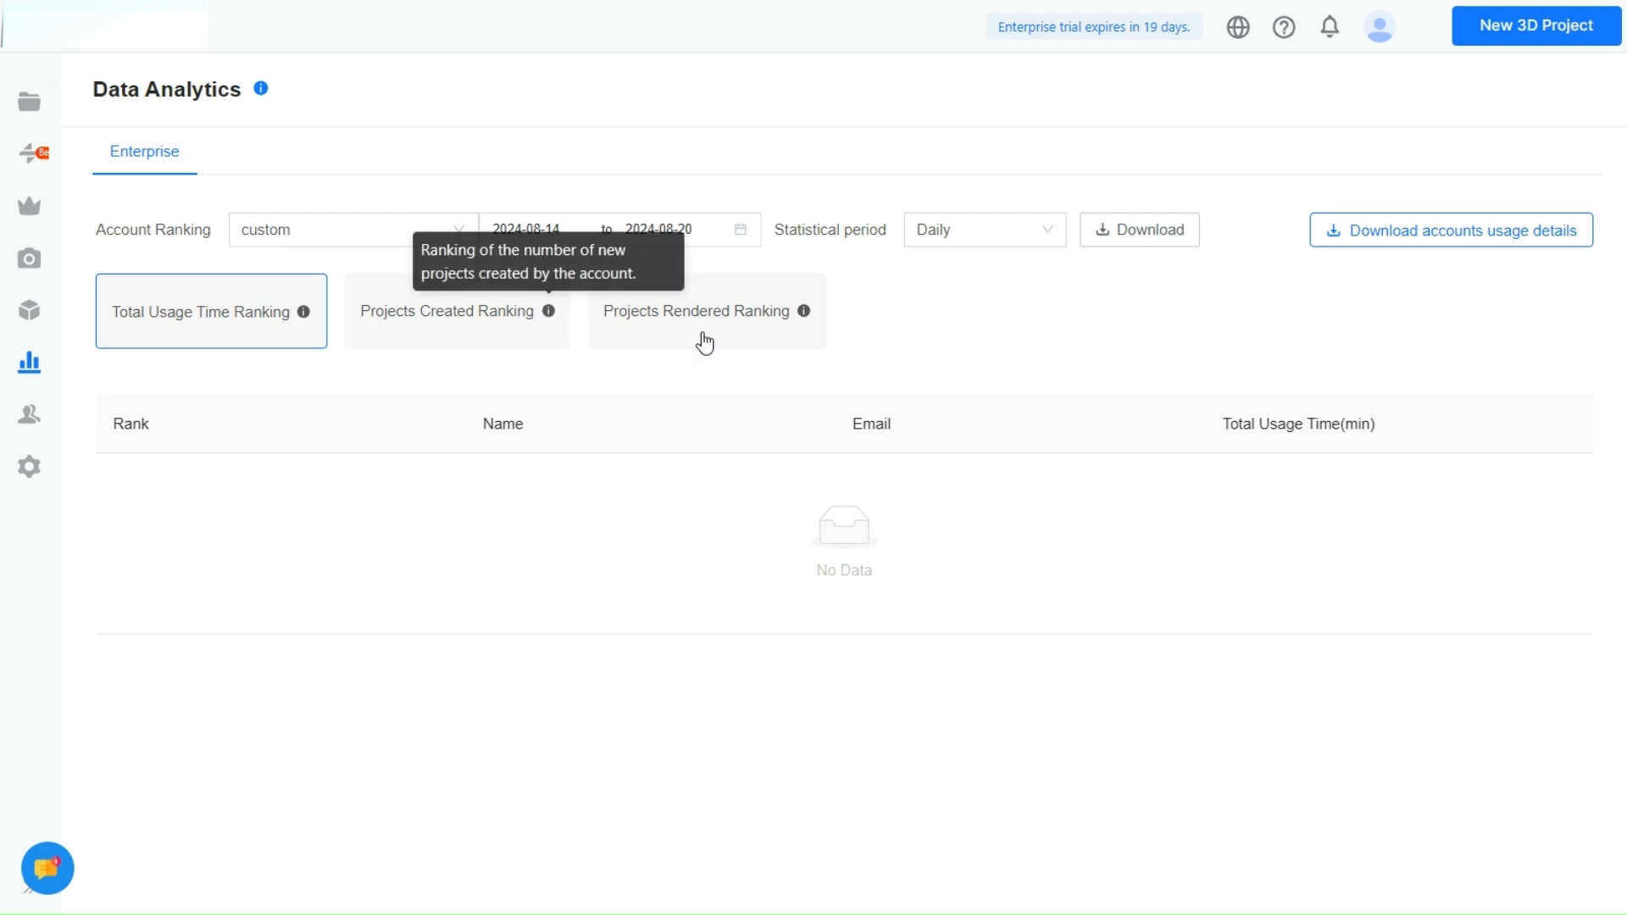
pyautogui.moveTo(419, 325)
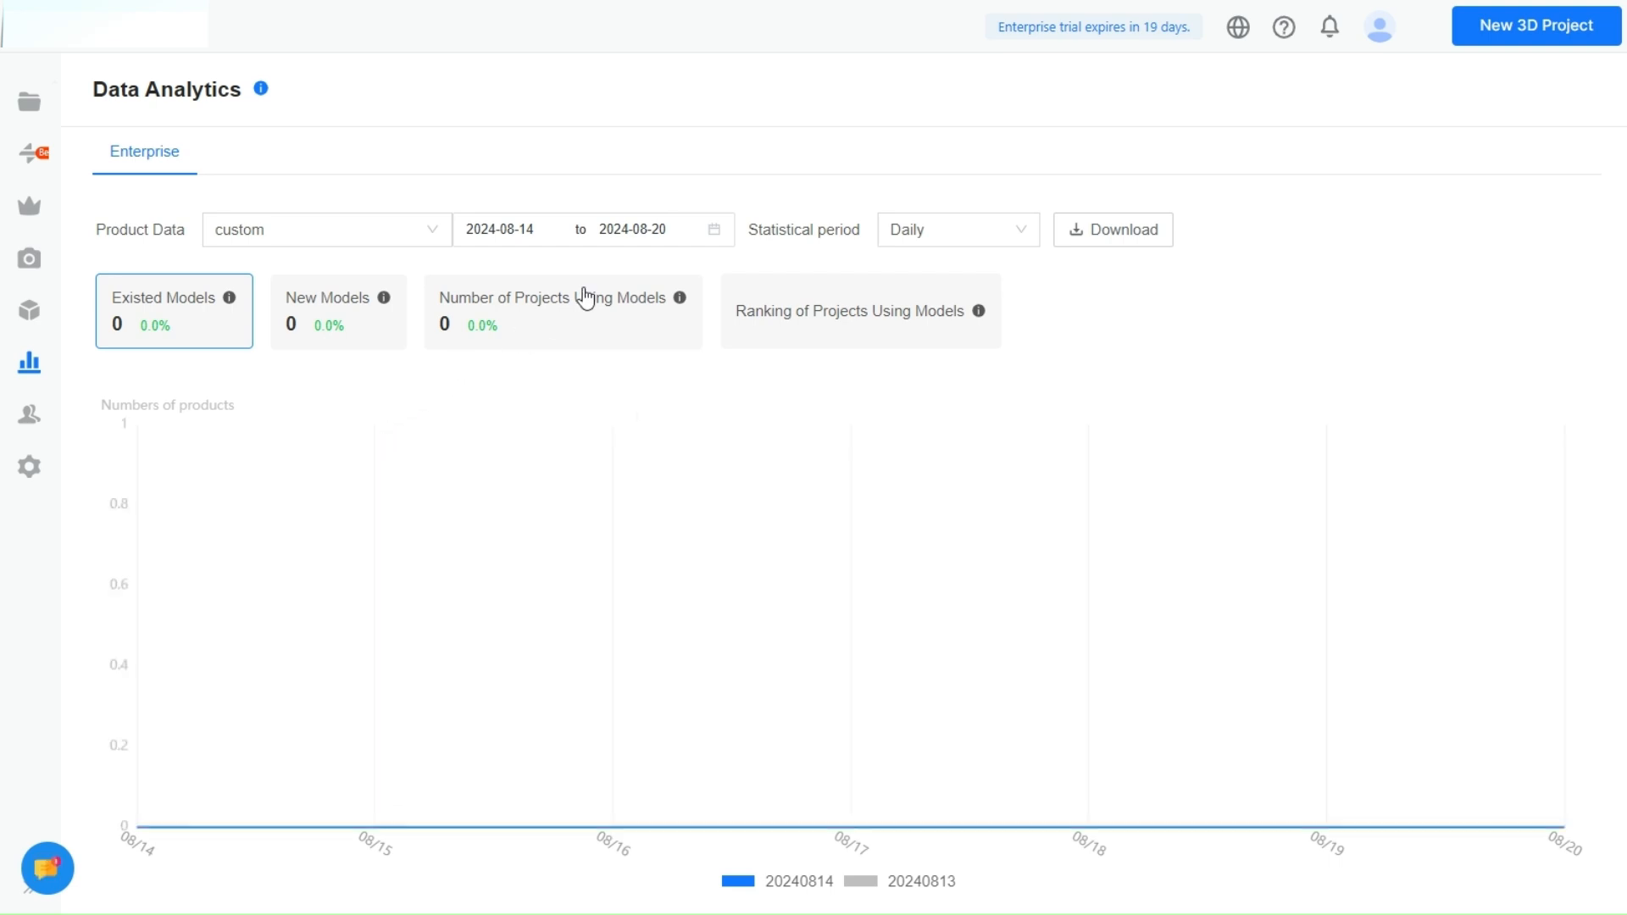
pyautogui.moveTo(711, 472)
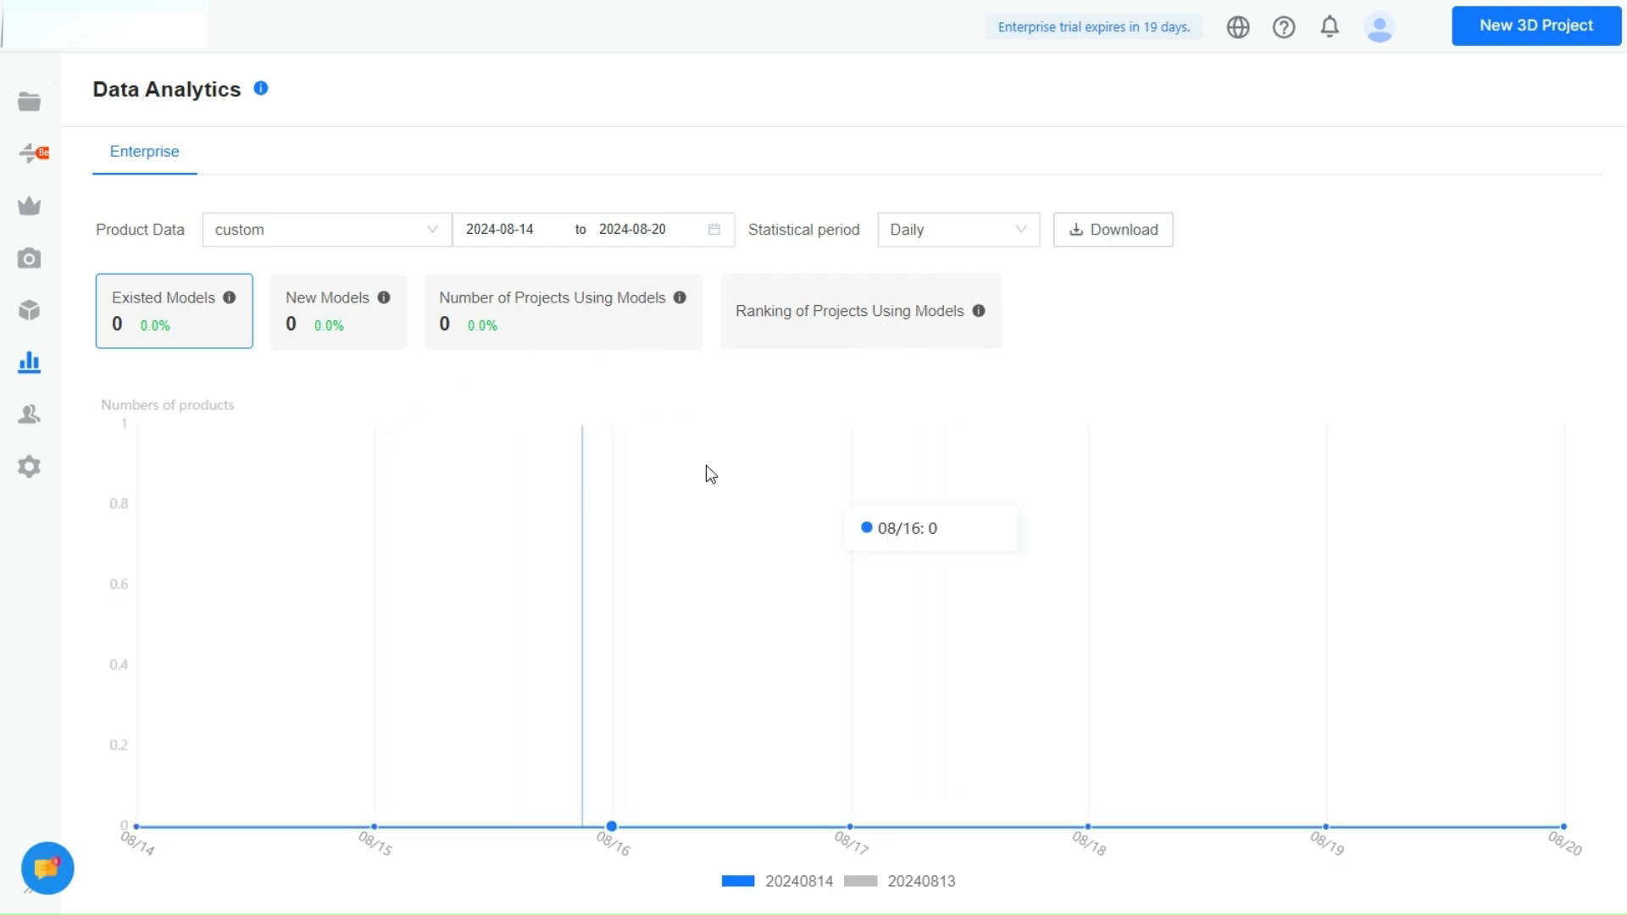
pyautogui.moveTo(60, 407)
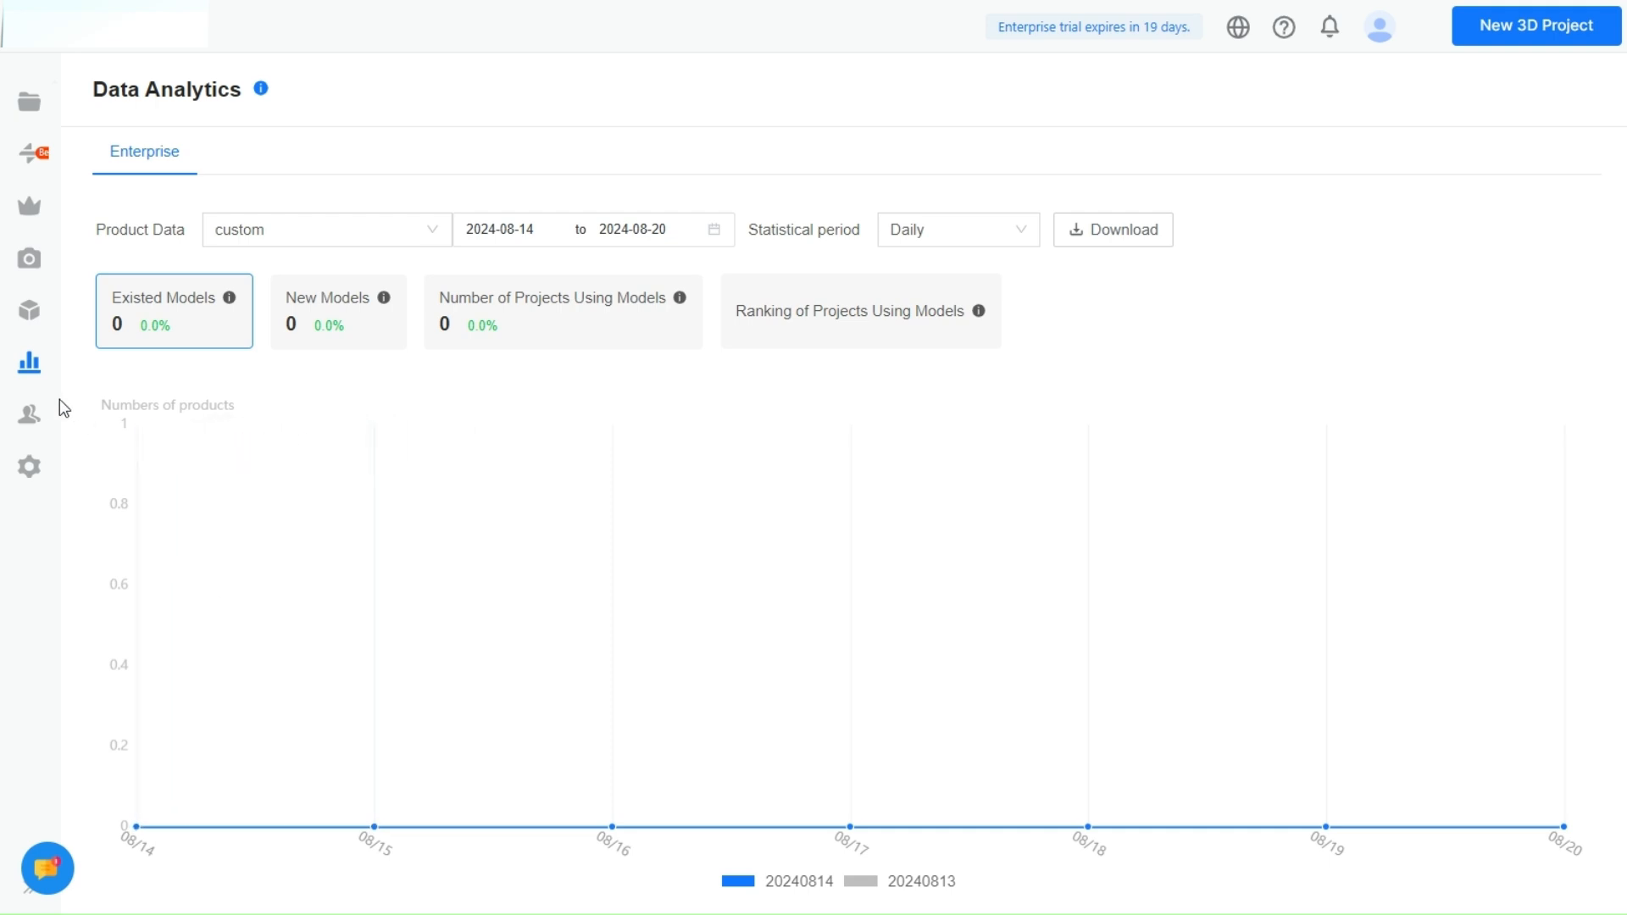
pyautogui.moveTo(375, 689)
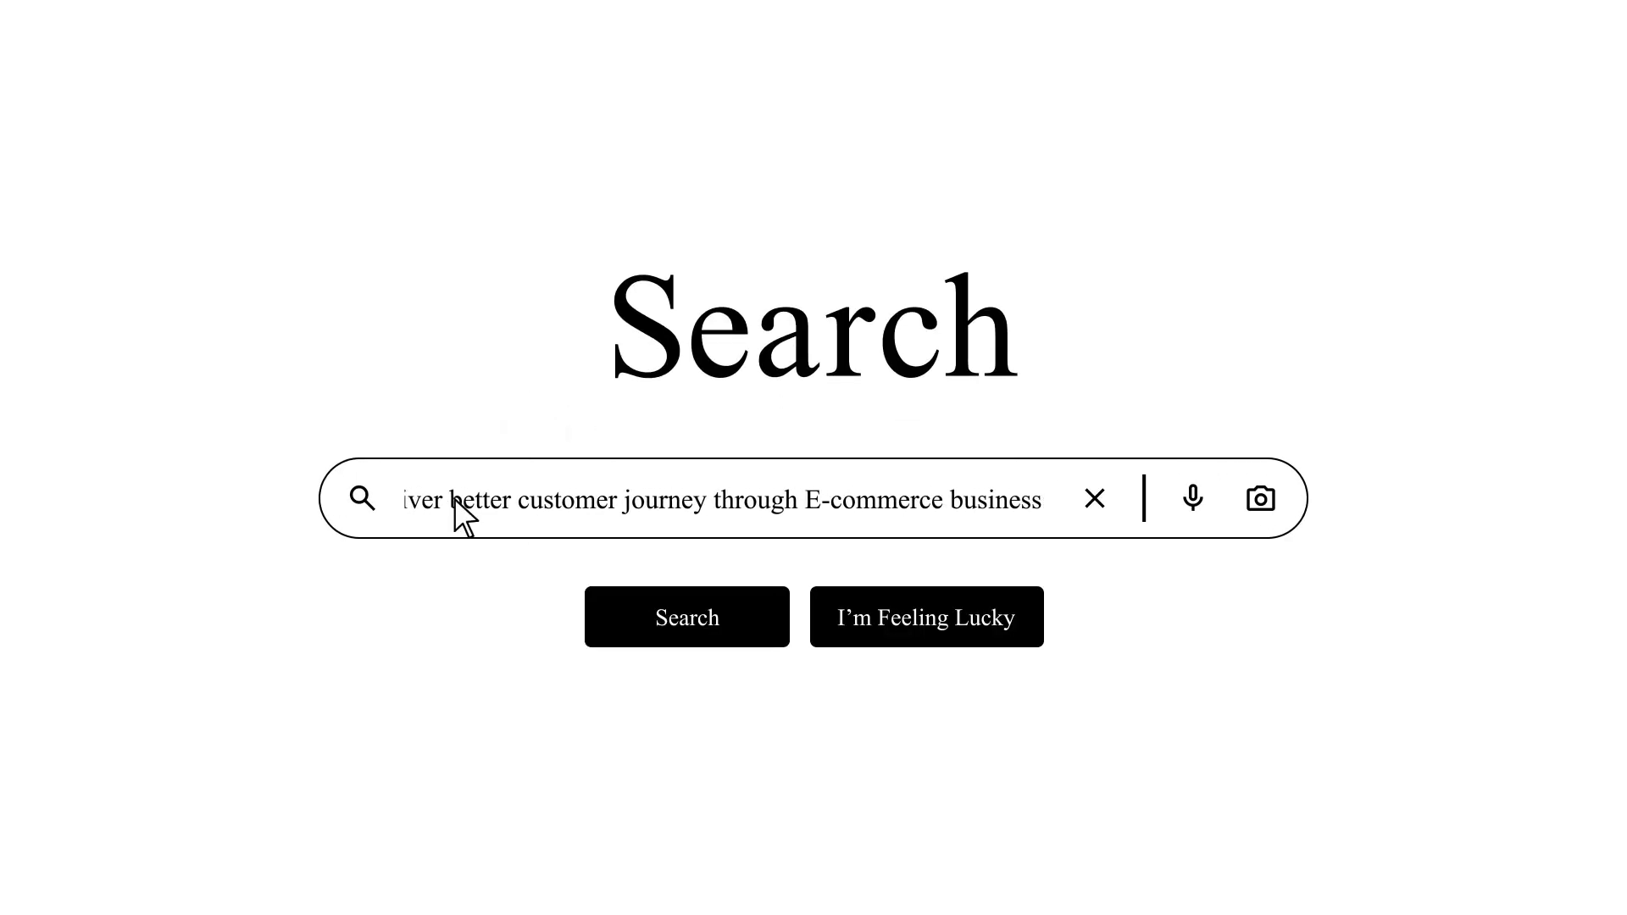
# Go to the furniture showcase with couch, armchair, bed and bath categories.
pyautogui.click(688, 616)
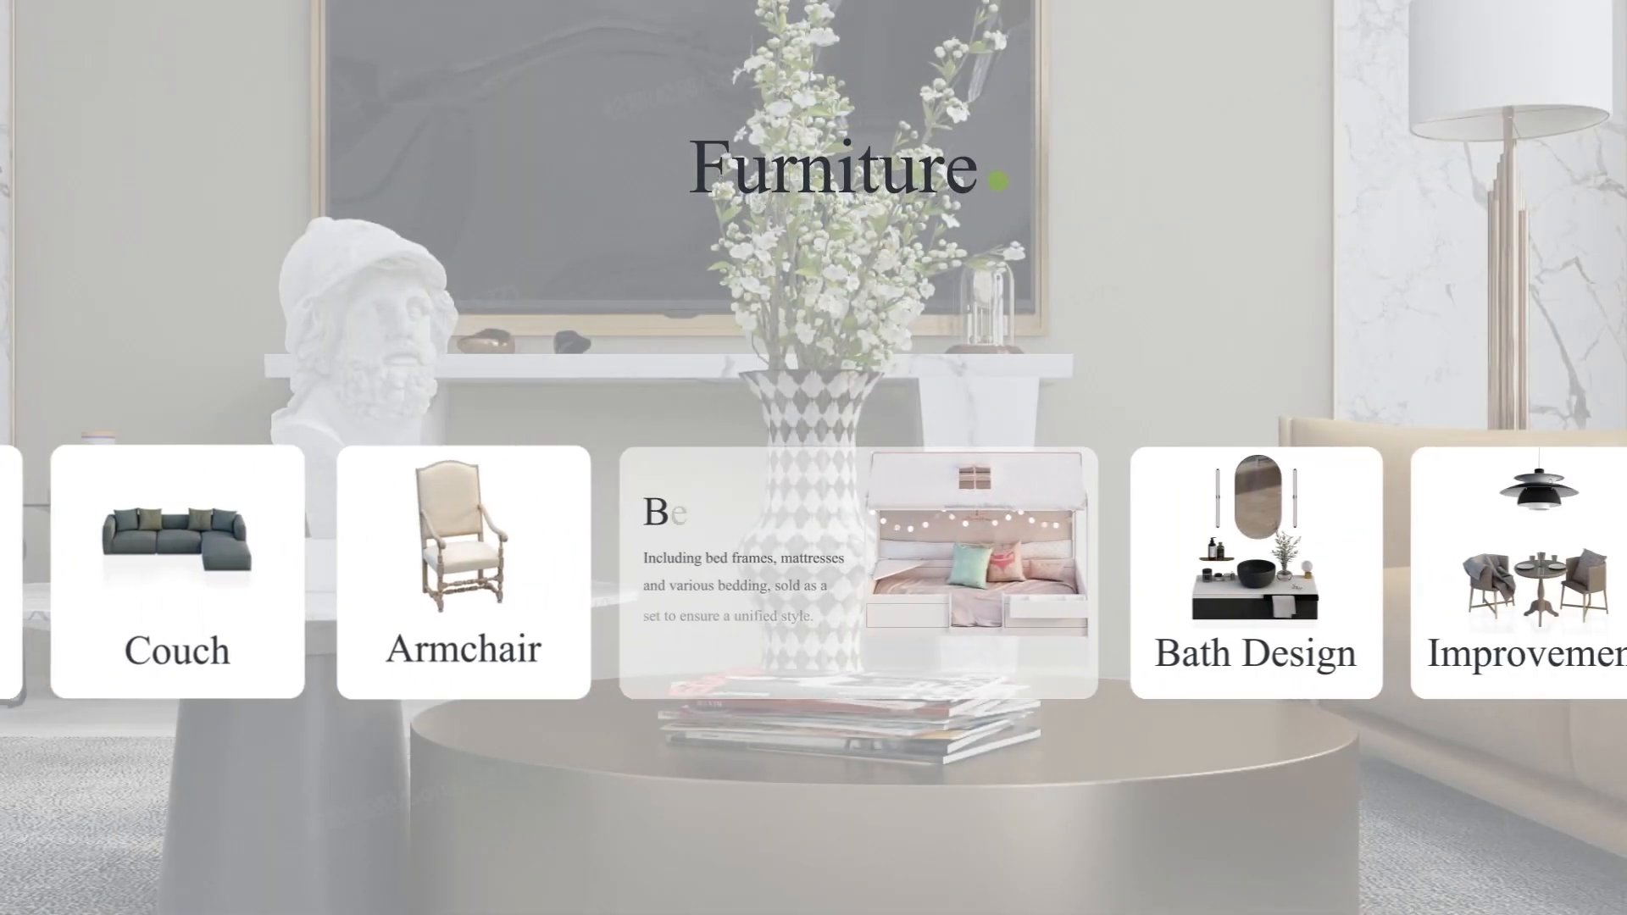